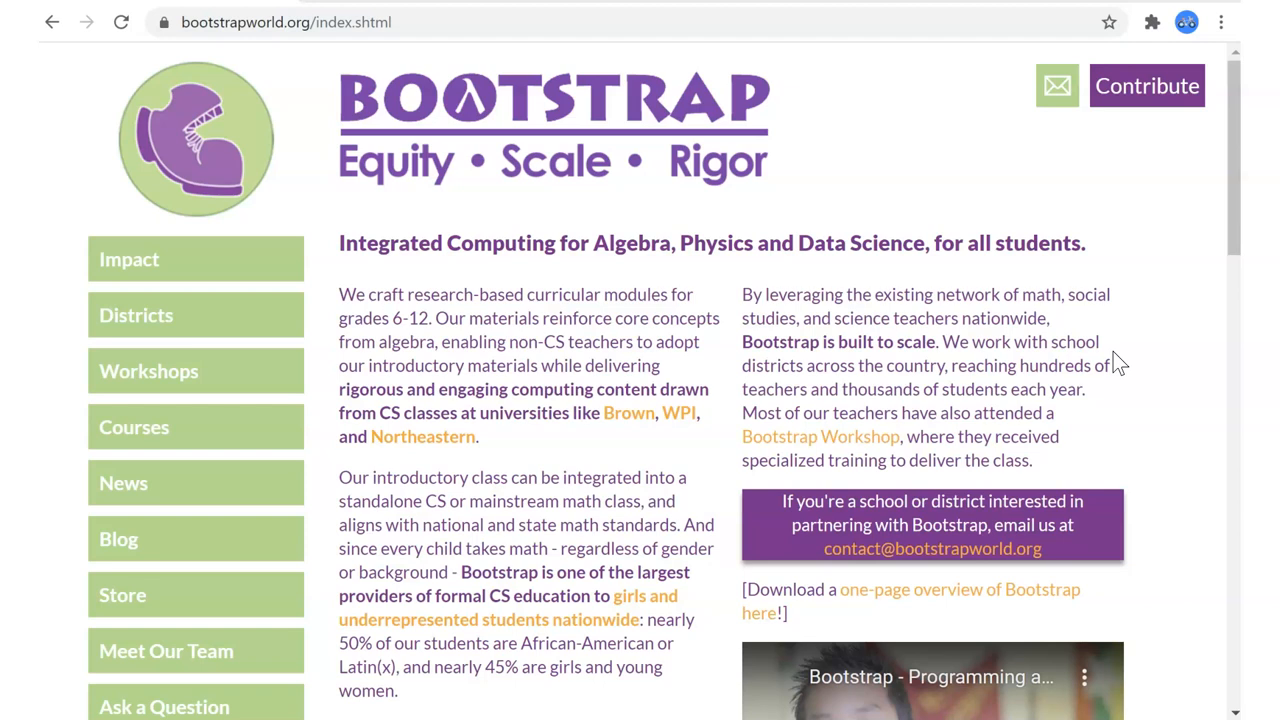
mouse_move(684, 388)
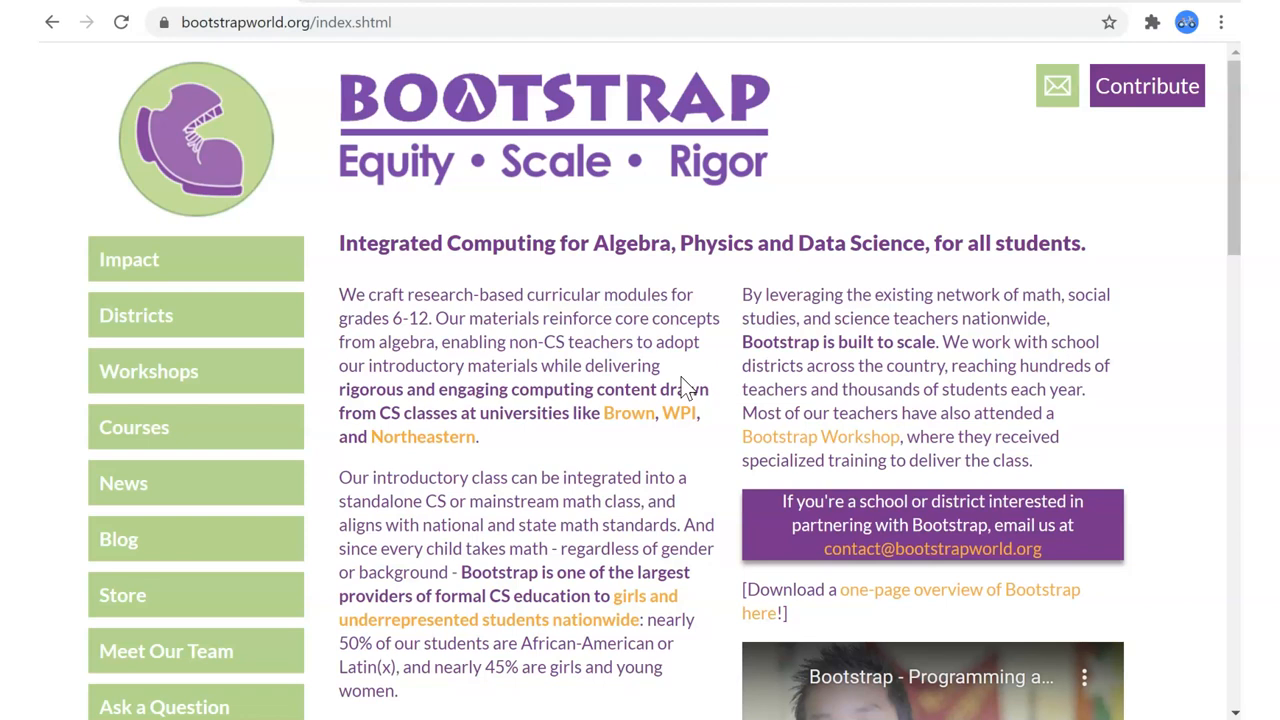
mouse_move(550, 412)
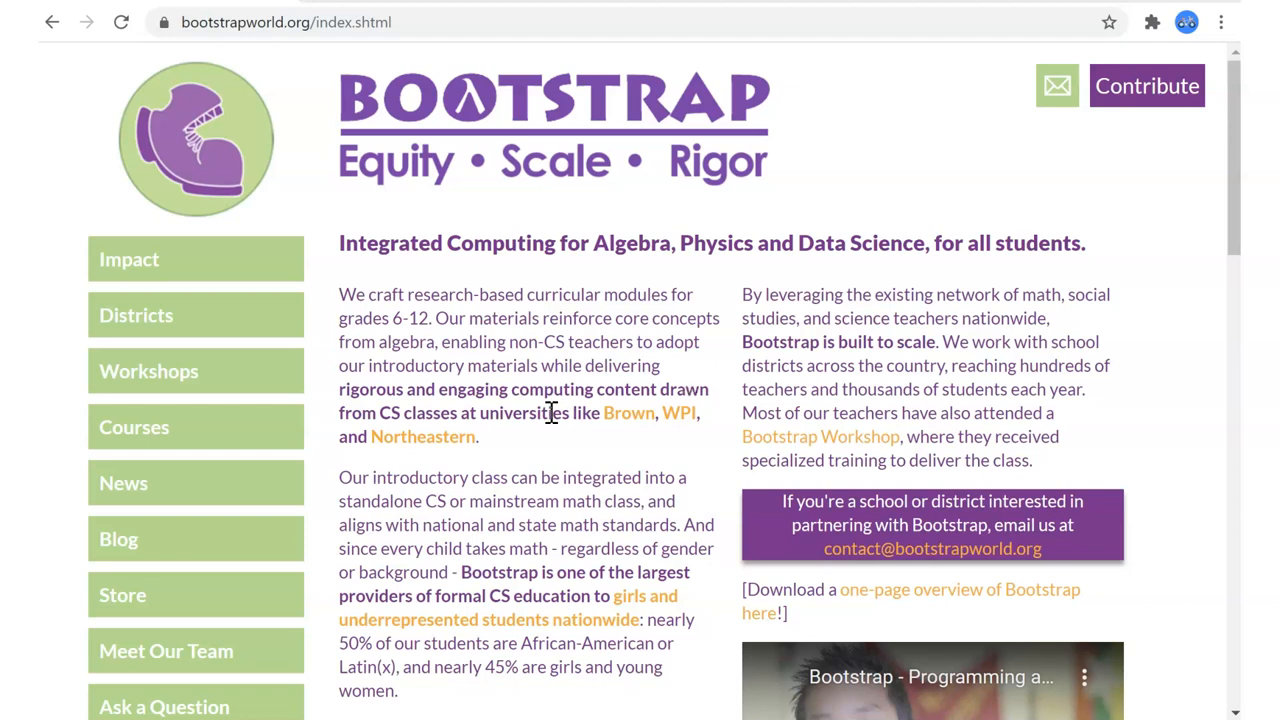
mouse_move(380, 350)
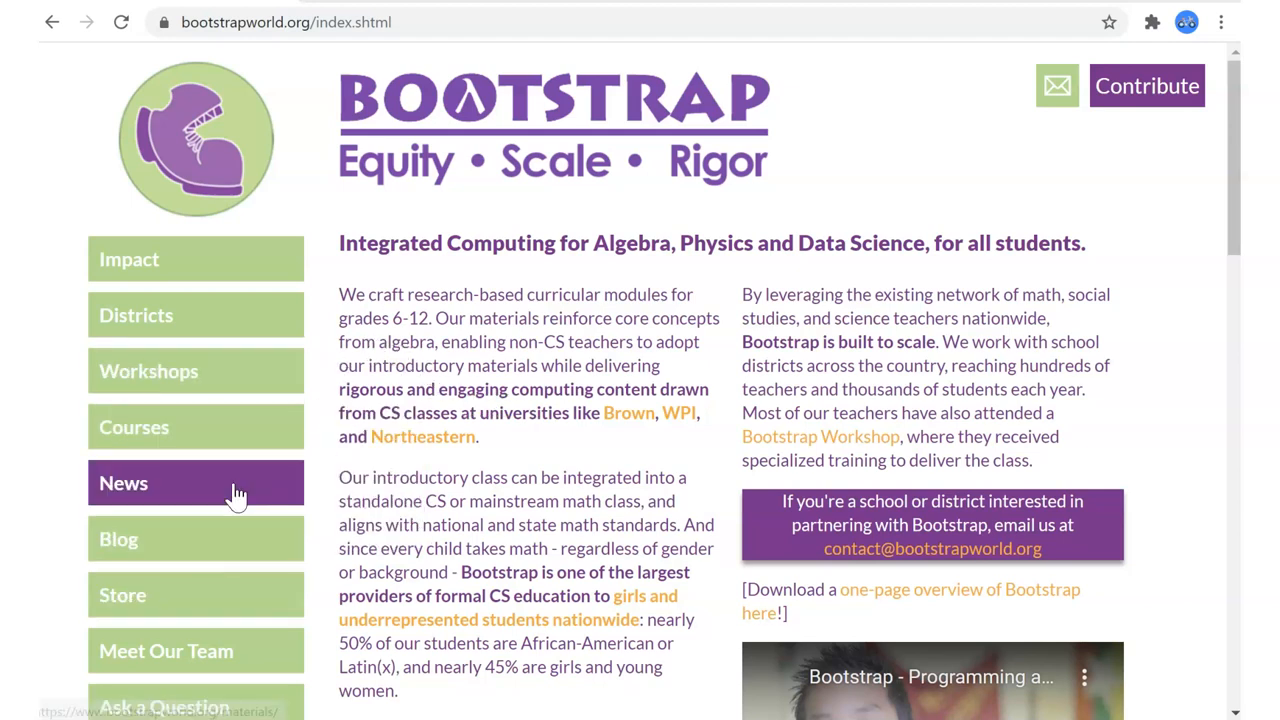
Open the Bootstrap:Algebra Pathway course page and scroll to its Lesson Plans.
click(124, 482)
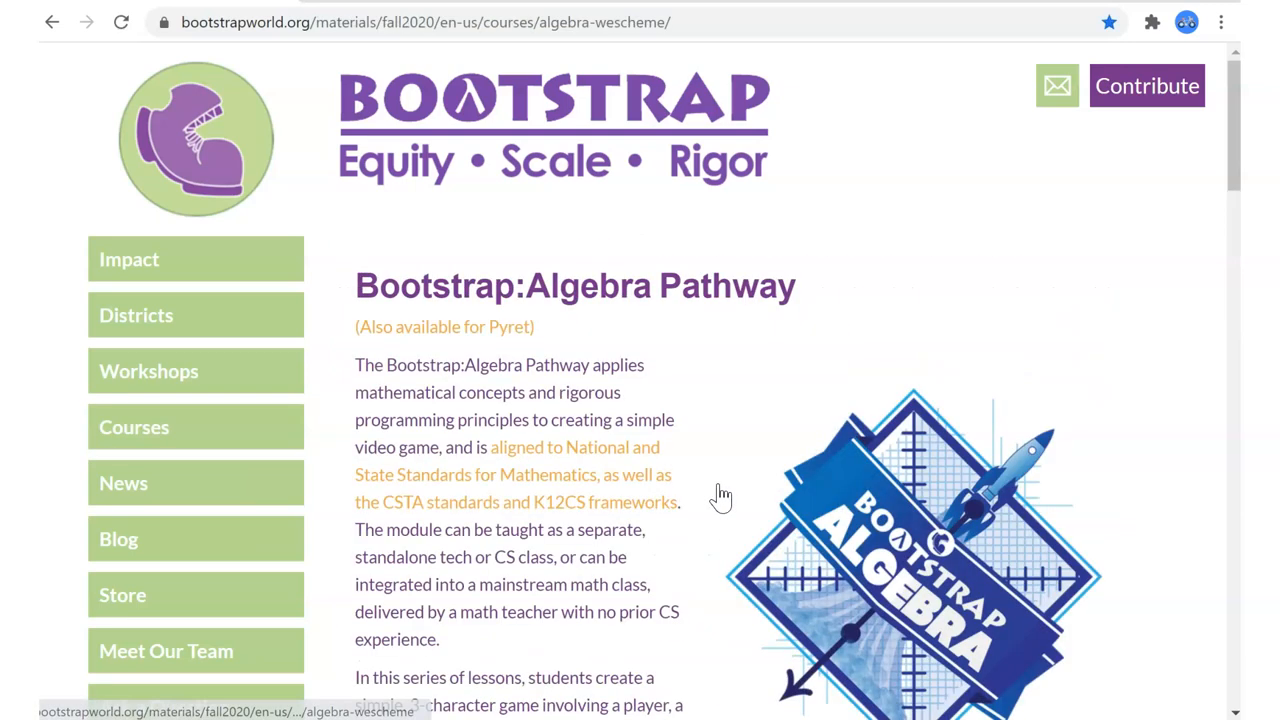
scroll(down, 3)
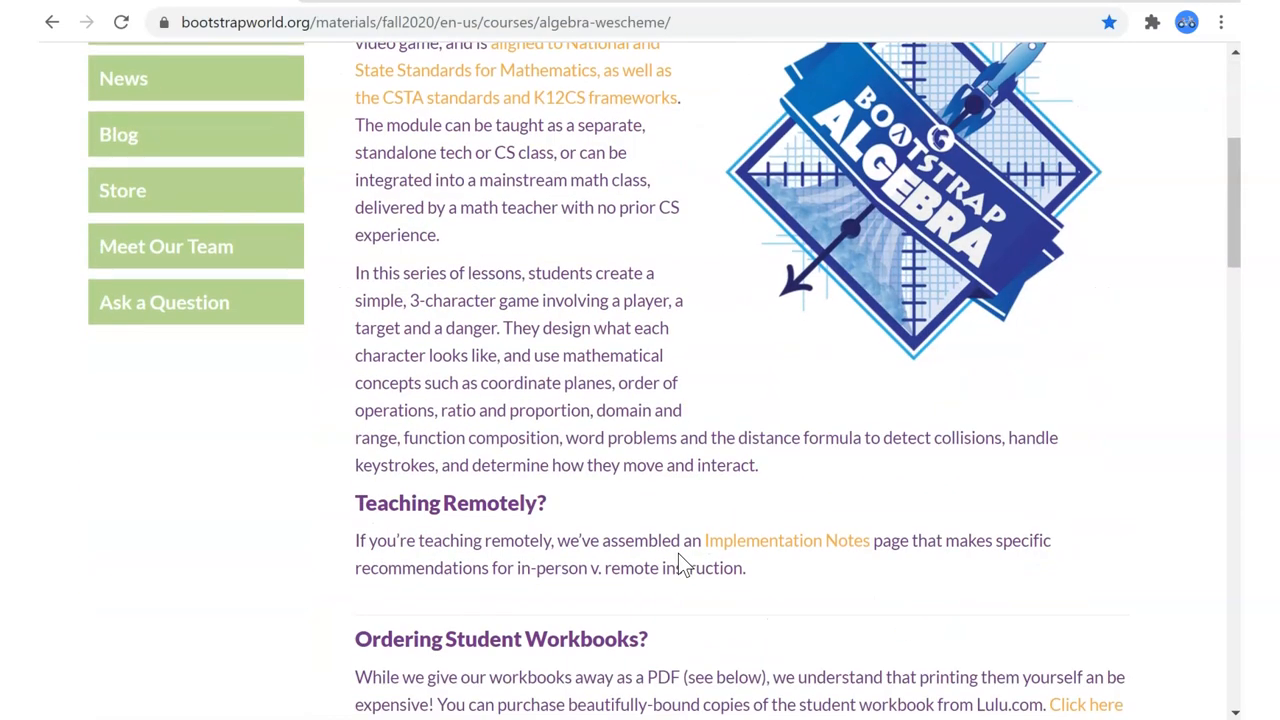
scroll(down, 3)
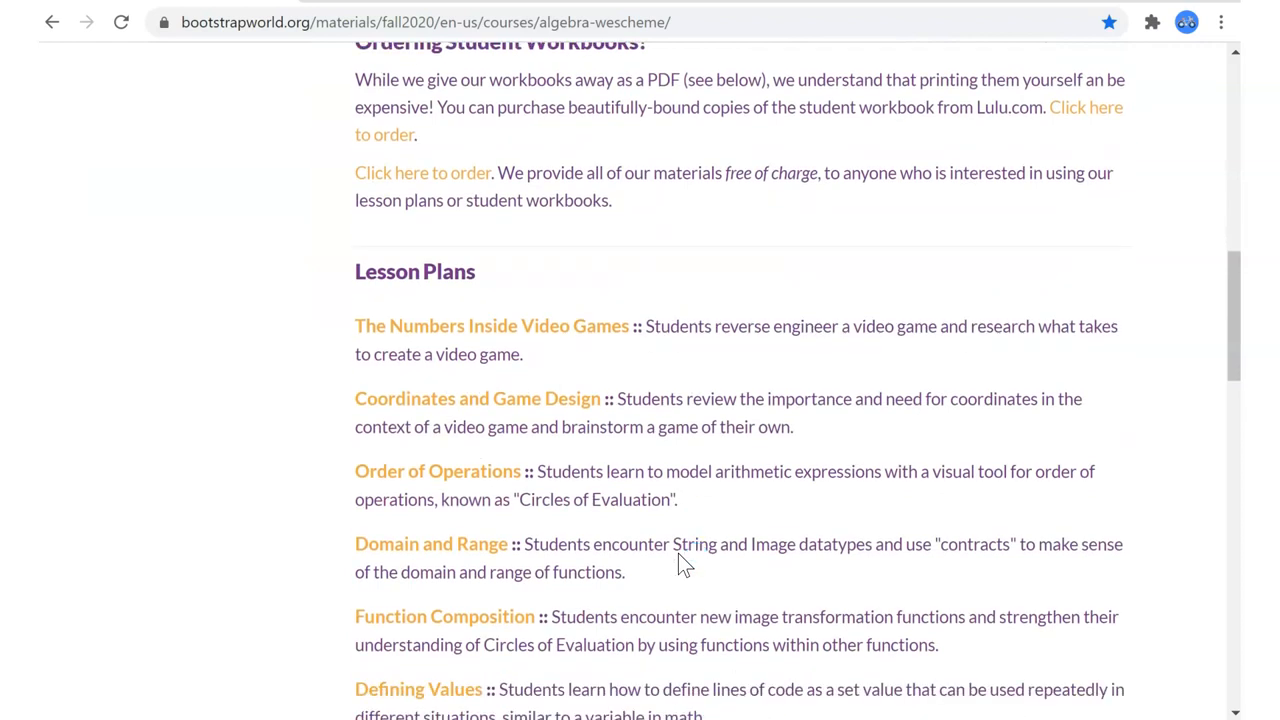
Open The Numbers Inside Video Games lesson and launch its Lesson Slides from Materials.
click(492, 324)
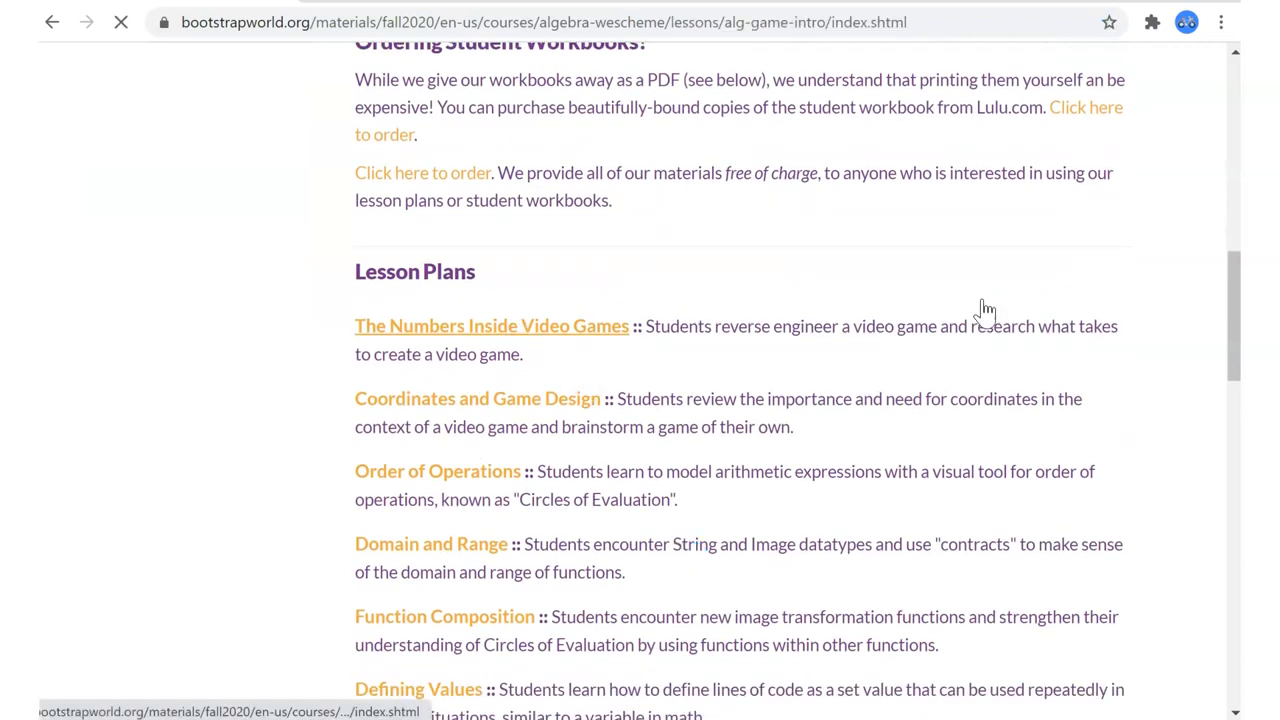
click(492, 326)
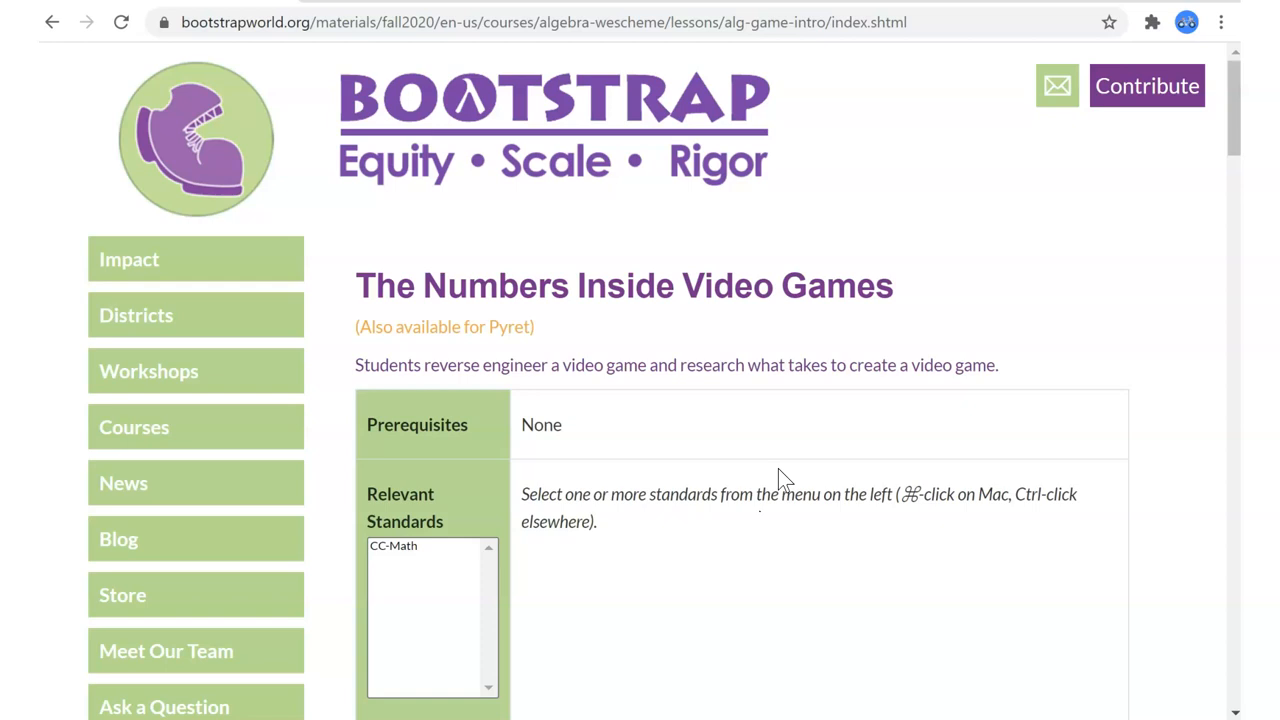
scroll(down, 3)
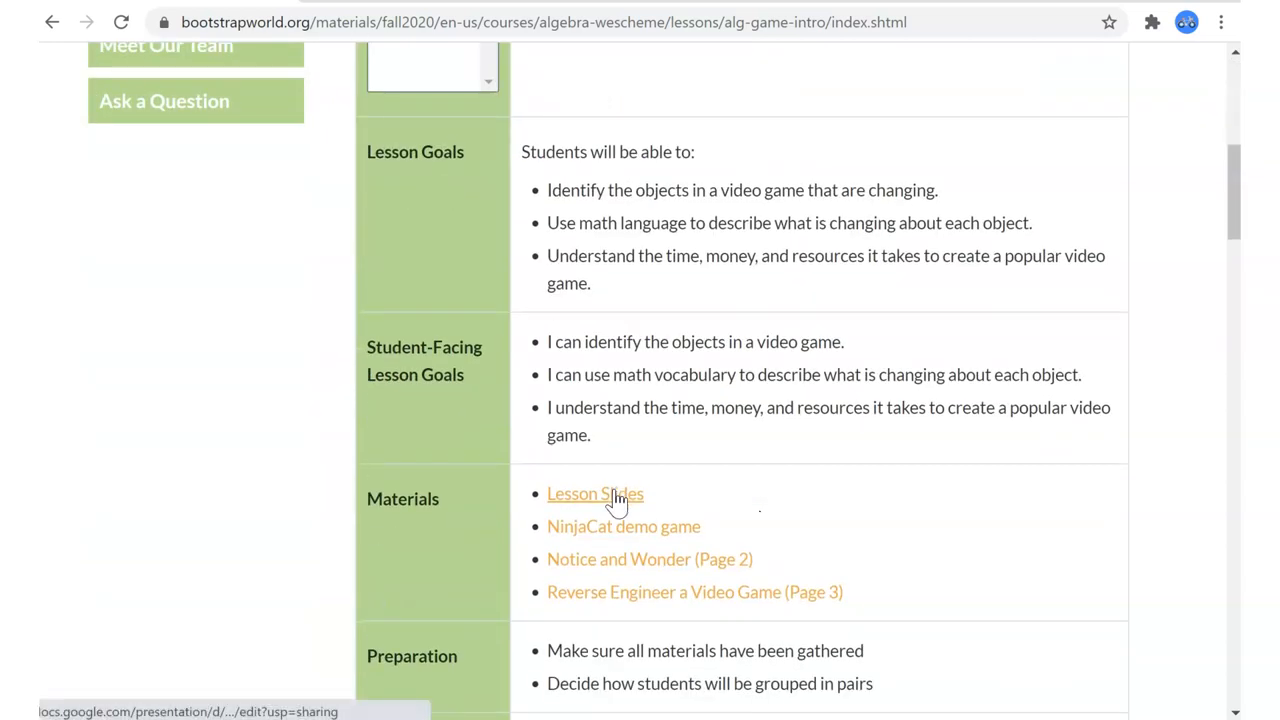
click(596, 492)
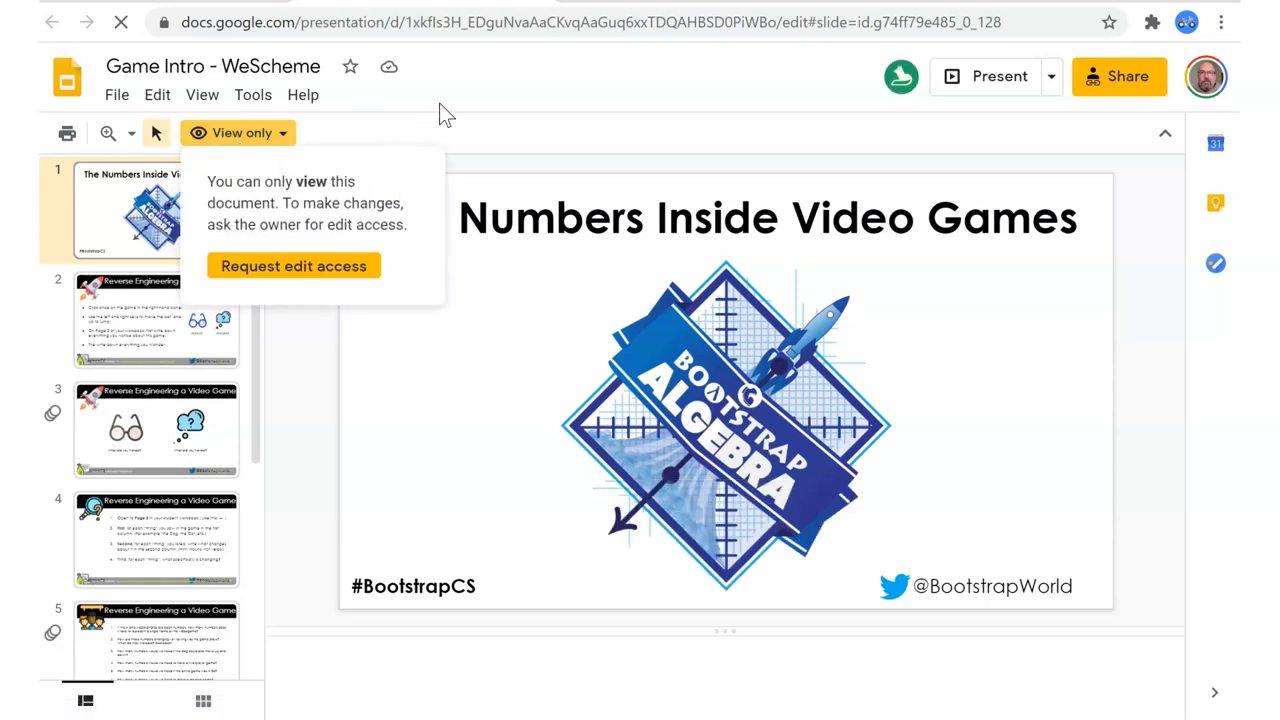
Make a copy of the entire deck named '01 - Game Intro - WeScheme'.
click(116, 94)
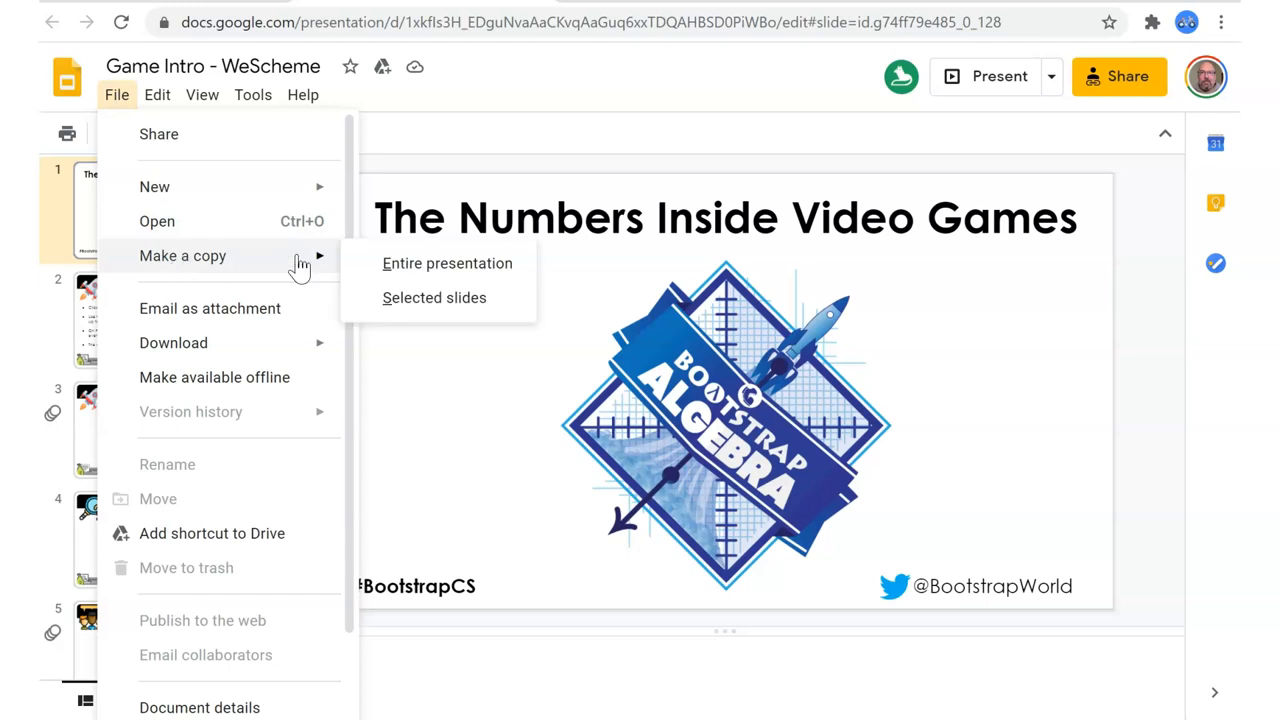
click(448, 264)
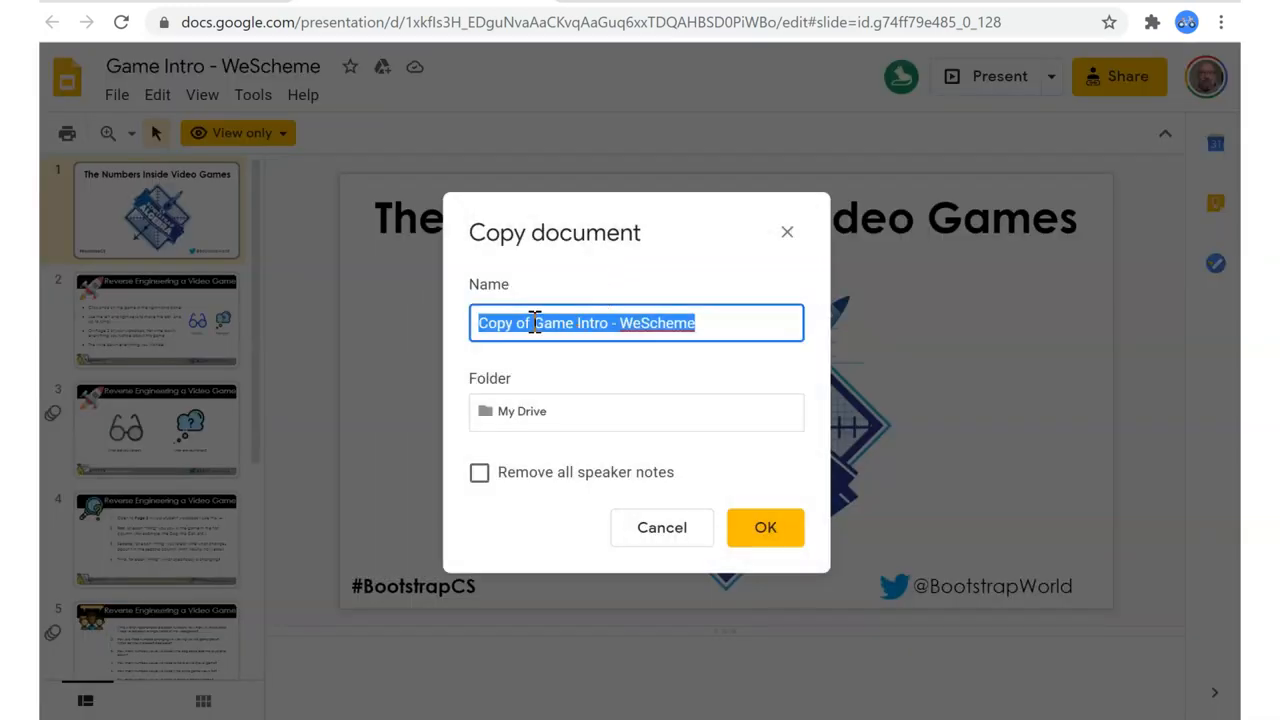
text(Game Intro - WeScheme)
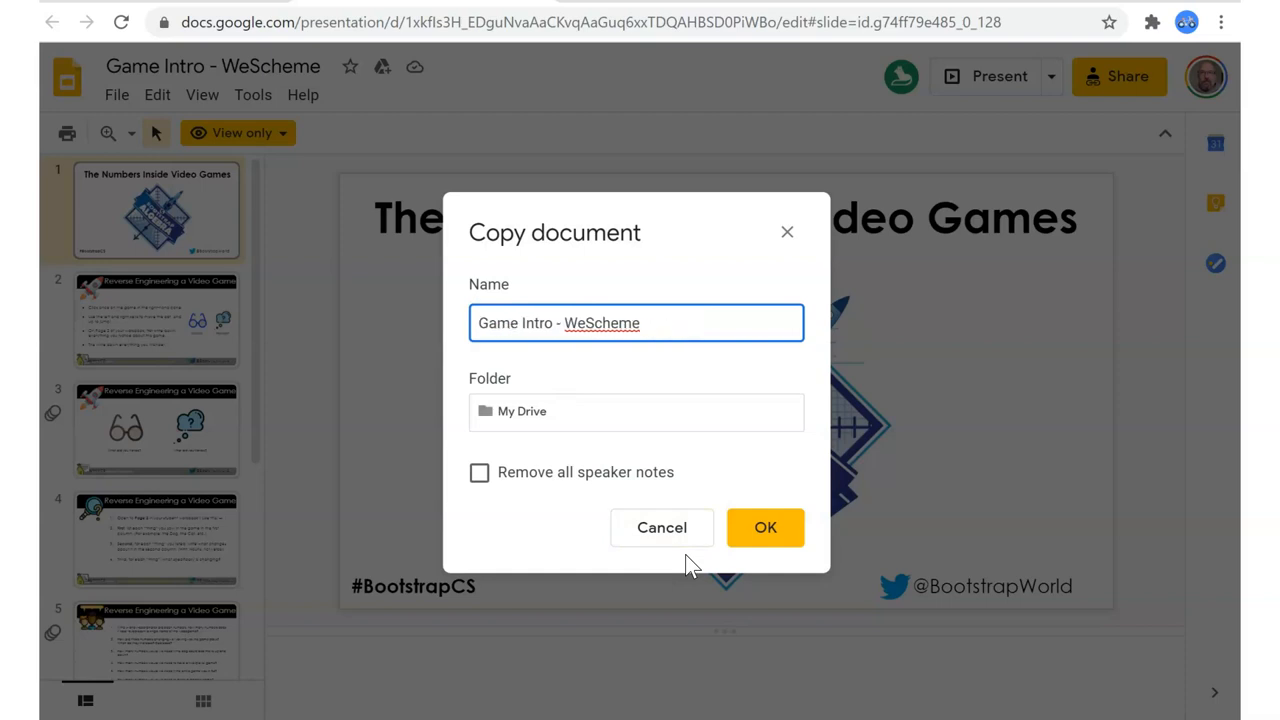
text(01 -)
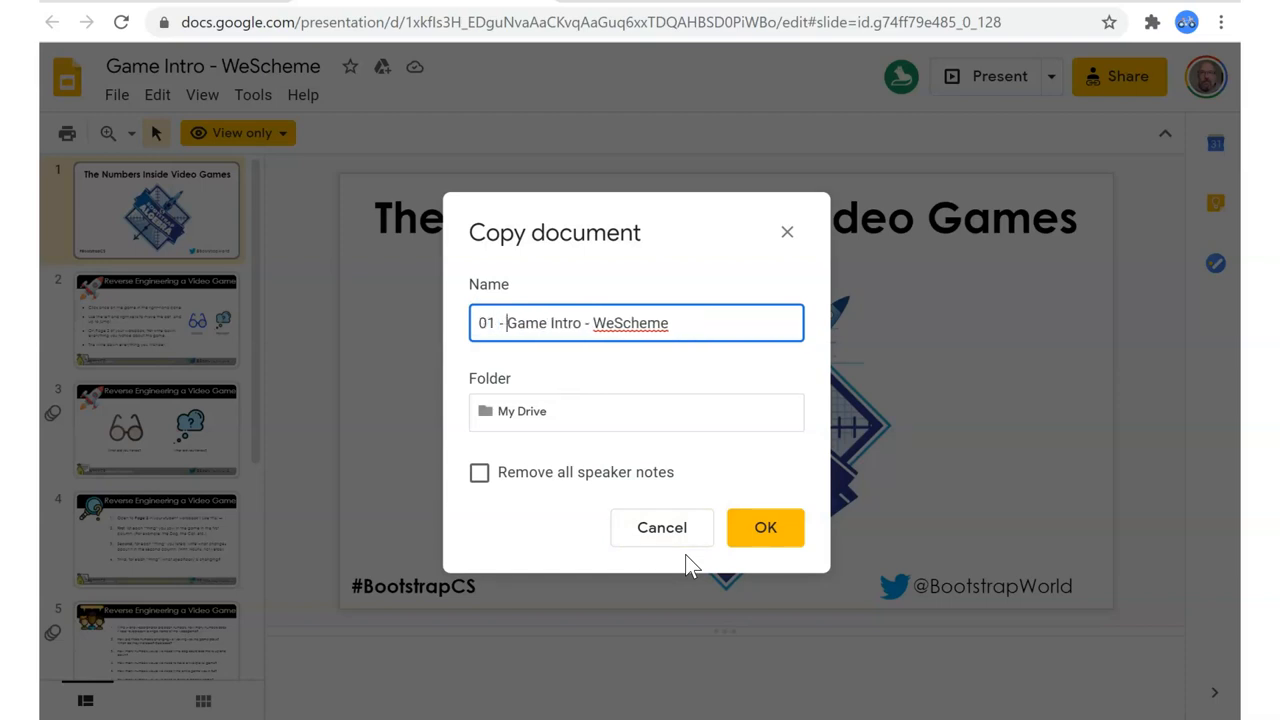
Save the copy into the My Drive folder BootstrapWorld Algebra - 2020 Fall.
click(636, 412)
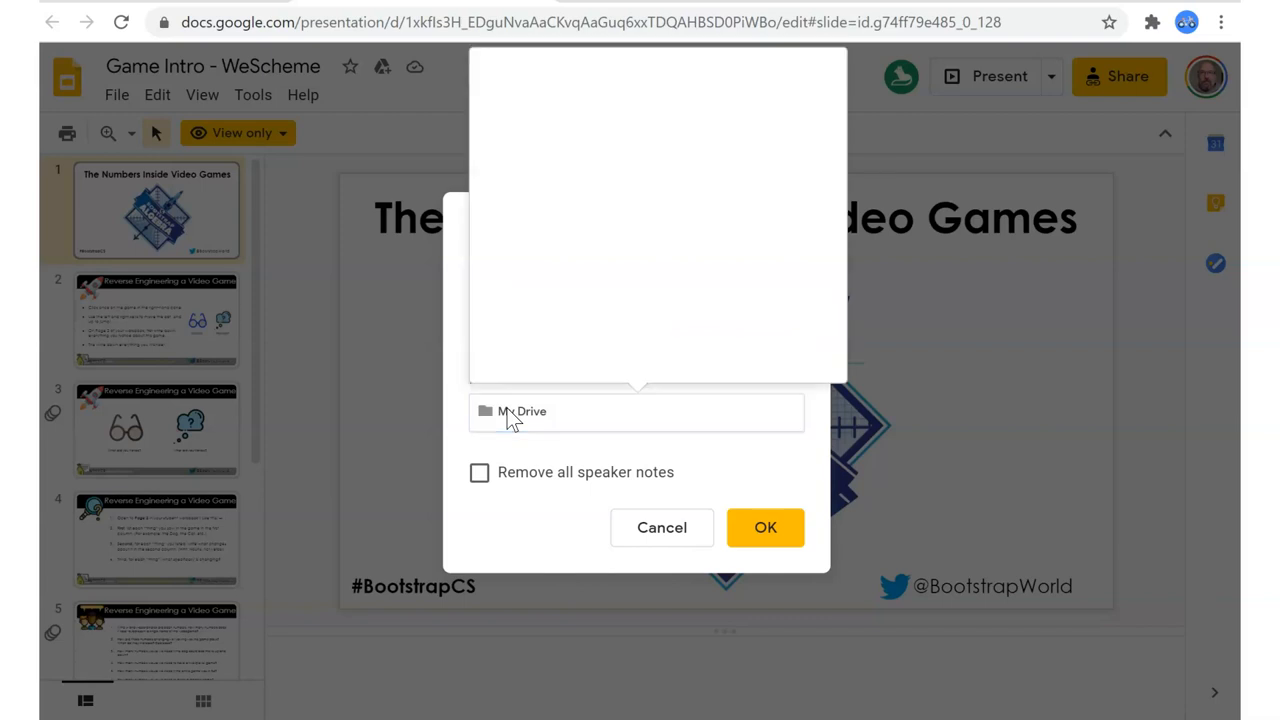
click(636, 412)
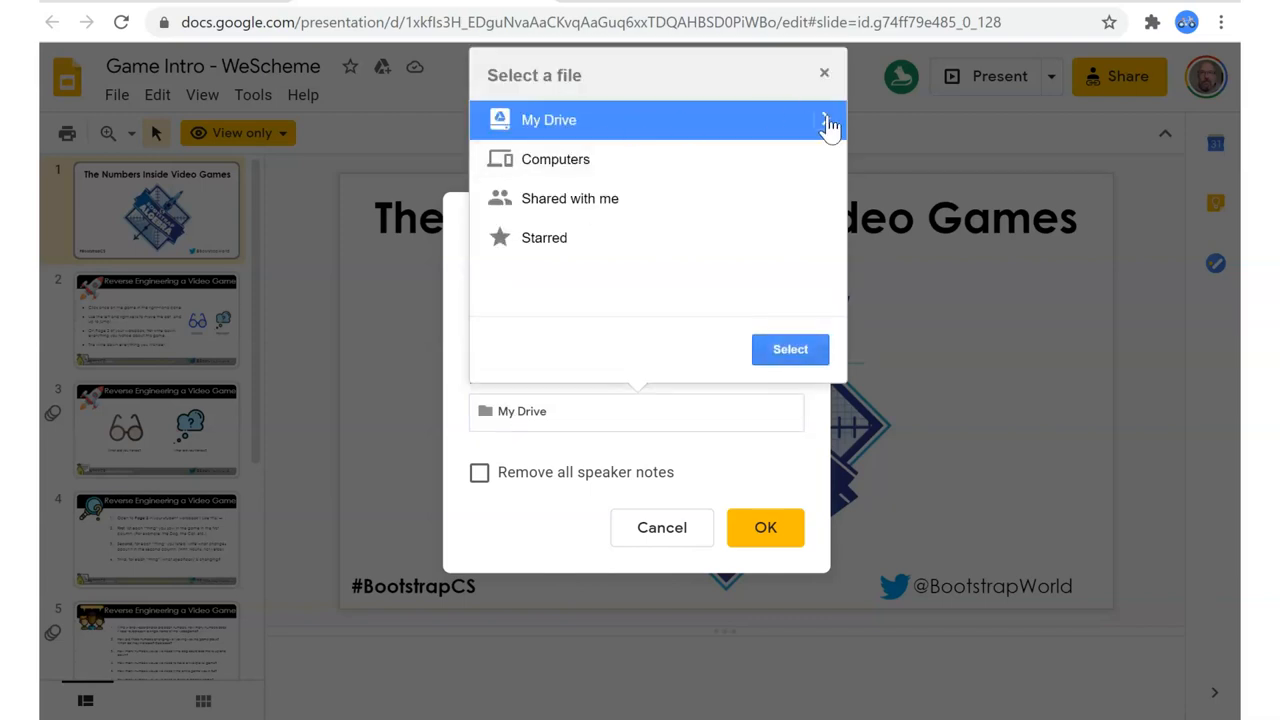
click(548, 120)
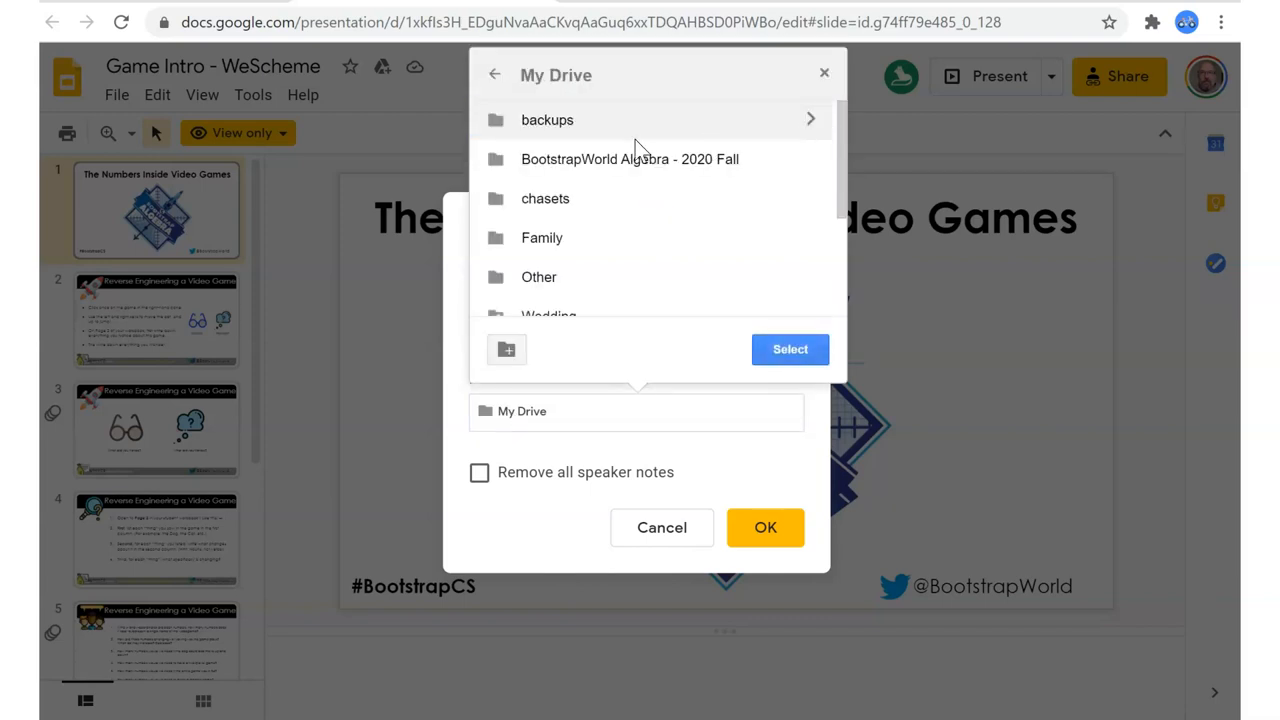
click(630, 160)
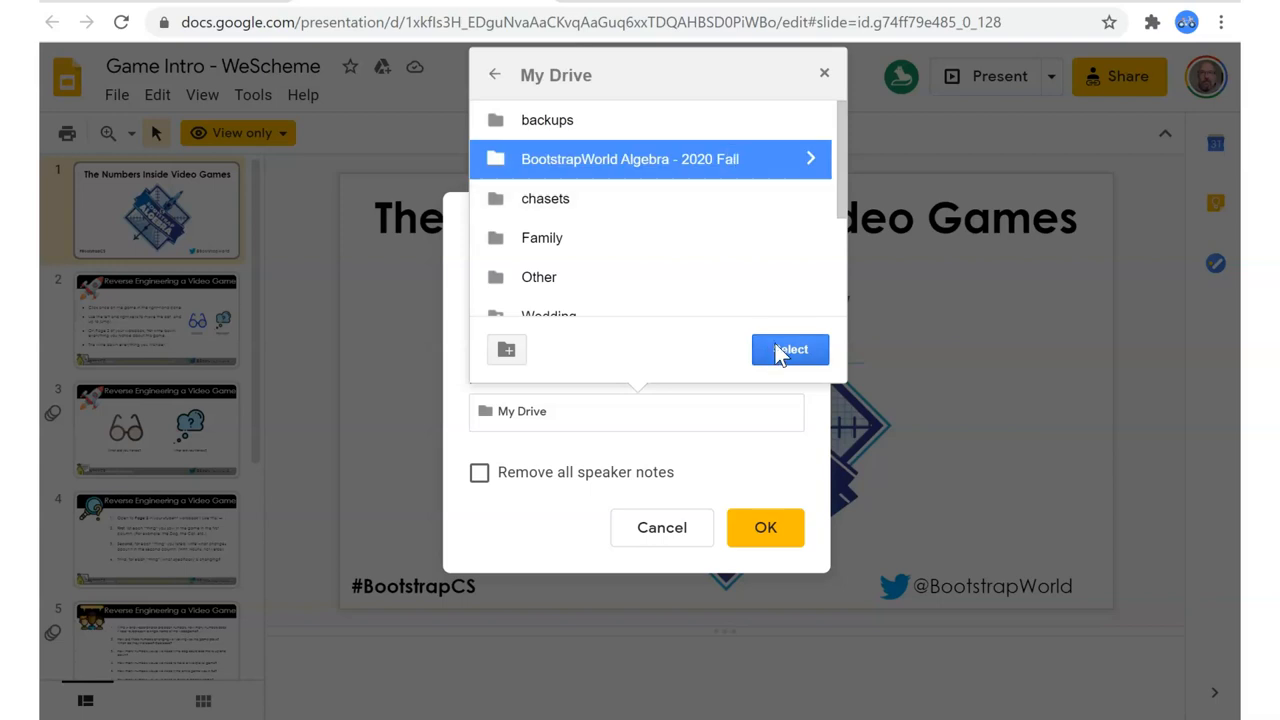
click(790, 348)
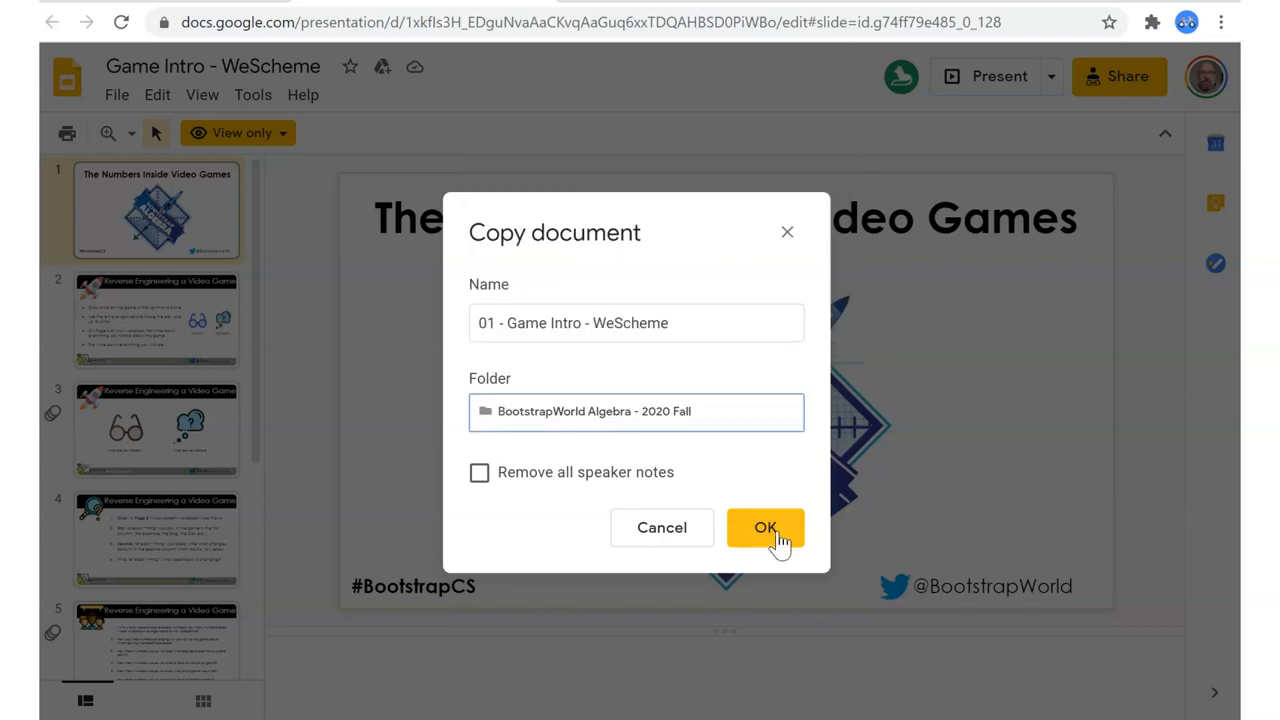
click(764, 528)
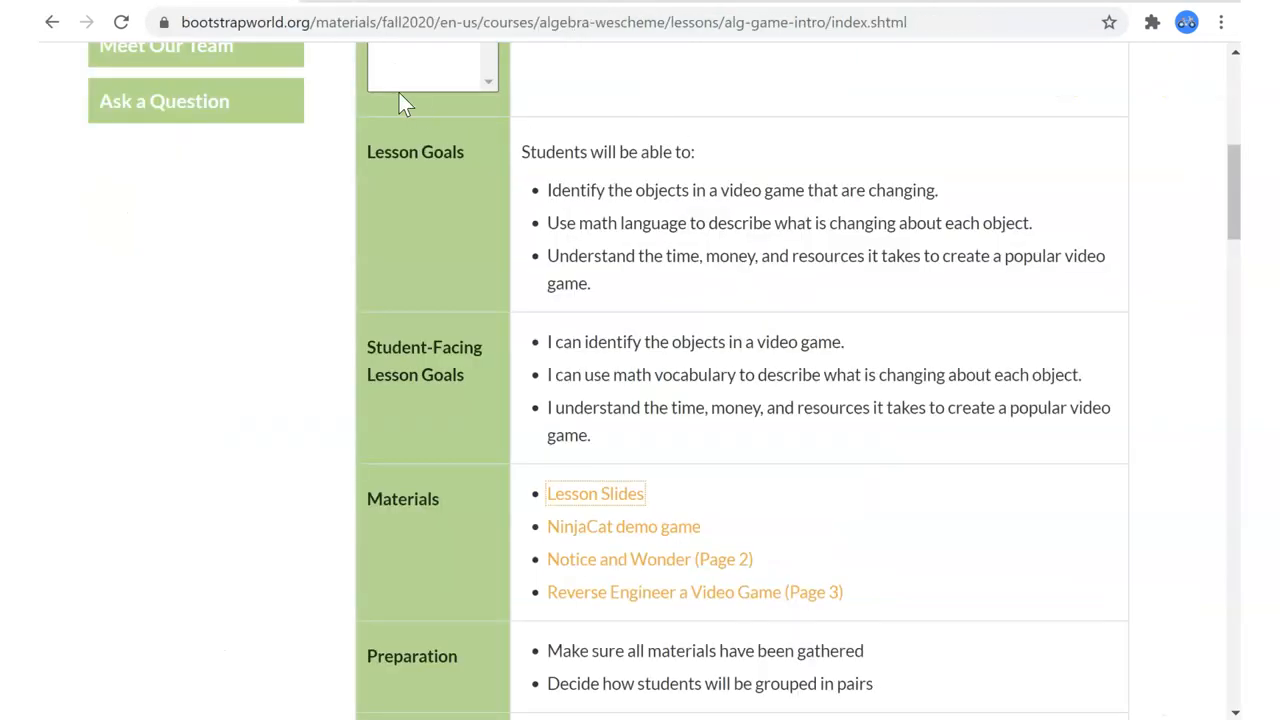
mouse_move(398, 104)
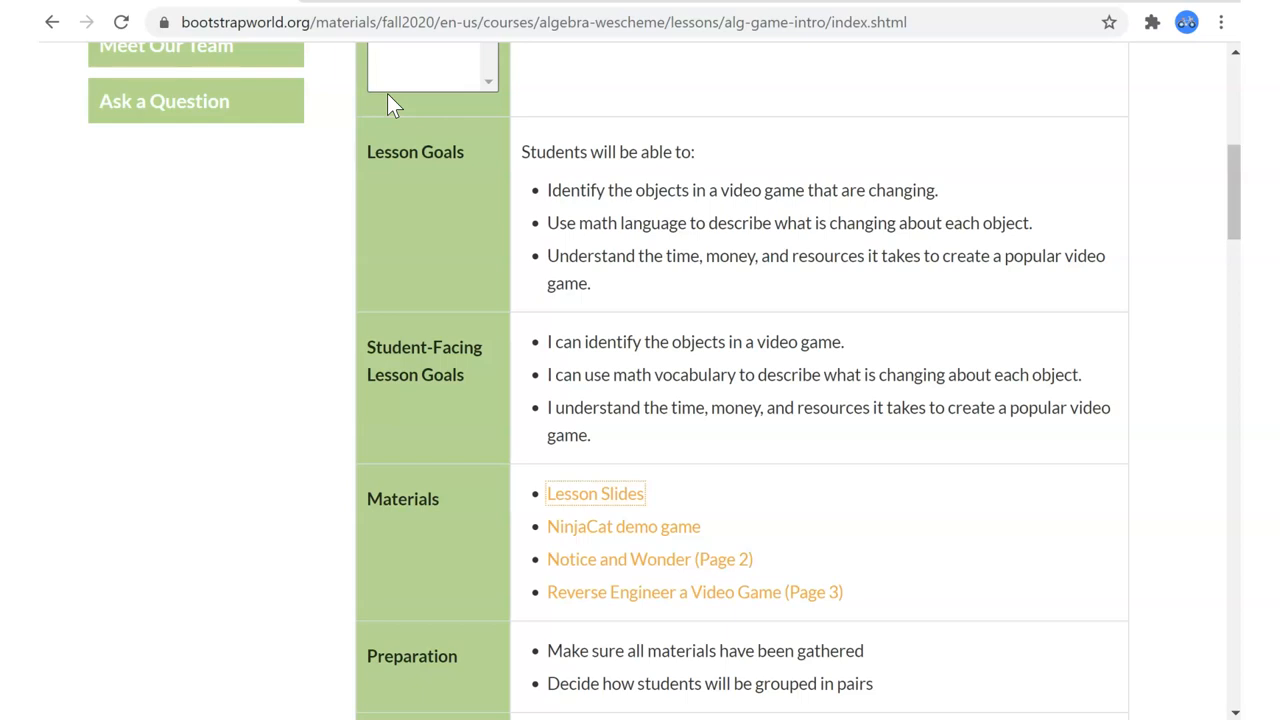
scroll(up, 3)
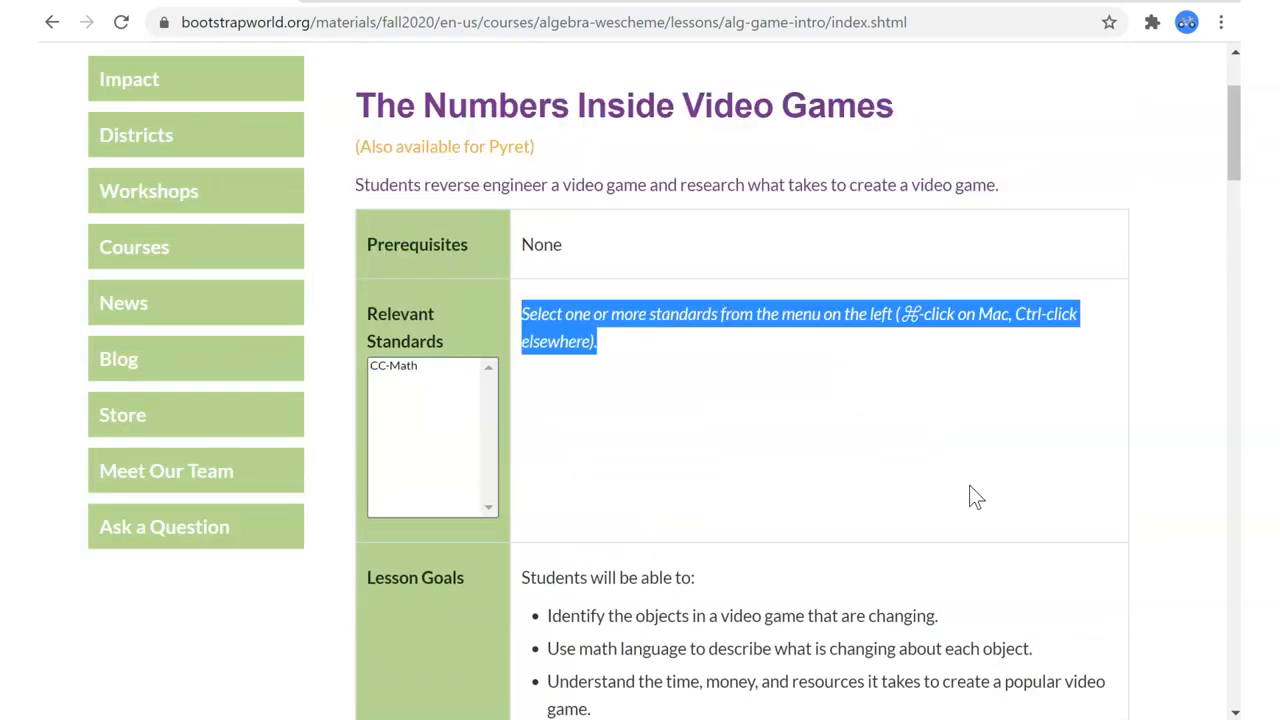
scroll(up, 3)
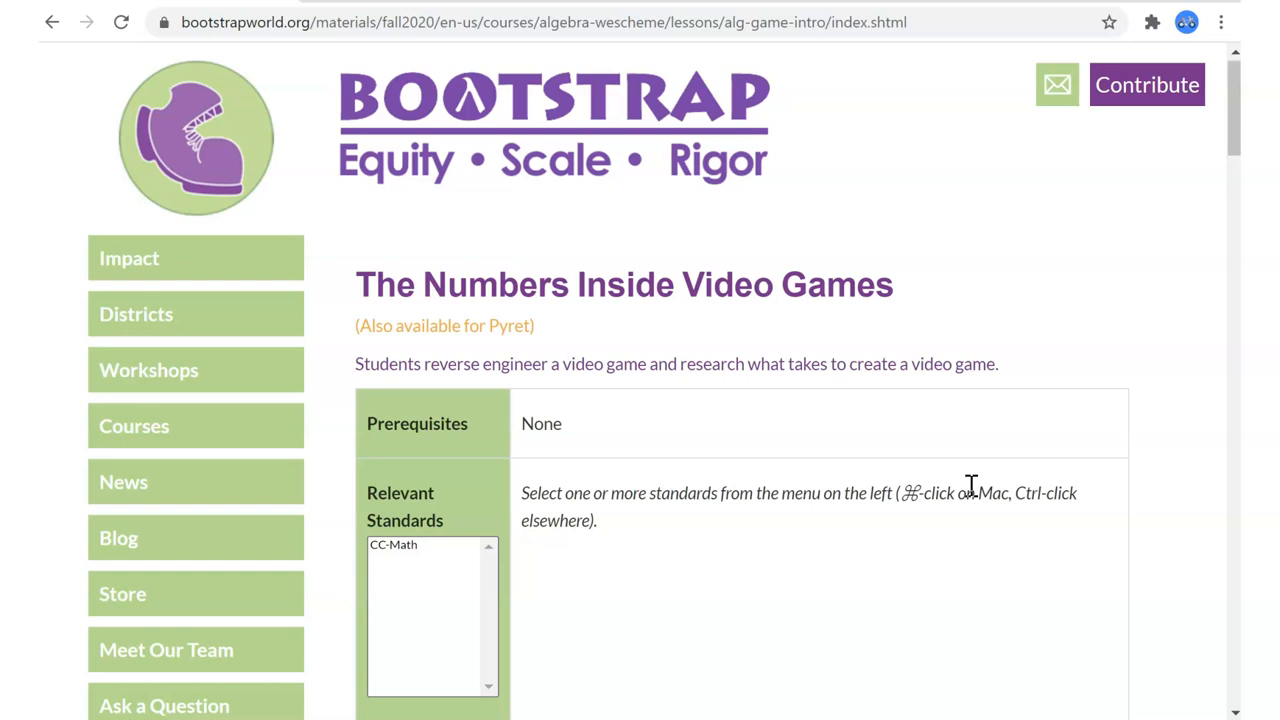
mouse_move(904, 392)
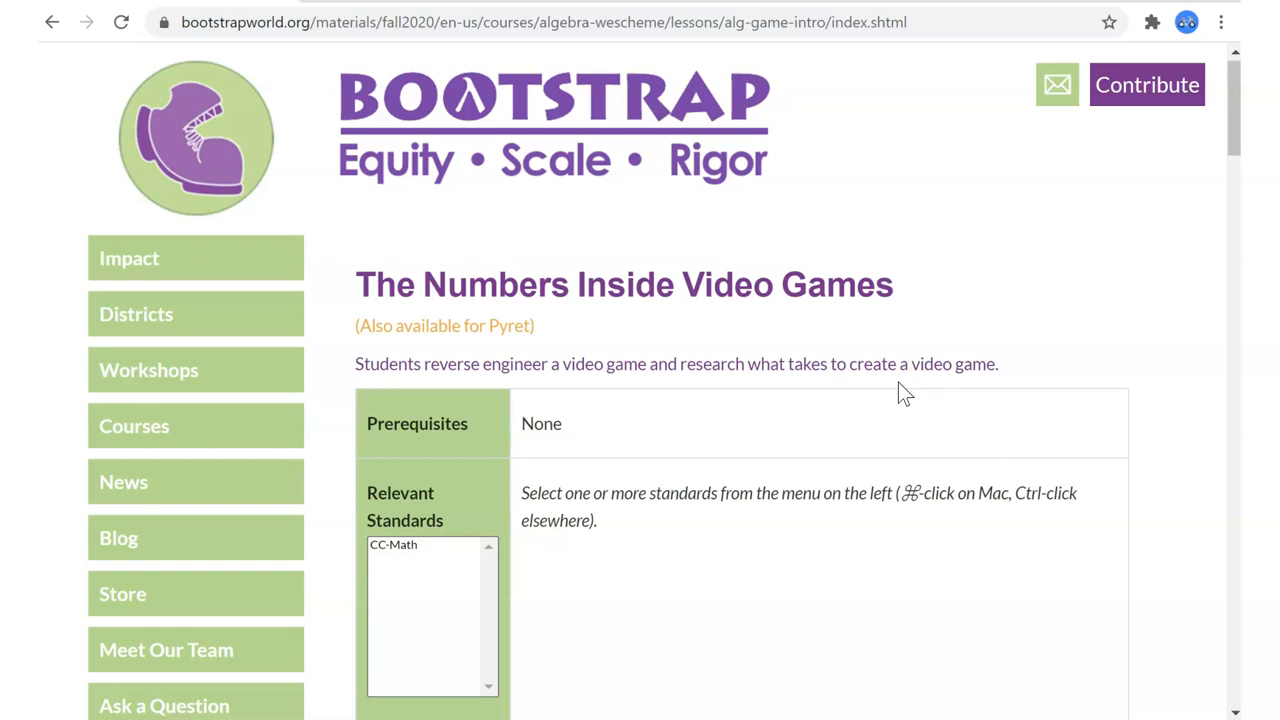
mouse_move(904, 142)
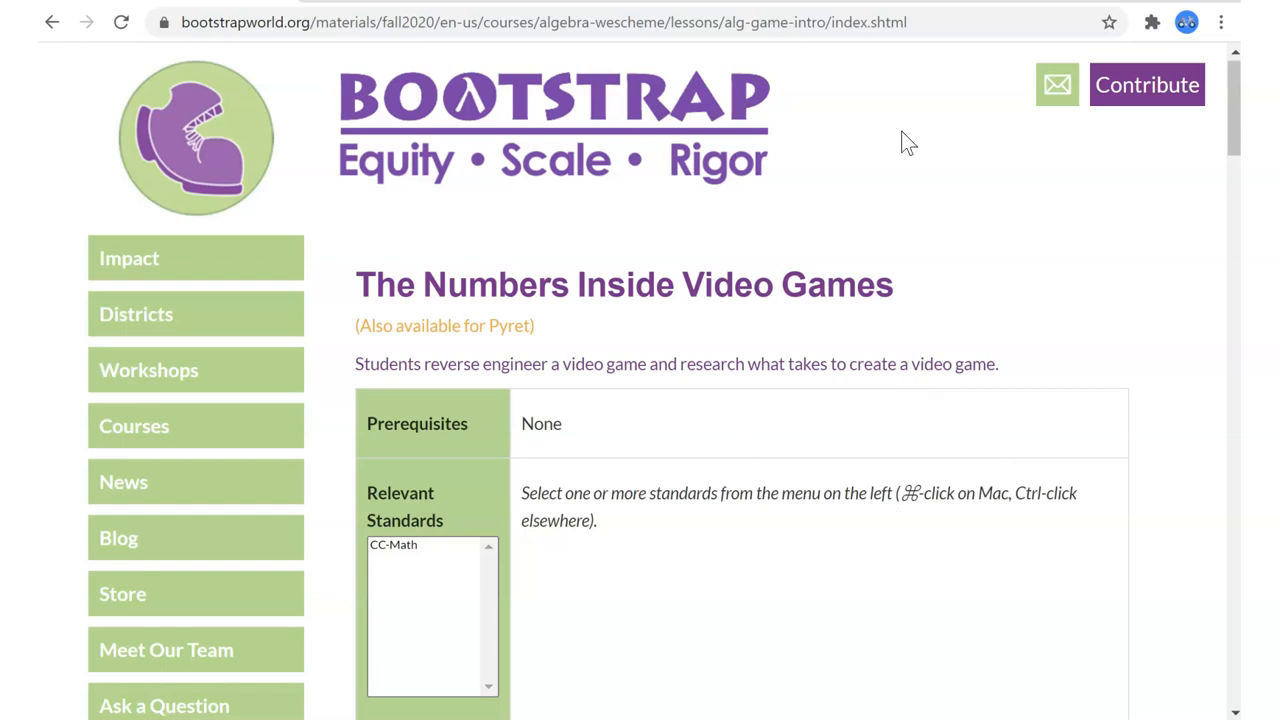
mouse_move(728, 84)
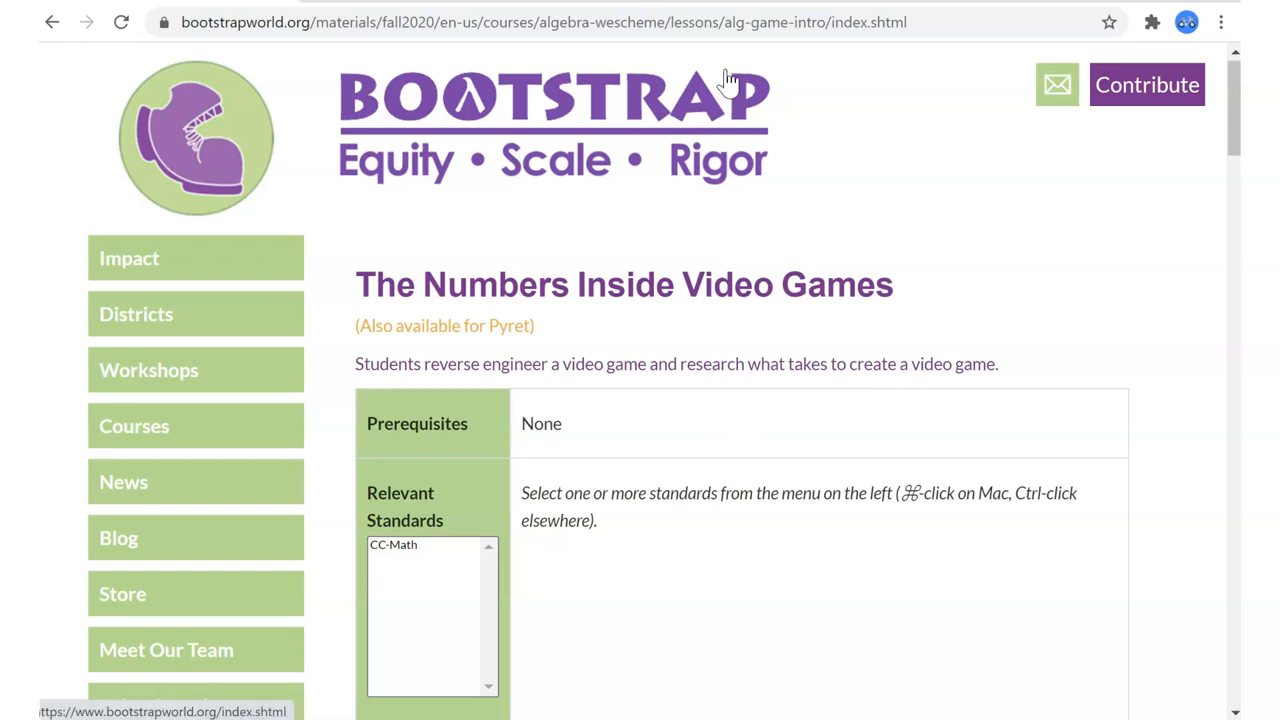
mouse_move(792, 140)
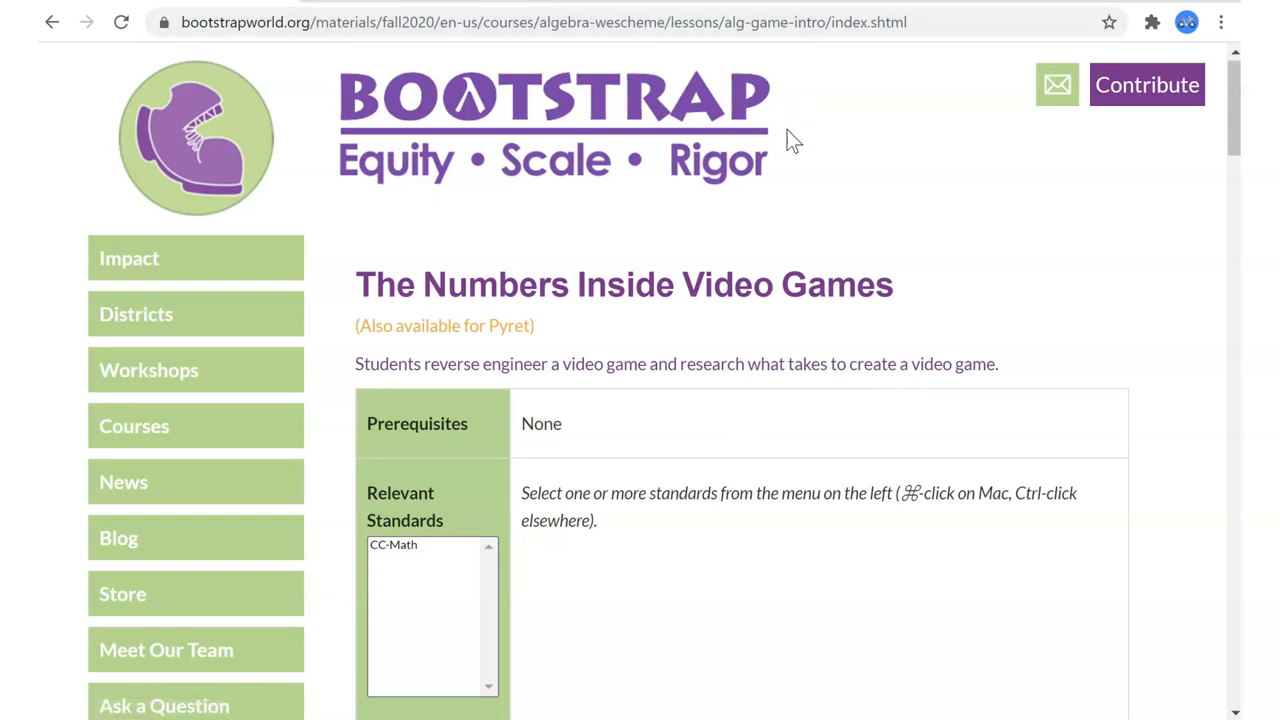
mouse_move(644, 164)
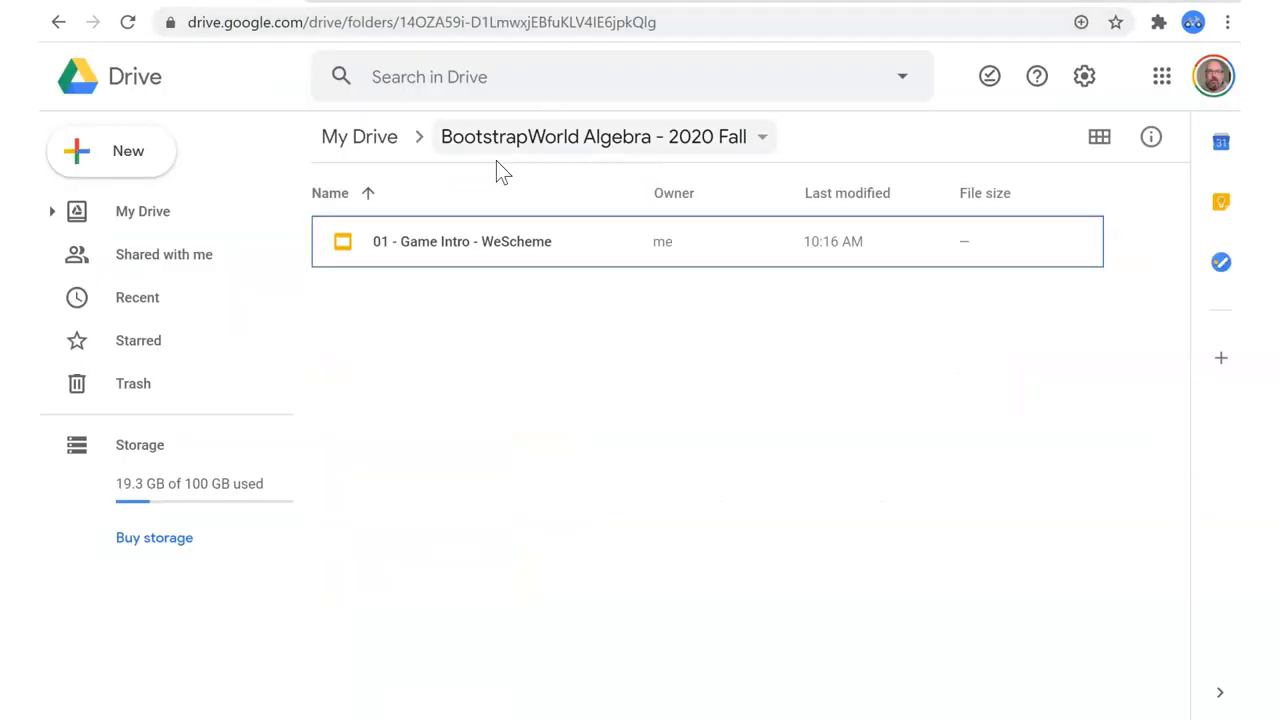
mouse_move(444, 248)
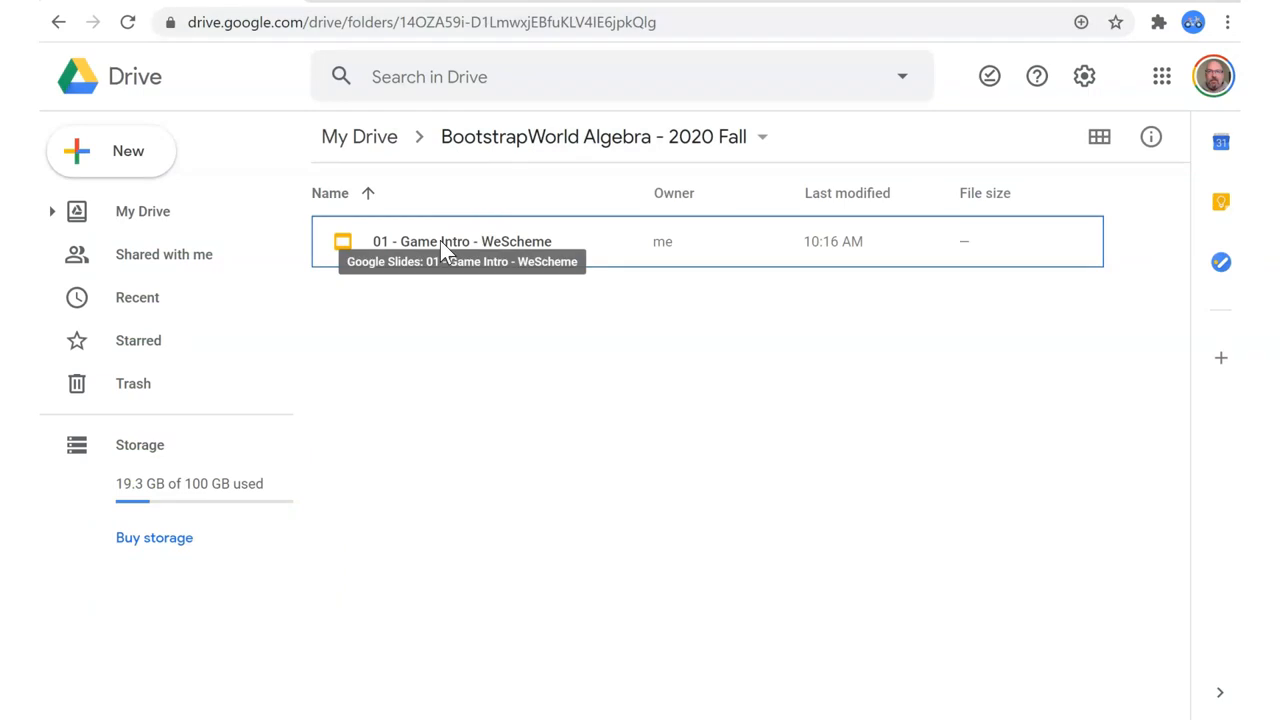
Open the 01 - Game Intro - WeScheme slides file from the 2020 Fall folder.
double_click(460, 240)
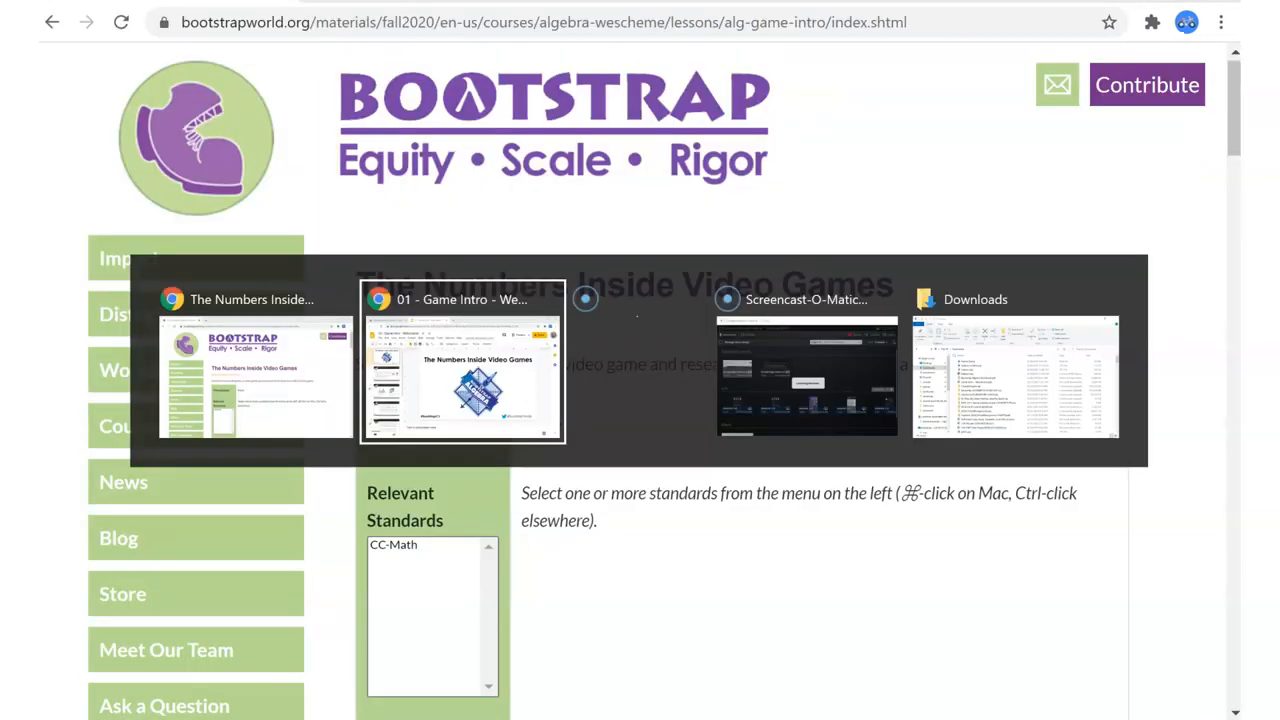
Switch to the copied Game Intro deck window to review its title slide.
click(462, 376)
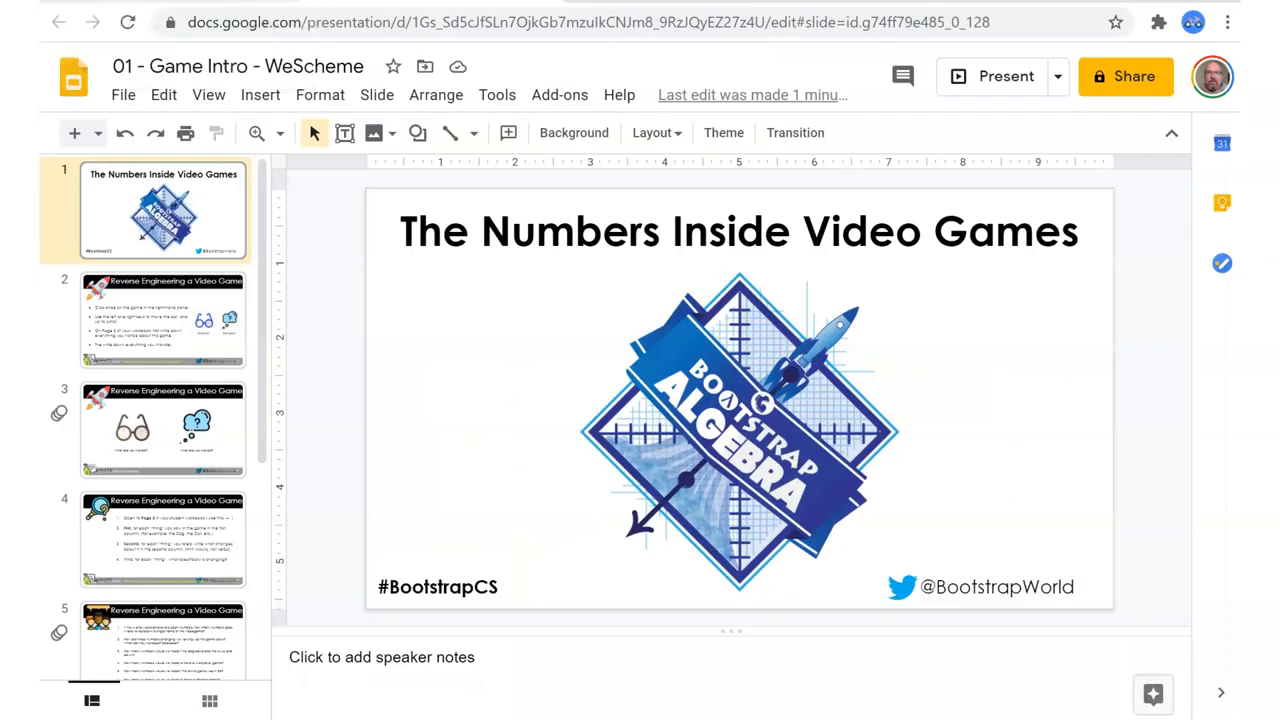
mouse_move(1004, 124)
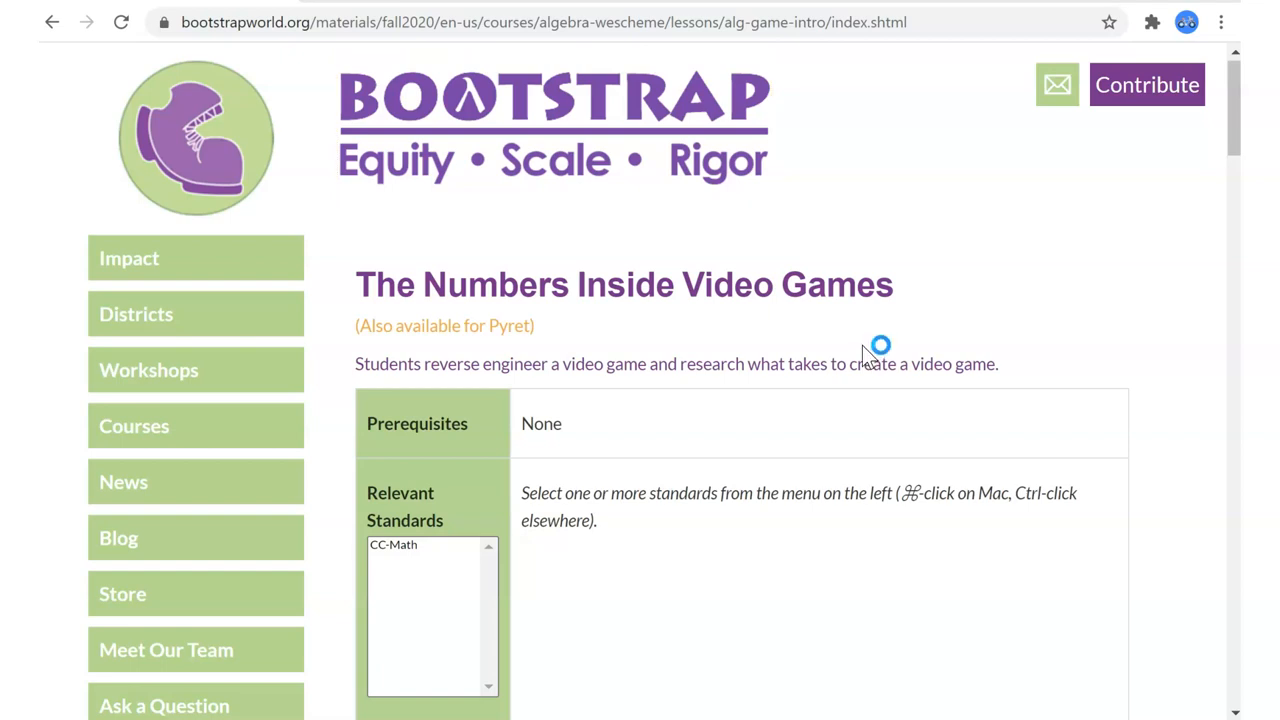
mouse_move(748, 190)
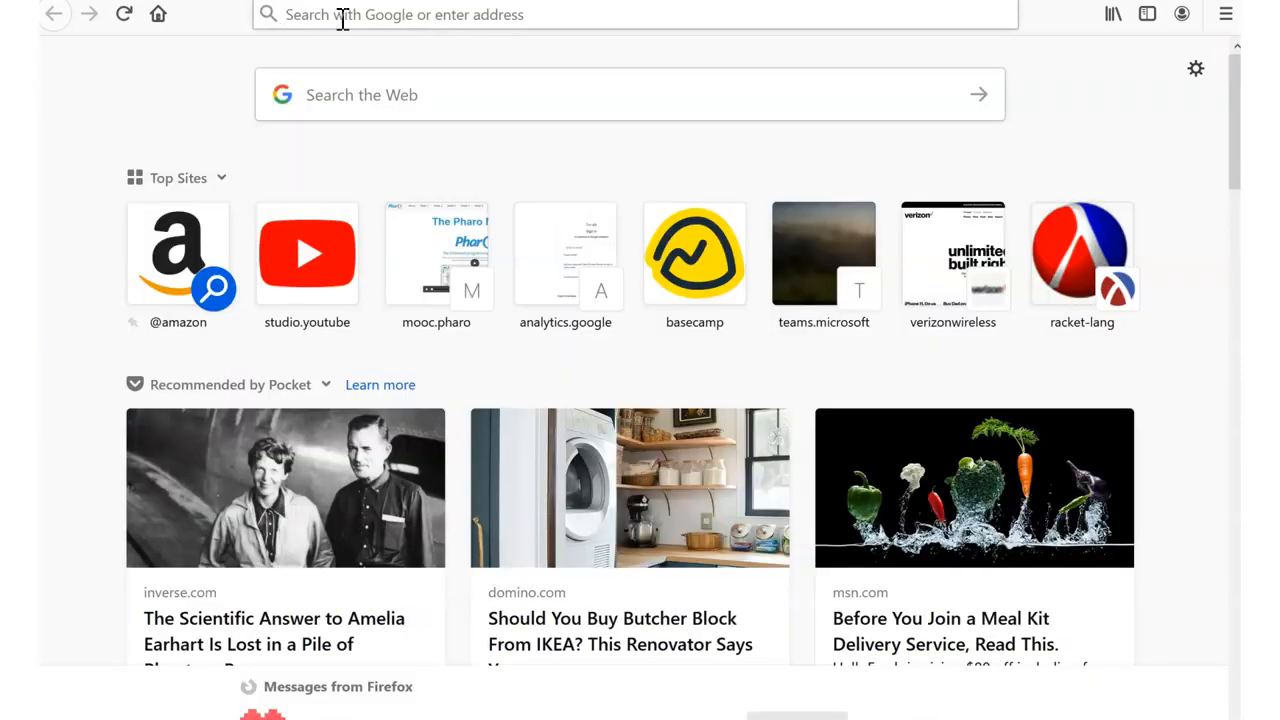
Load wescheme.org in Firefox, then return to the lesson page and slides windows.
text(wescheme.org)
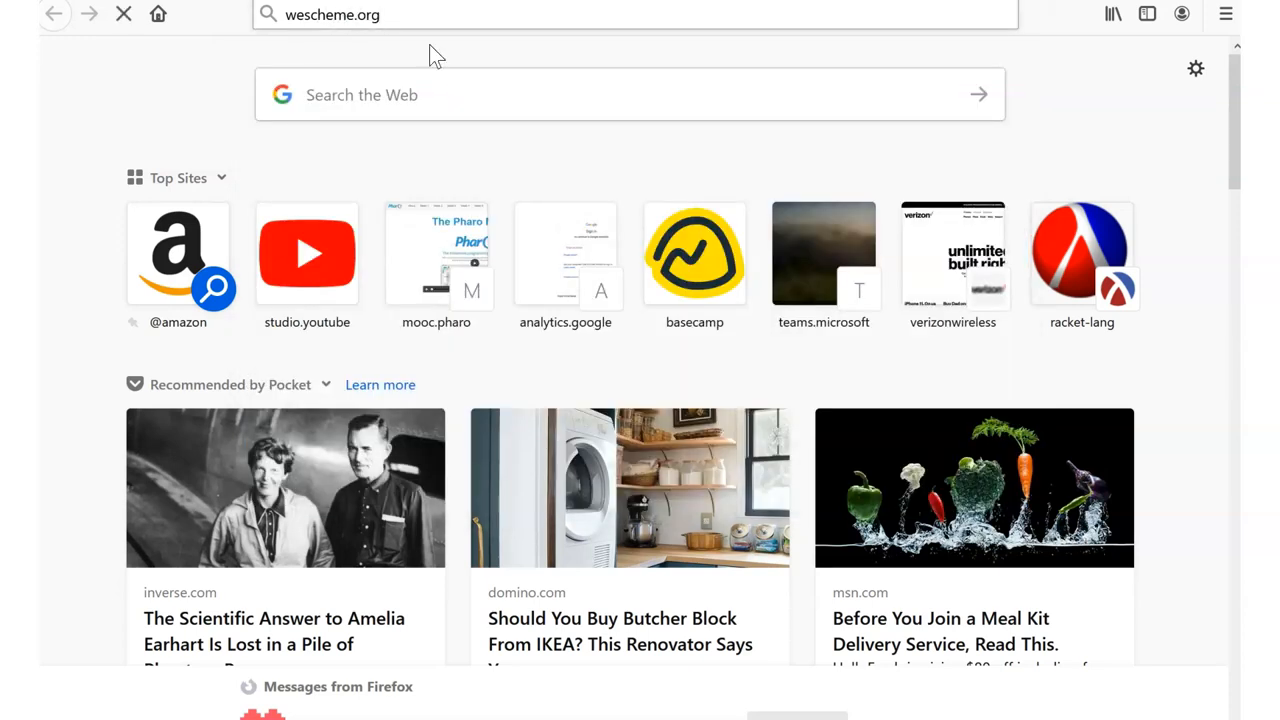
key(Return)
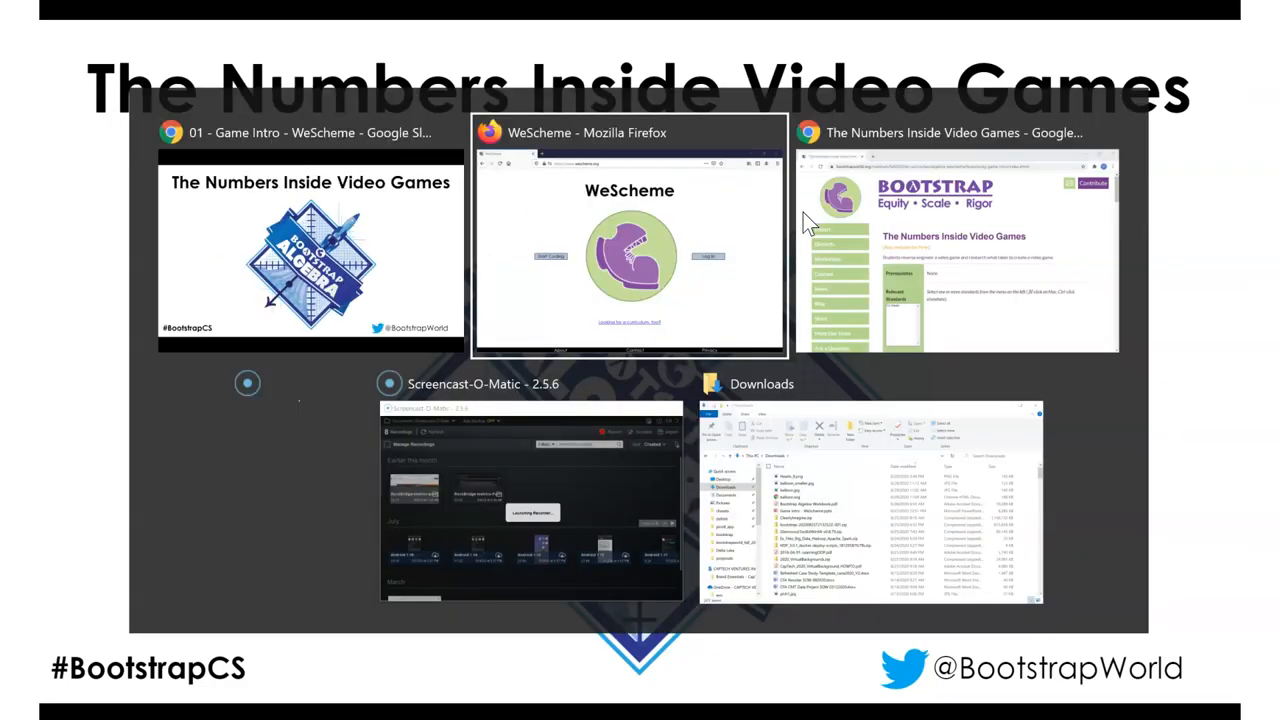
click(956, 250)
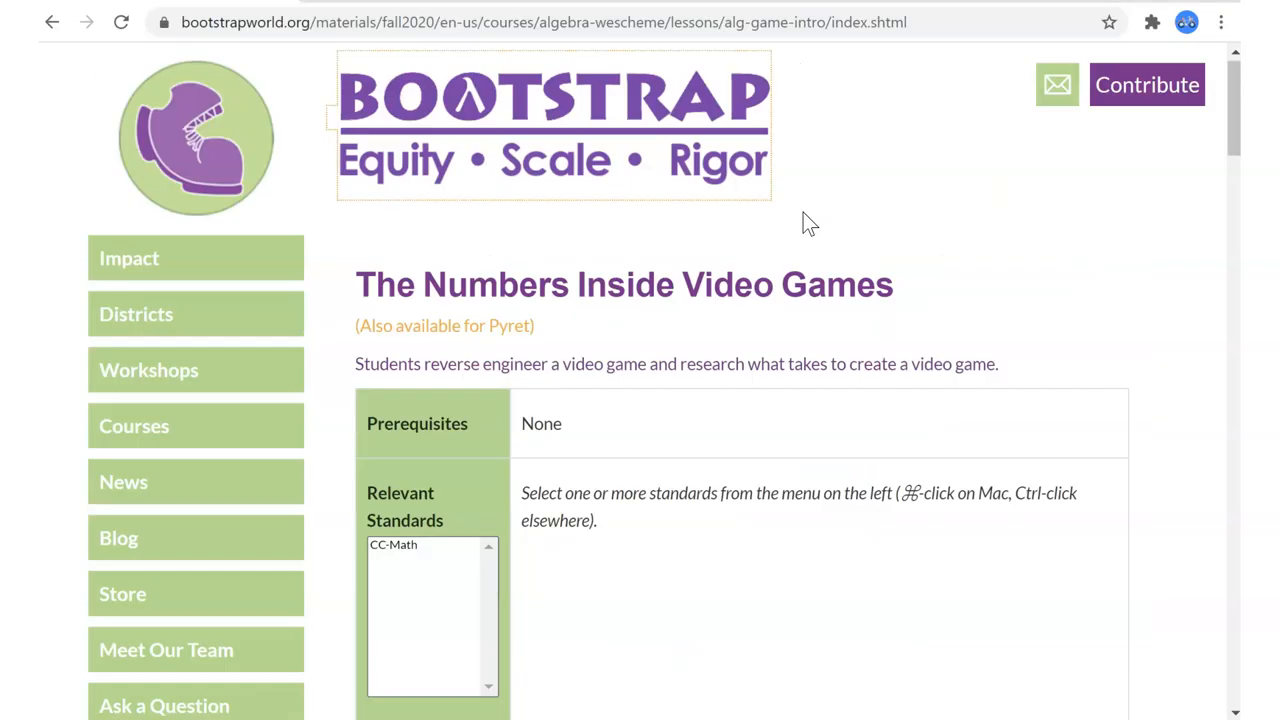
key(alt+tab)
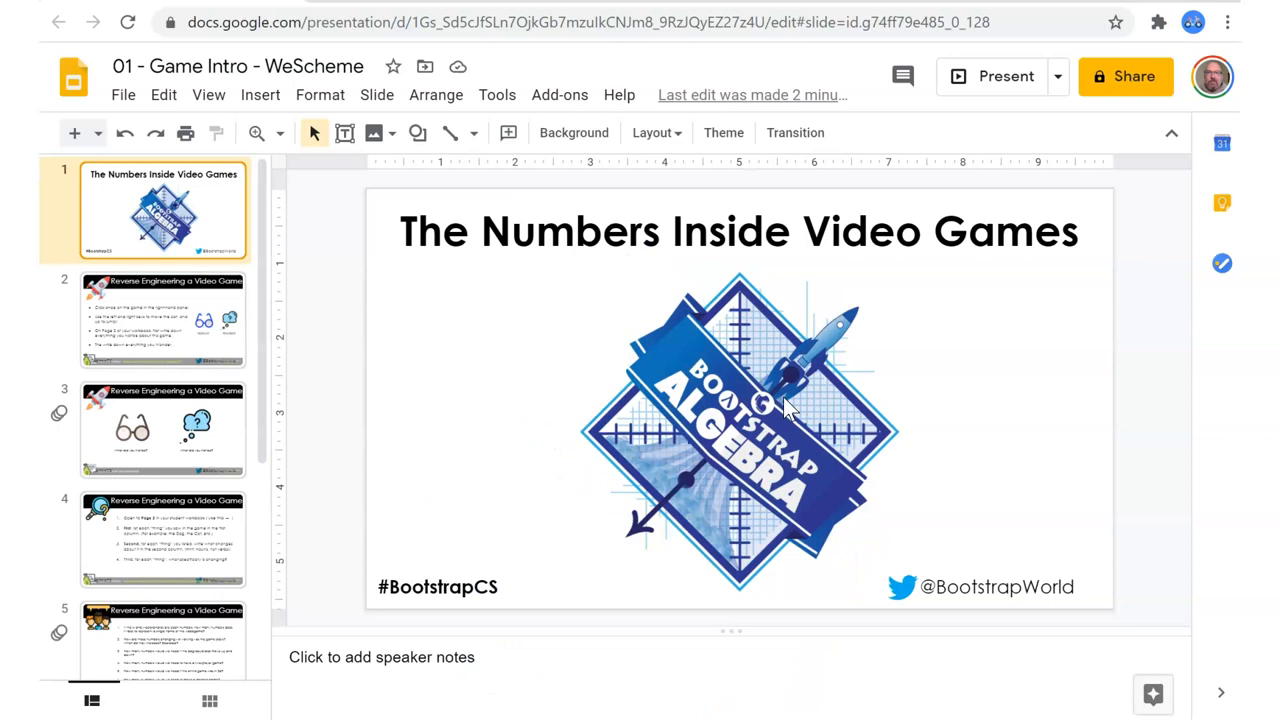
mouse_move(660, 316)
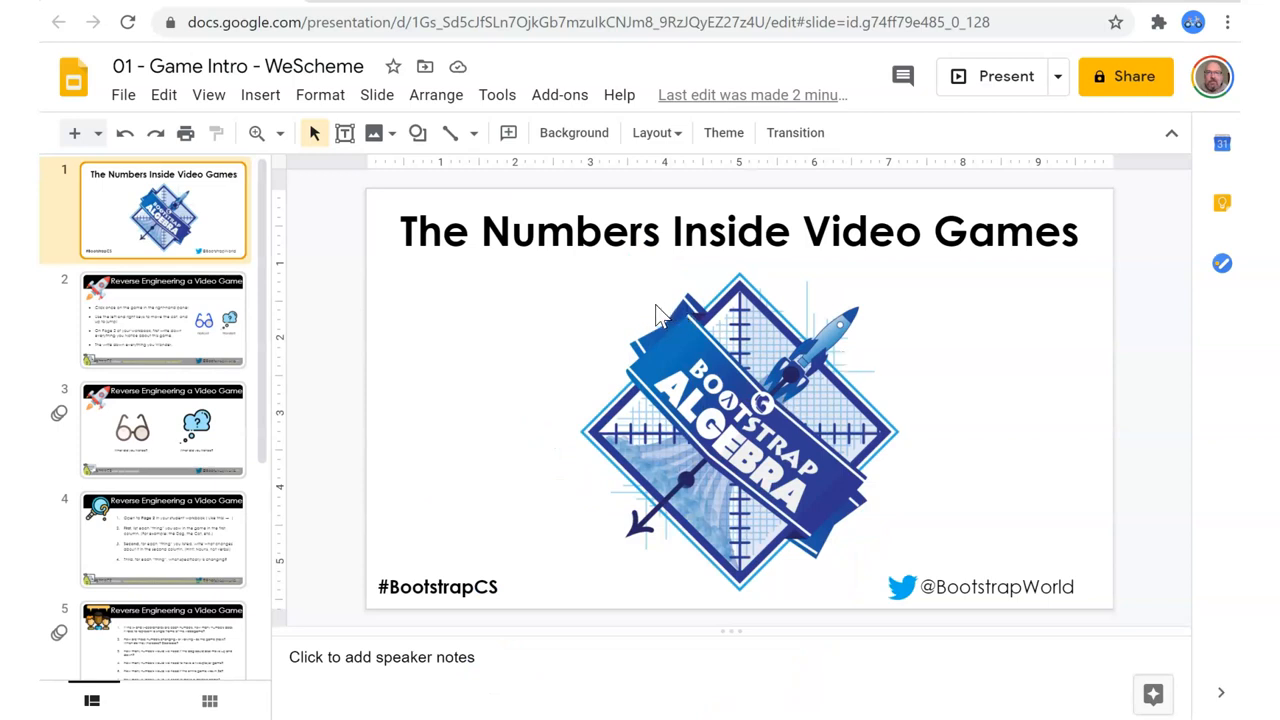
mouse_move(378, 350)
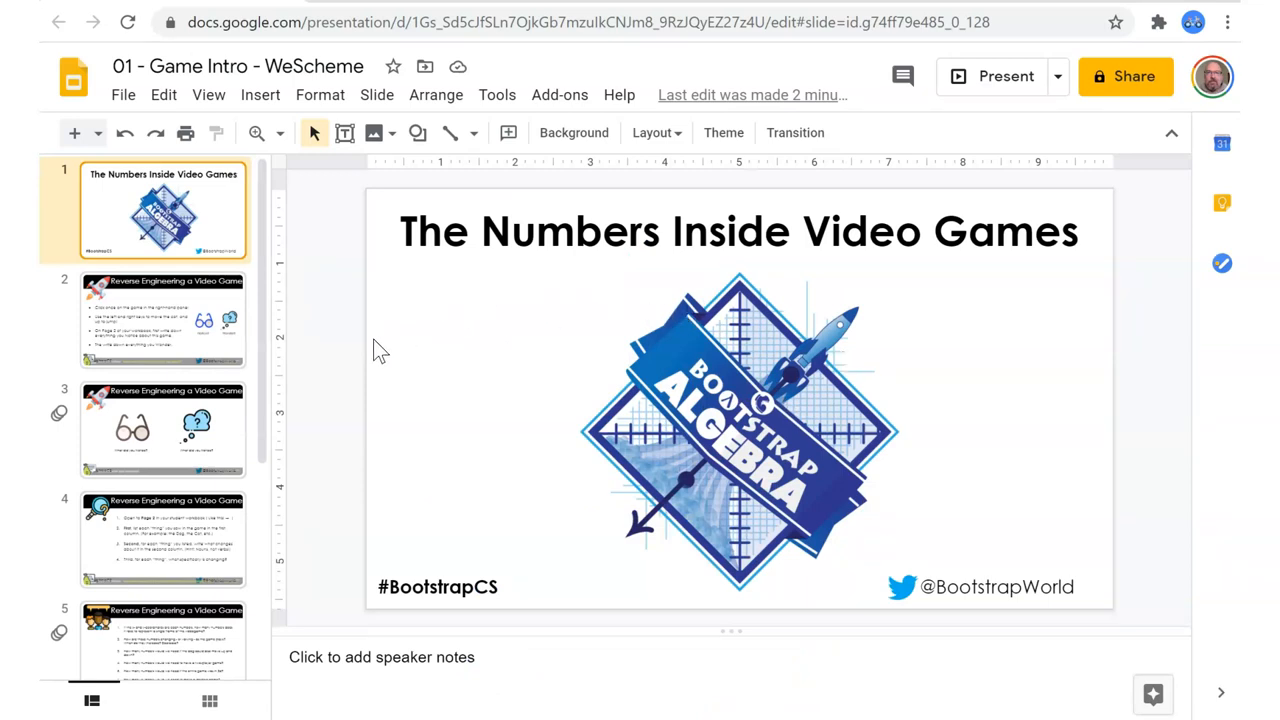
Select slide 2's footer image to reveal its peardeckmagic link overlay.
click(164, 320)
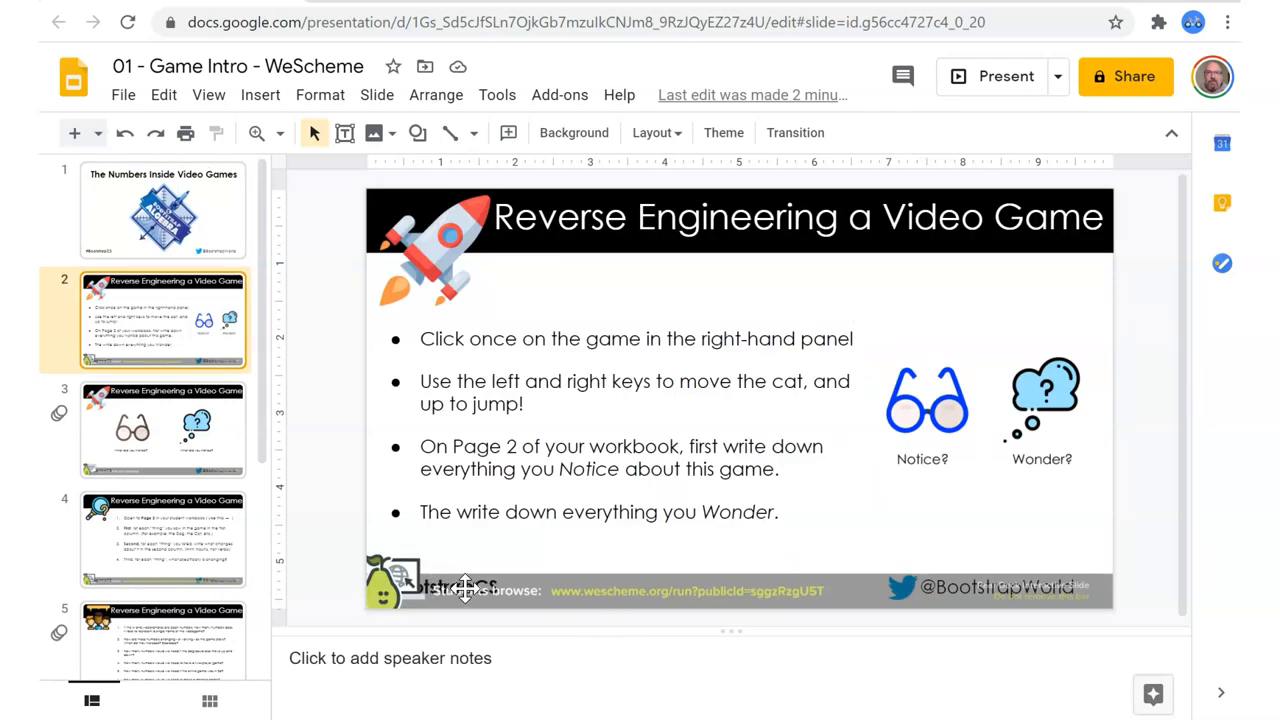
click(464, 588)
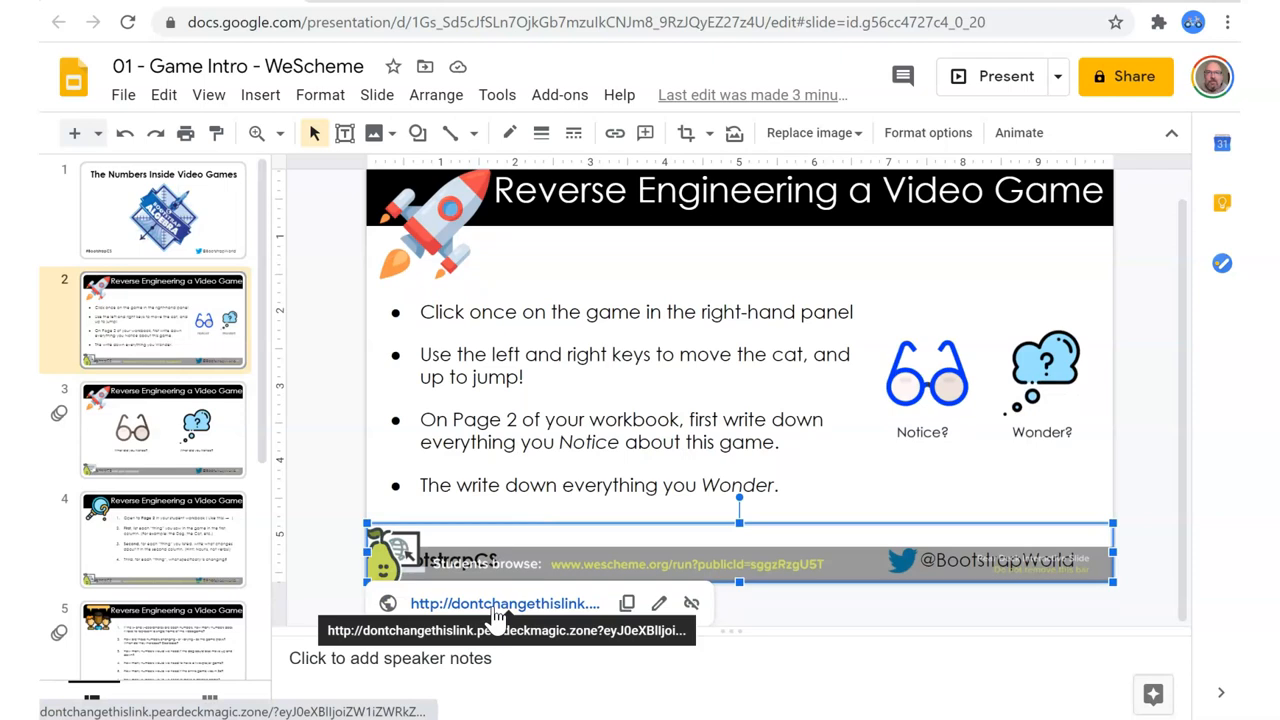
scroll(up, 3)
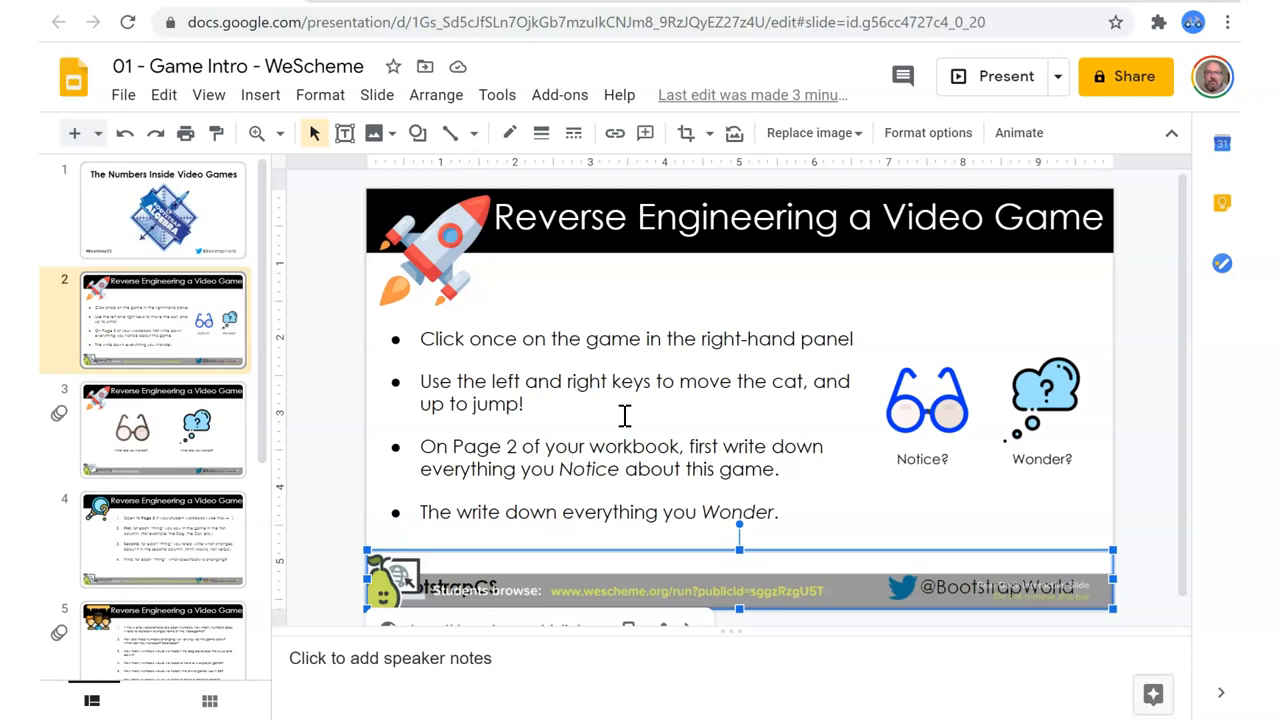
mouse_move(608, 578)
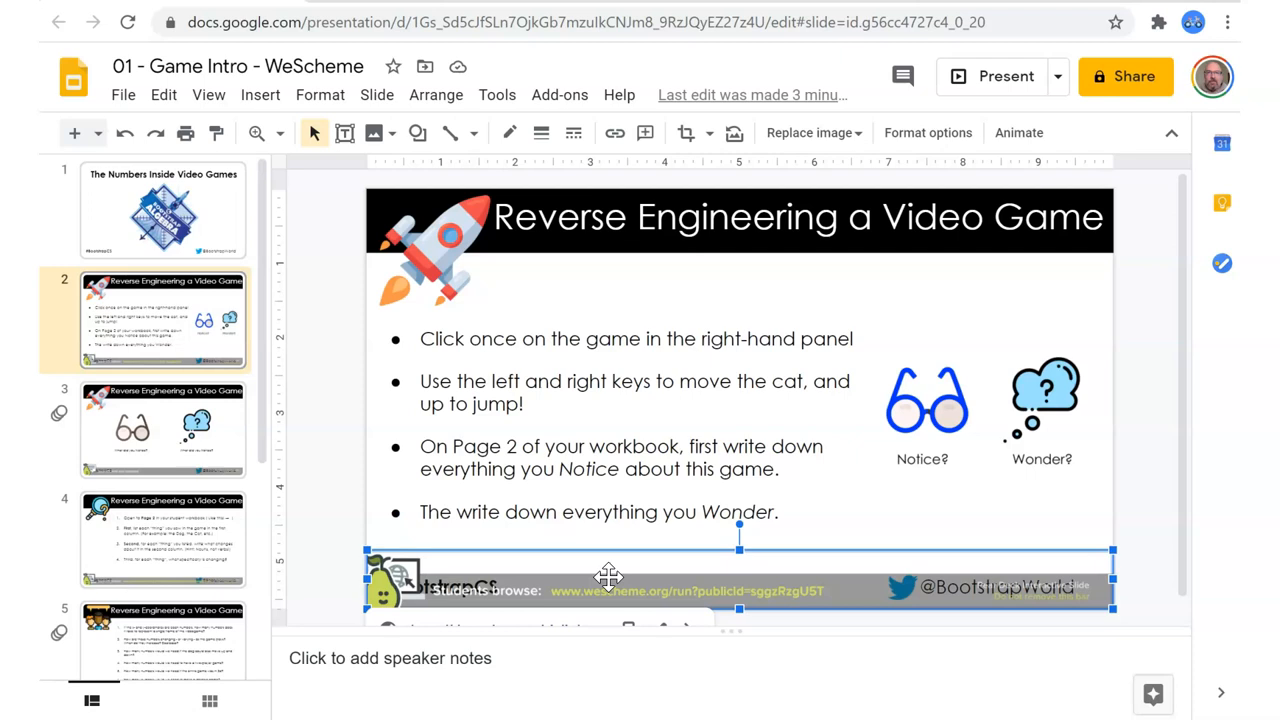
mouse_move(564, 596)
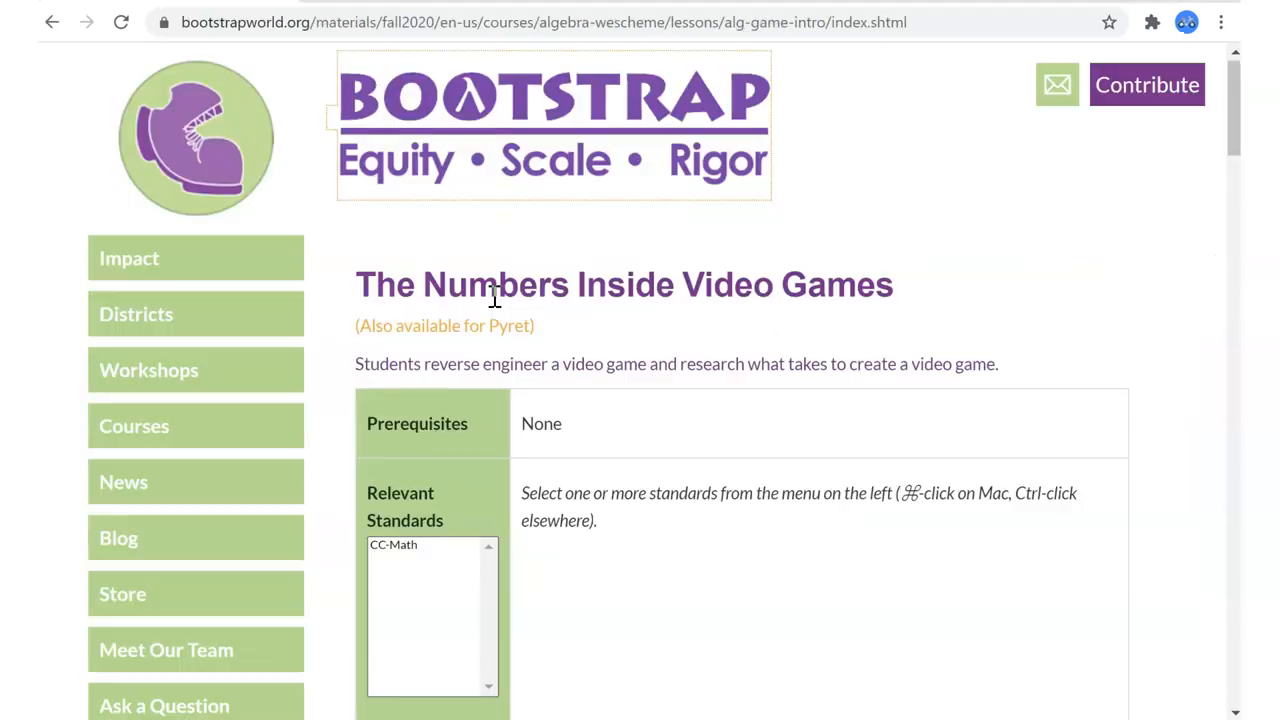
mouse_move(610, 82)
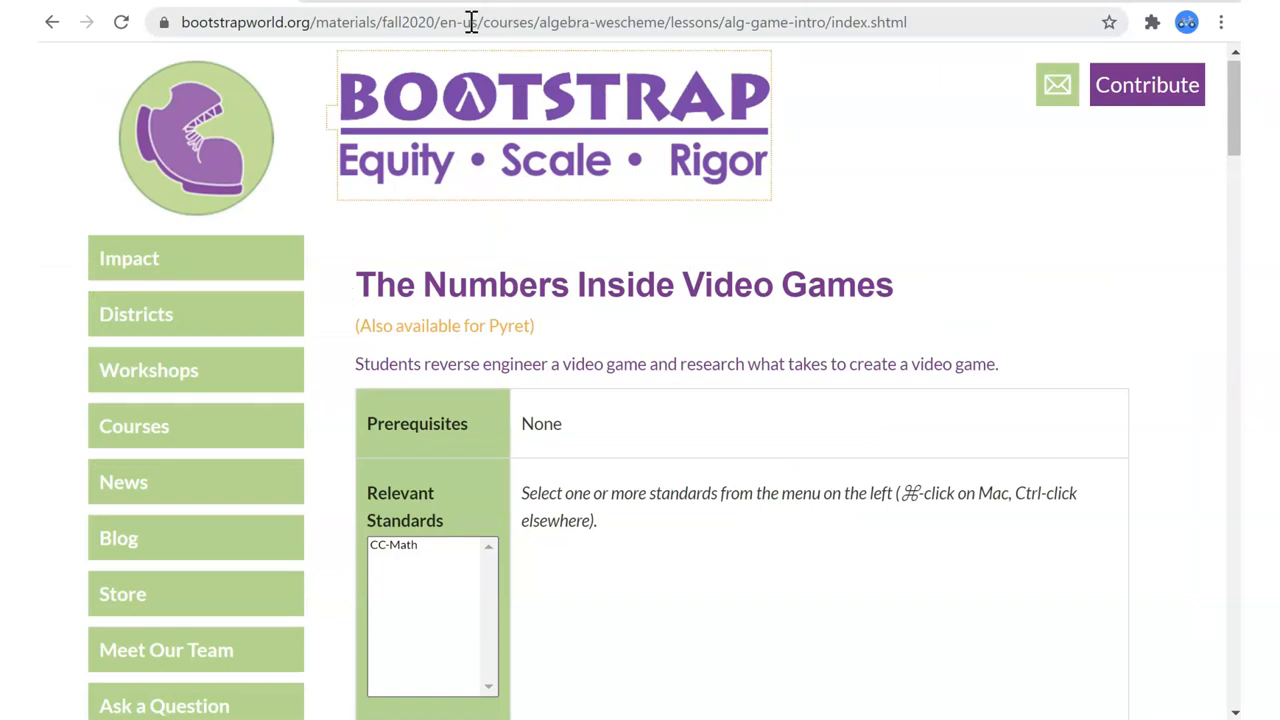
Scroll the lesson page through its Materials list and back up.
scroll(down, 3)
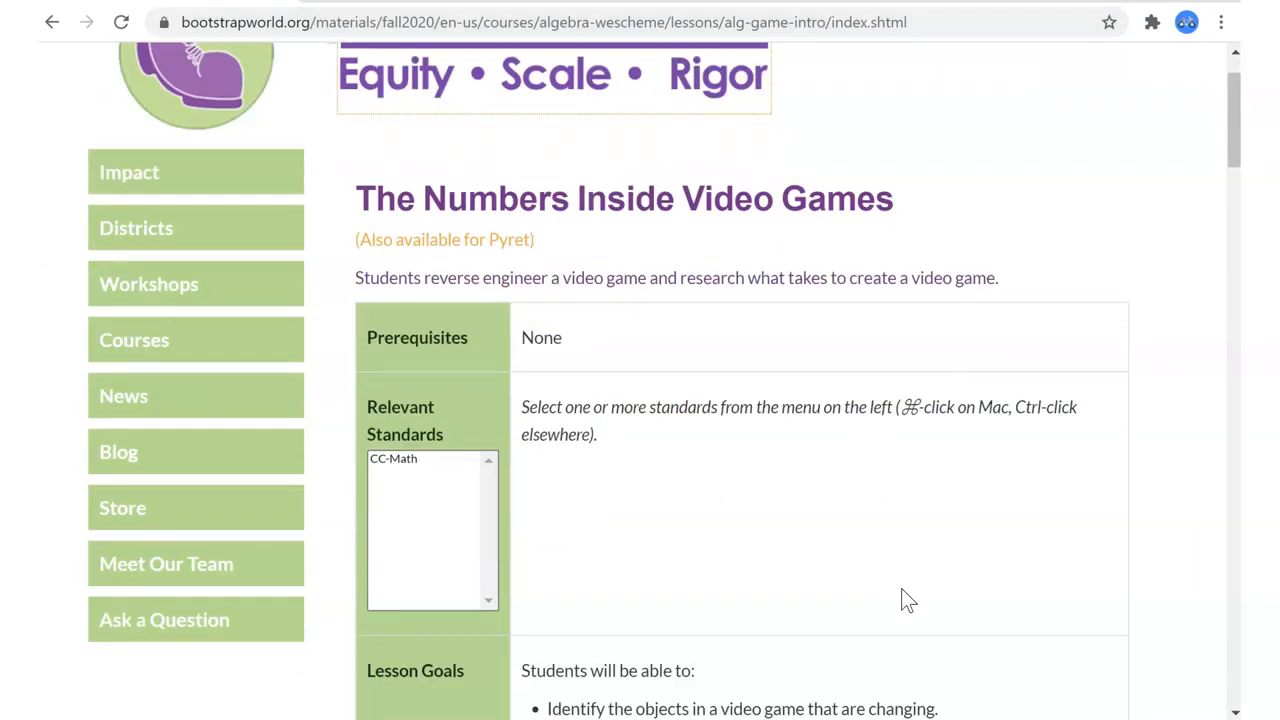
scroll(down, 3)
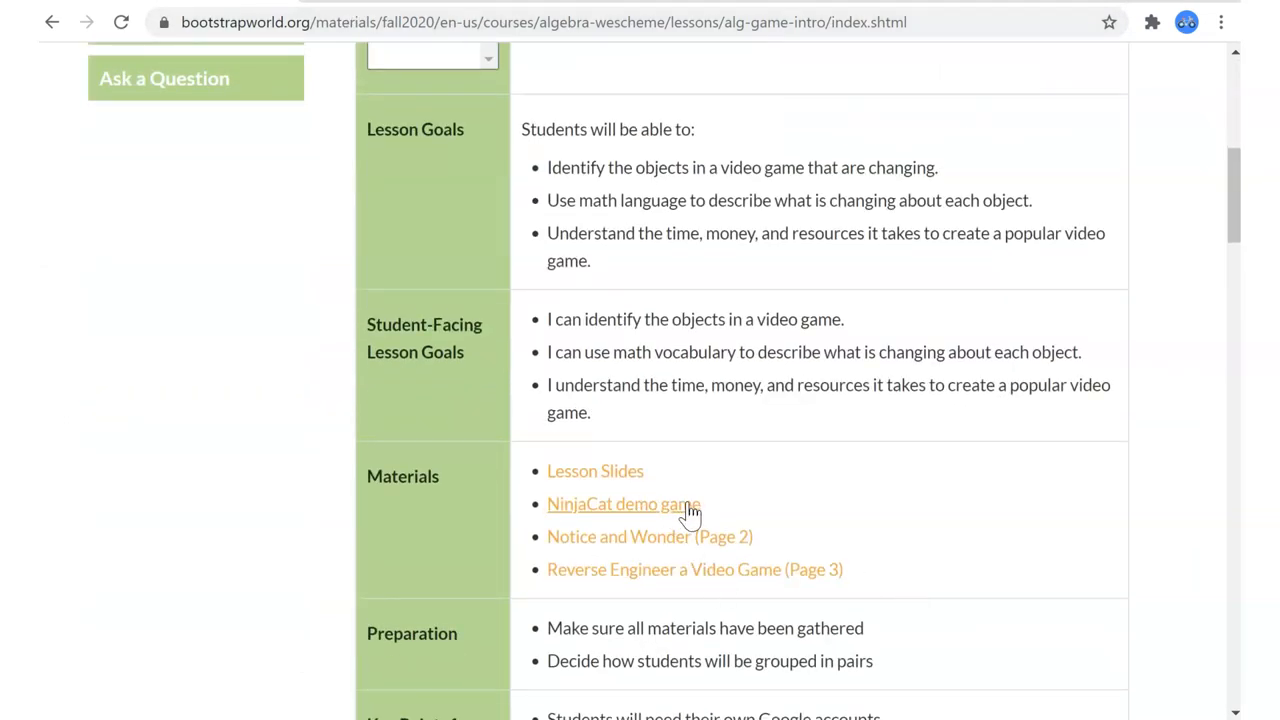
mouse_move(996, 488)
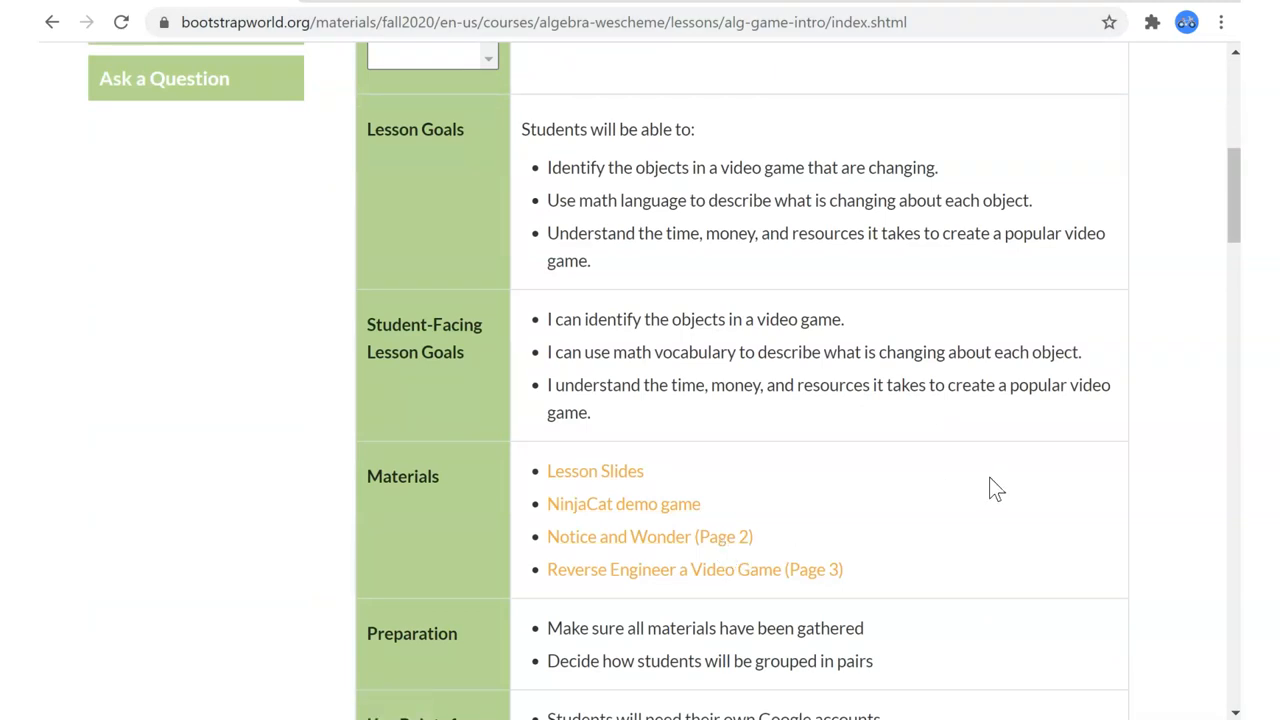
scroll(up, 3)
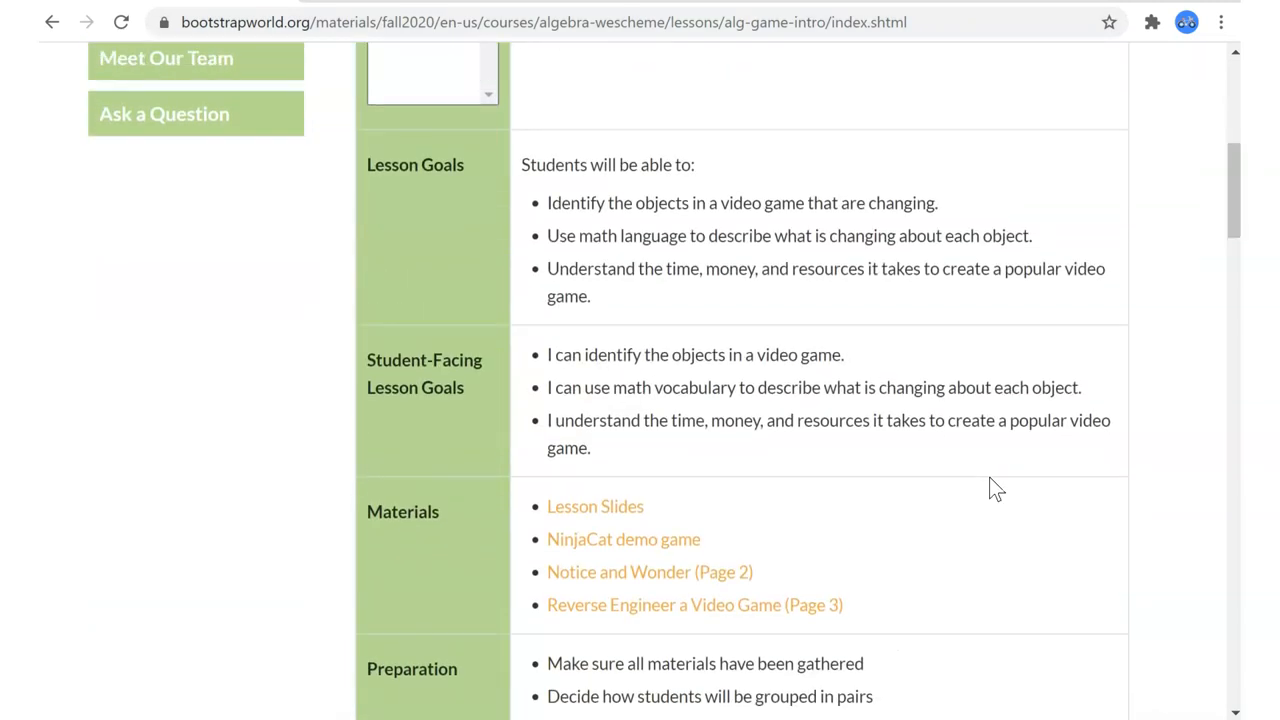
scroll(down, 3)
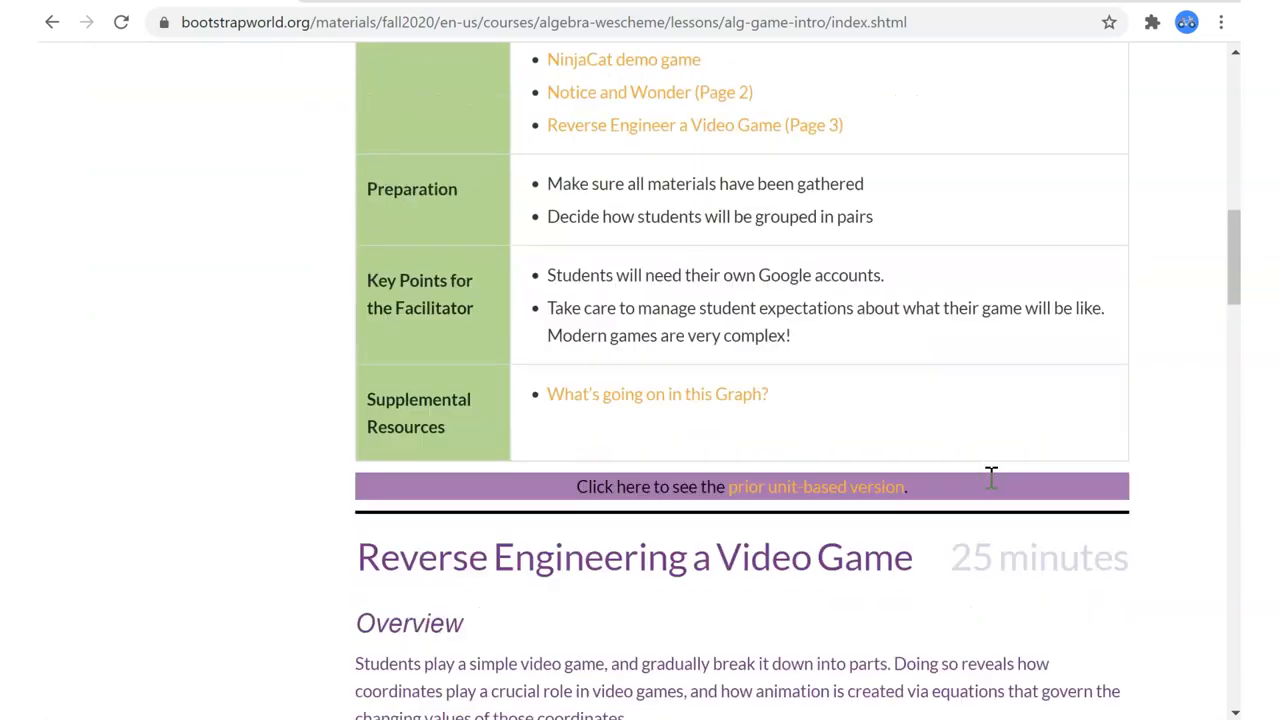
scroll(up, 3)
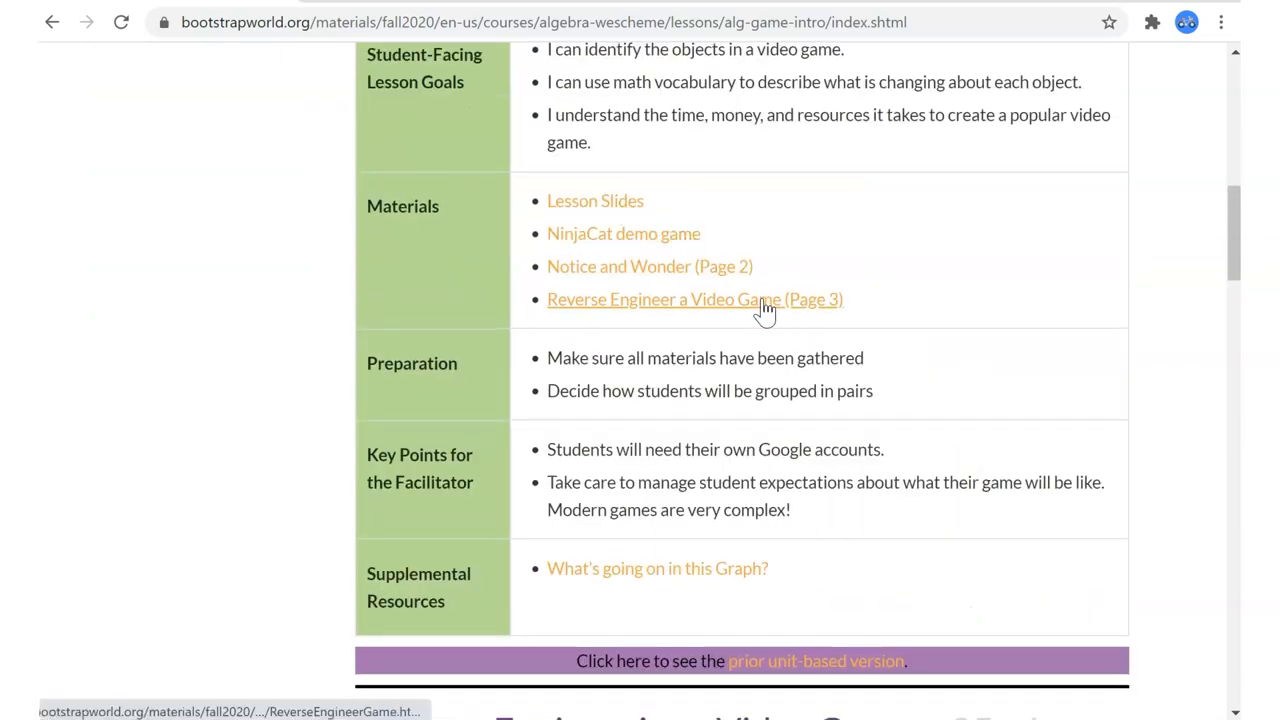
scroll(up, 3)
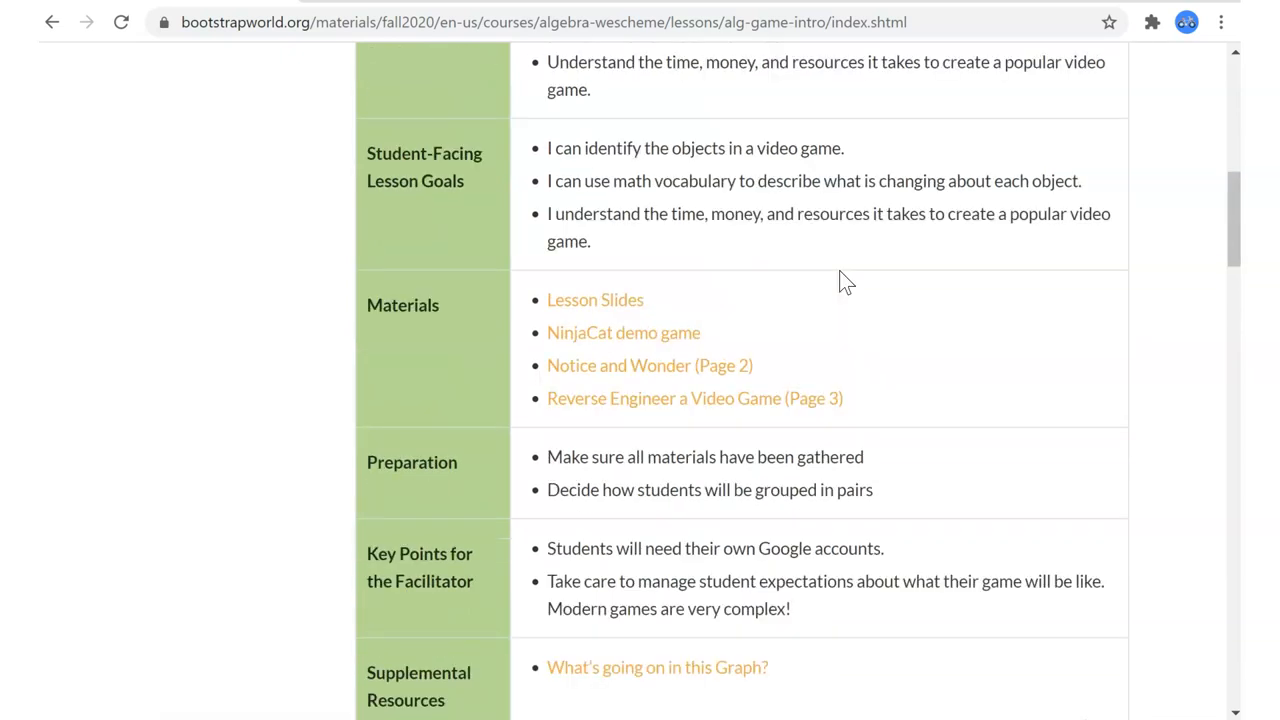
Return to the Game Intro slides on slide 2, then switch toward the Firefox window.
click(694, 398)
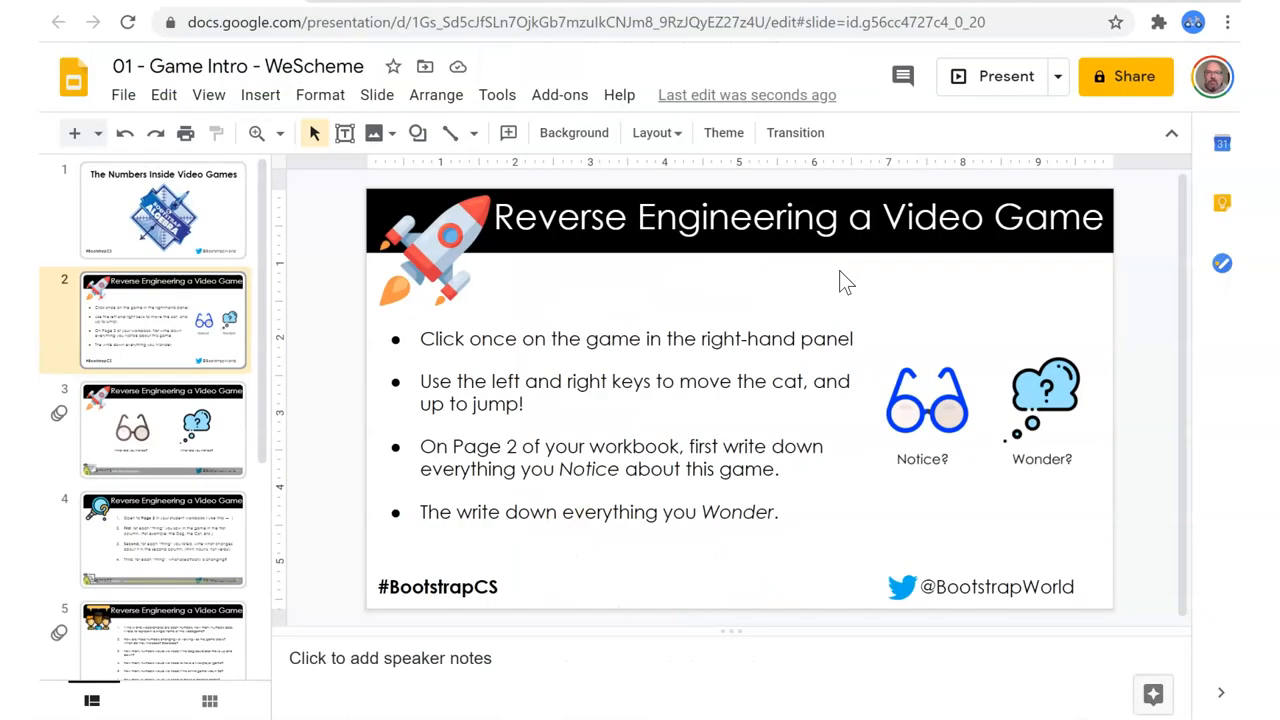
mouse_move(312, 360)
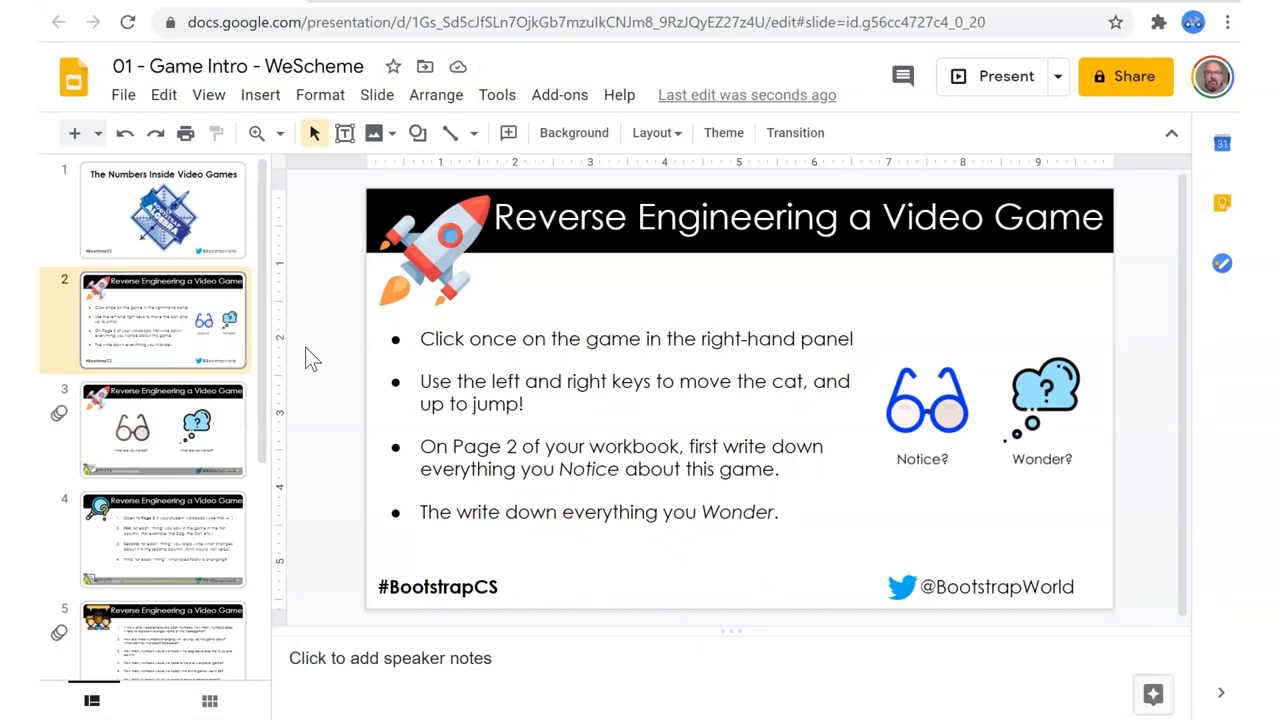
key(alt+tab)
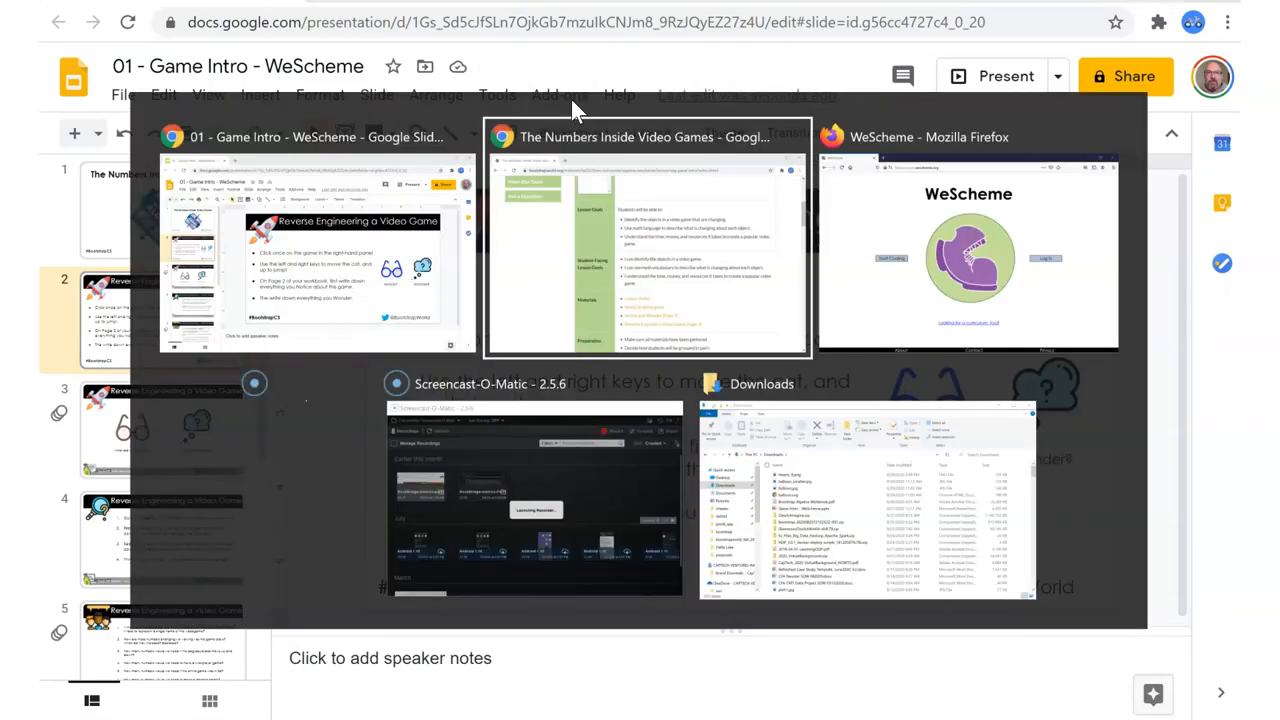
Log in to WeScheme as ch4segames and expand the Bootstrap Starter Files list.
click(968, 240)
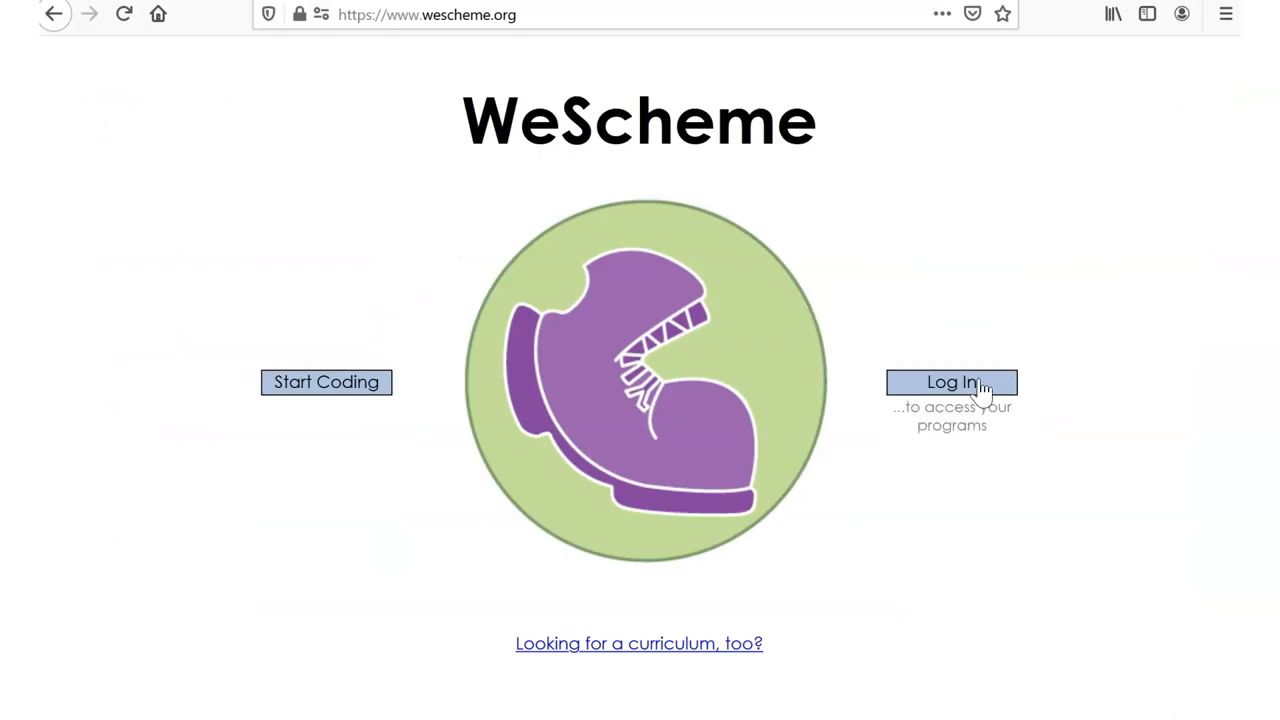
click(952, 382)
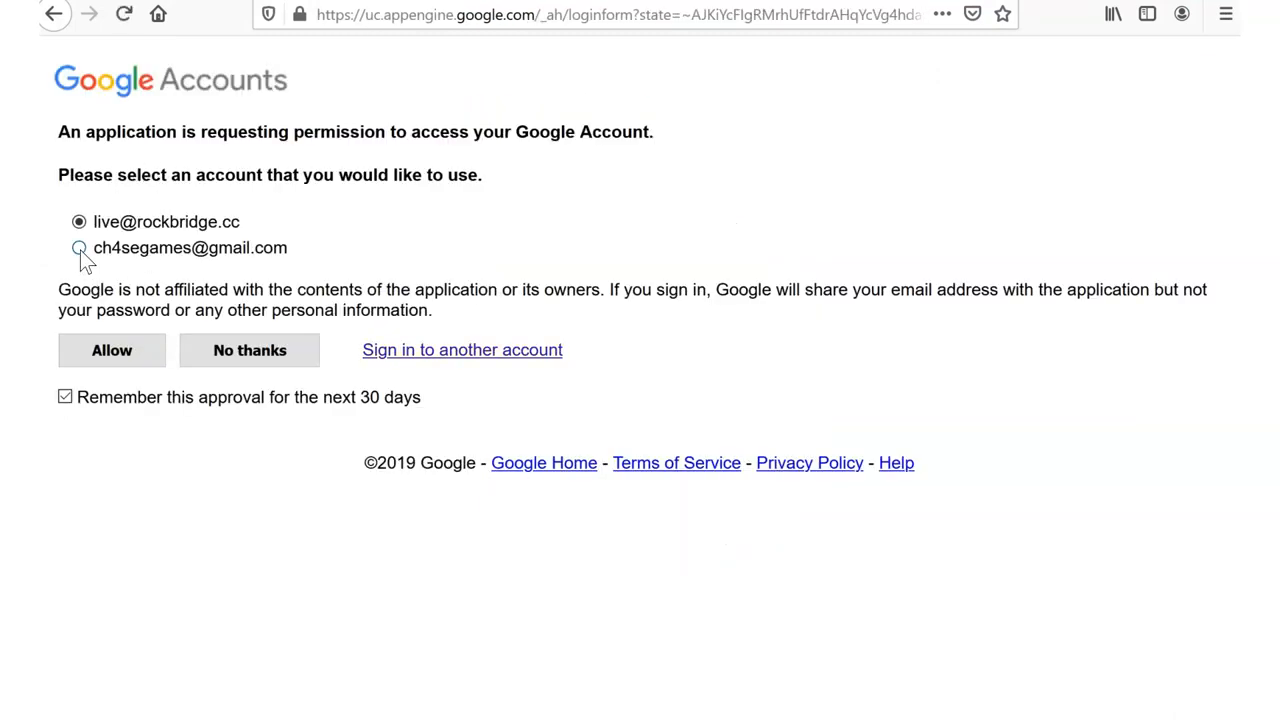
click(112, 350)
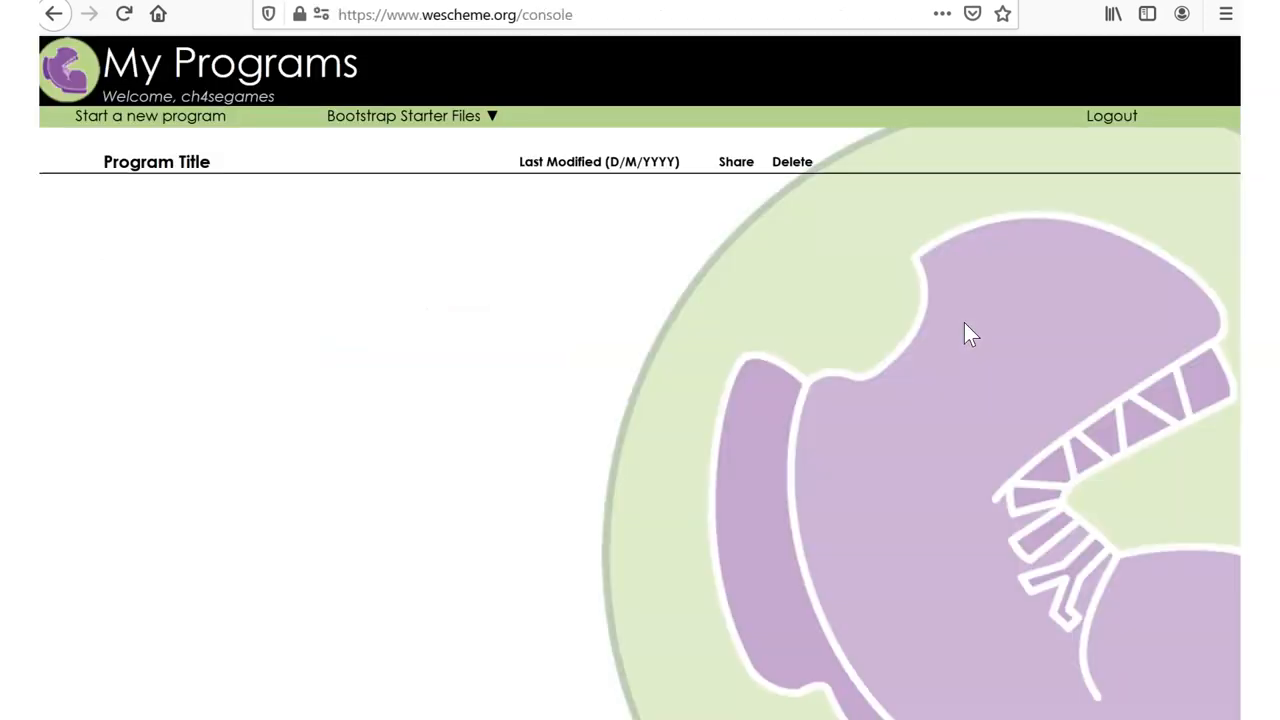
mouse_move(638, 194)
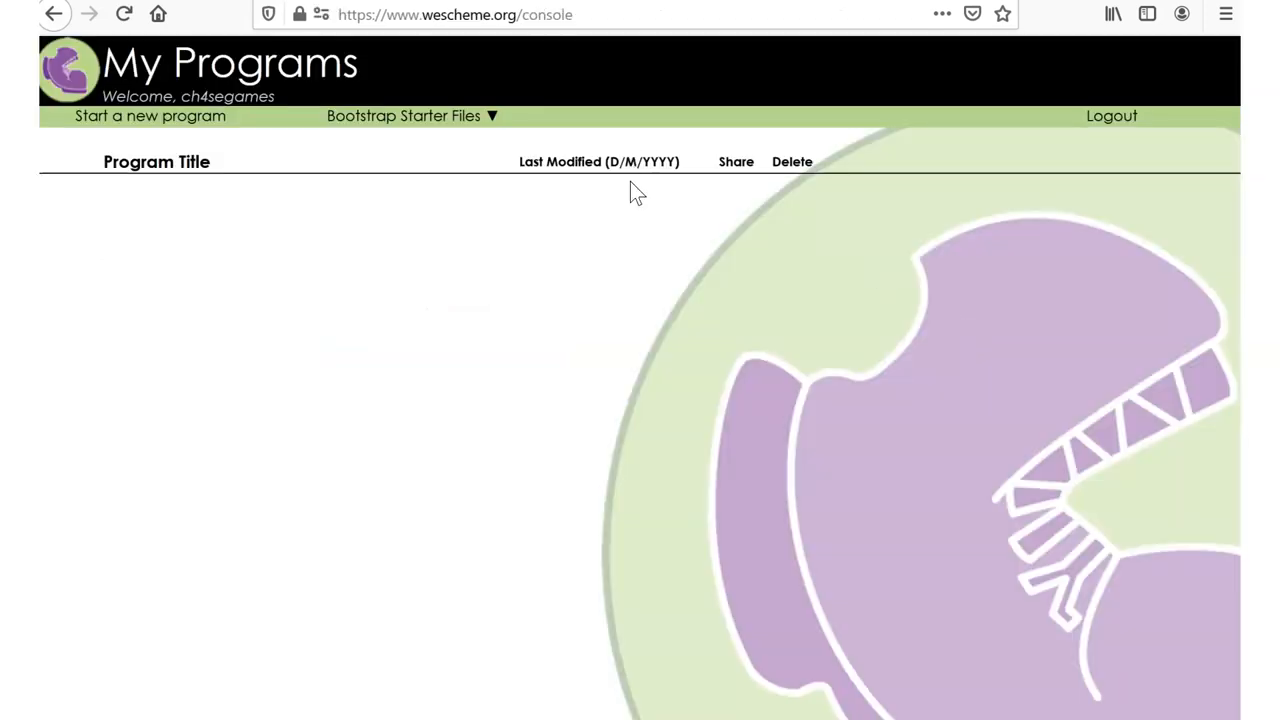
mouse_move(464, 194)
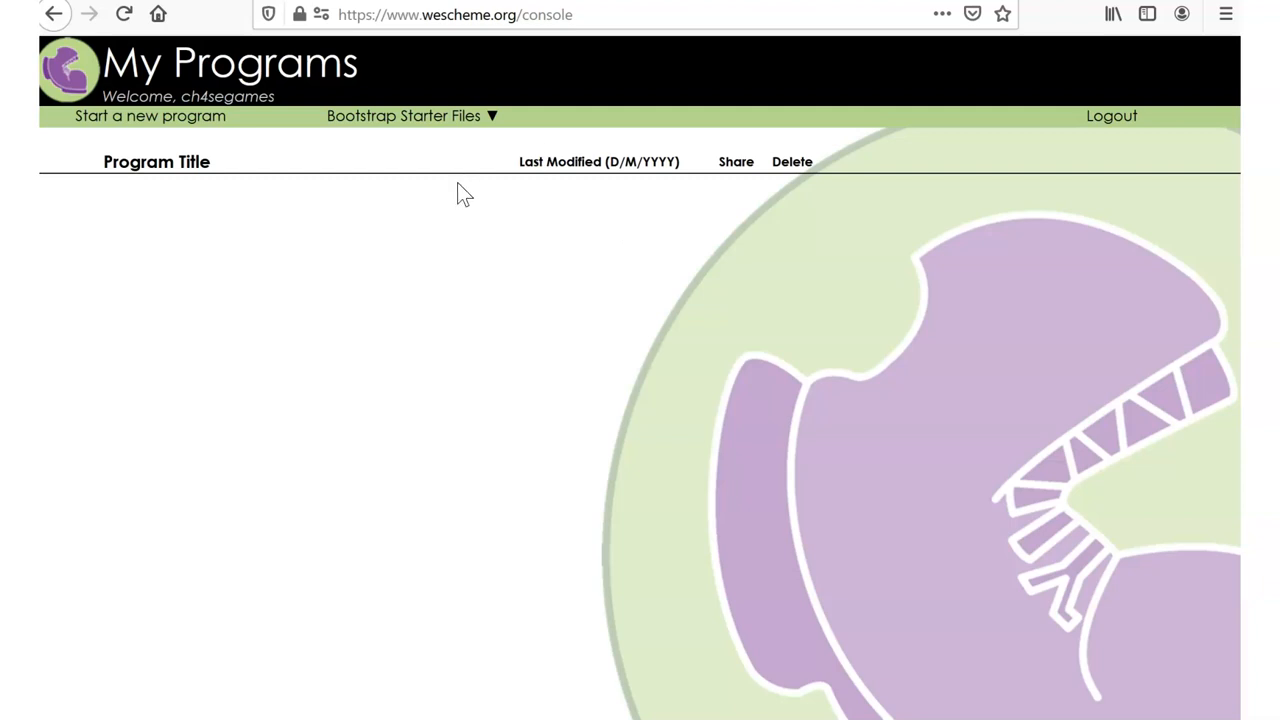
mouse_move(480, 248)
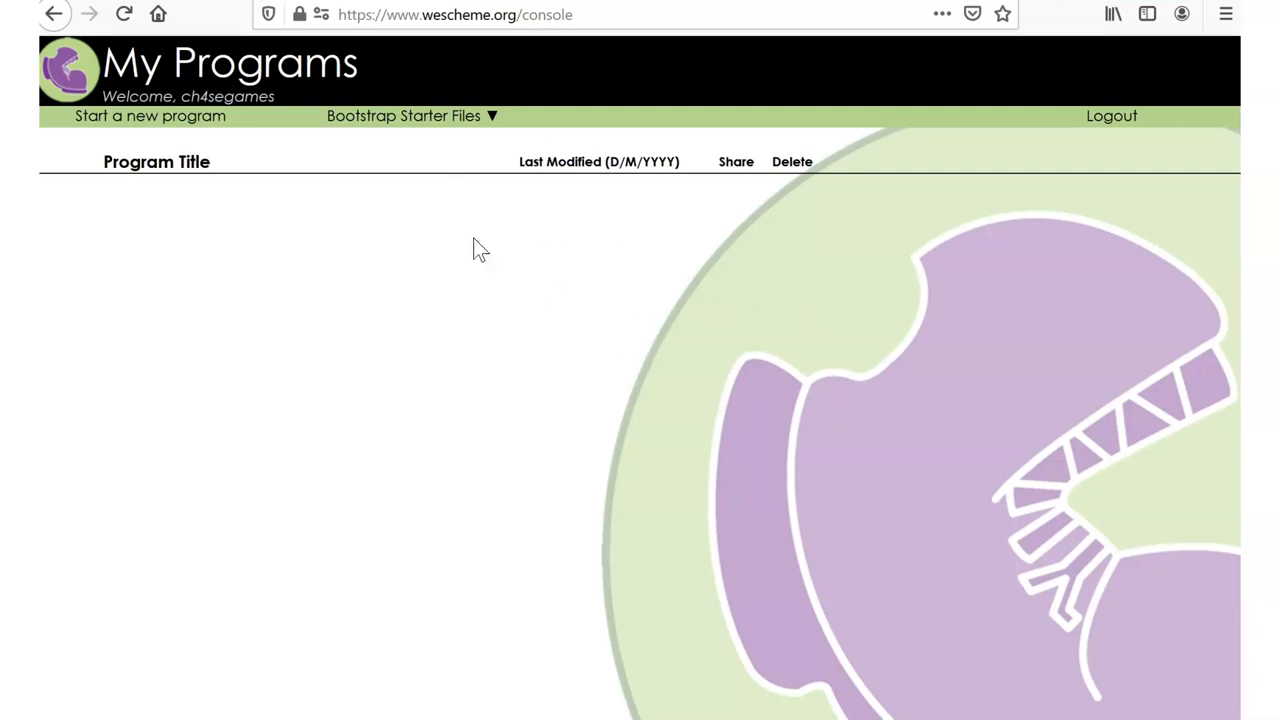
click(412, 114)
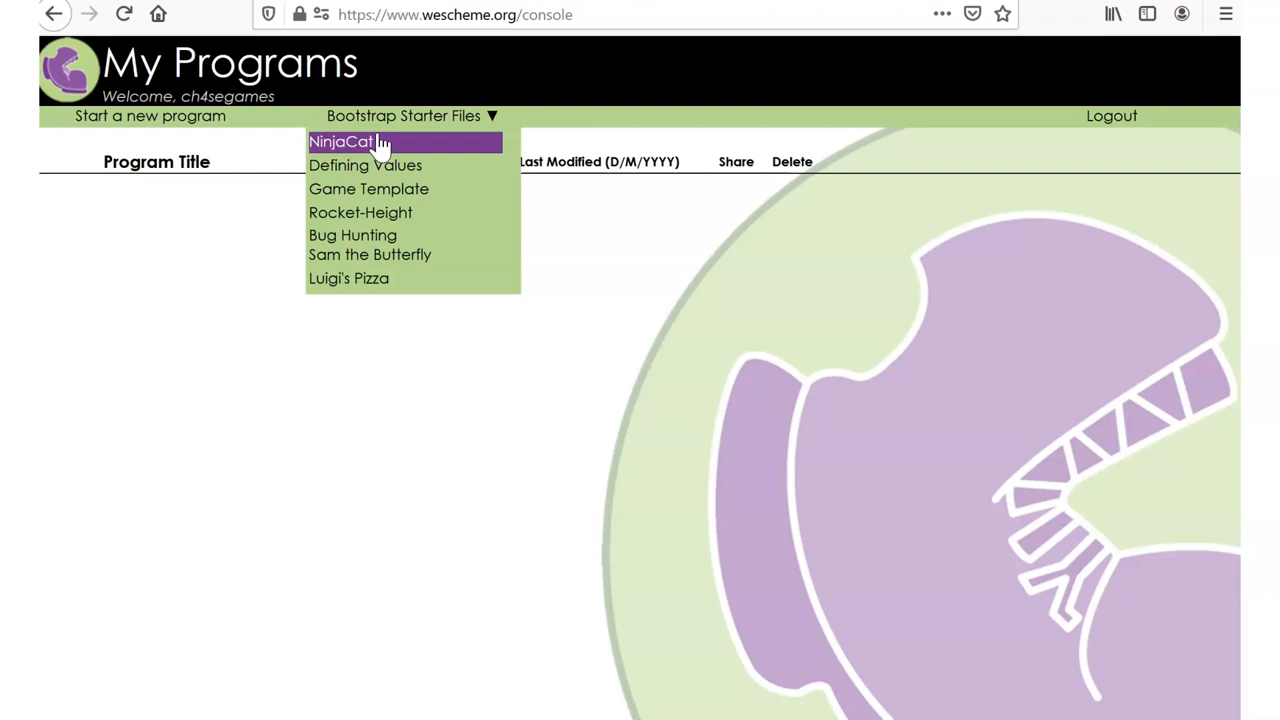
Open the NinjaCat starter program and play it with the arrow keys until a score shows.
click(344, 140)
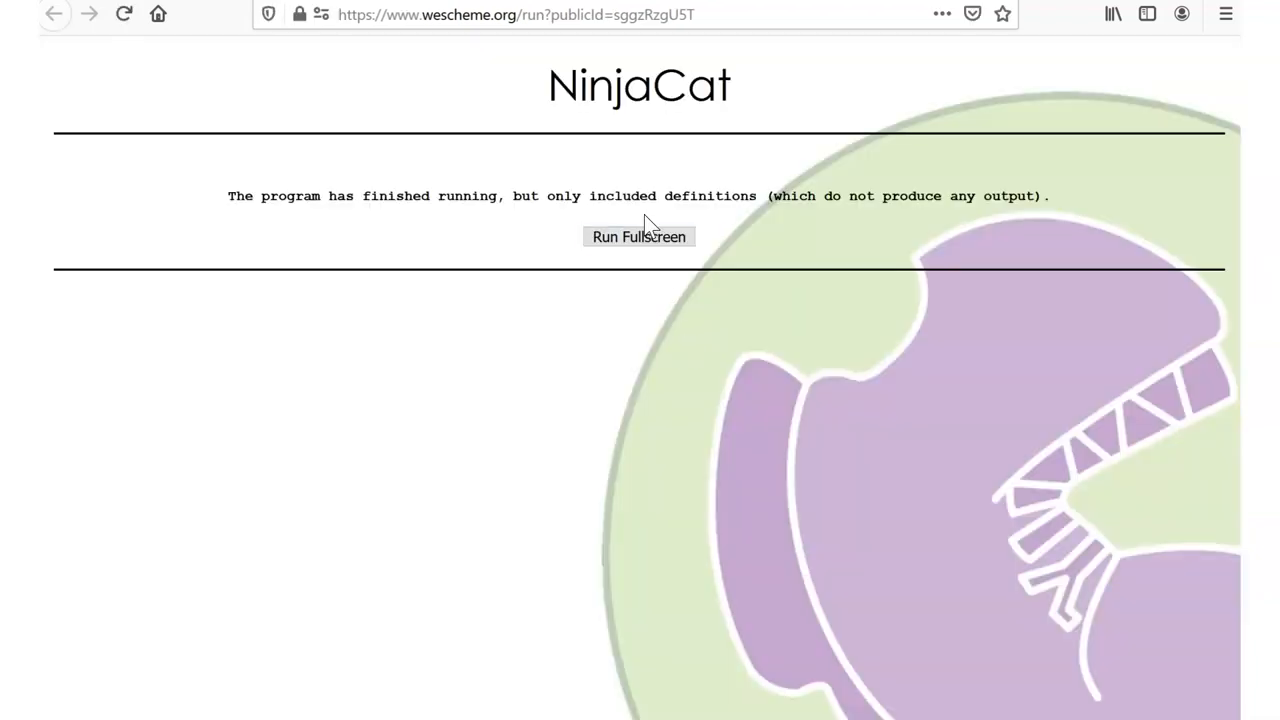
mouse_move(644, 328)
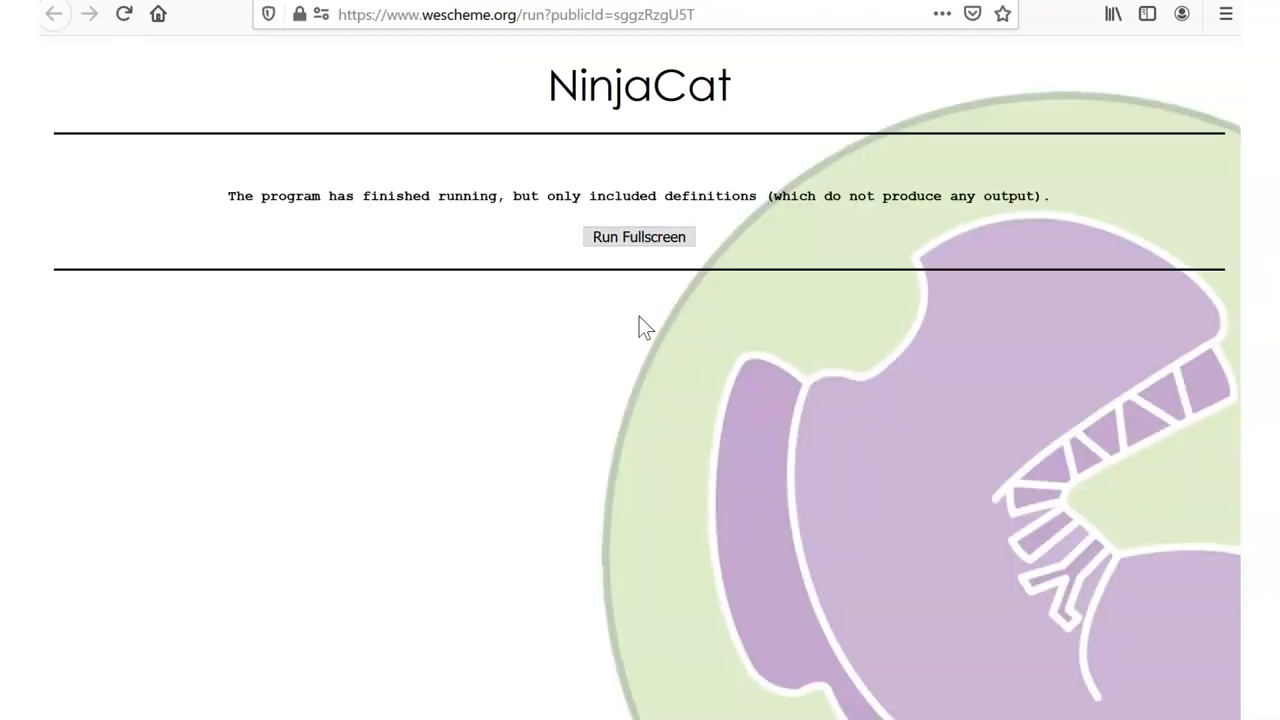
click(638, 236)
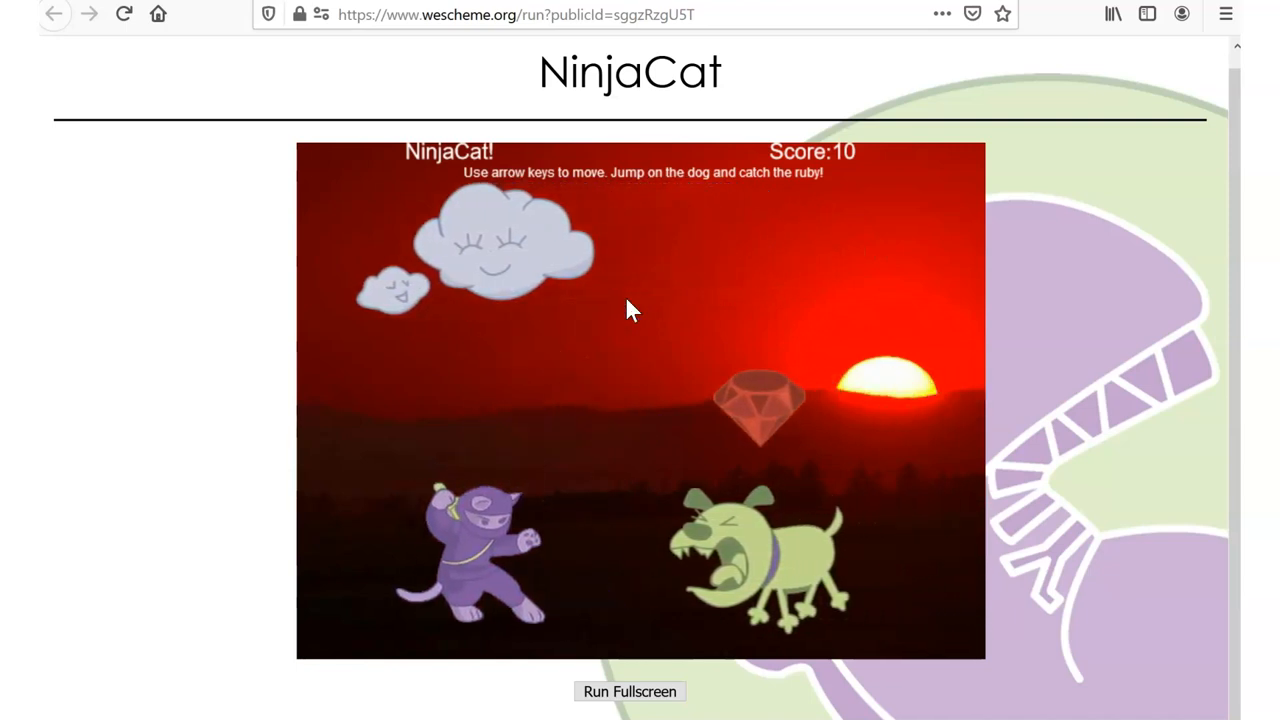
key(up)
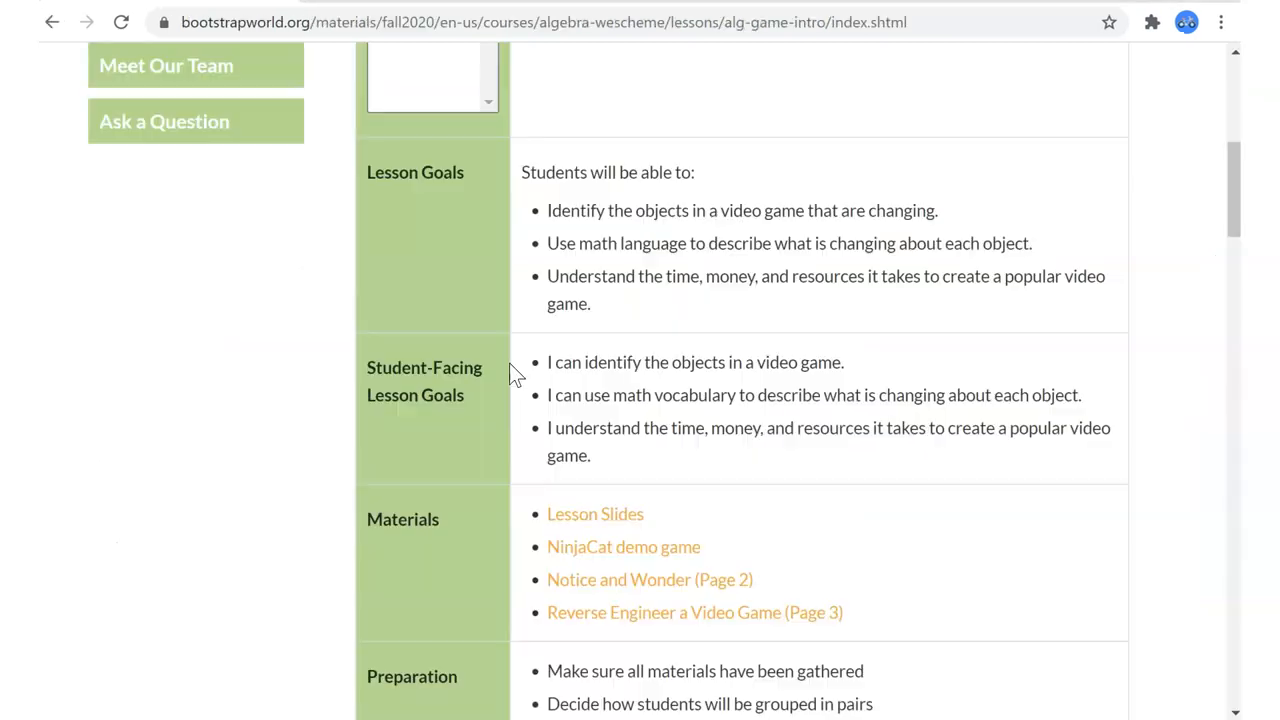
Scroll the lesson page down to the Pedagogy Note and Notice and Wonder steps.
scroll(down, 3)
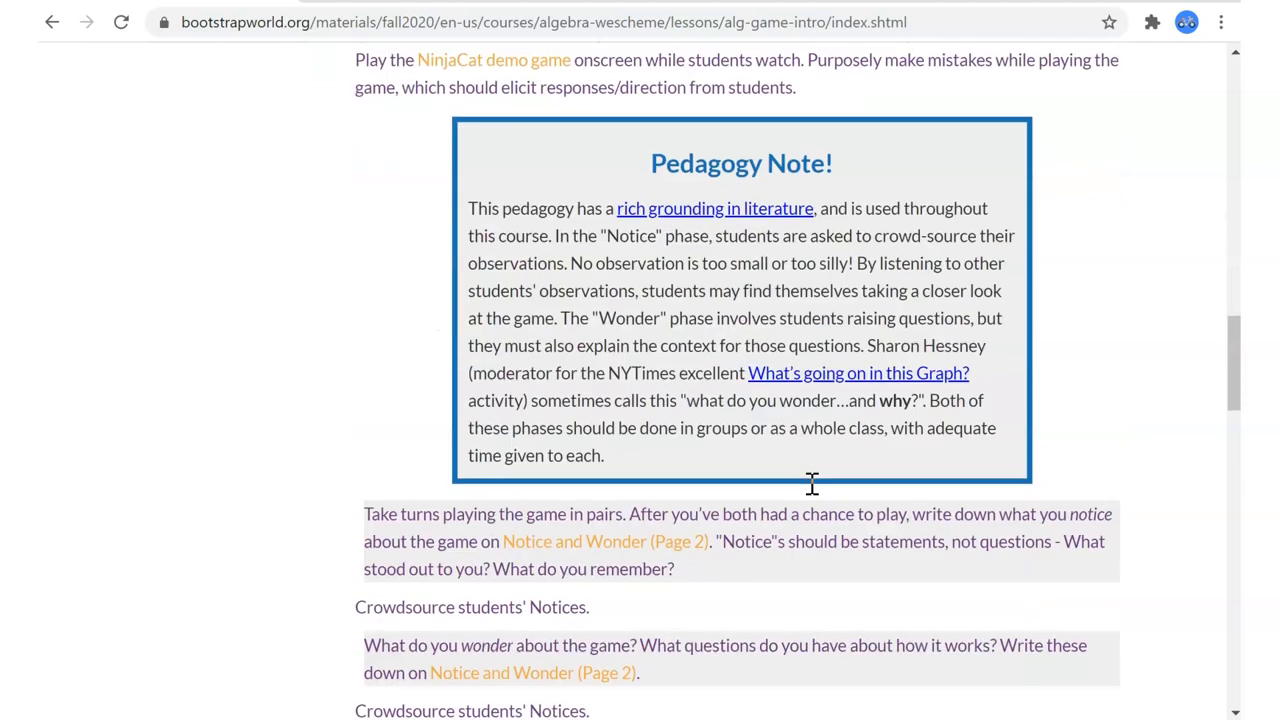
mouse_move(830, 284)
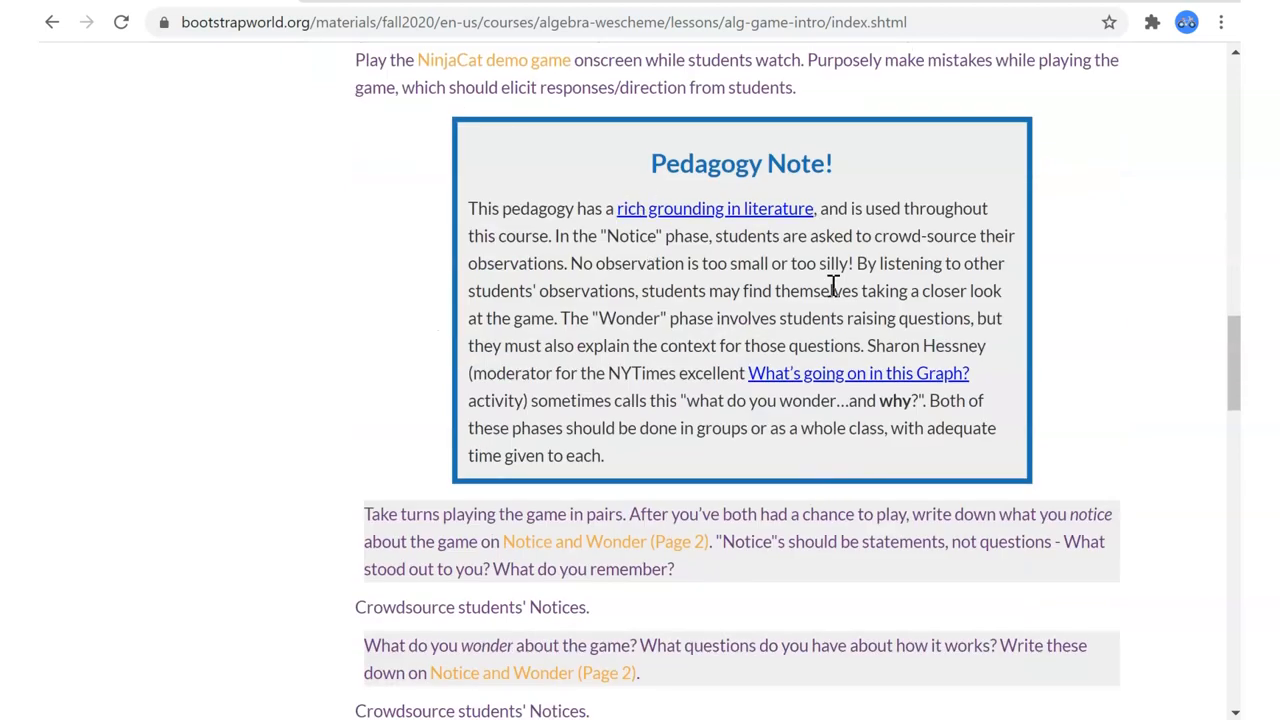
mouse_move(596, 276)
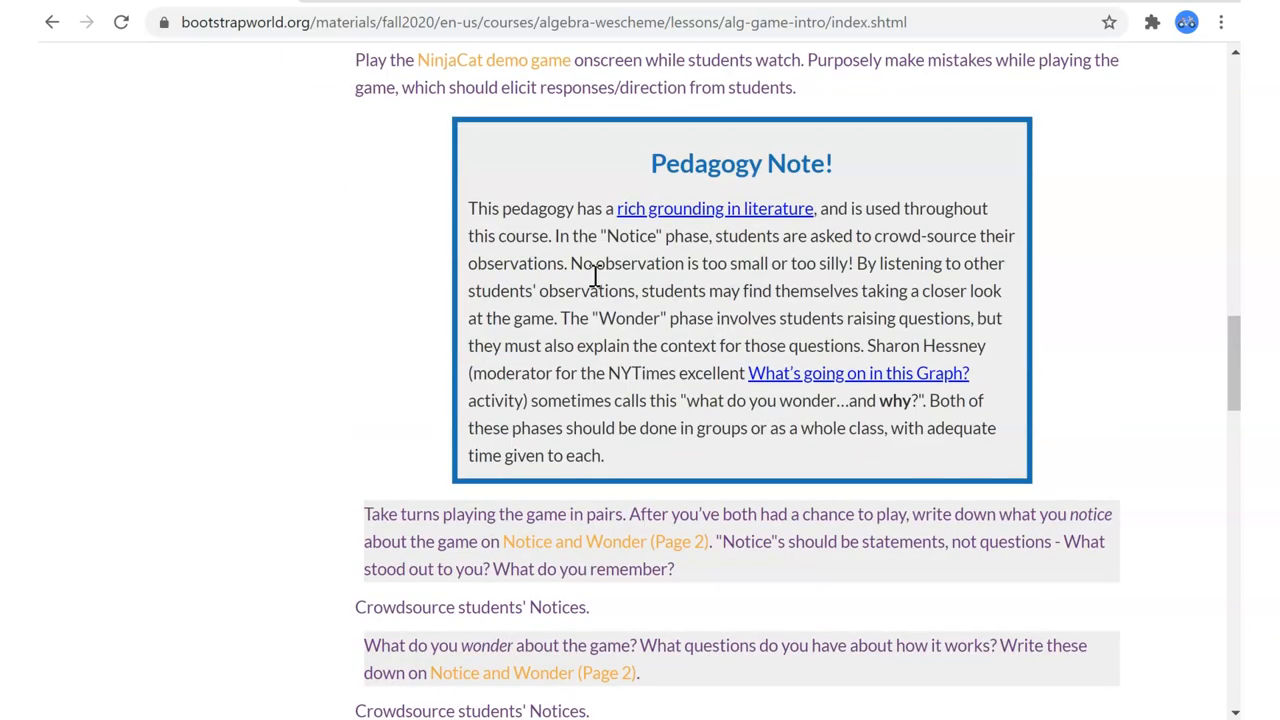
mouse_move(790, 316)
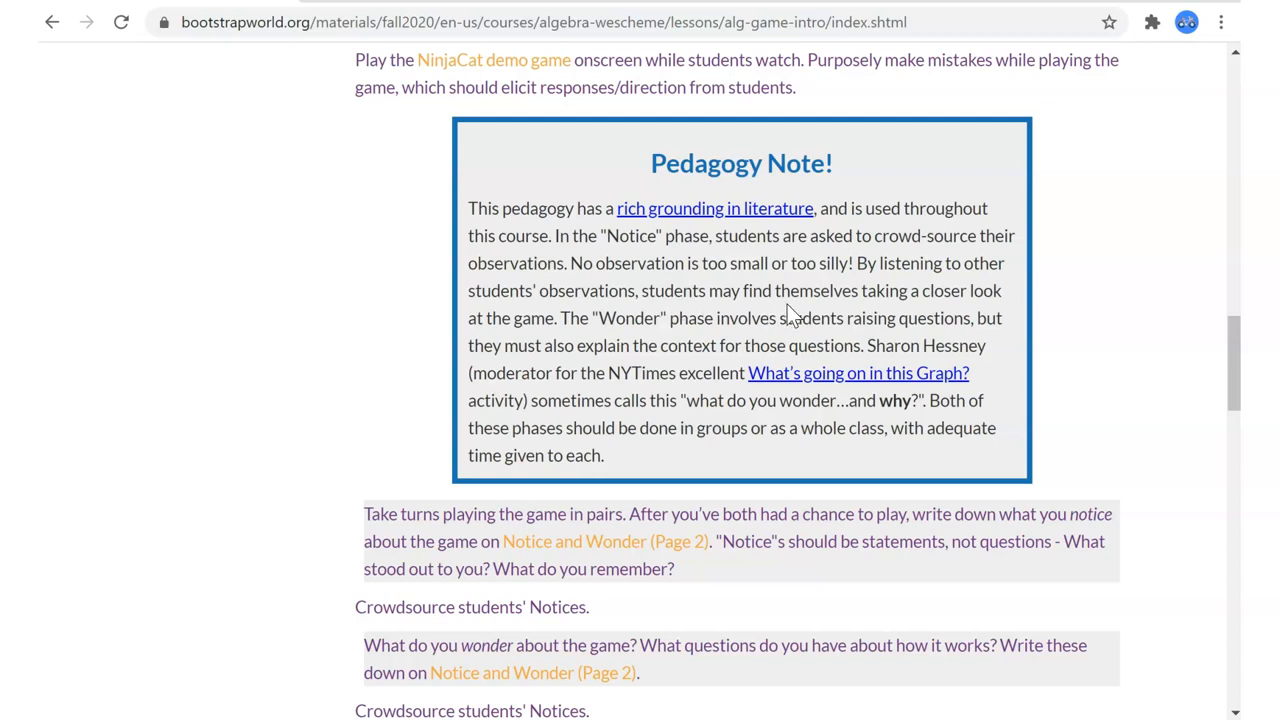
mouse_move(724, 318)
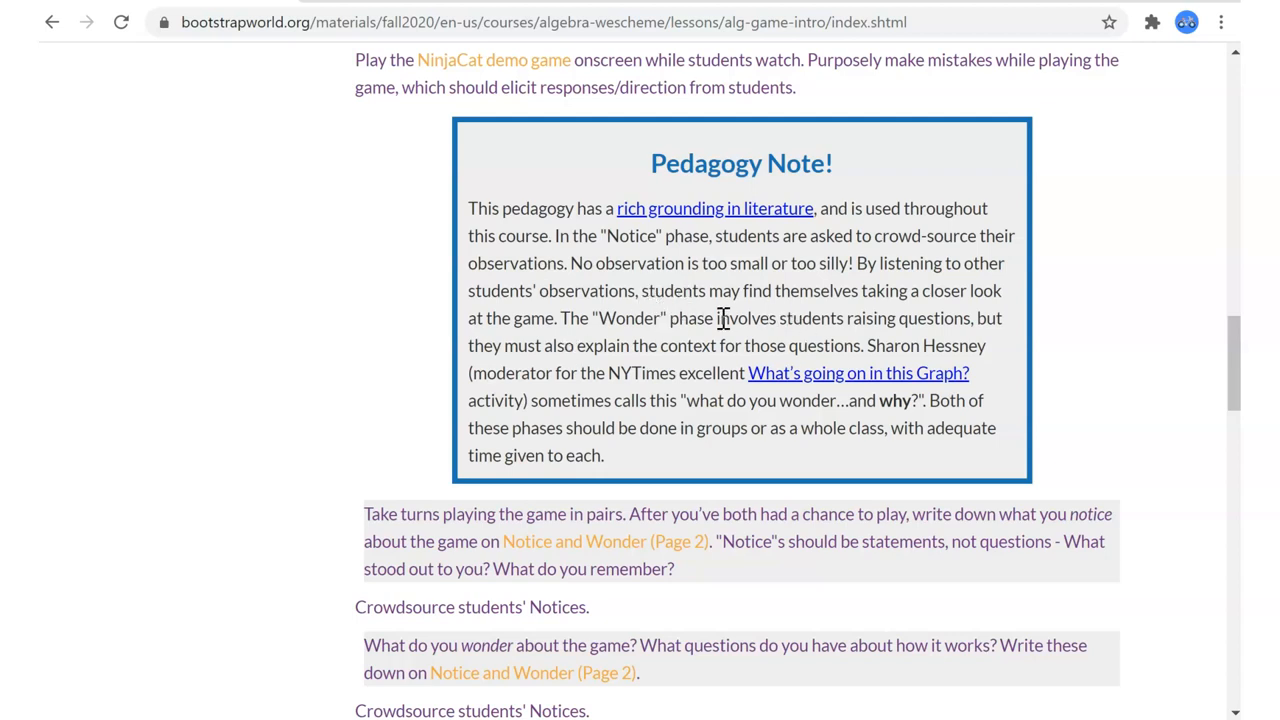
mouse_move(584, 358)
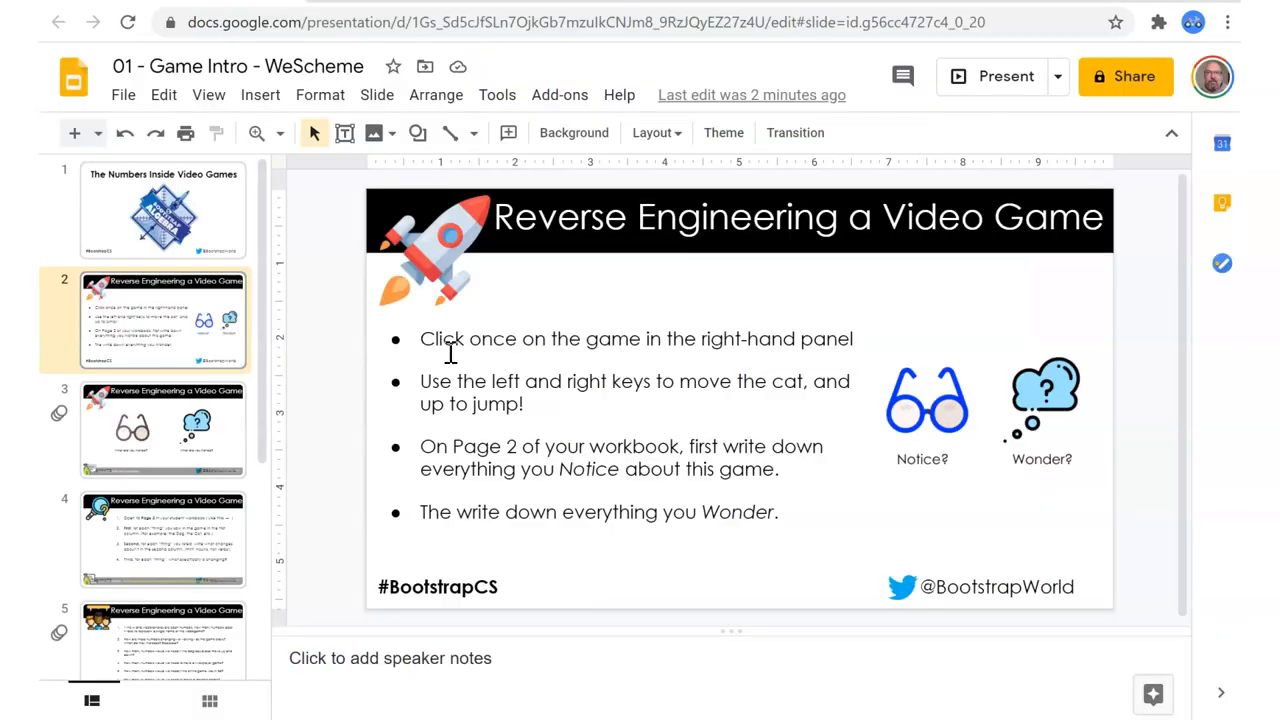
mouse_move(788, 456)
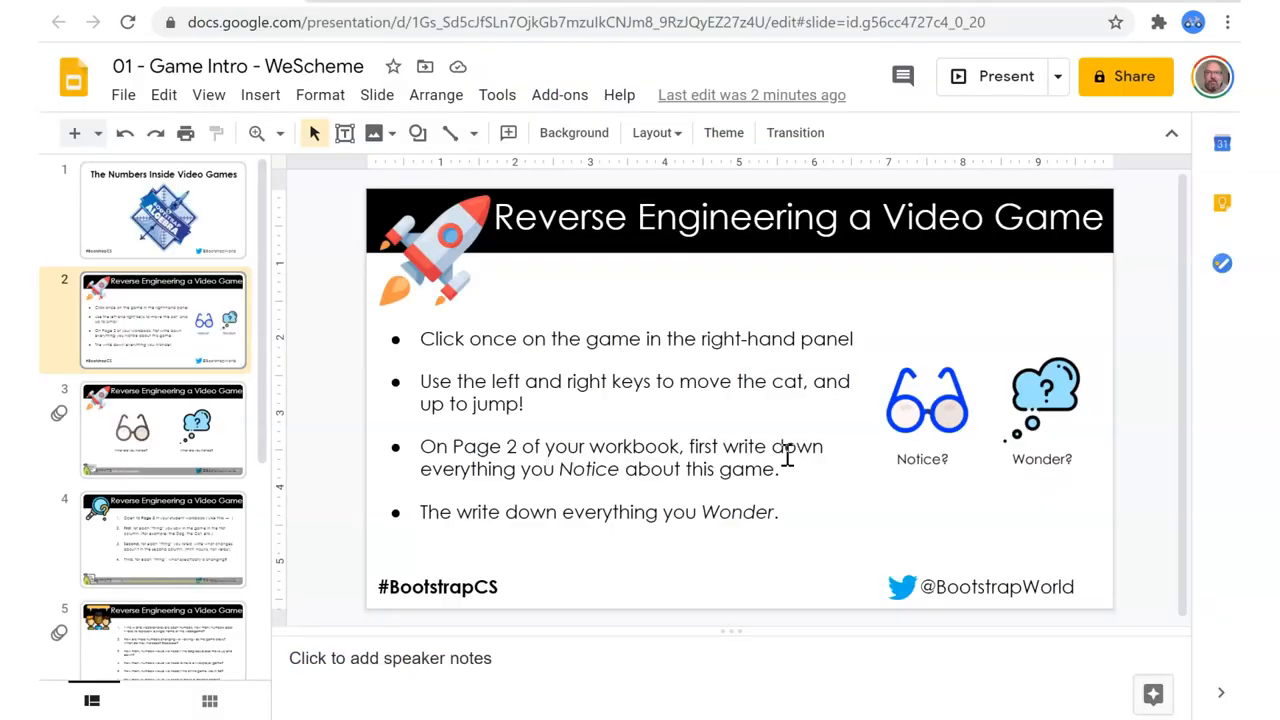
mouse_move(656, 460)
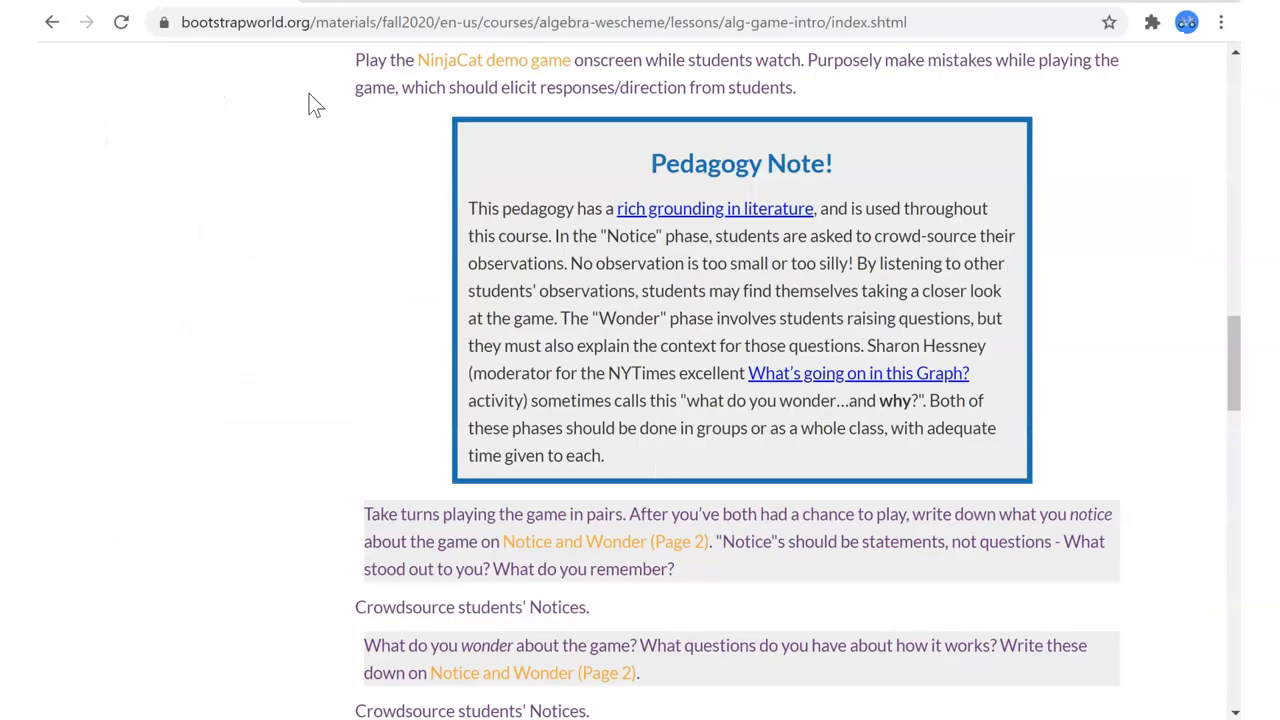
Open the Notice and Wonder (Page 2) workbook link from Materials, review it, and return to the slides.
scroll(up, 3)
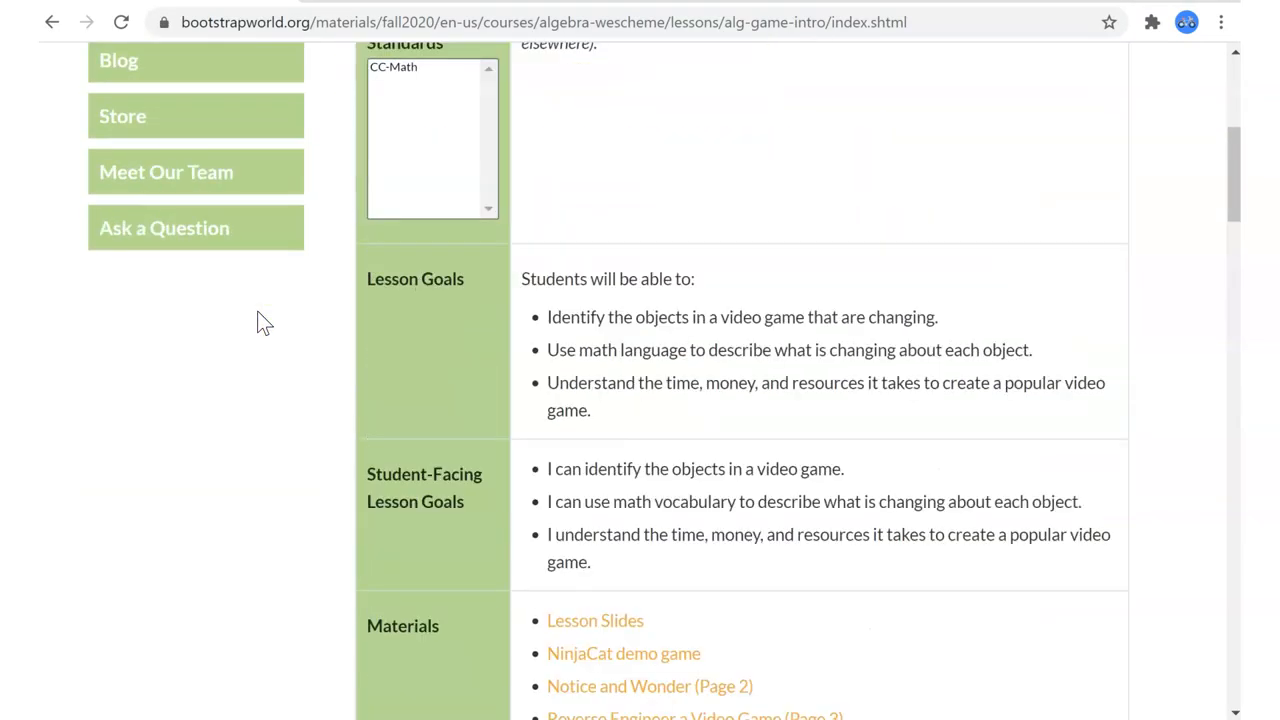
scroll(down, 3)
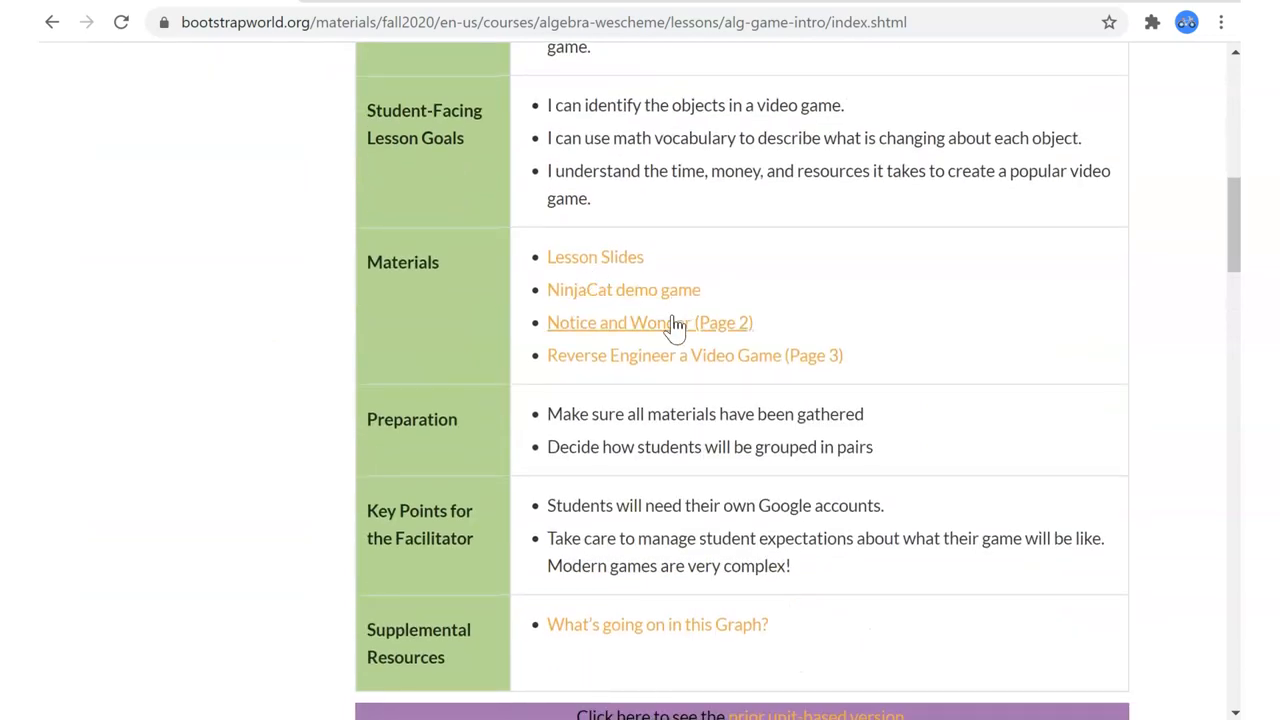
click(648, 322)
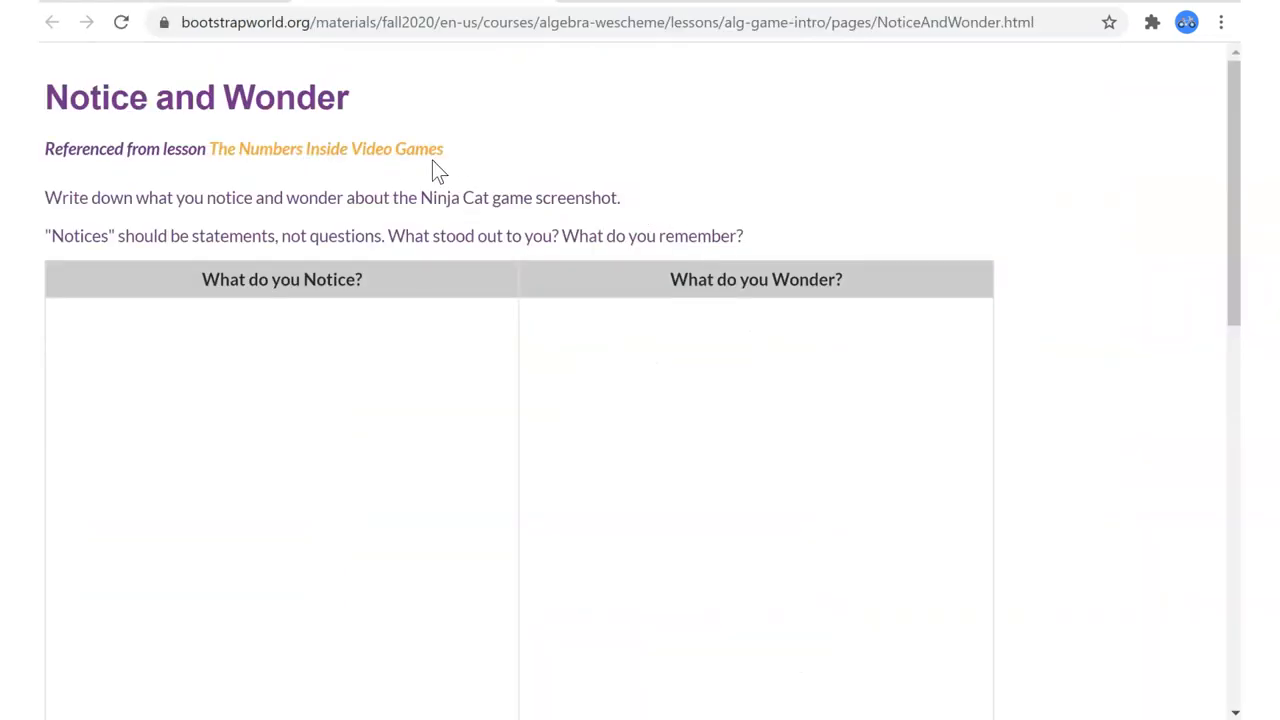
mouse_move(862, 262)
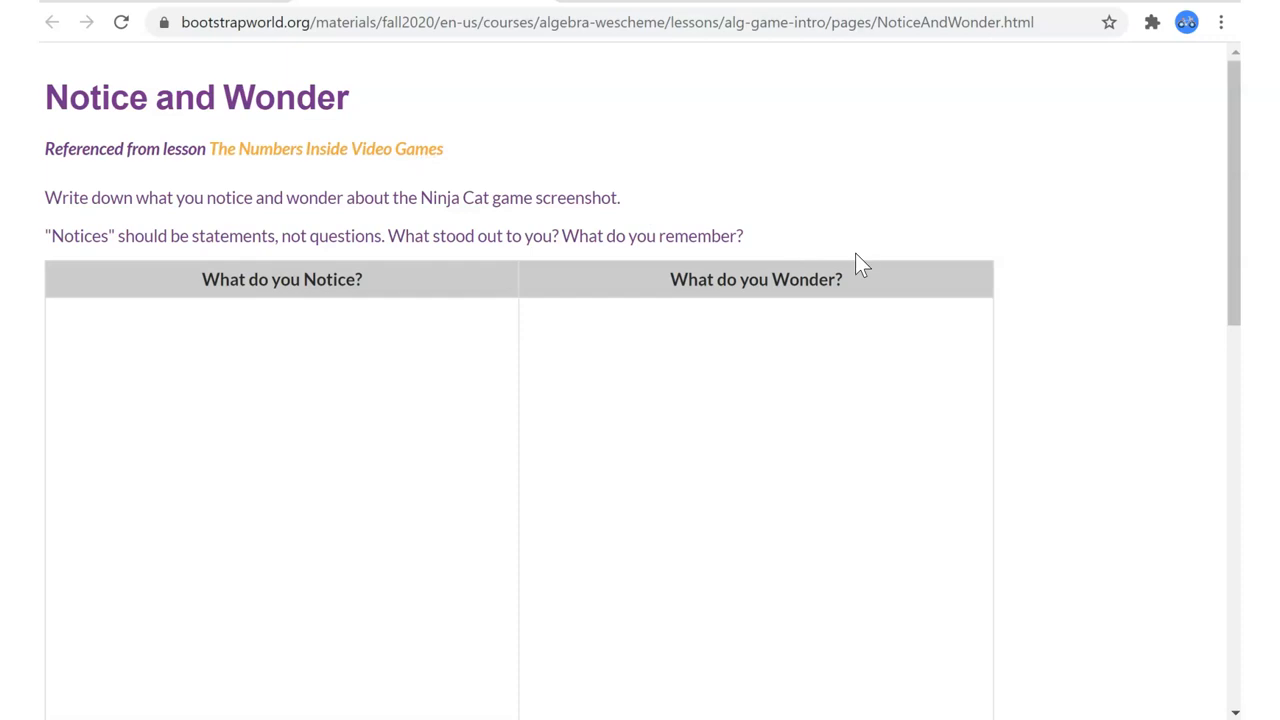
mouse_move(728, 90)
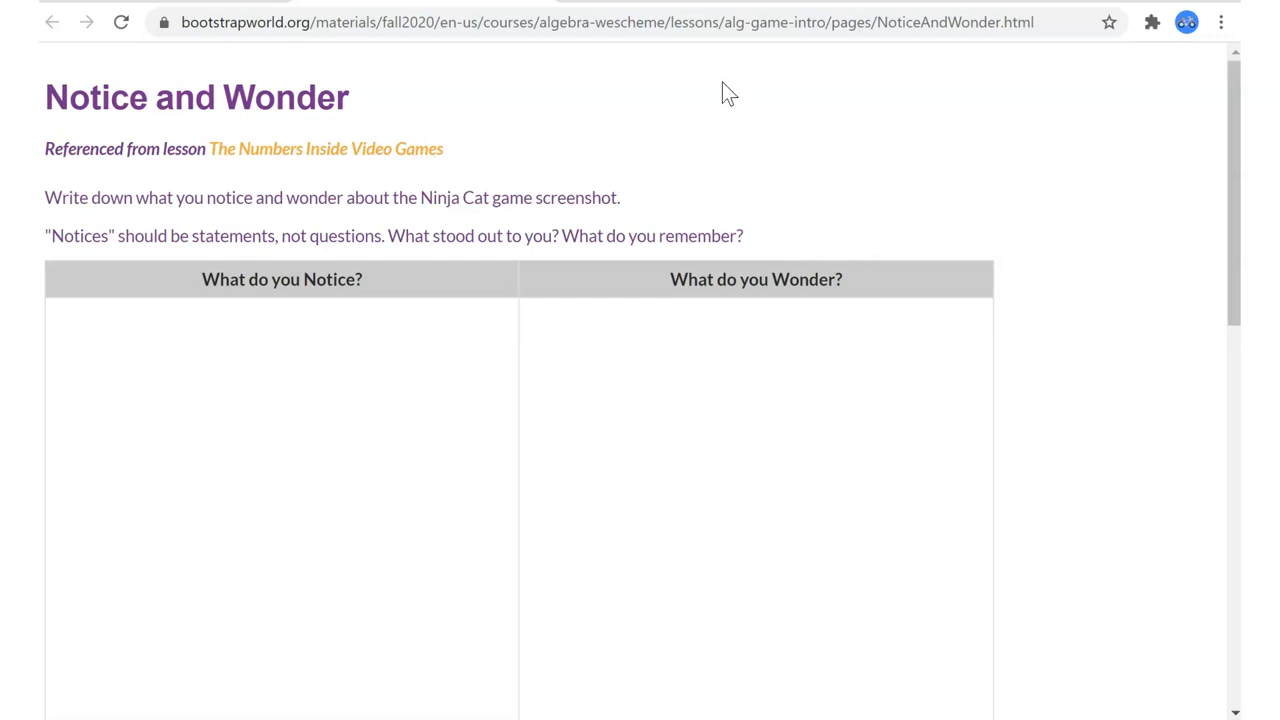
mouse_move(604, 236)
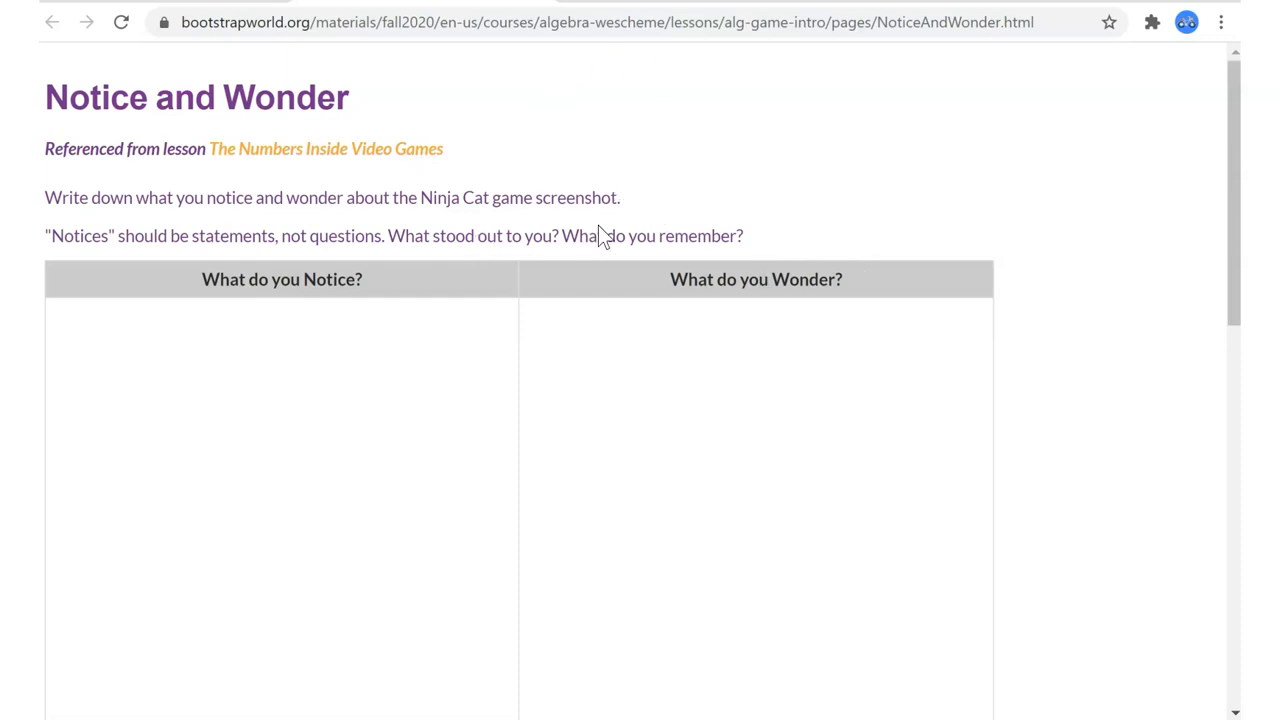
mouse_move(612, 148)
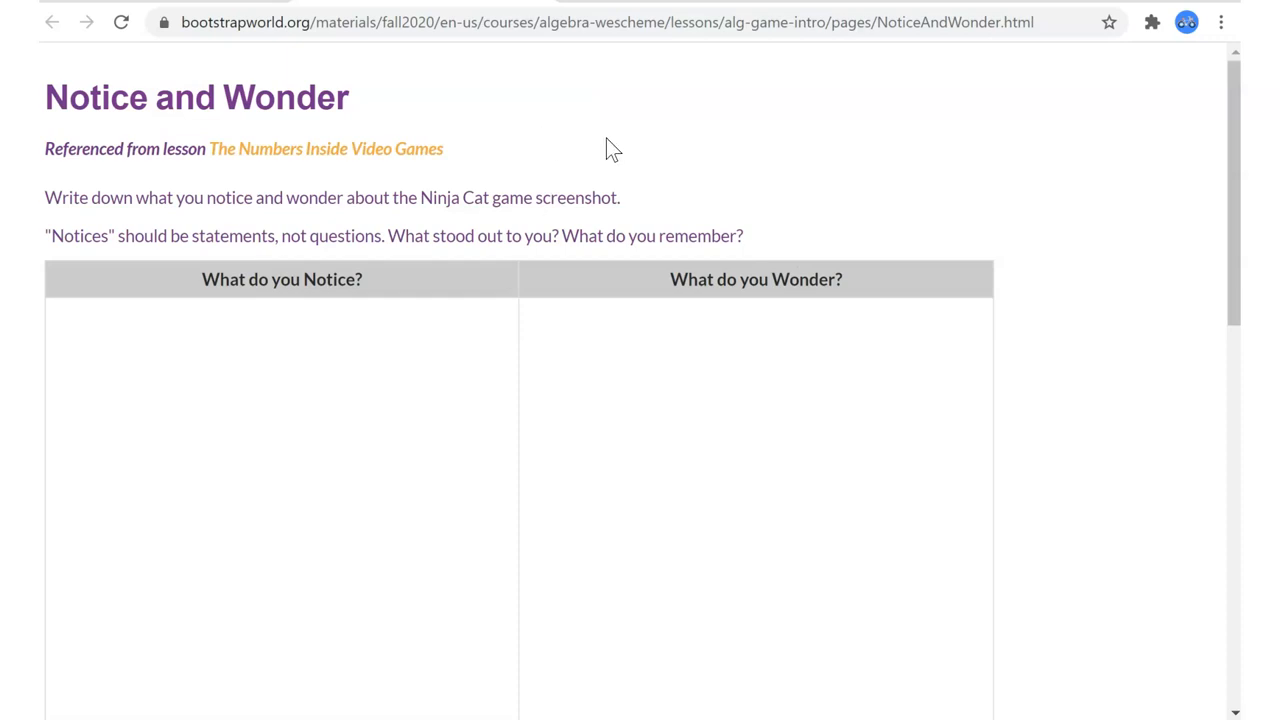
mouse_move(282, 272)
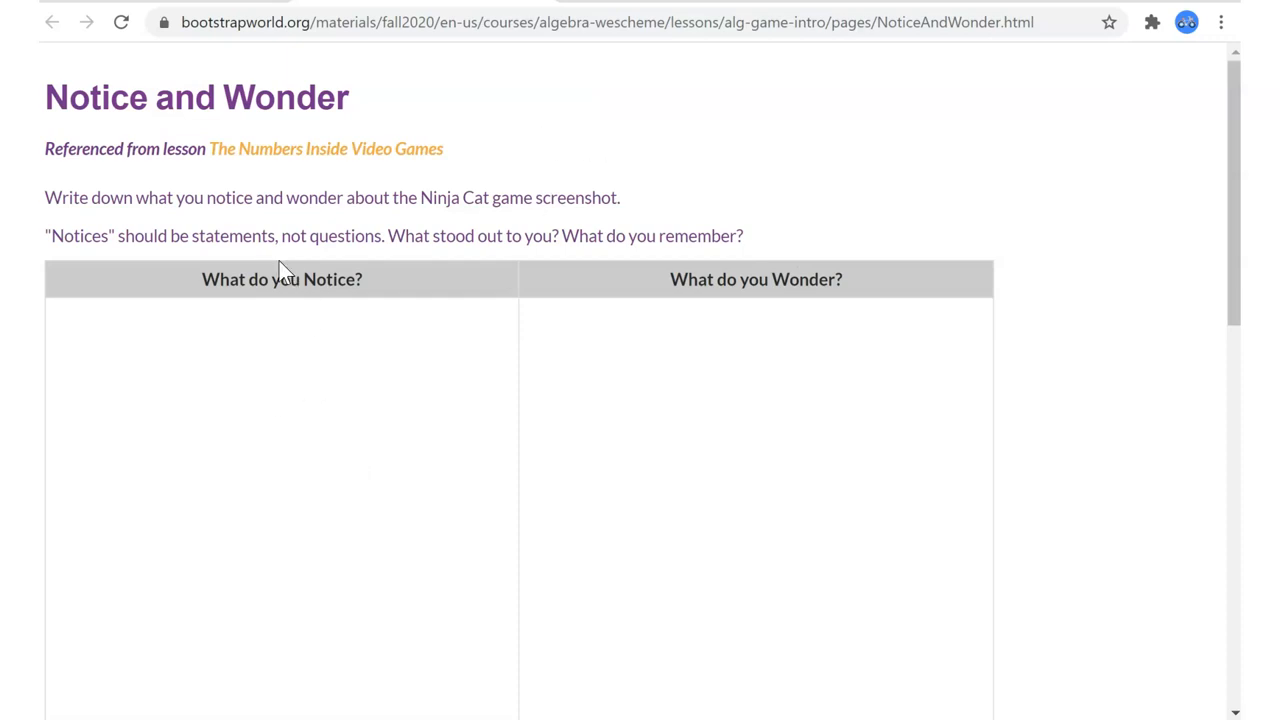
mouse_move(644, 378)
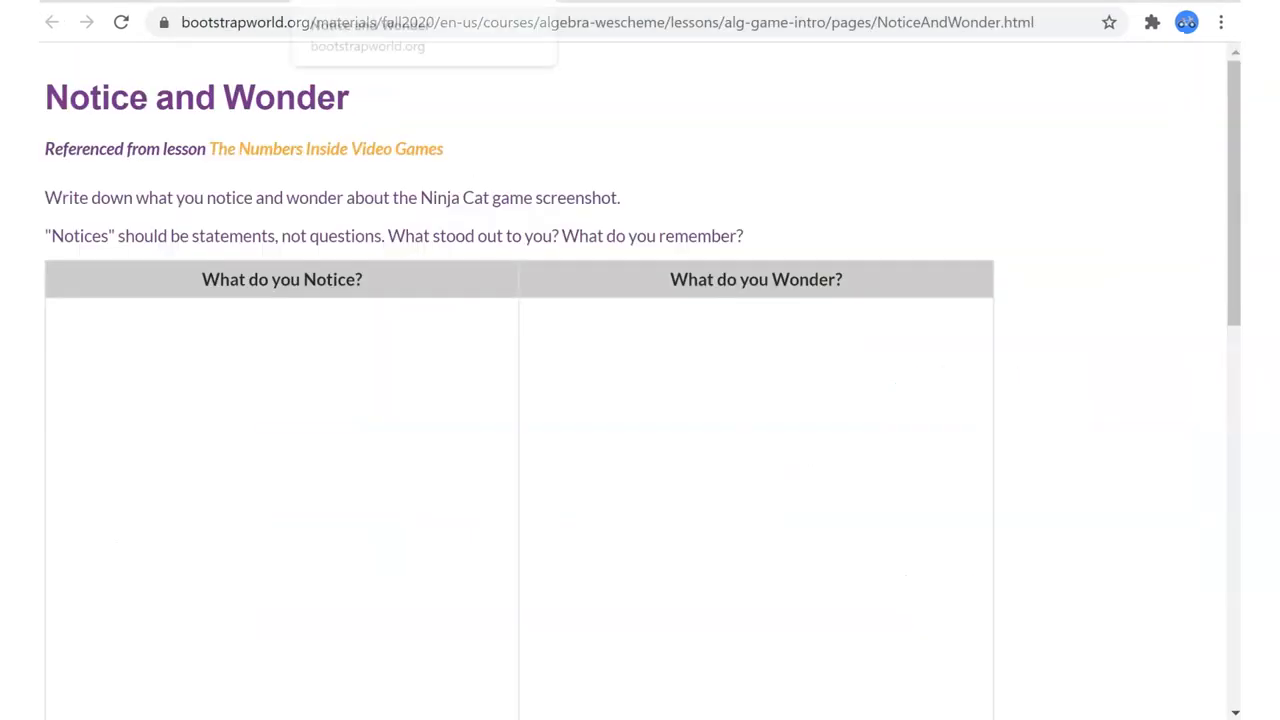
click(52, 22)
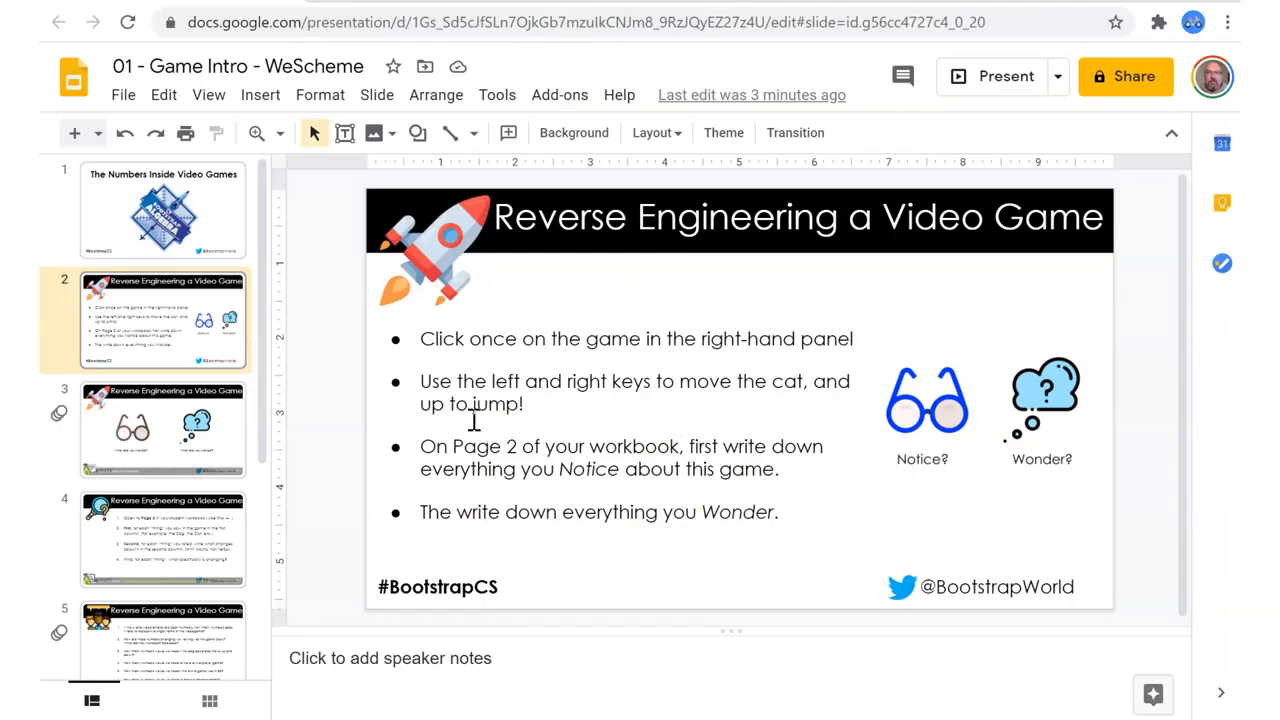
mouse_move(484, 464)
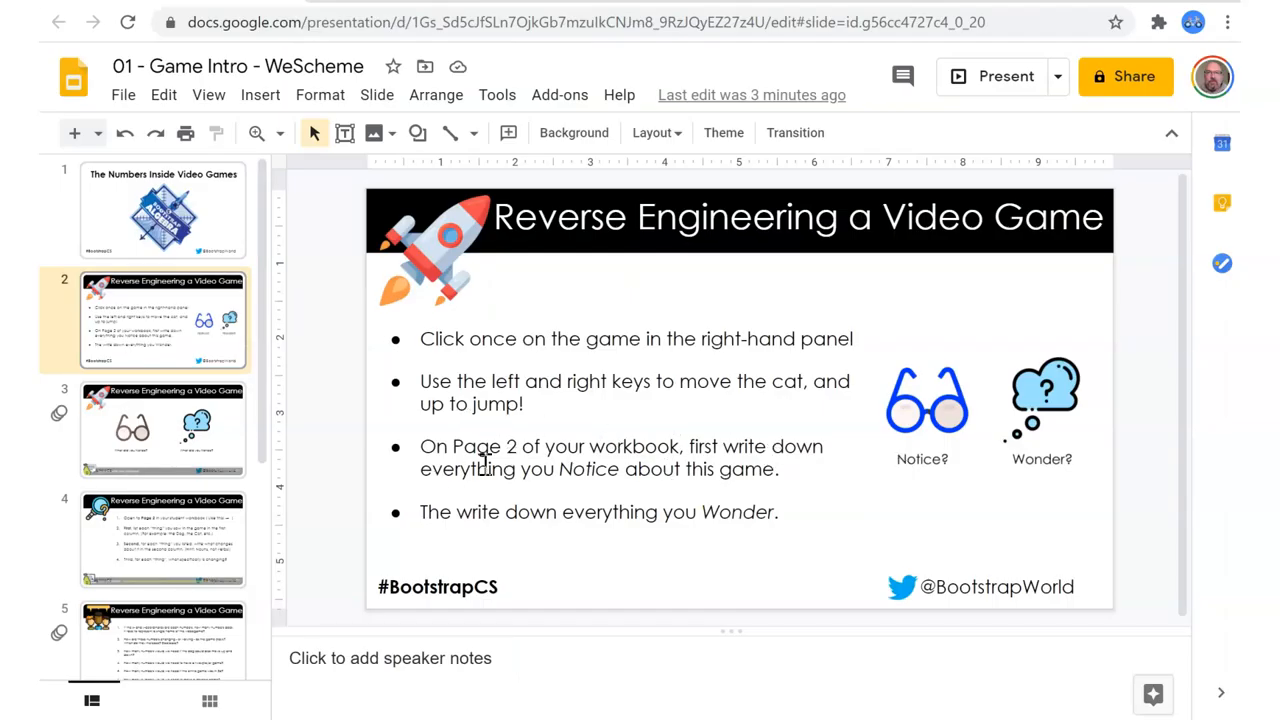
Page through the title, second and third slides to review them.
click(164, 428)
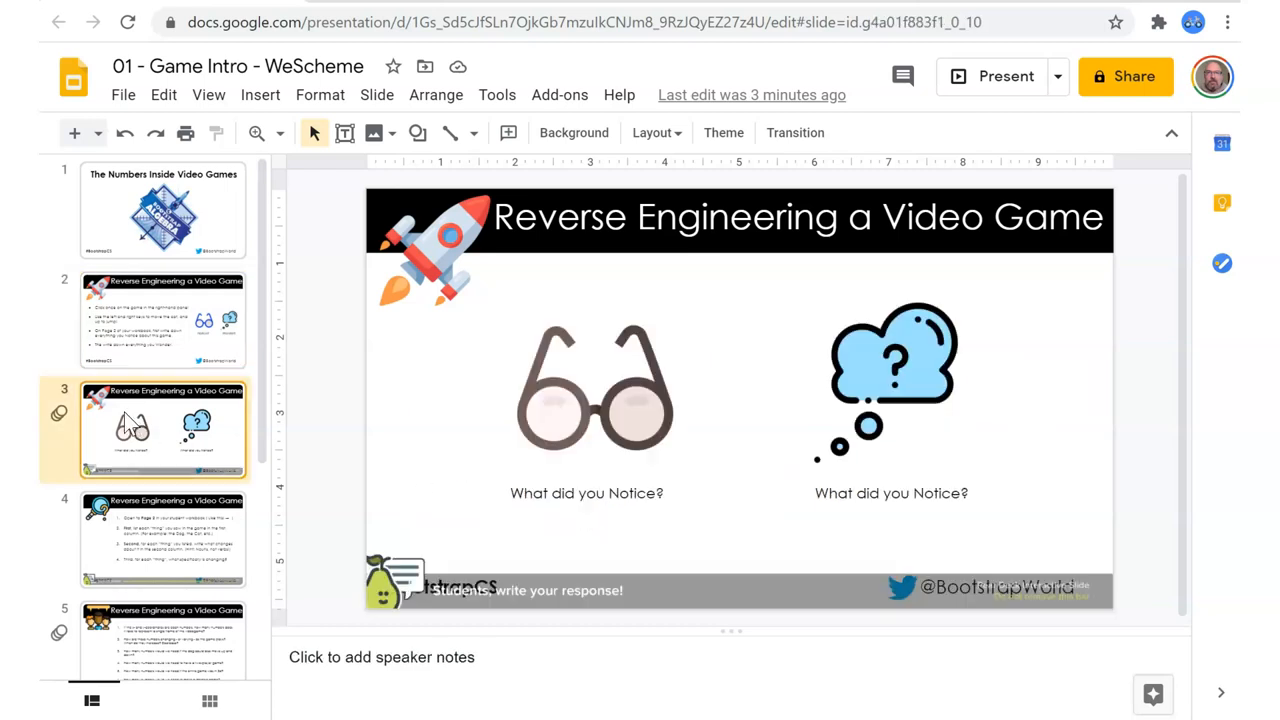
click(660, 584)
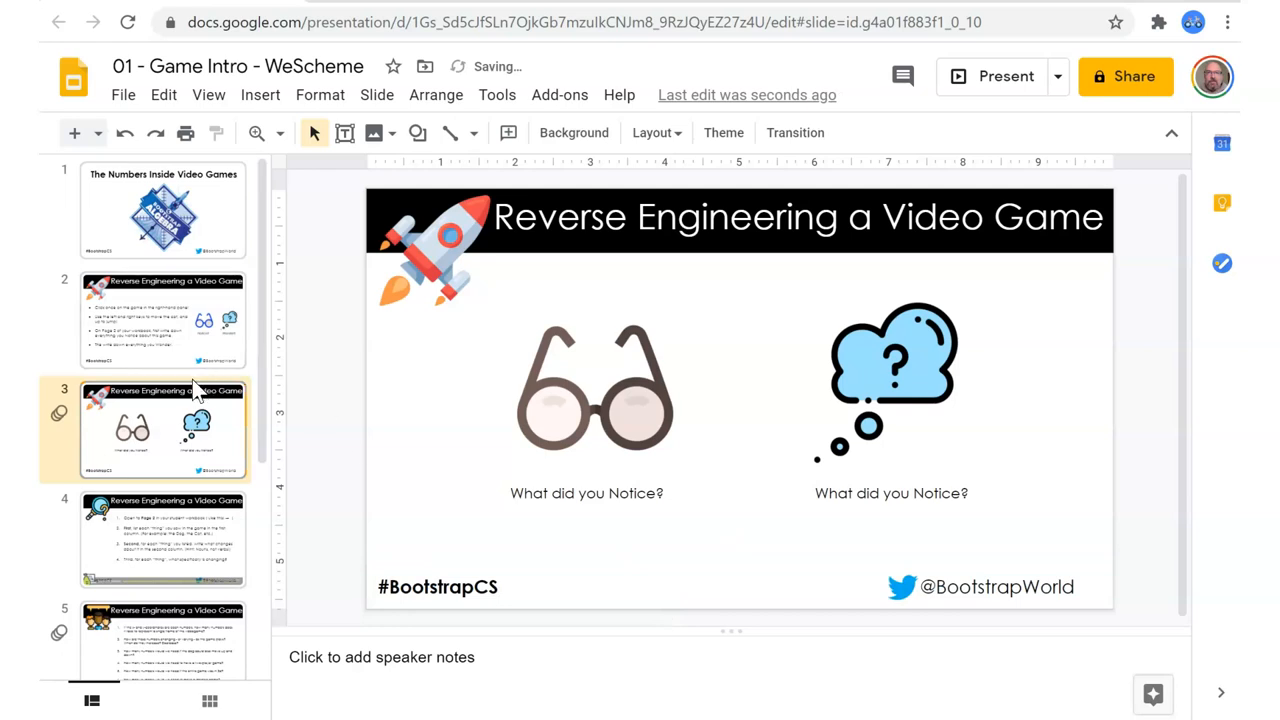
click(164, 320)
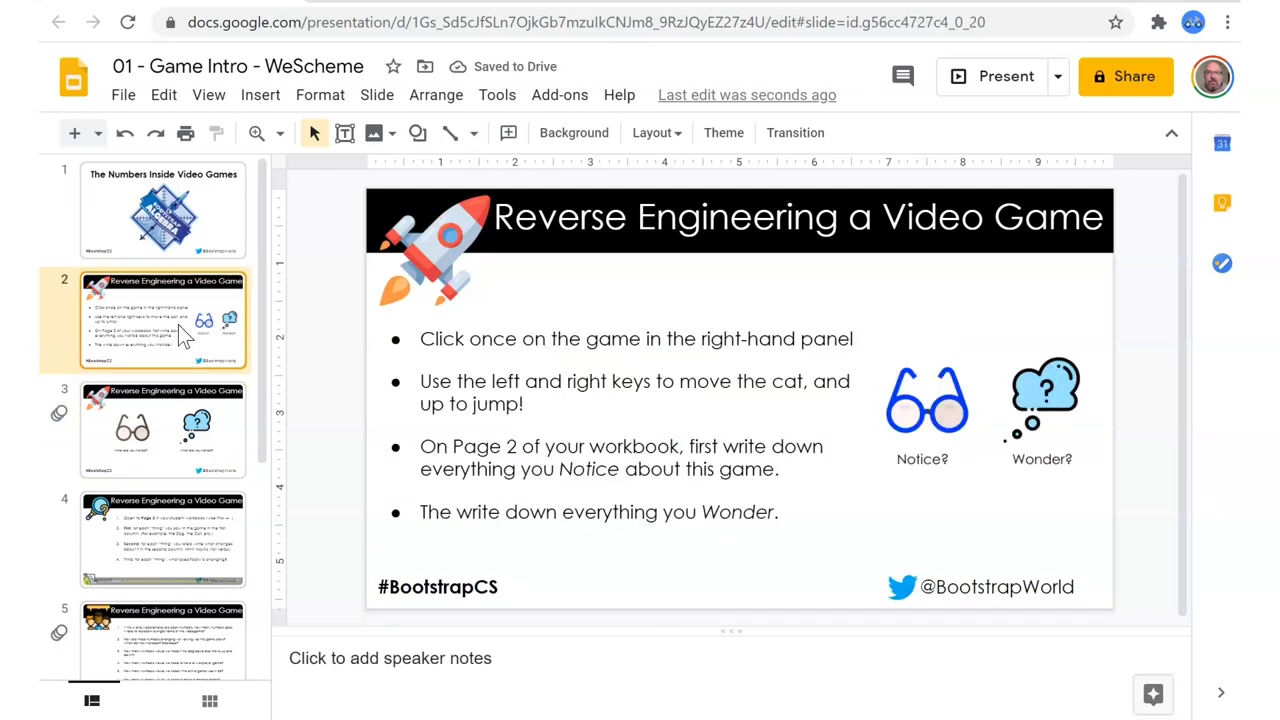
mouse_move(594, 526)
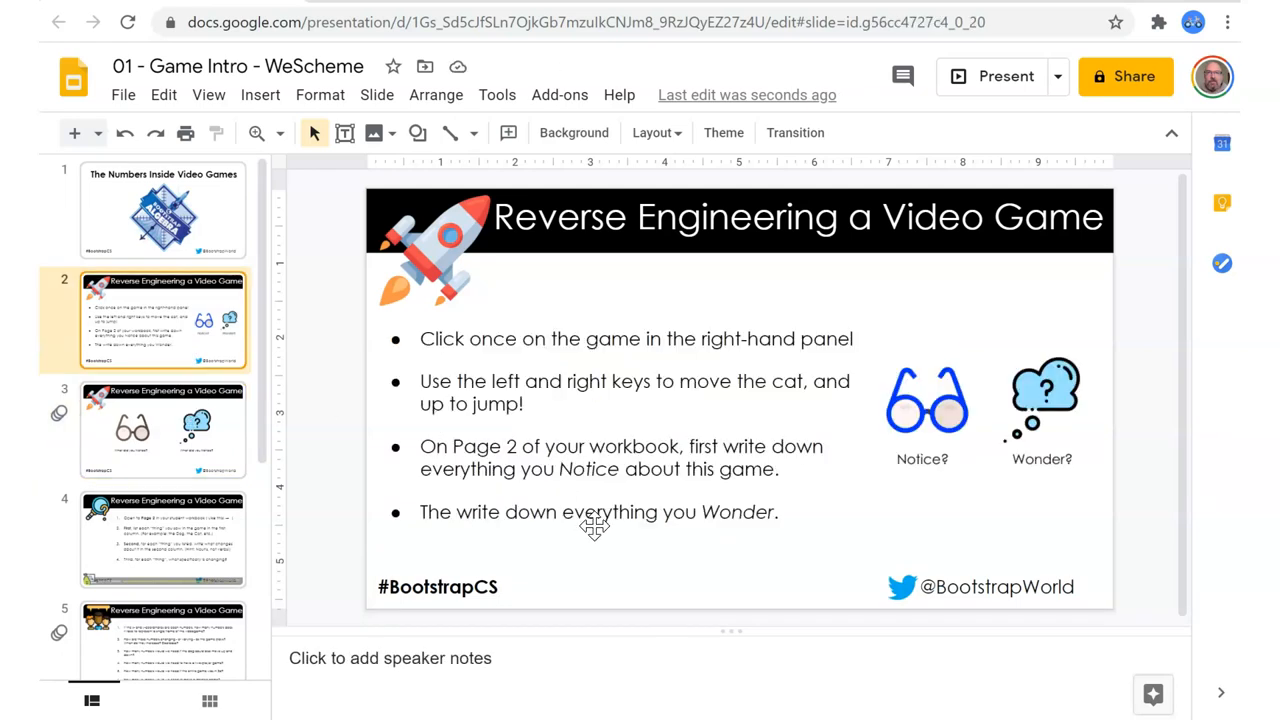
click(164, 430)
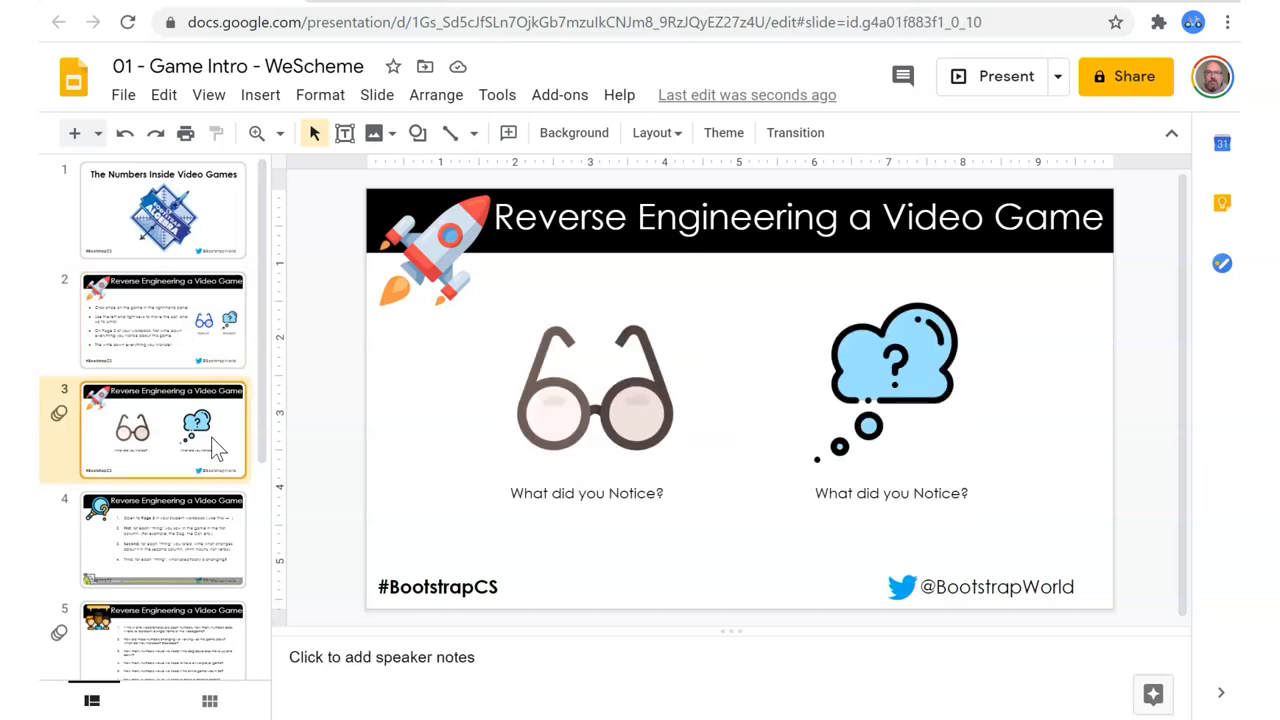
click(164, 210)
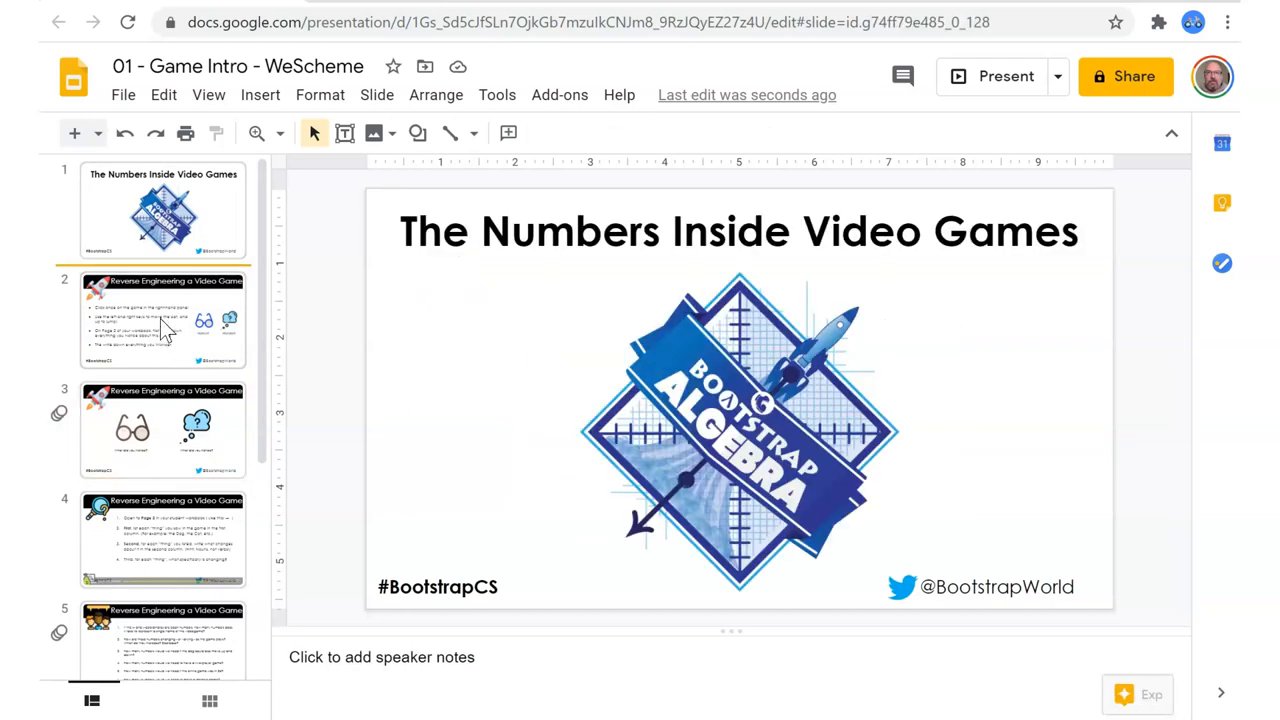
Recheck slides 2 and 3, then bring up slide 4 with its Pear Deck overlay.
click(164, 320)
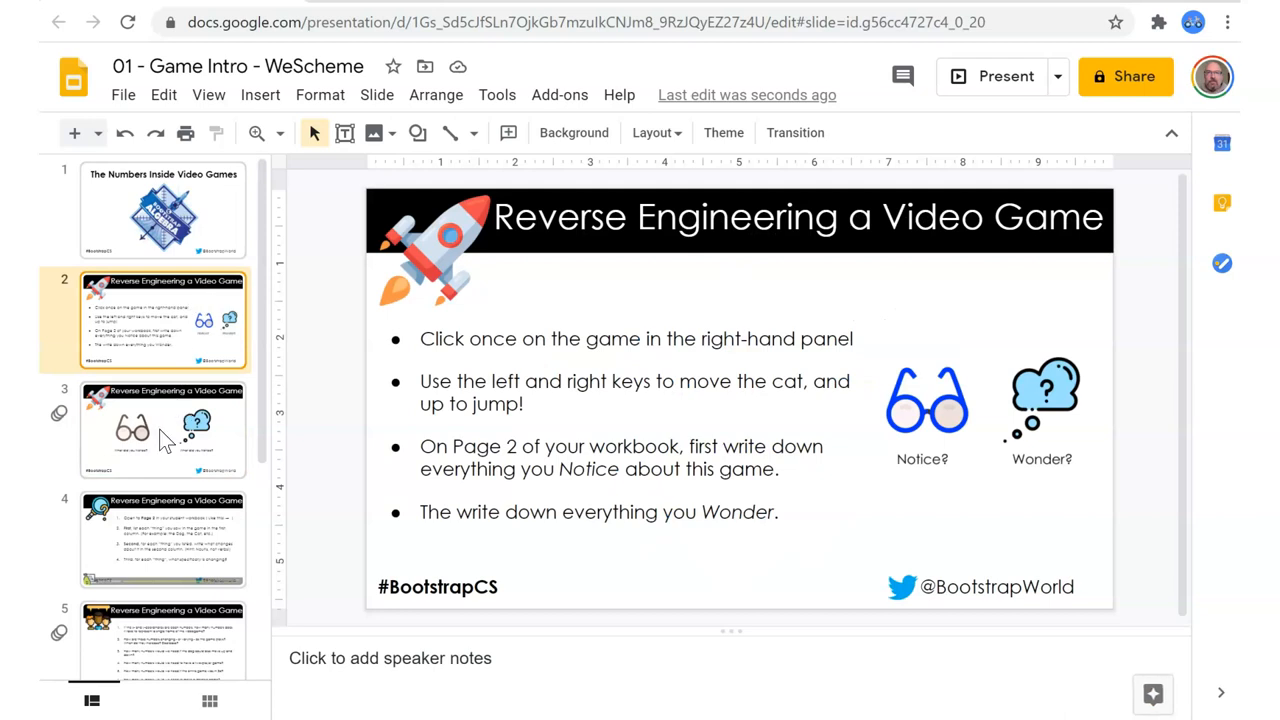
click(164, 430)
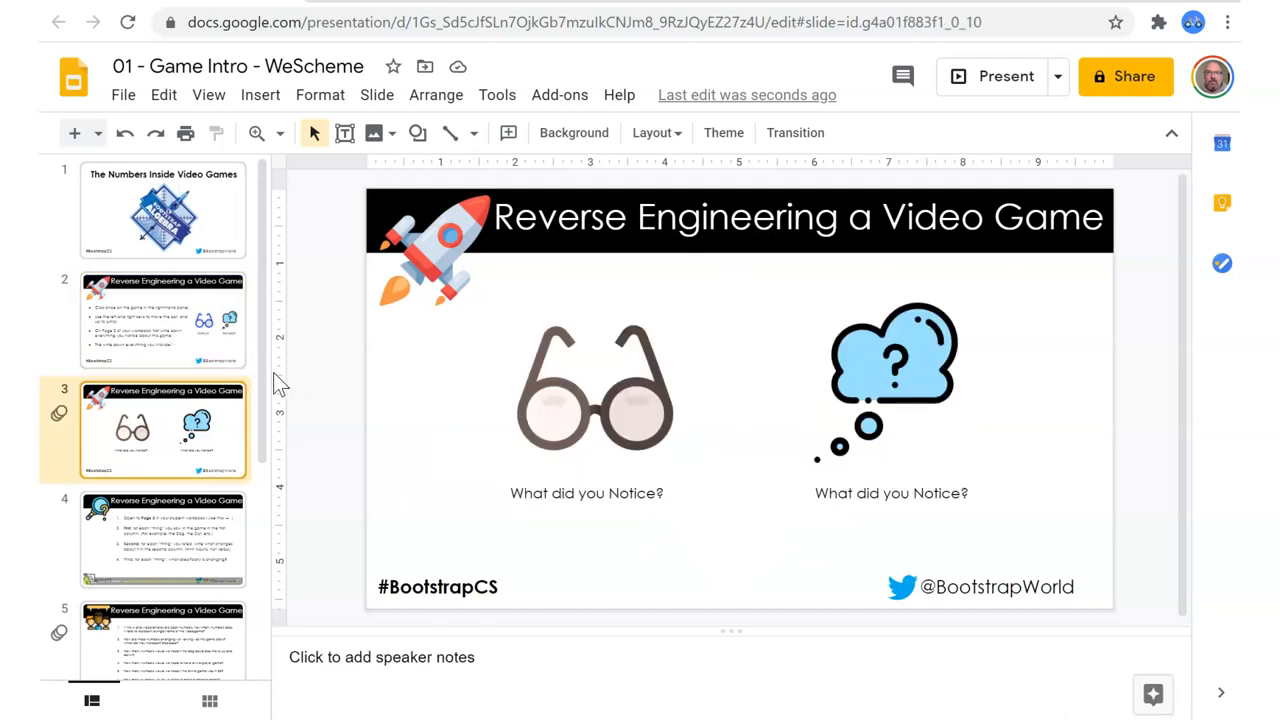
mouse_move(196, 330)
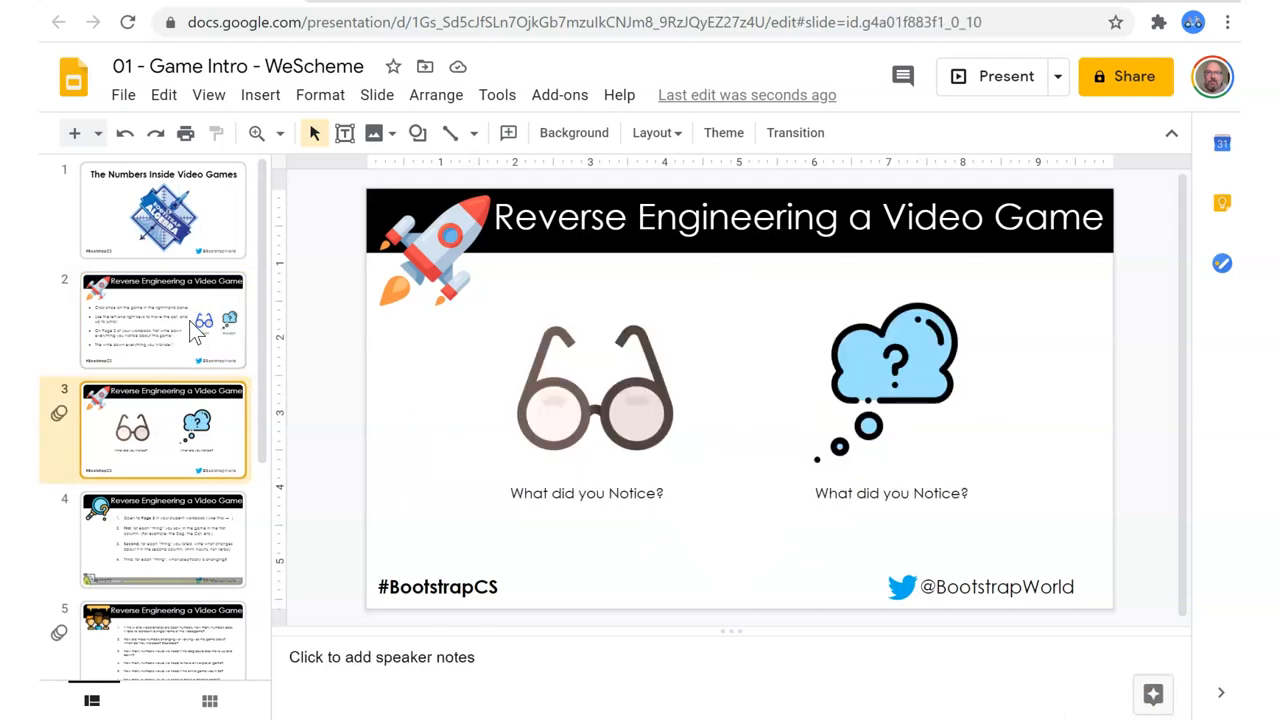
click(164, 320)
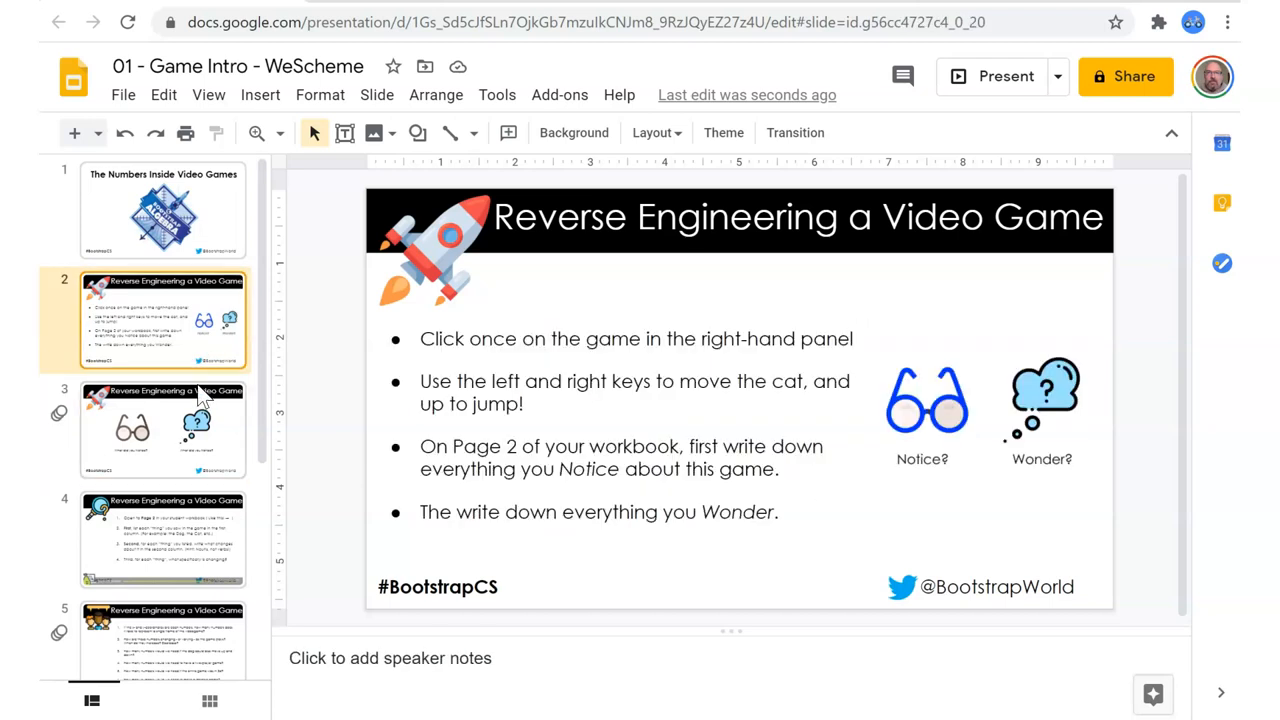
click(164, 430)
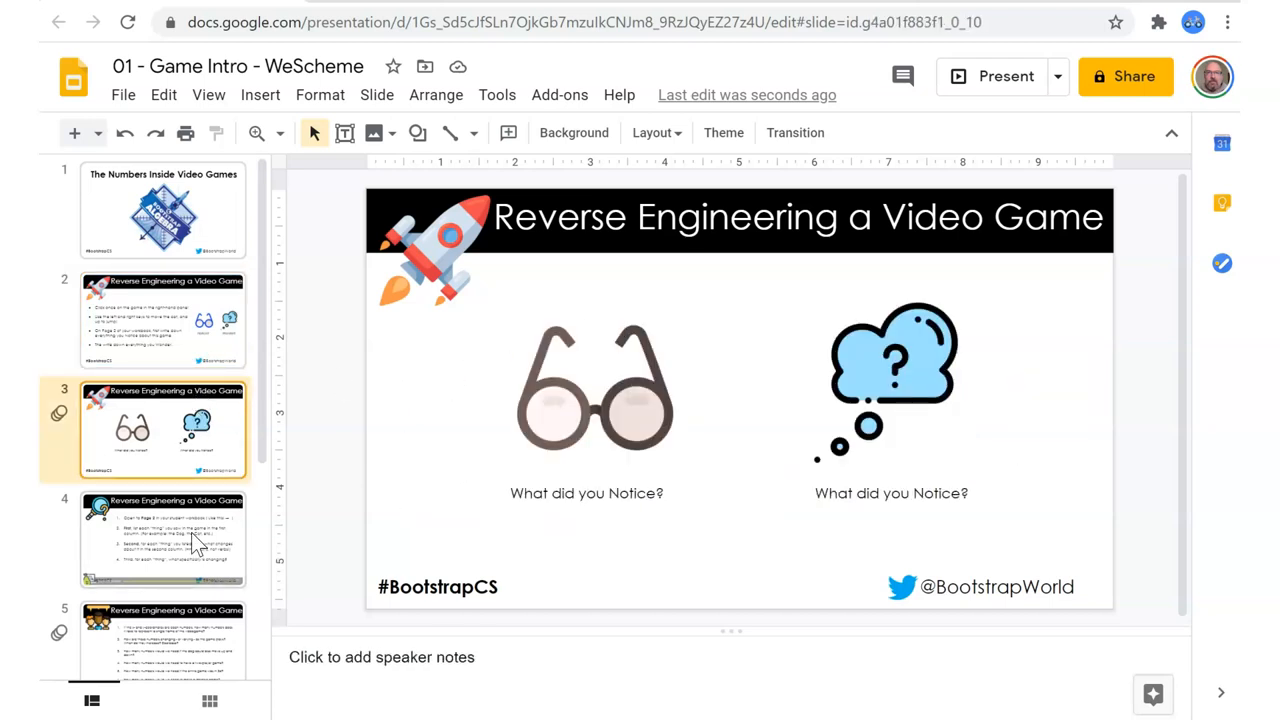
click(164, 538)
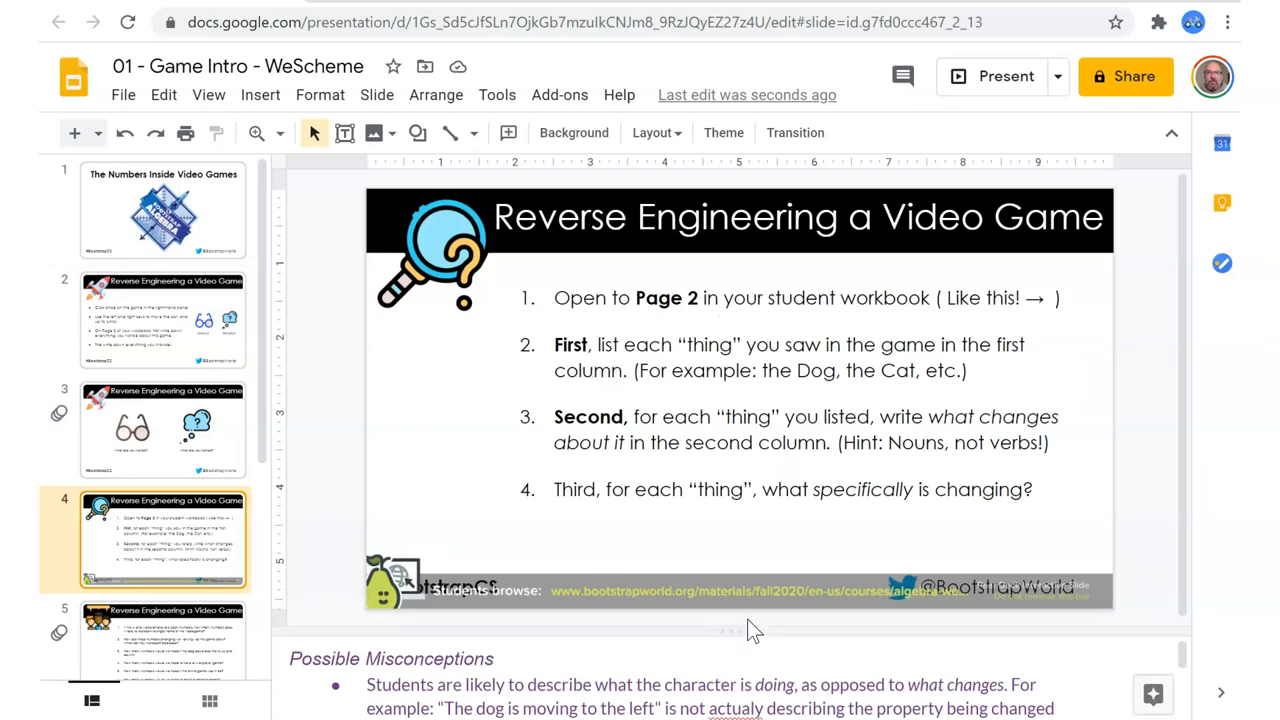
Select and delete the Pear Deck overlay from slide 4's footer.
click(740, 584)
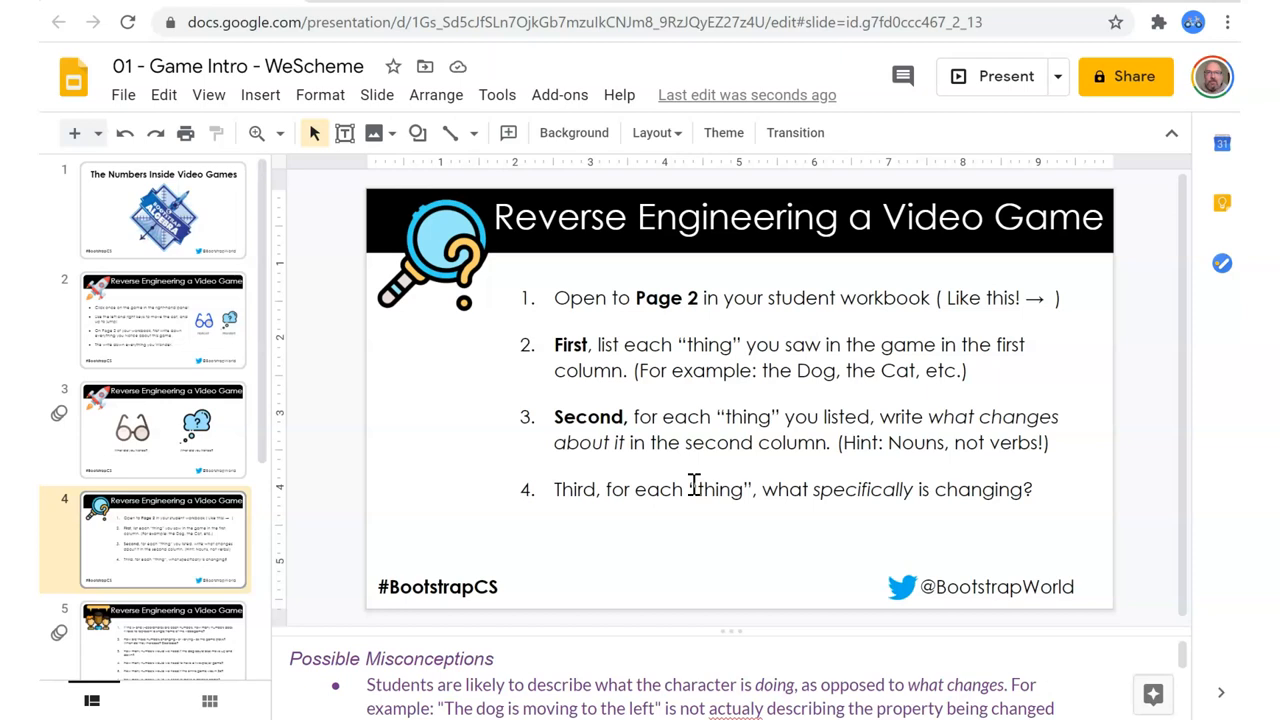
mouse_move(704, 684)
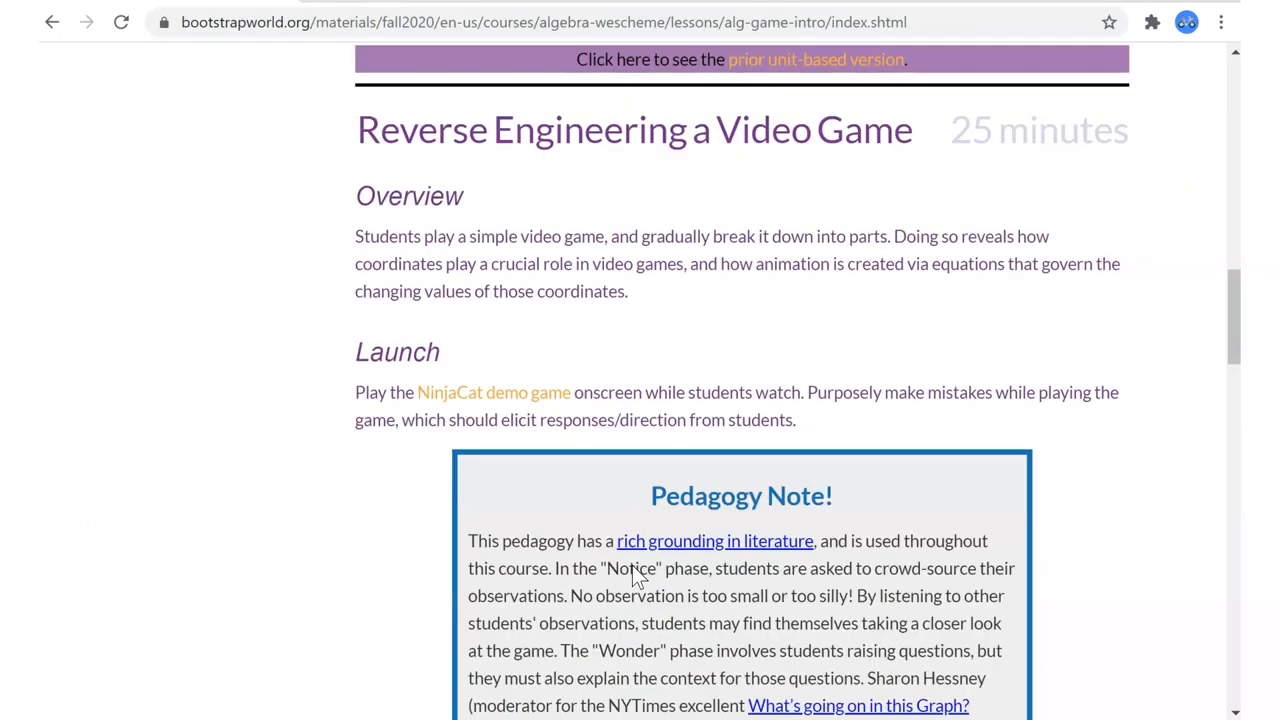
Scroll the lesson page through Launch, Possible Misconceptions and Synthesize for Reverse Engineering a Video Game.
scroll(down, 3)
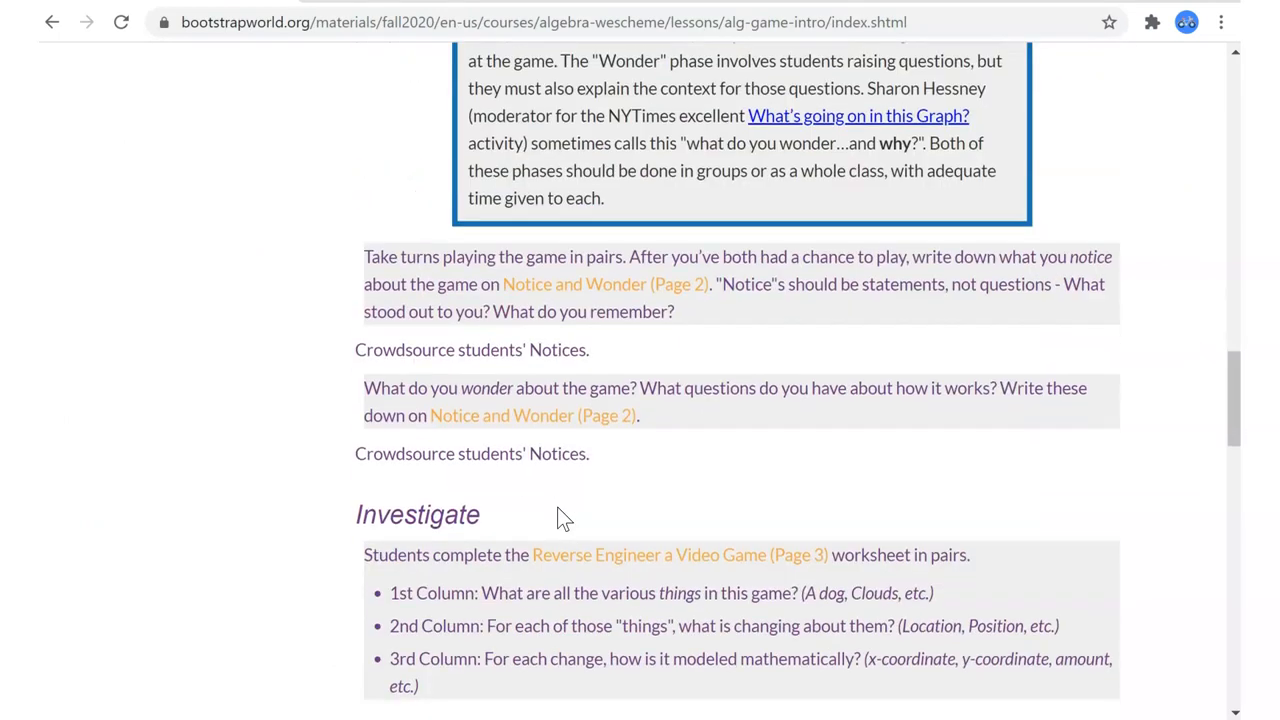
scroll(down, 3)
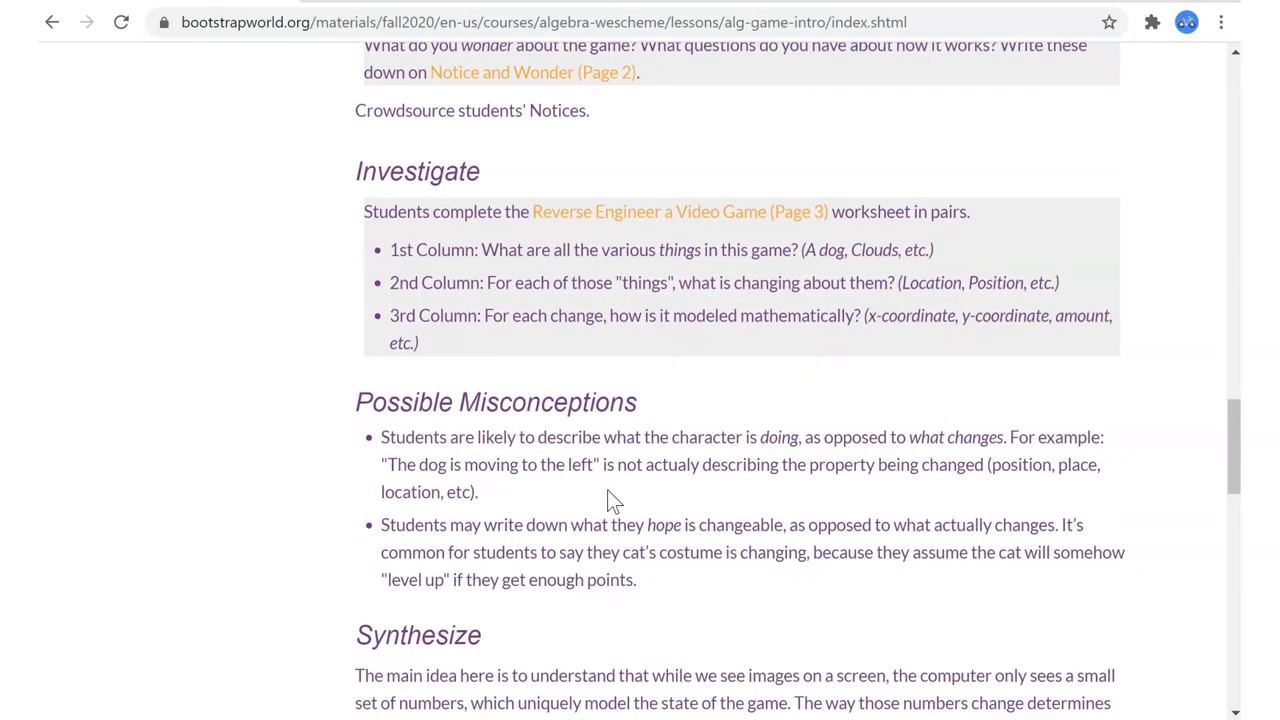
mouse_move(574, 444)
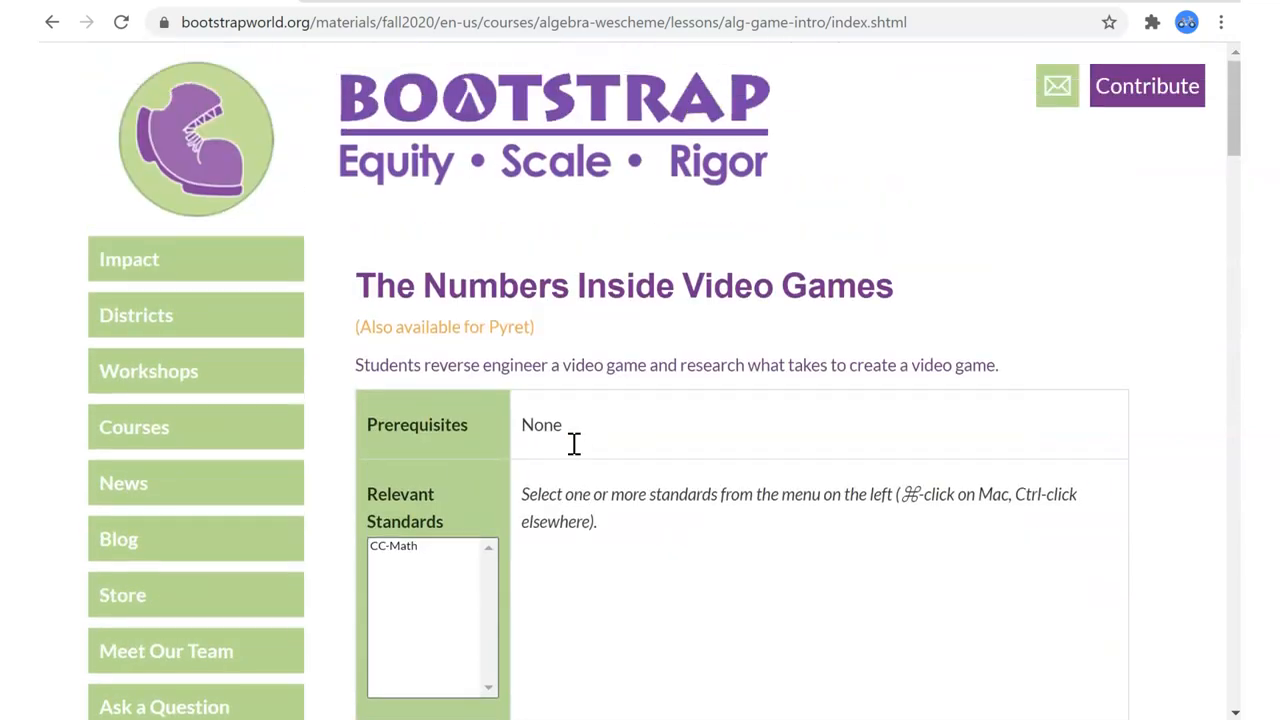
scroll(down, 3)
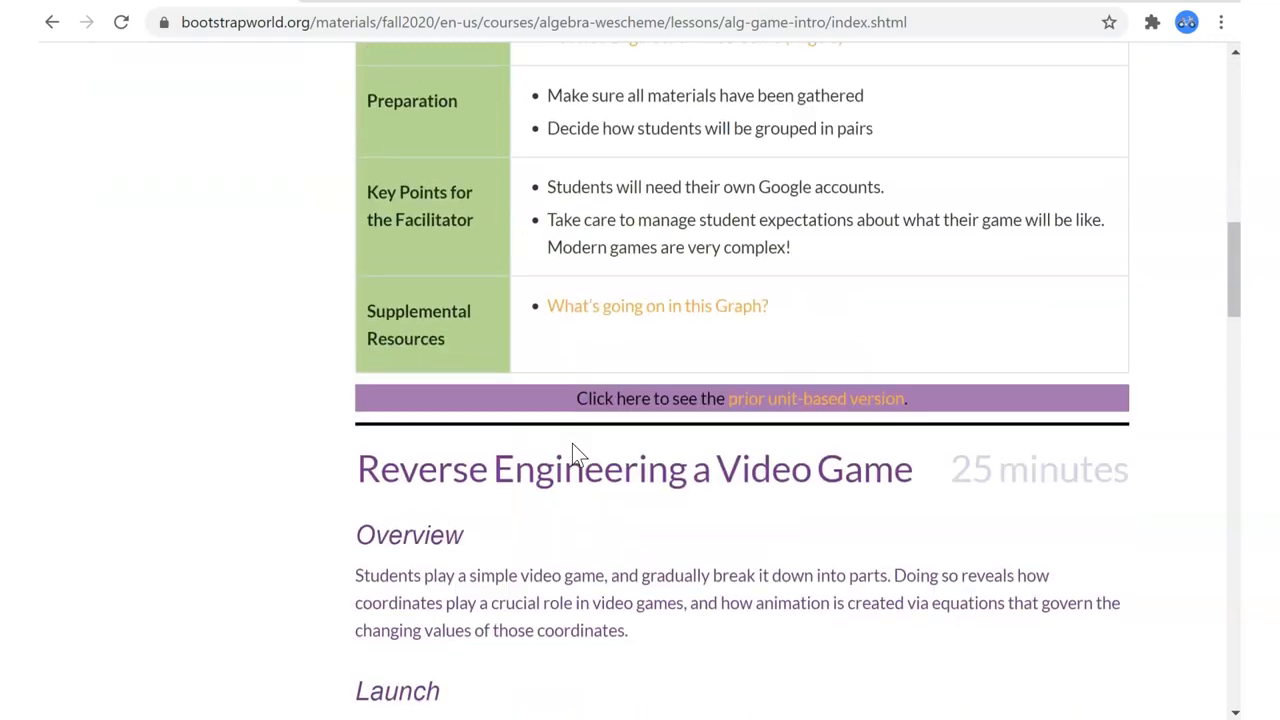
scroll(down, 3)
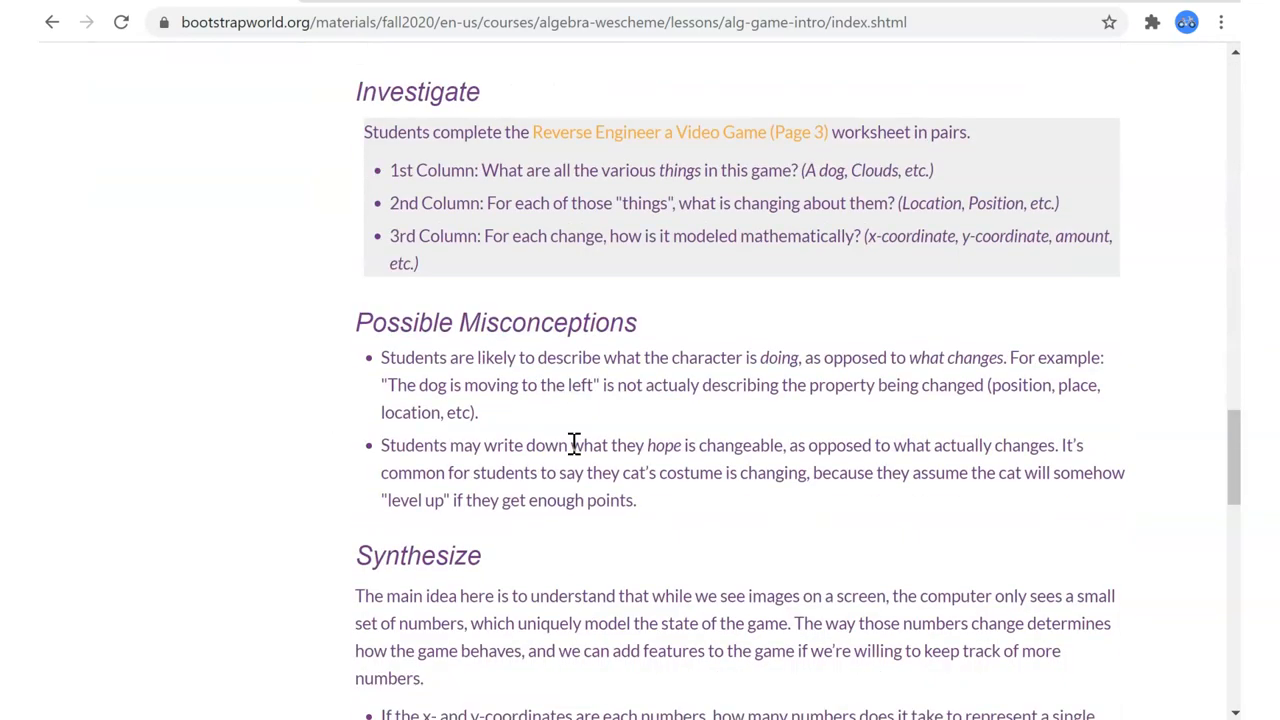
mouse_move(436, 336)
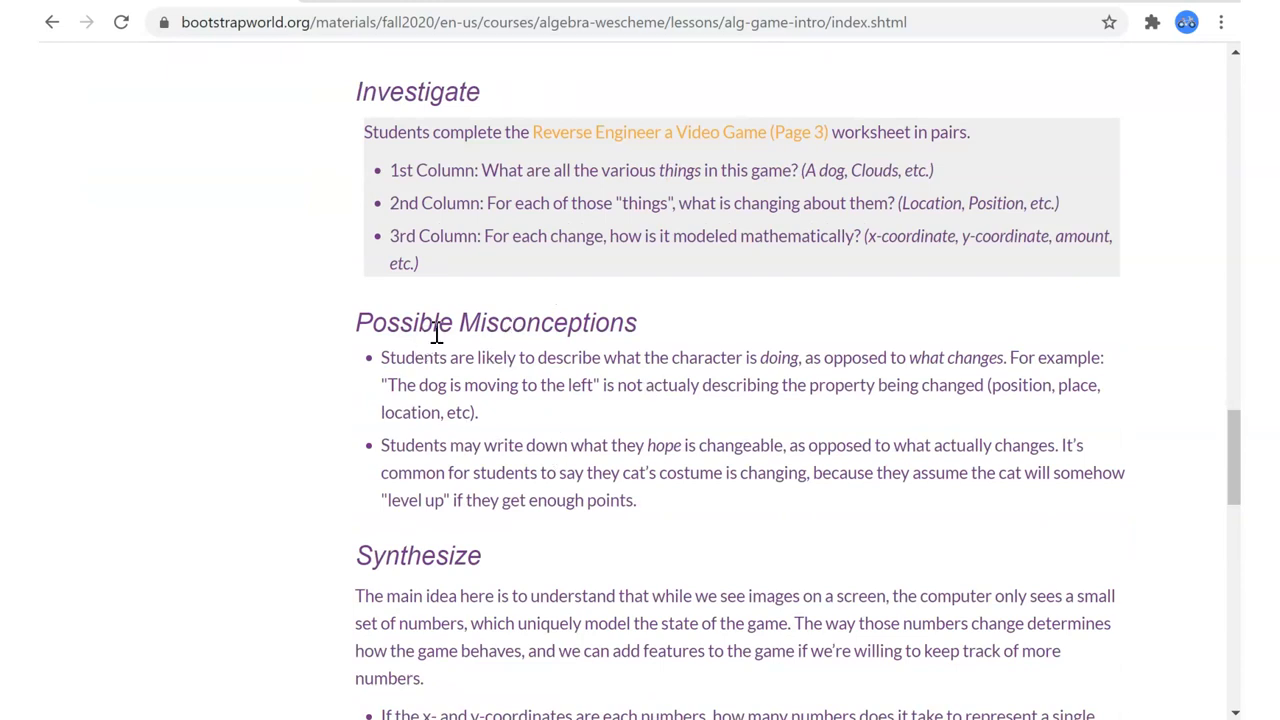
mouse_move(552, 384)
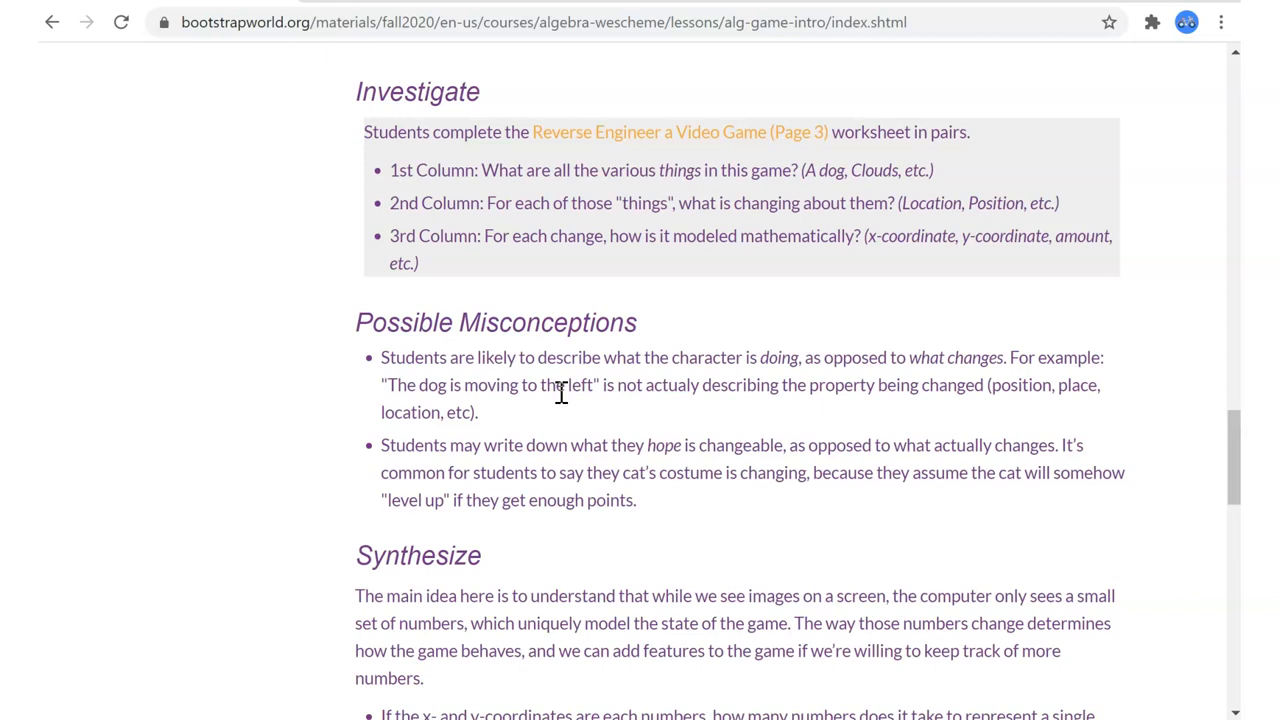
mouse_move(512, 388)
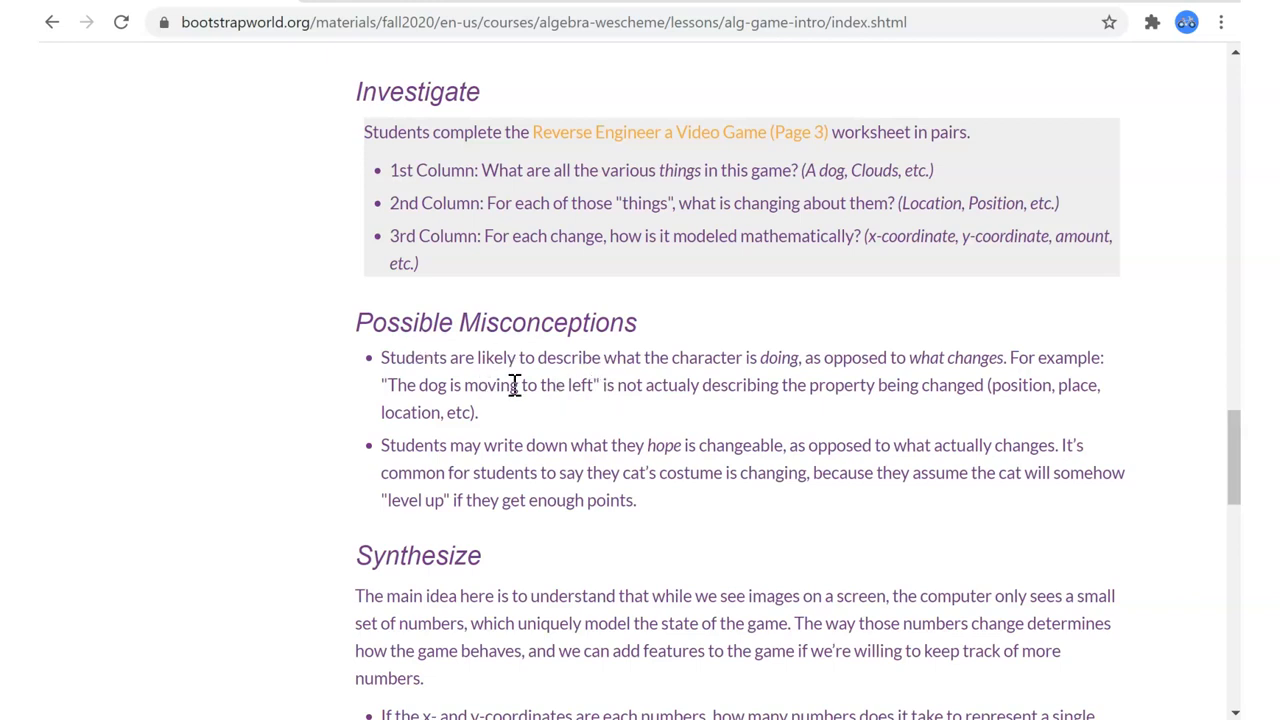
scroll(down, 3)
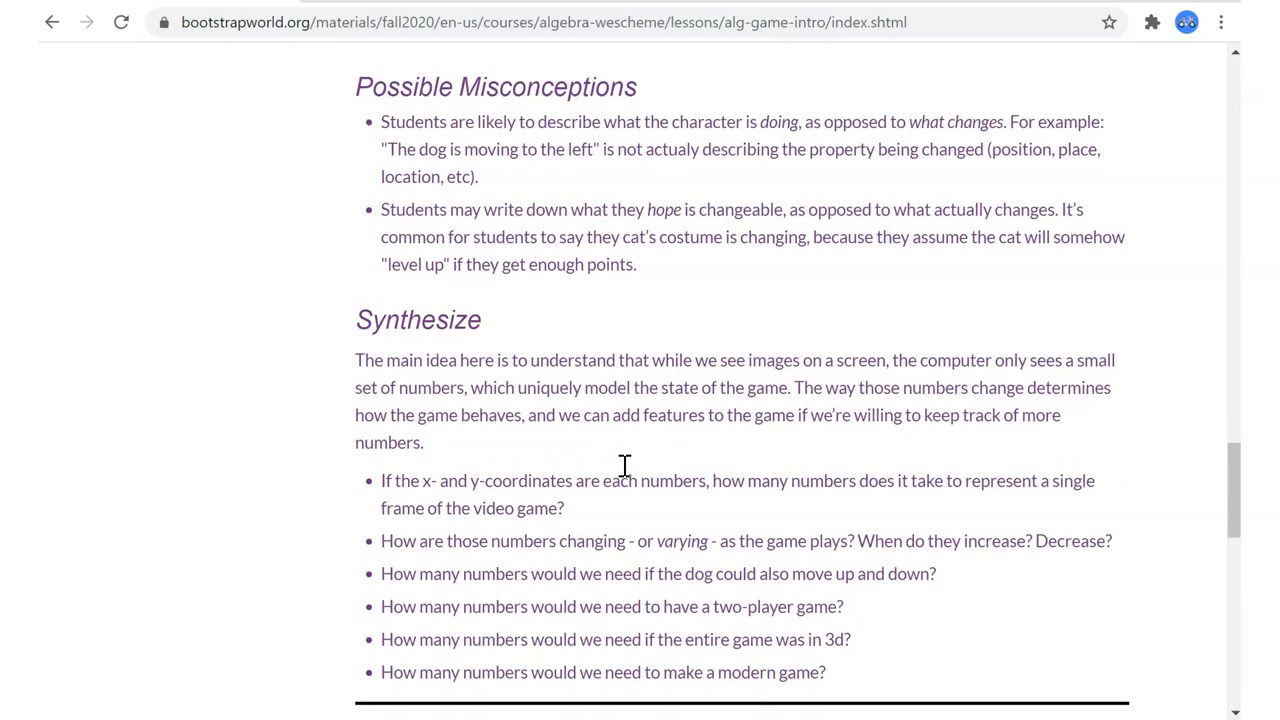
scroll(down, 3)
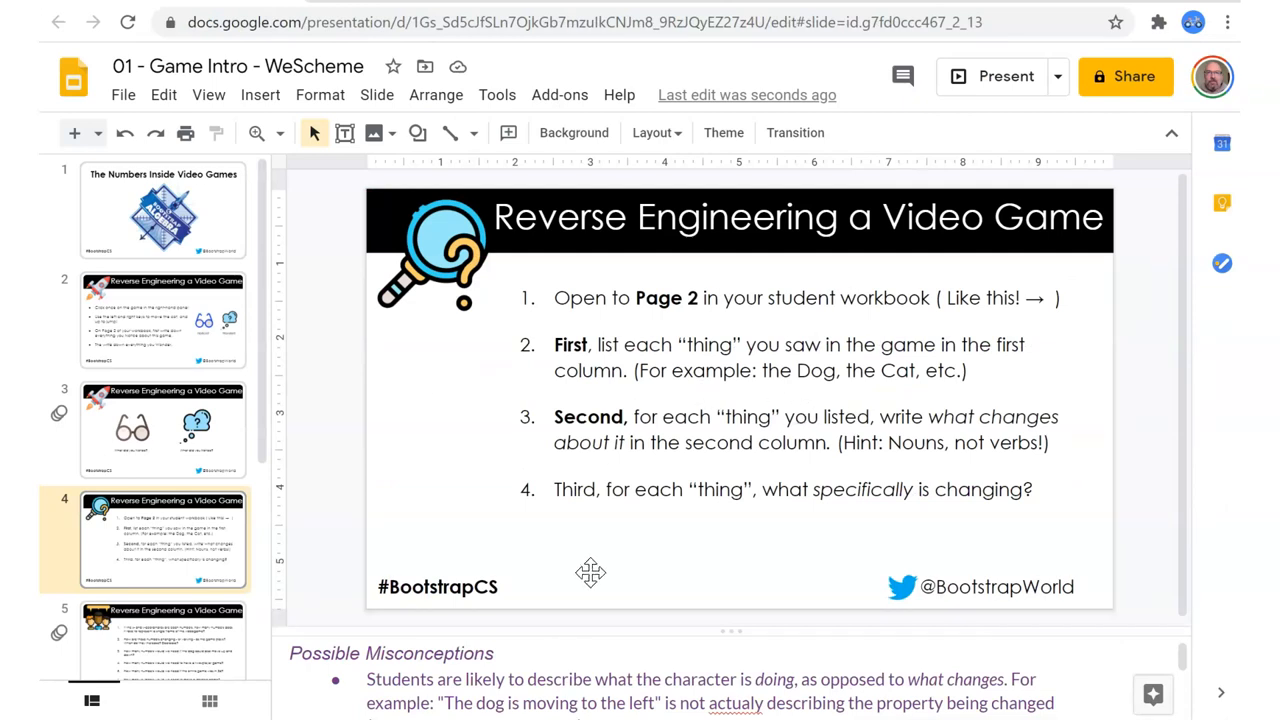
Read through slide 4's speaker notes on possible misconceptions and scroll the filmstrip down.
scroll(down, 3)
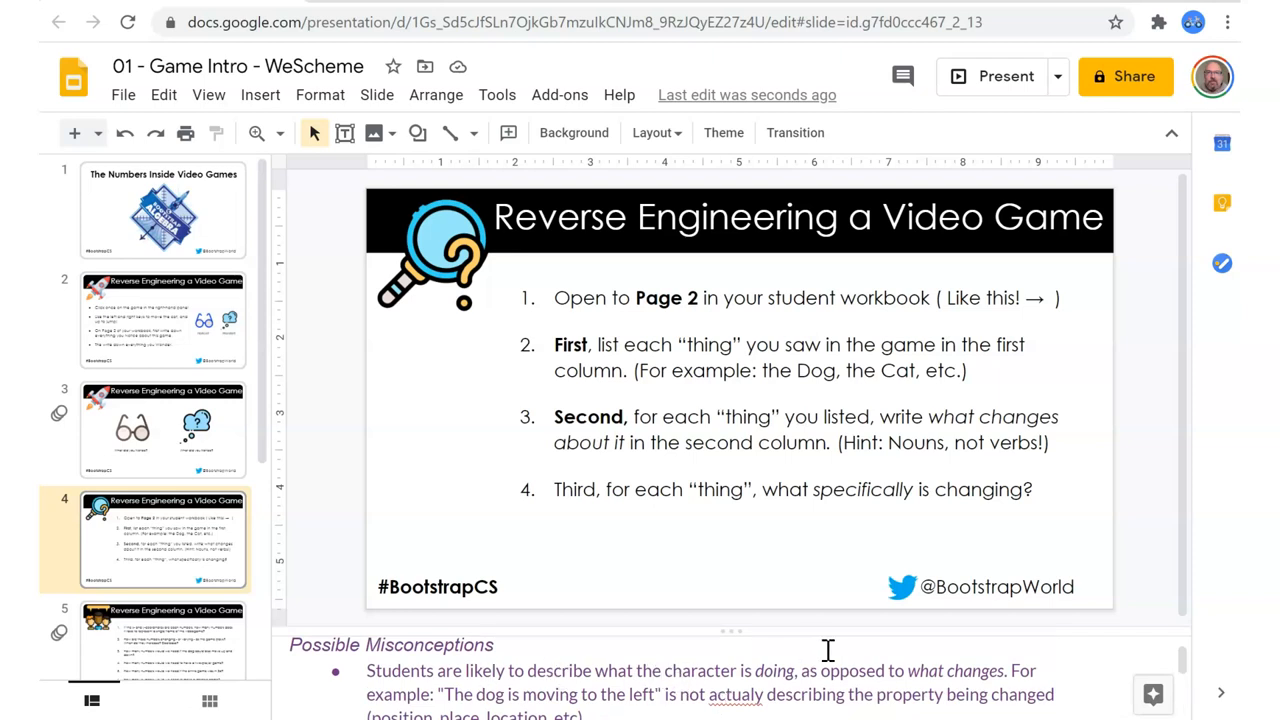
mouse_move(642, 352)
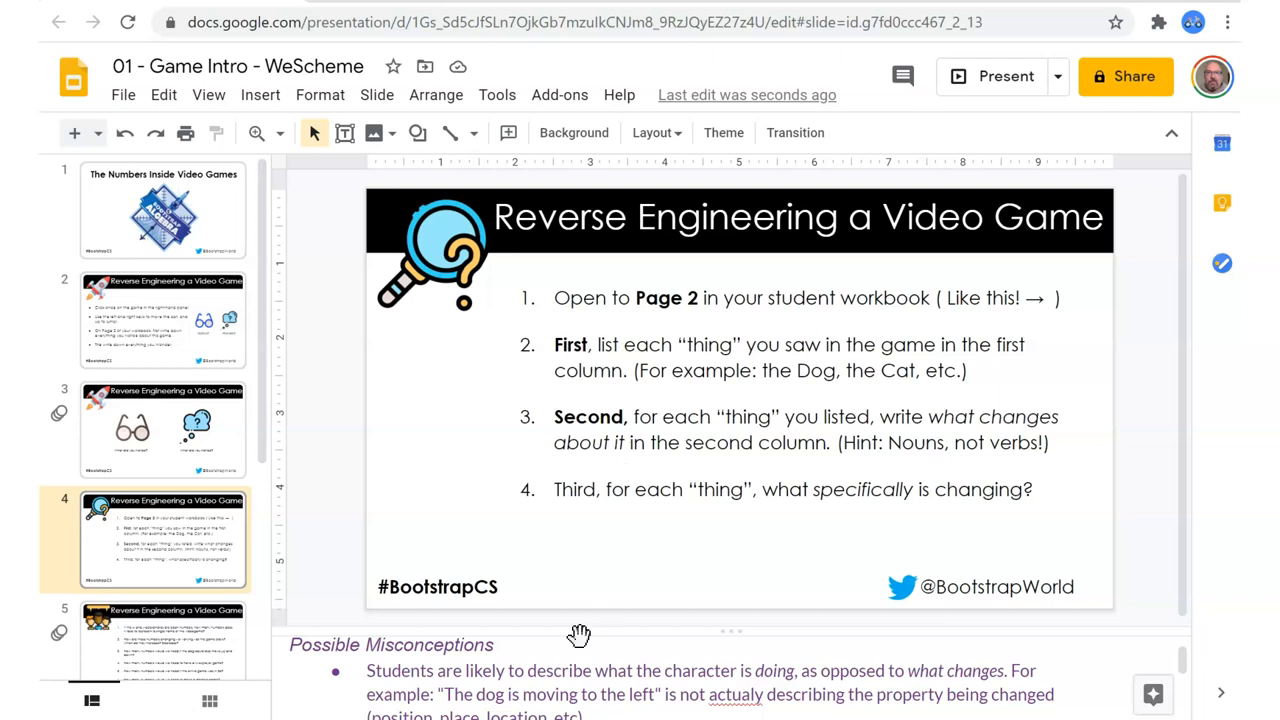
mouse_move(890, 676)
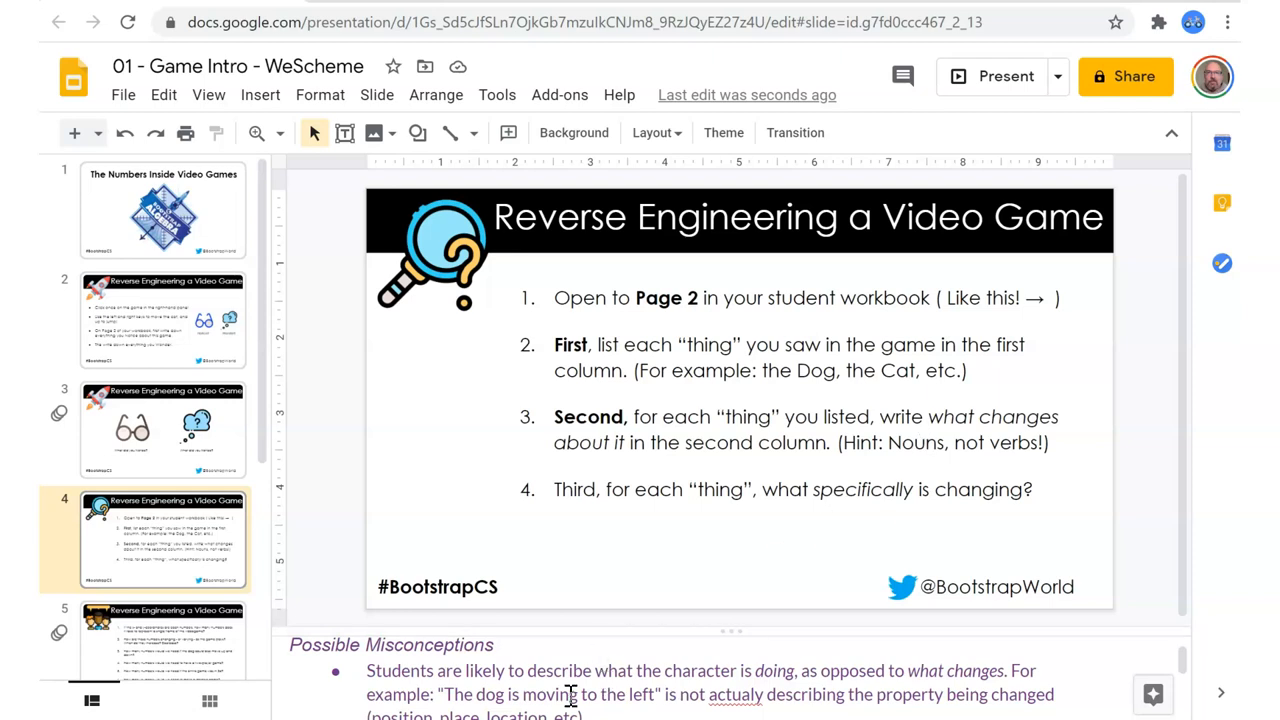
scroll(down, 3)
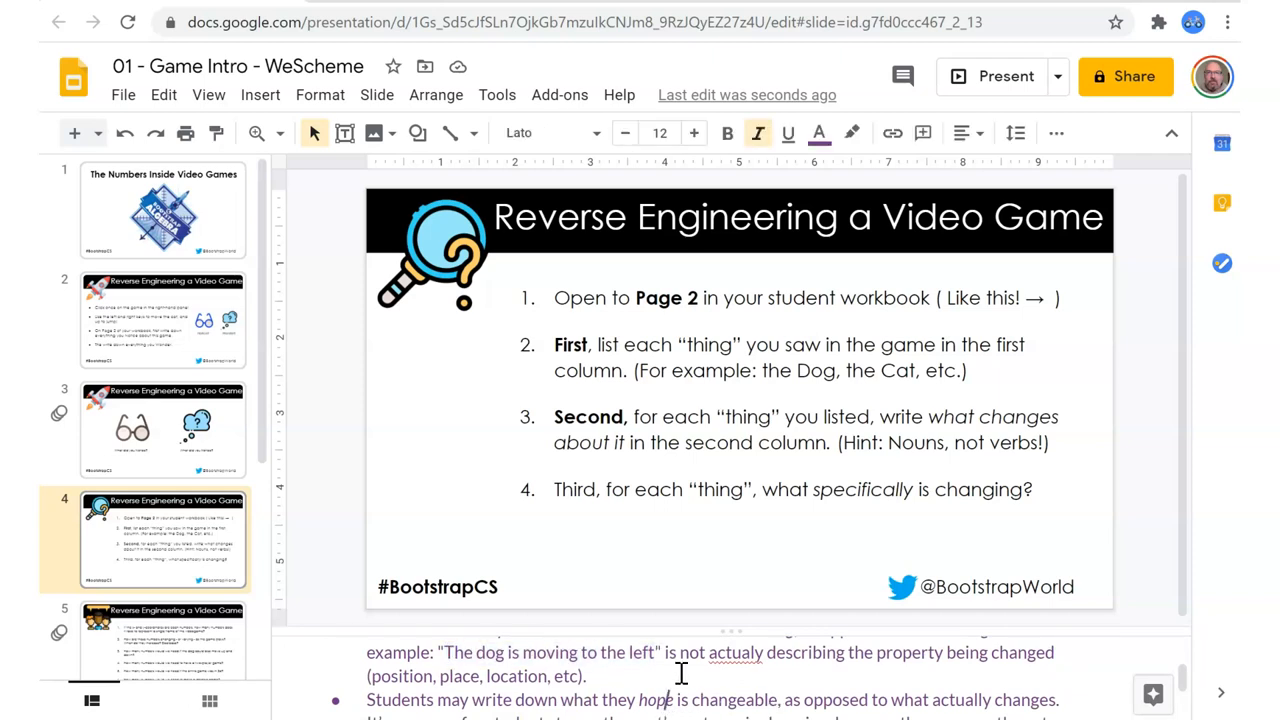
mouse_move(218, 560)
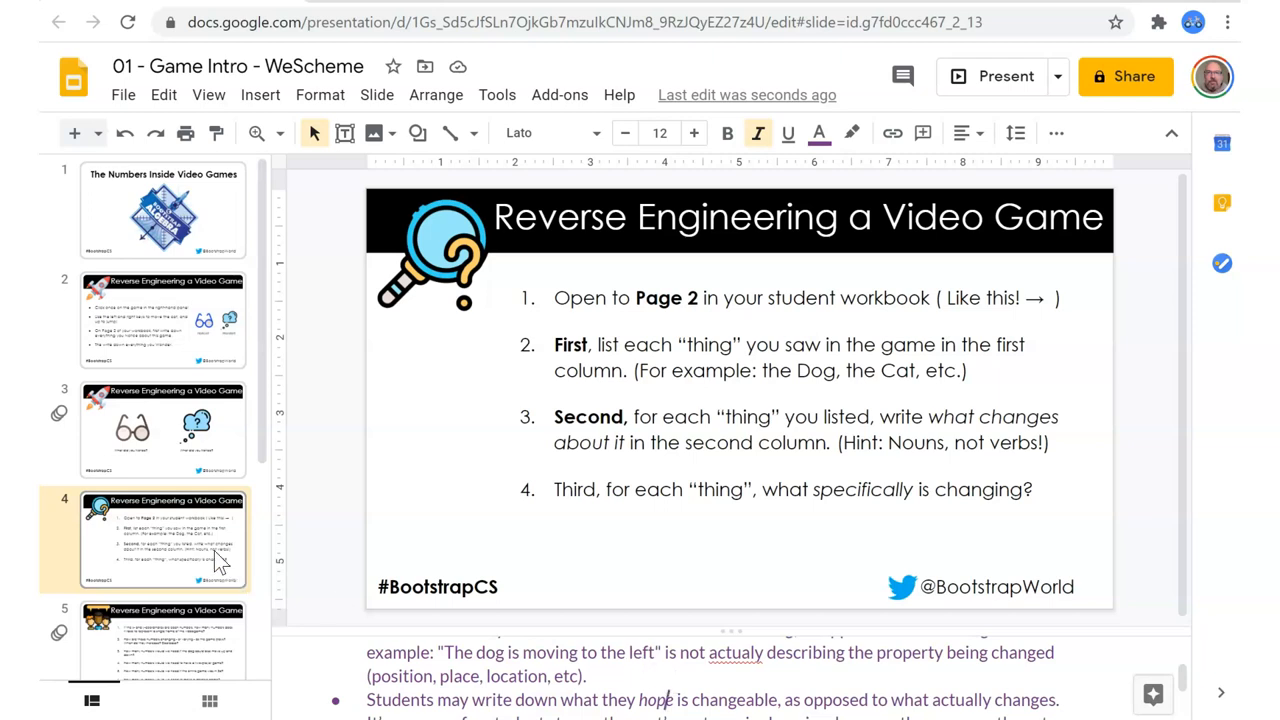
scroll(down, 3)
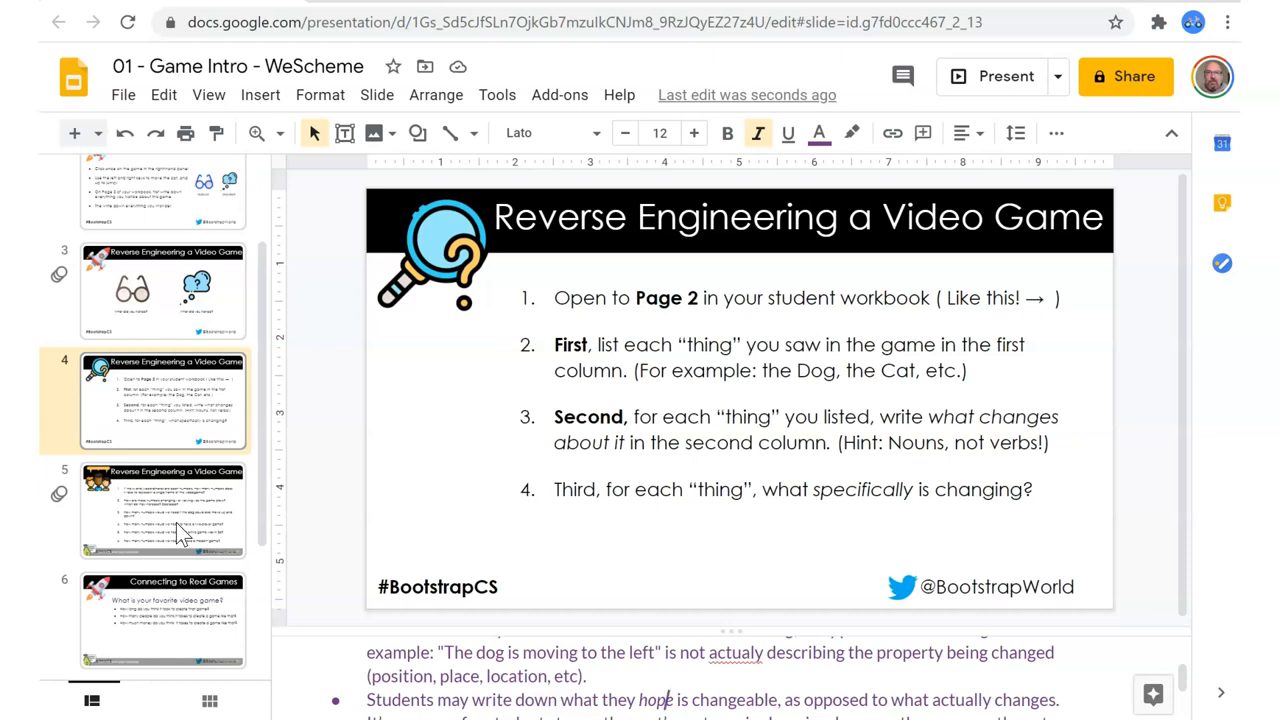
click(164, 510)
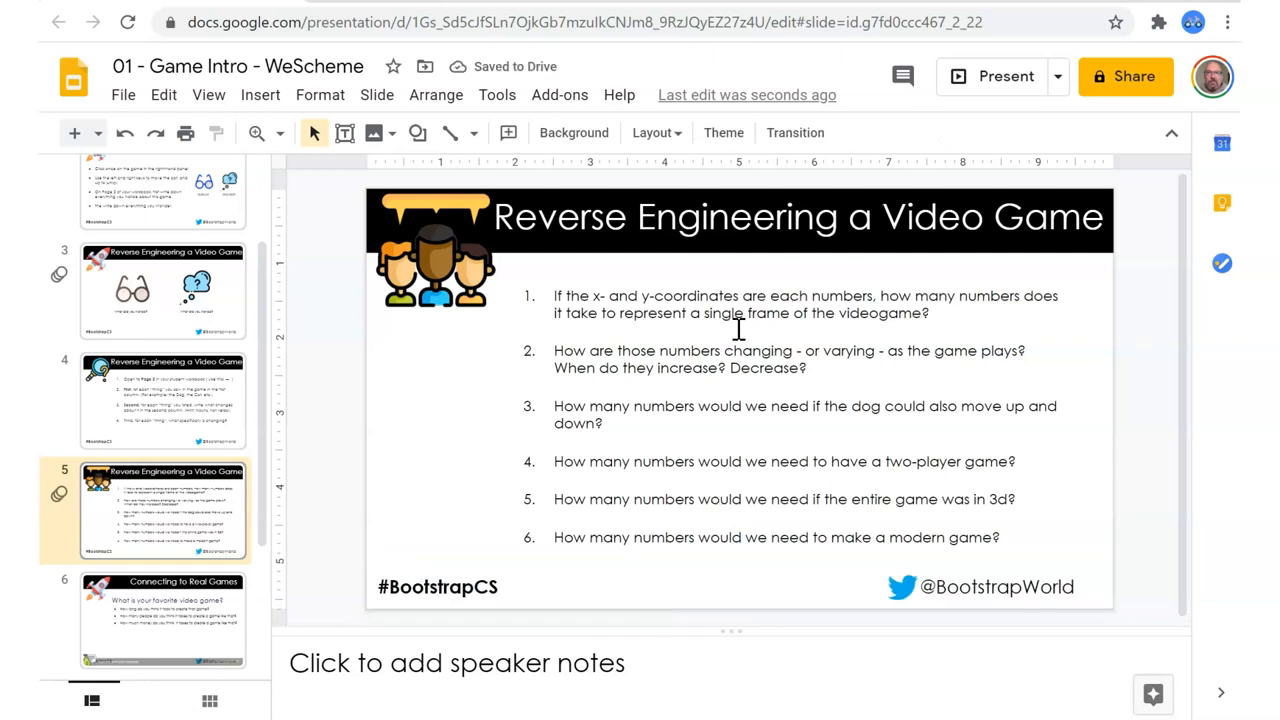
mouse_move(200, 418)
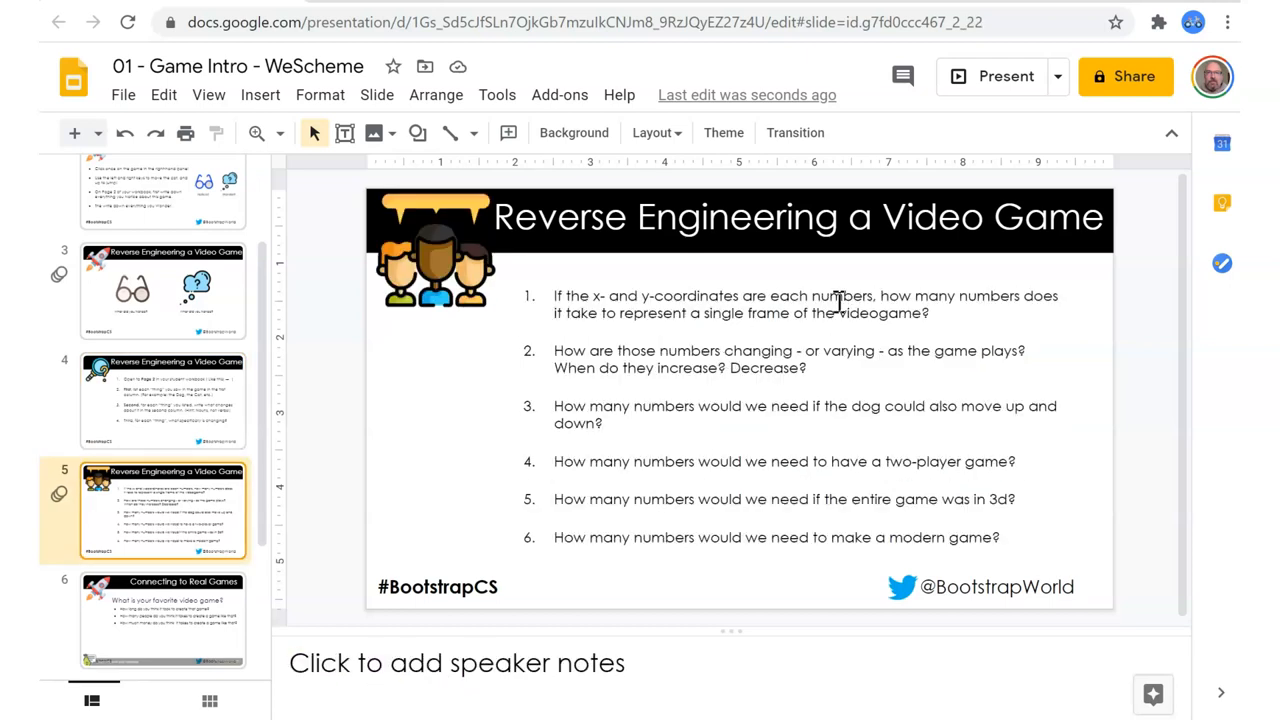
mouse_move(860, 358)
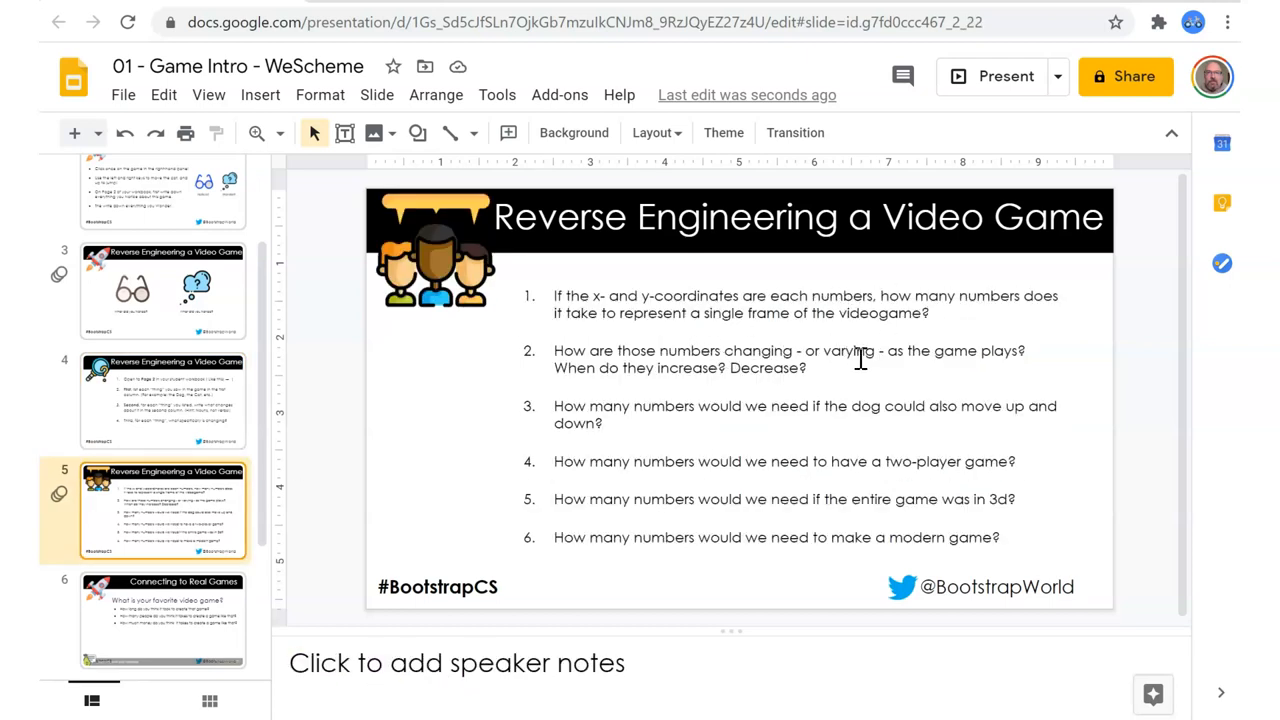
mouse_move(838, 418)
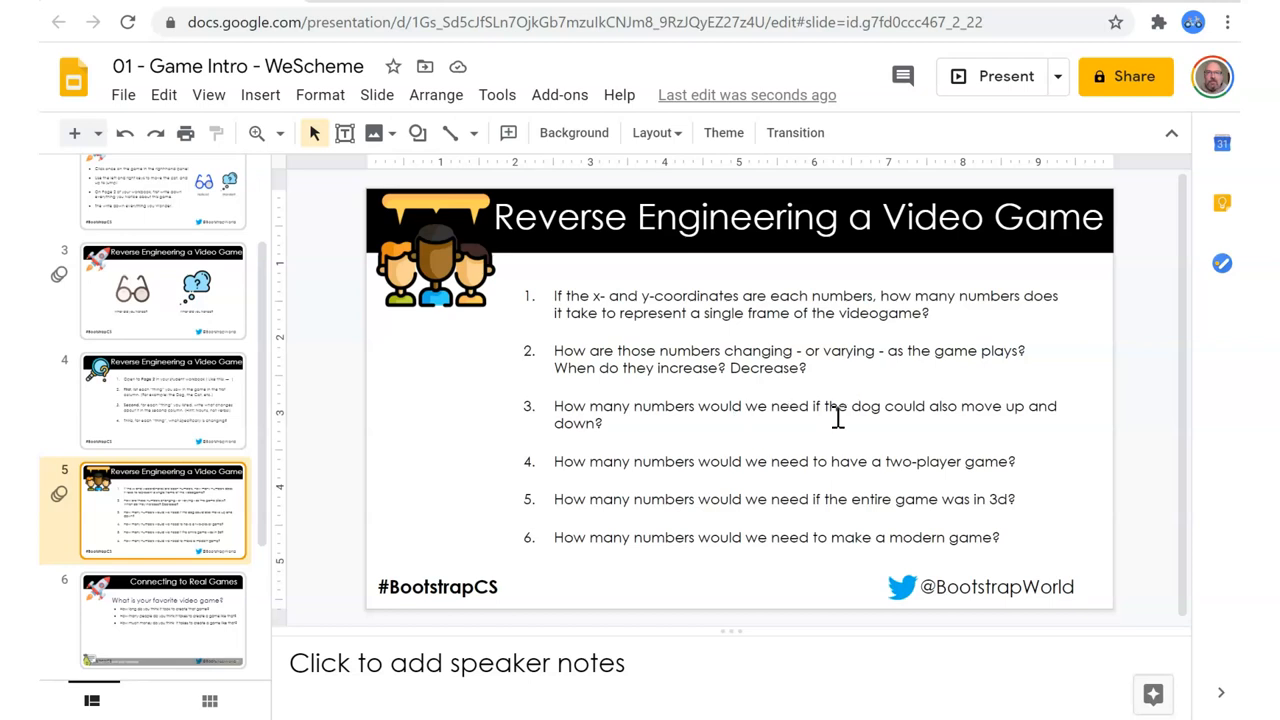
mouse_move(818, 494)
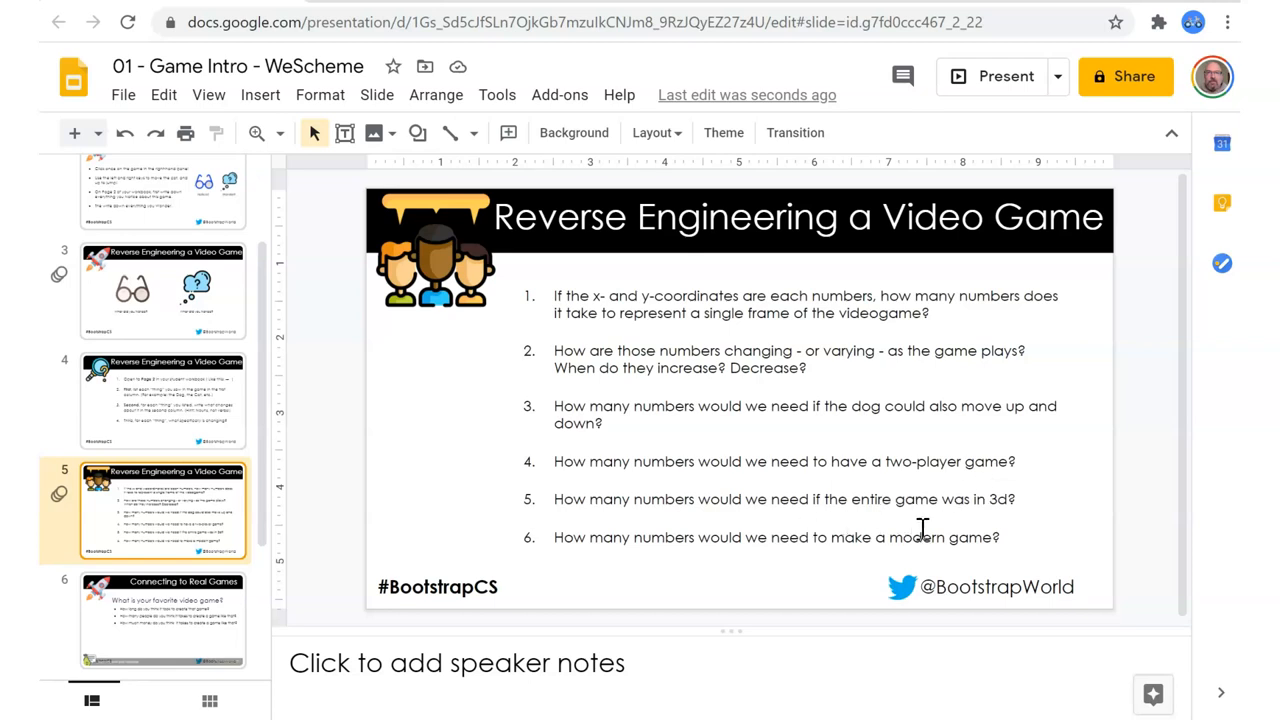
Open slide 6, Connecting to Real Games, and remove its 'write your response' overlay.
click(164, 600)
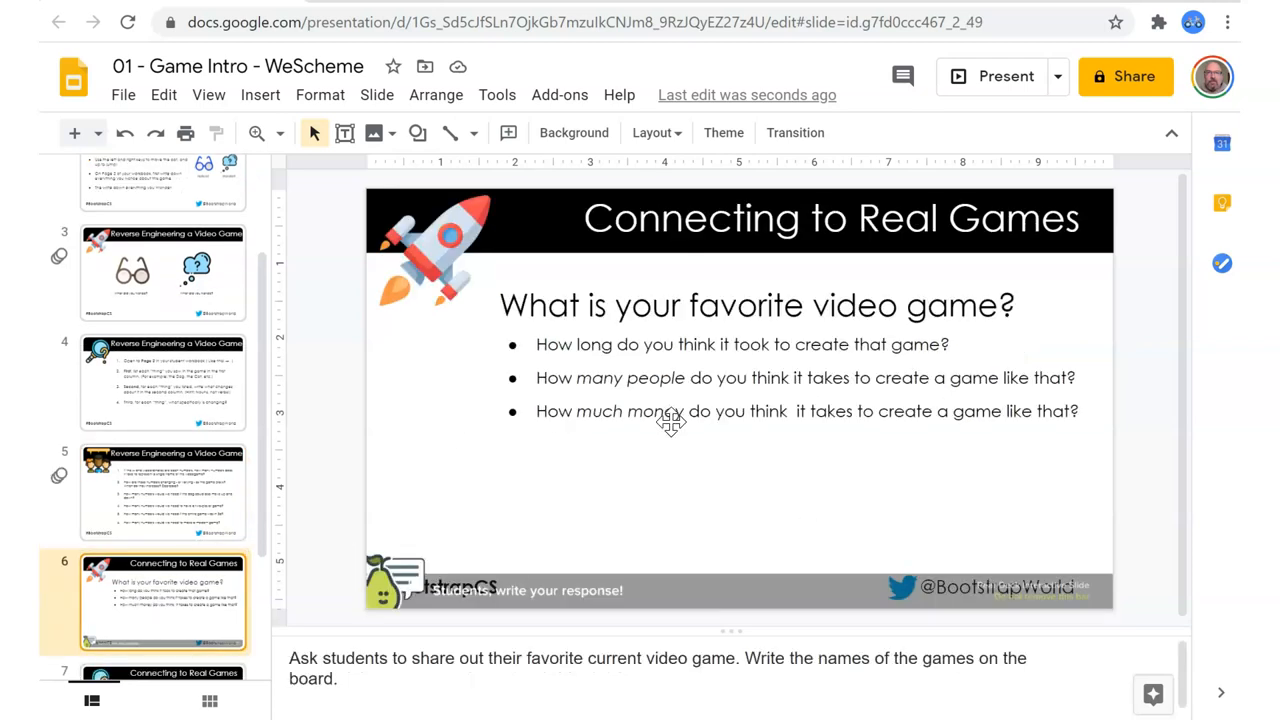
mouse_move(700, 580)
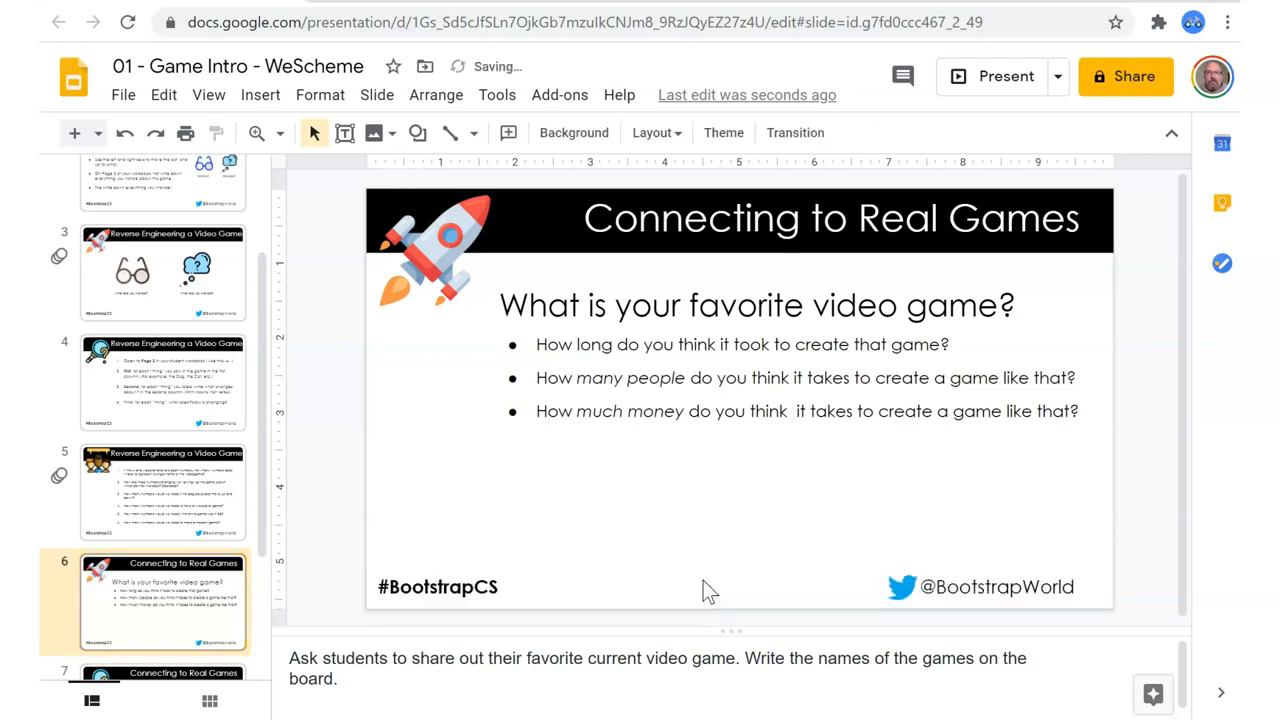
scroll(down, 3)
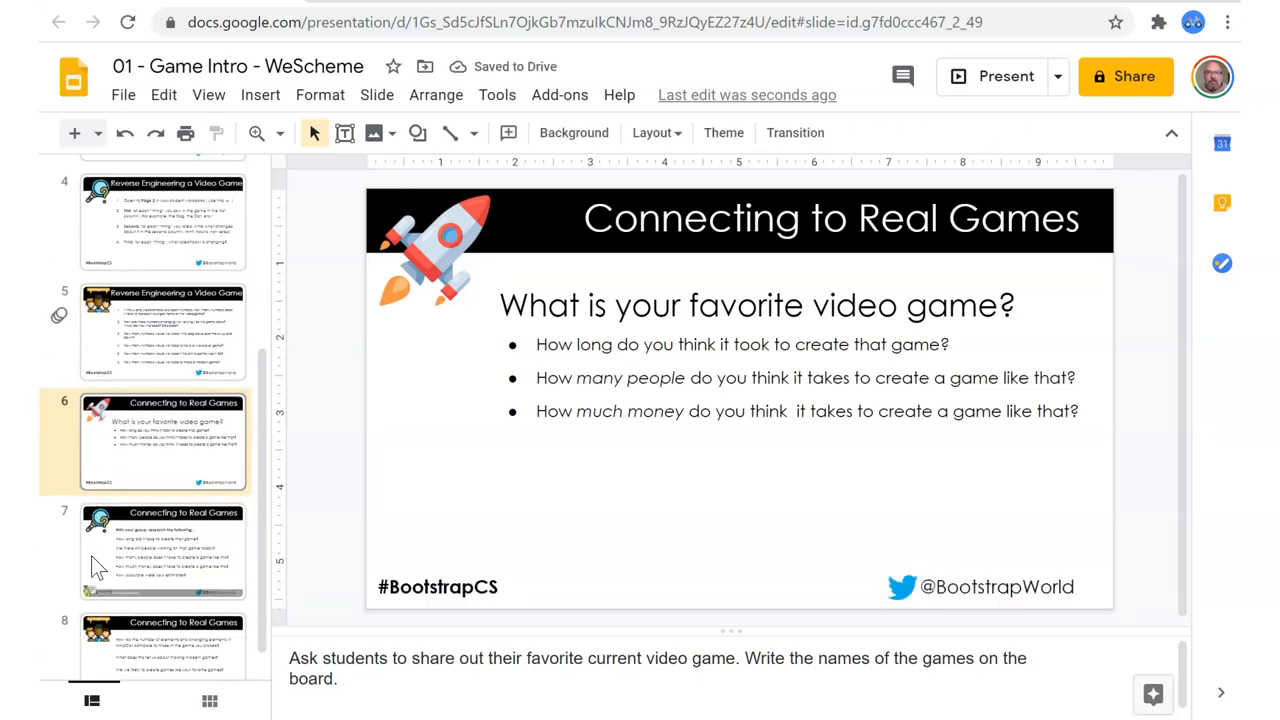
mouse_move(424, 344)
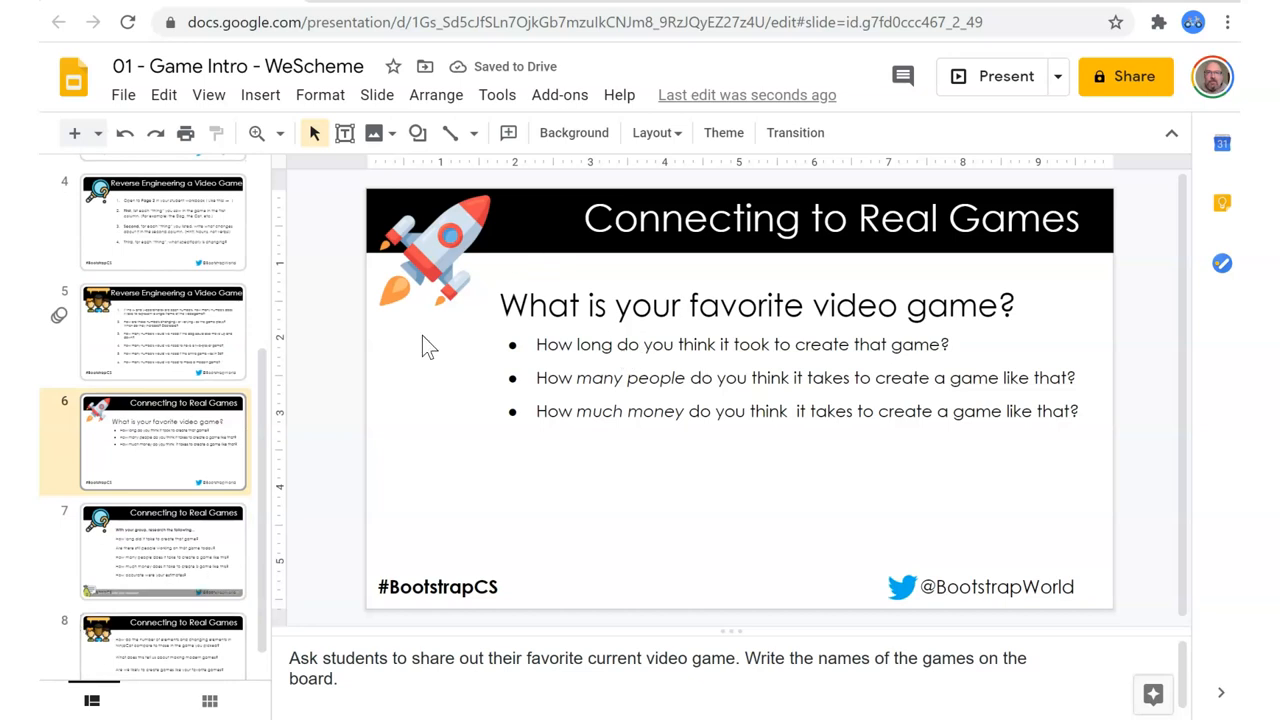
Open slide 7, the group research questions, and delete its student-response overlay.
click(162, 550)
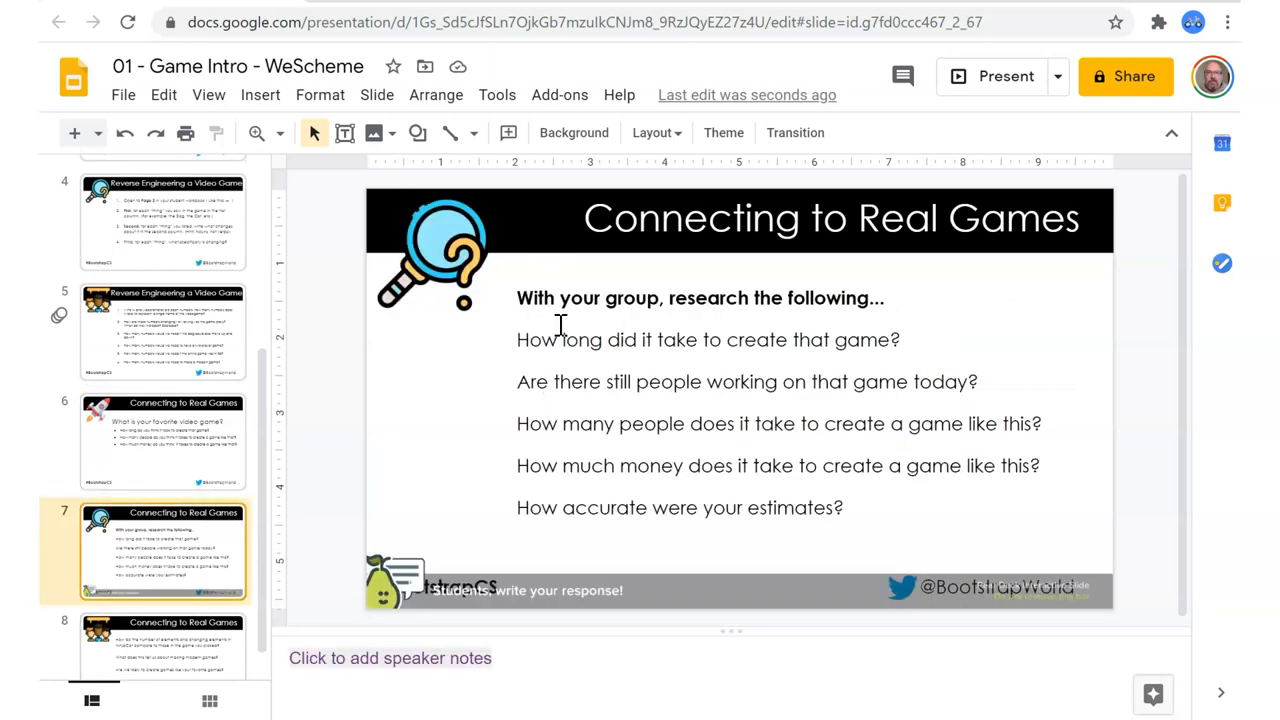
click(556, 588)
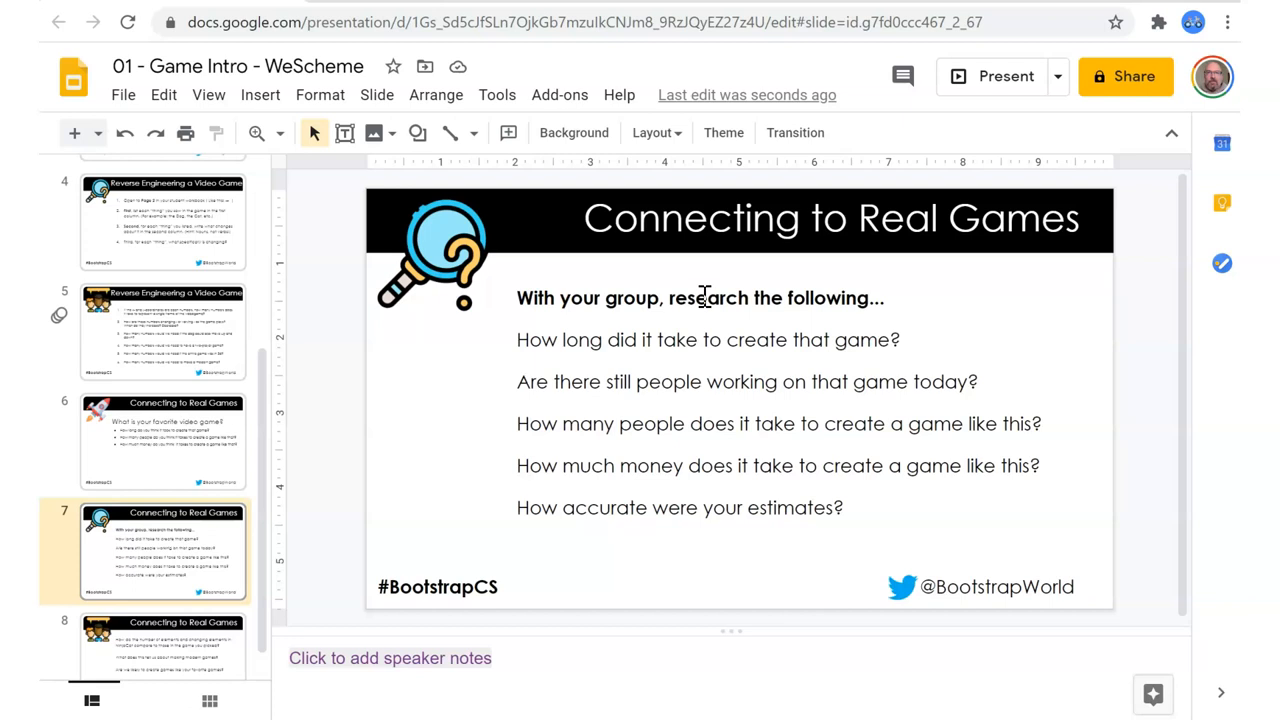
mouse_move(792, 340)
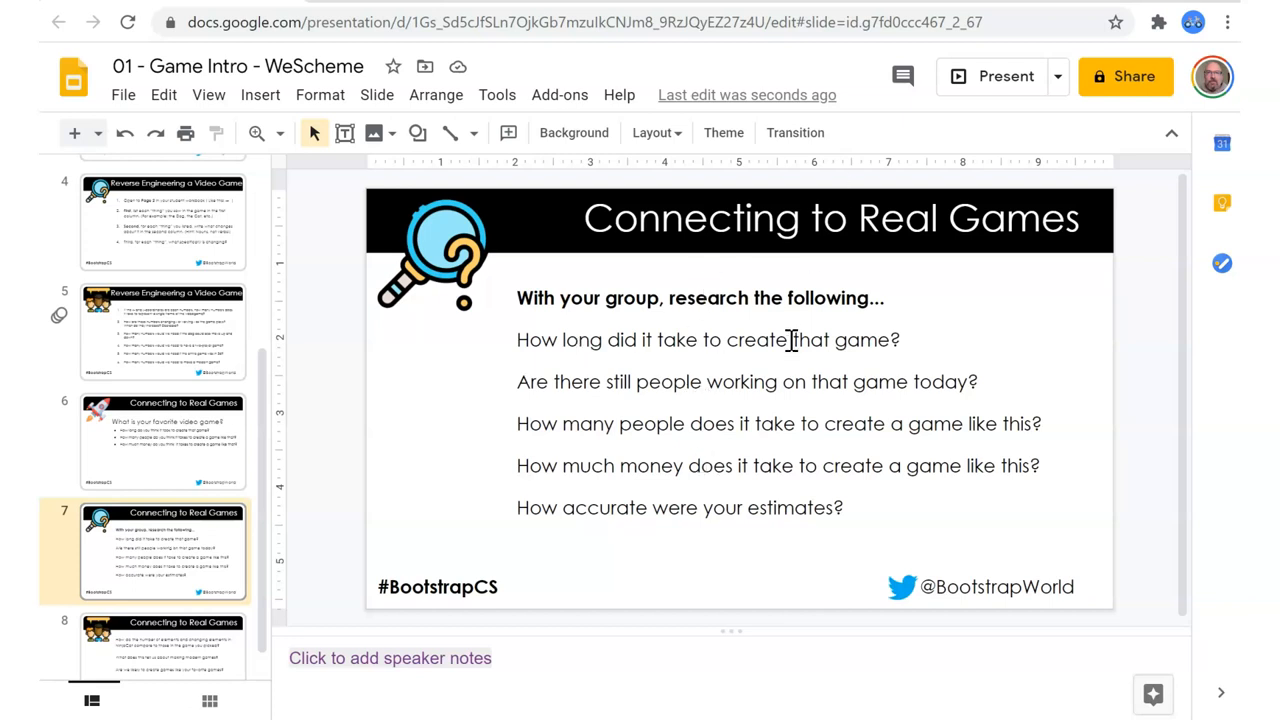
mouse_move(584, 218)
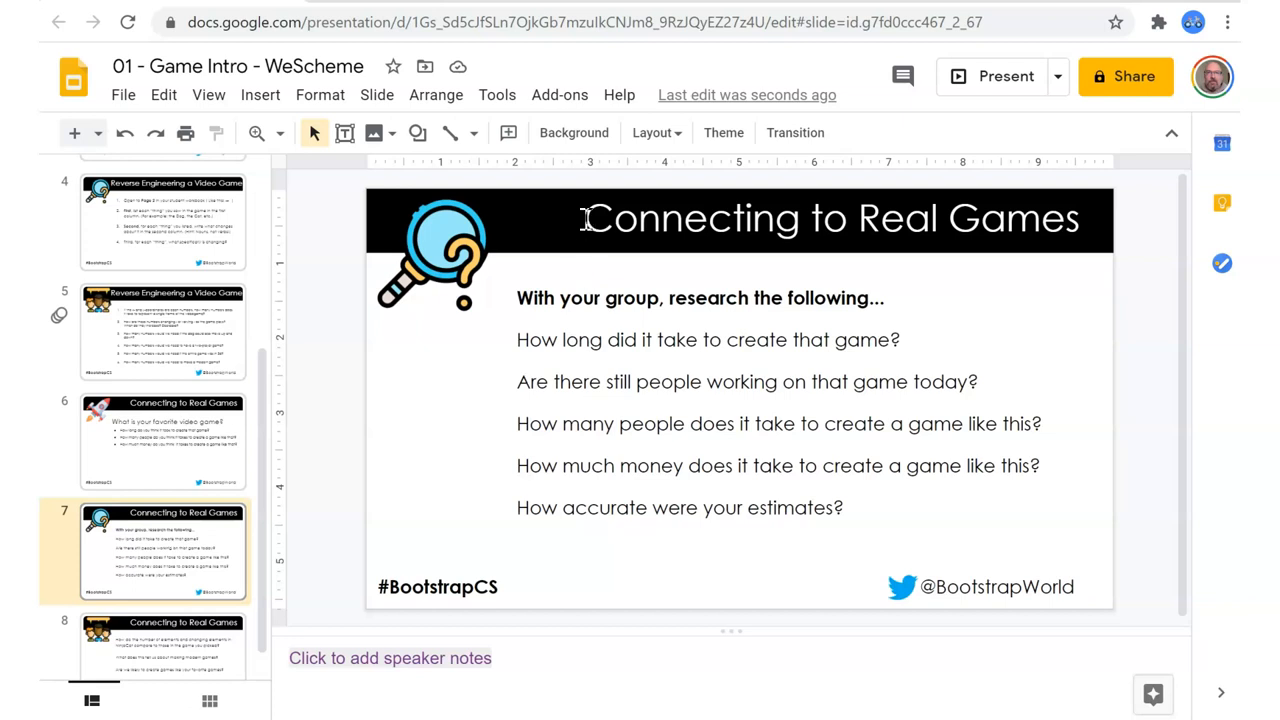
Prefix slide 7's title with 'U-DO:' and widen the title box to one line.
click(820, 218)
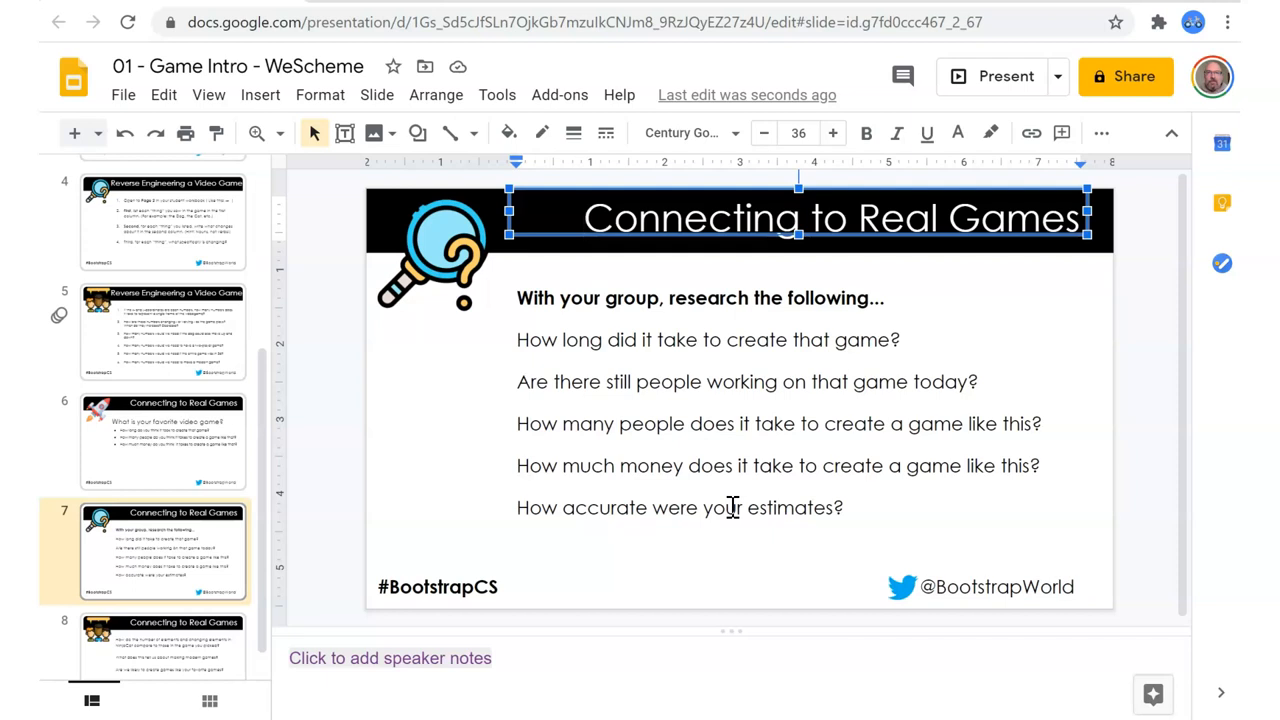
text(U-DO:)
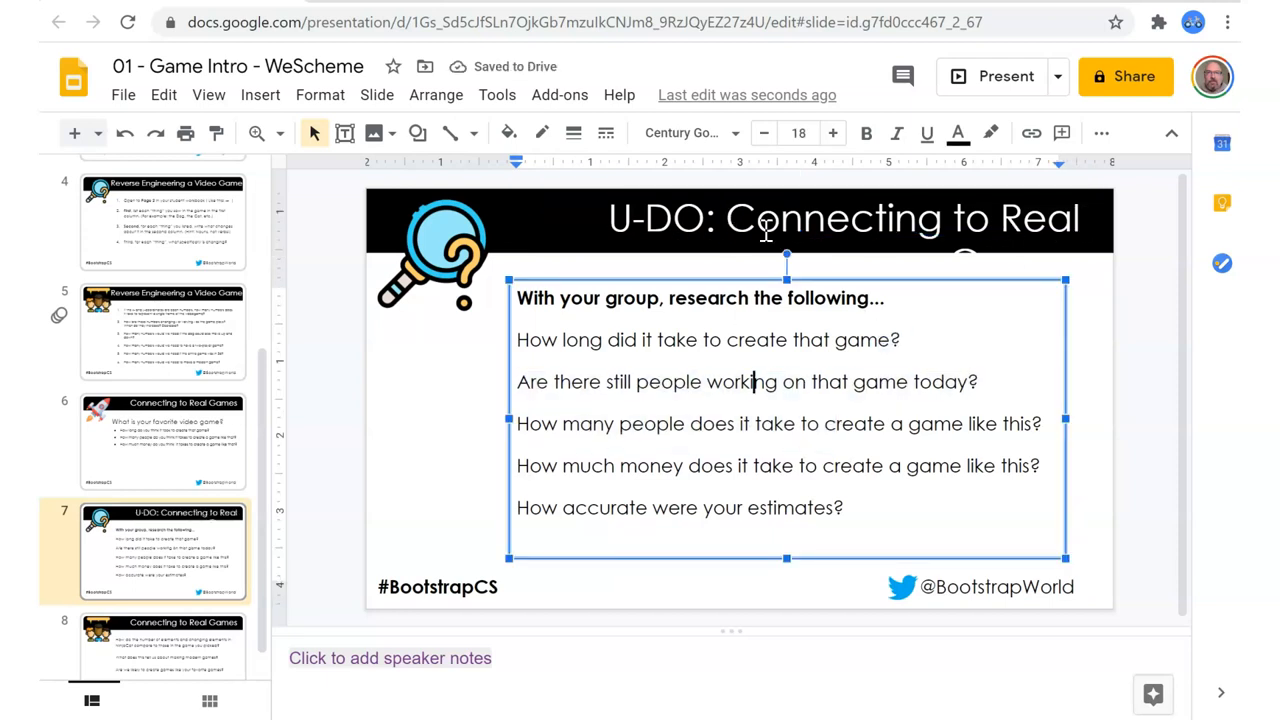
click(844, 218)
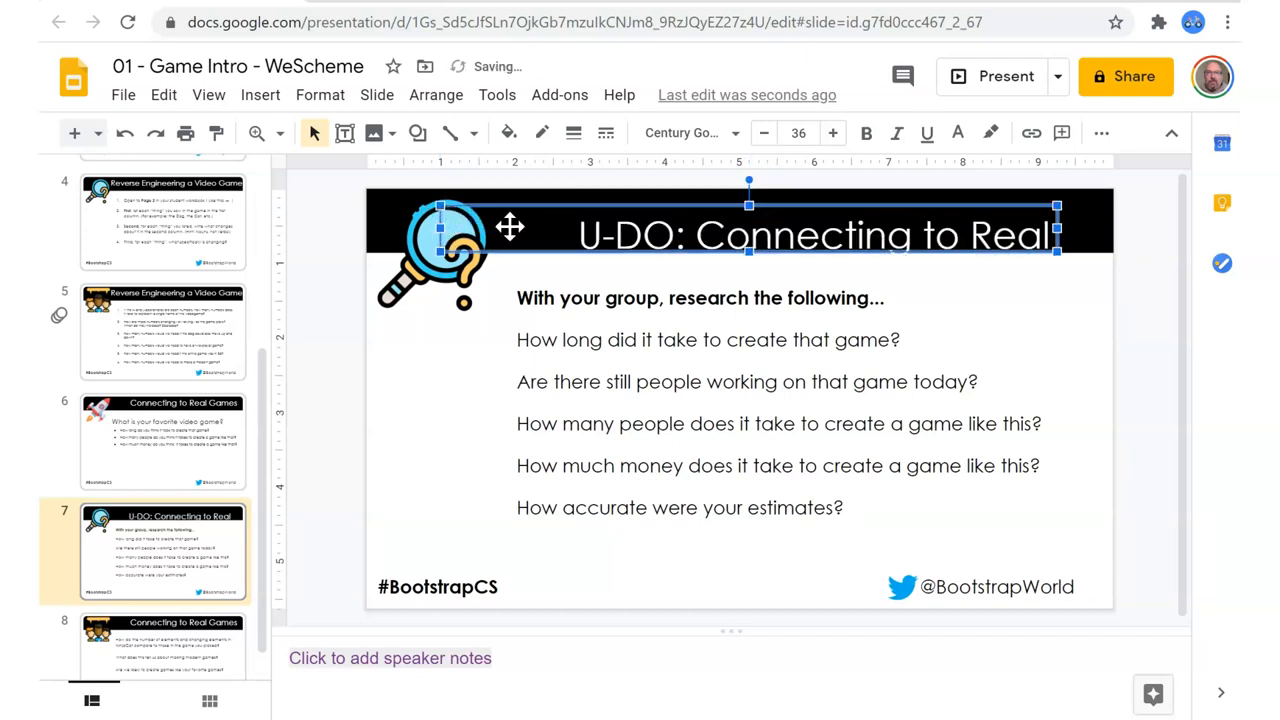
drag(750, 236, 780, 216)
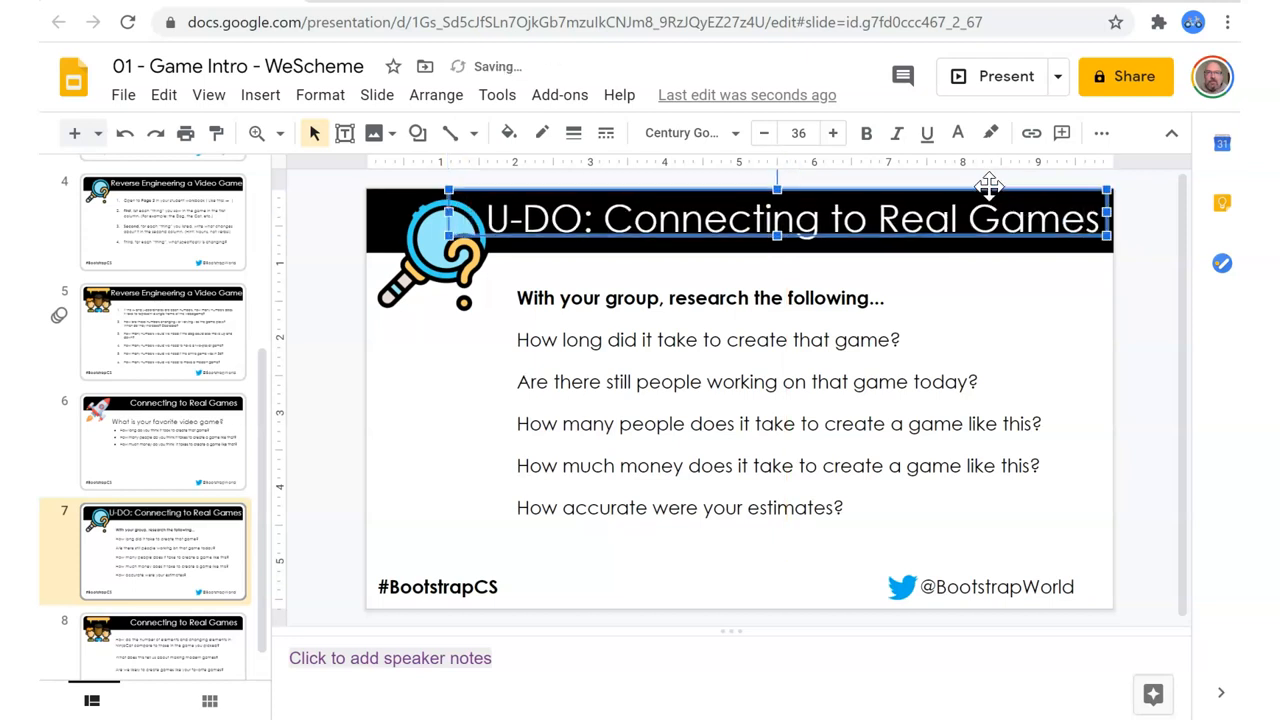
mouse_move(998, 308)
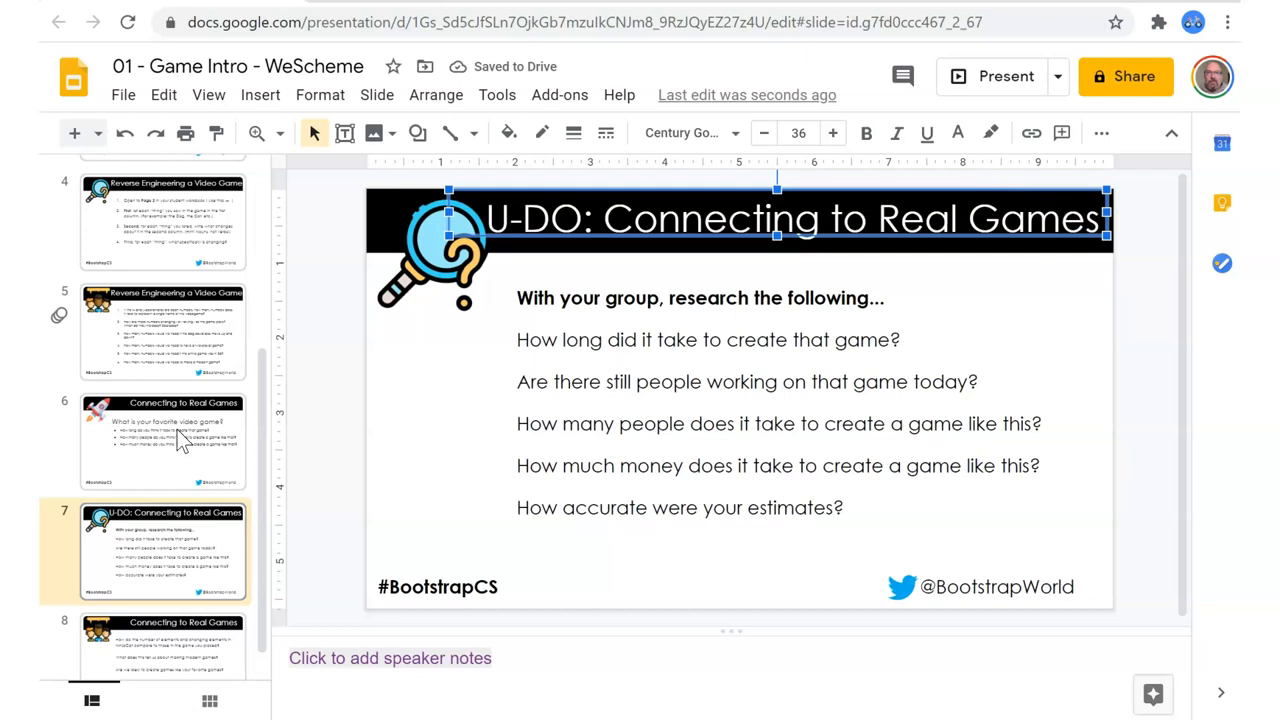
Compare the retitled slide 7 against slide 6's favorite-video-game questions.
click(162, 442)
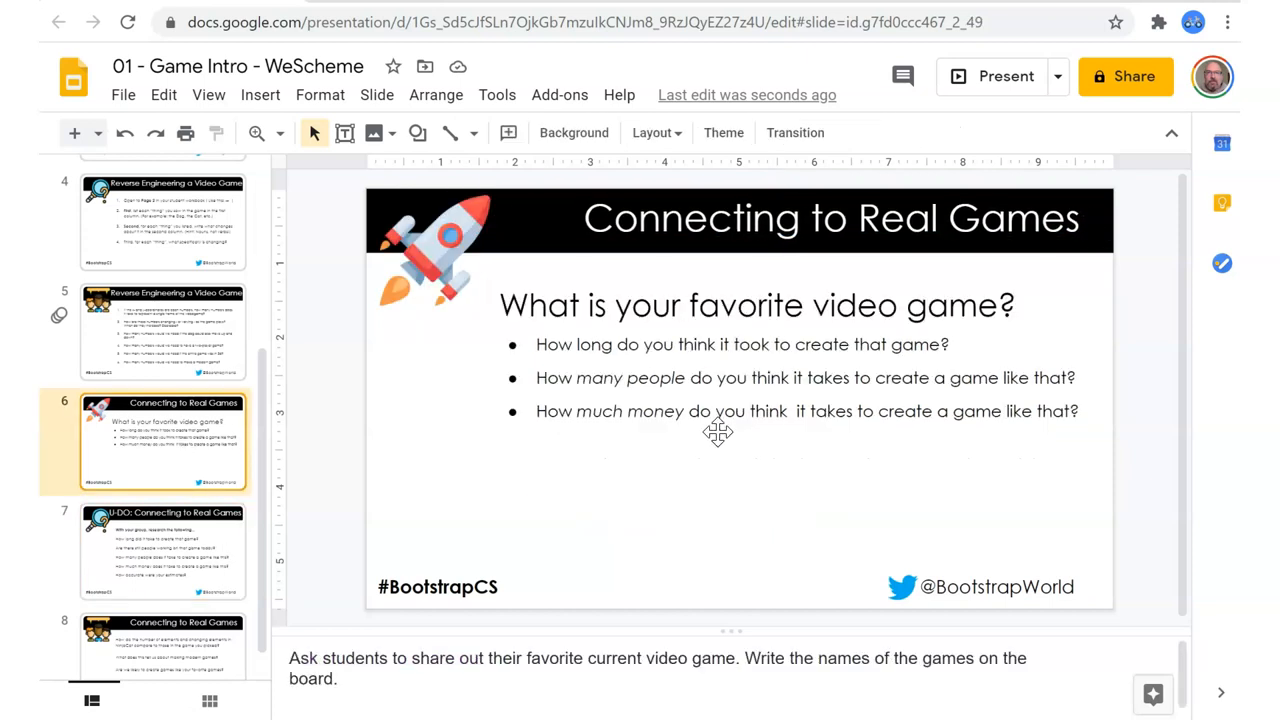
click(164, 550)
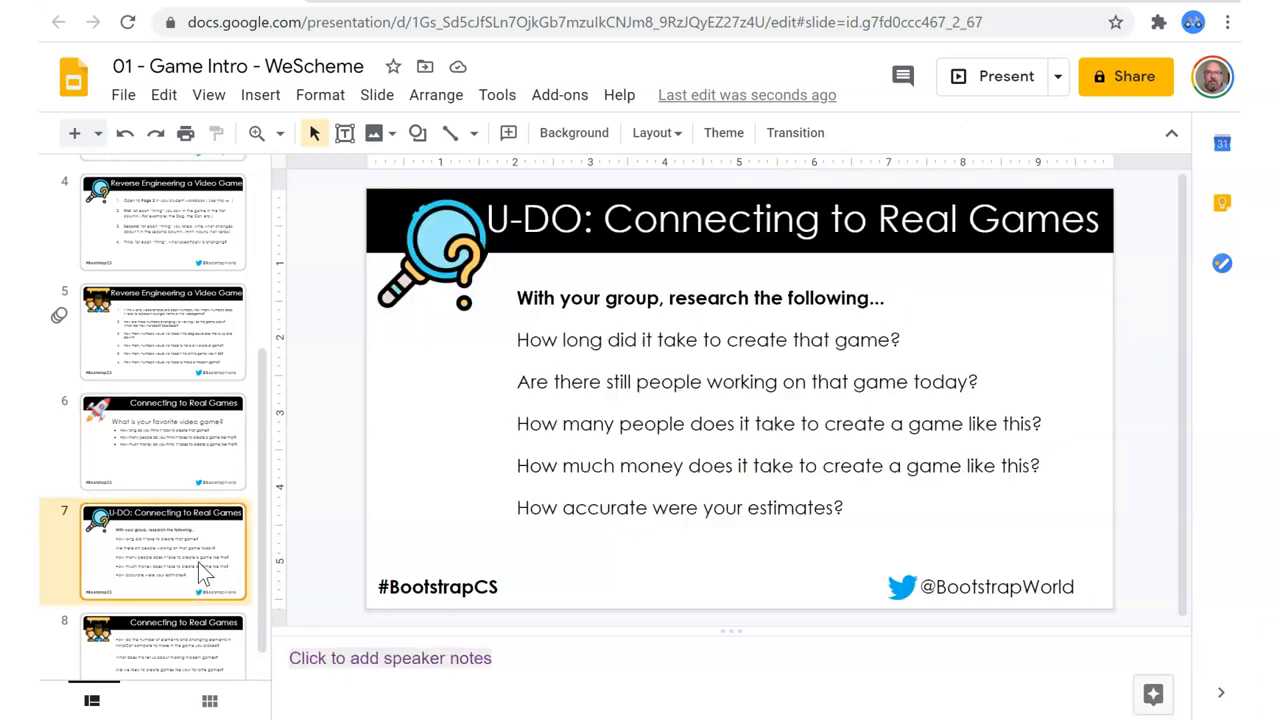
mouse_move(630, 312)
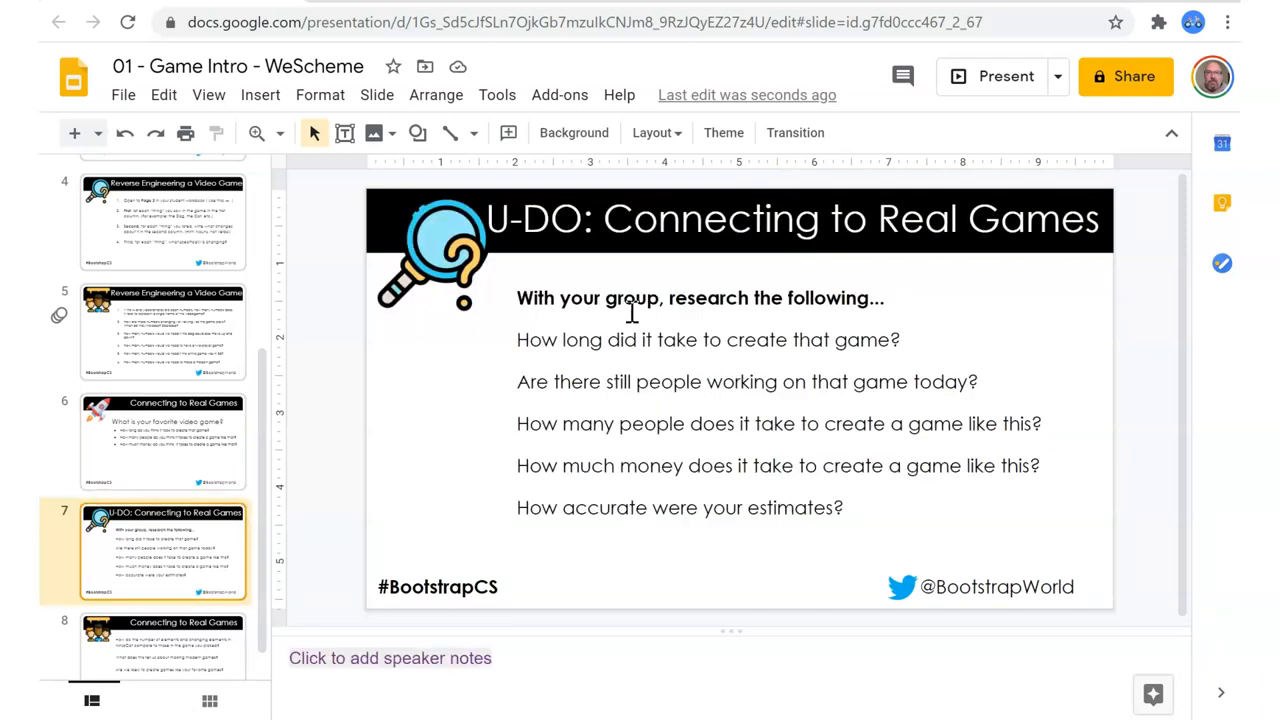
click(162, 440)
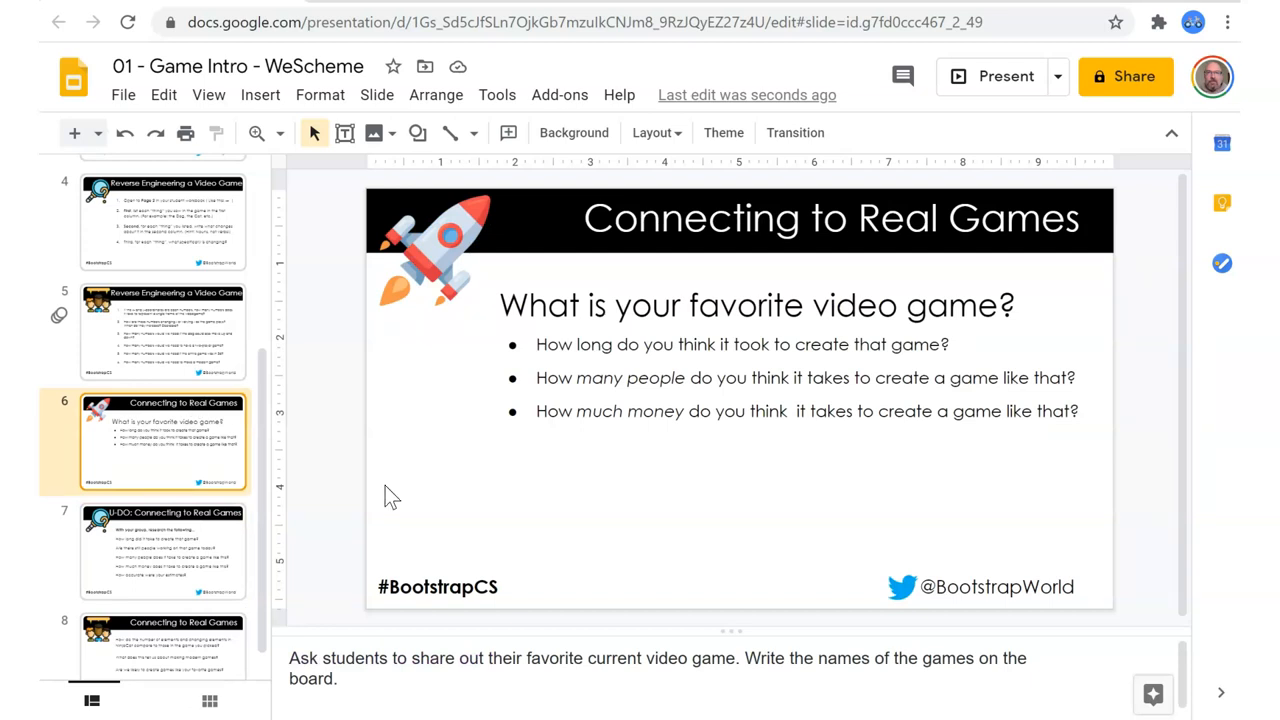
mouse_move(164, 578)
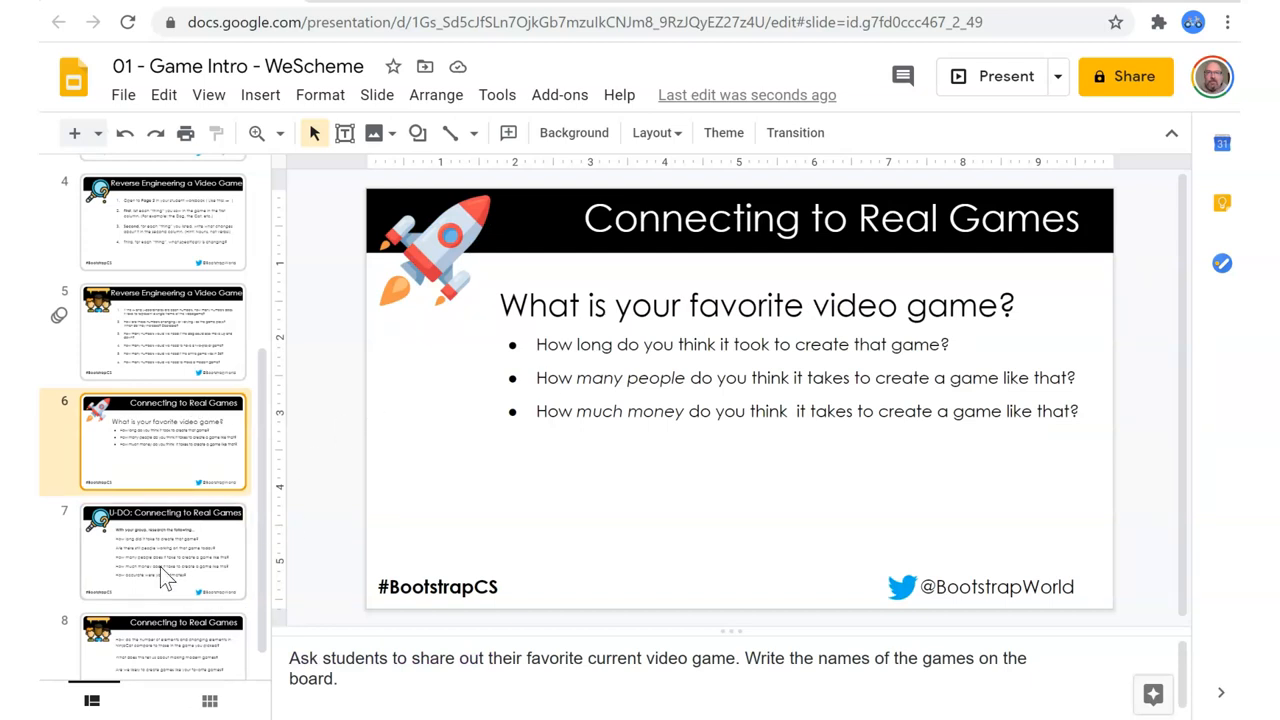
click(164, 552)
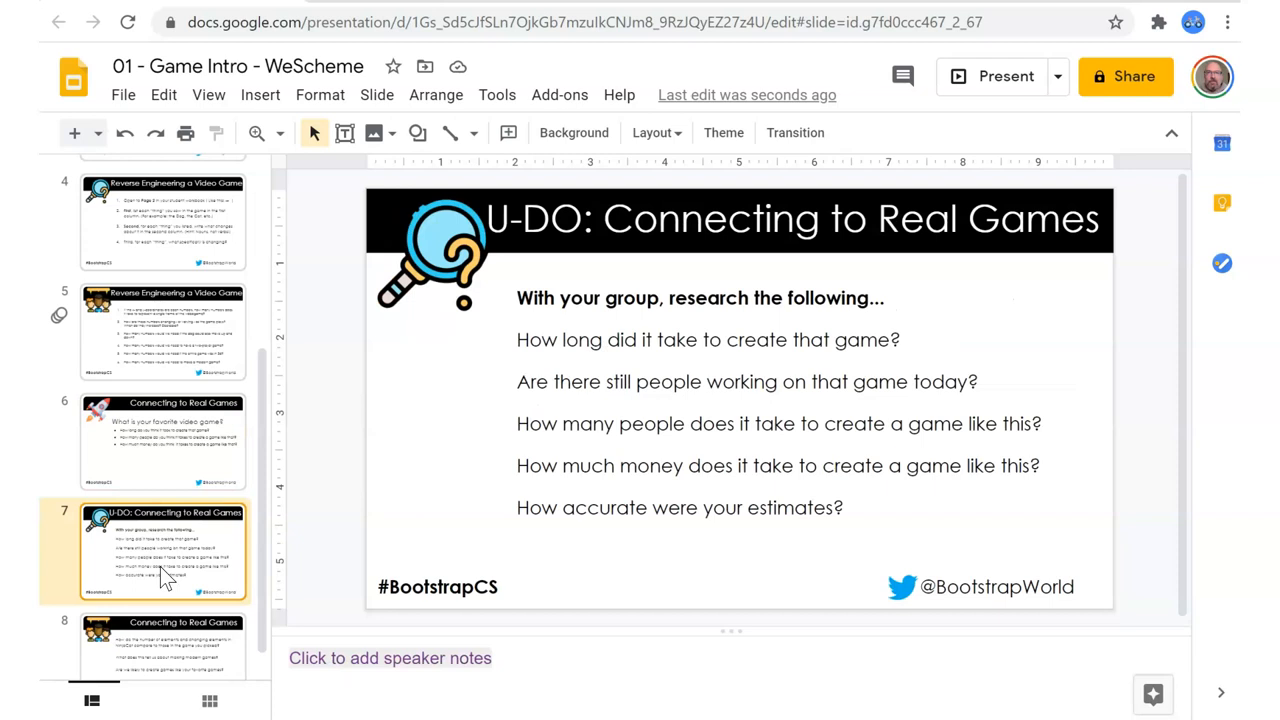
mouse_move(192, 450)
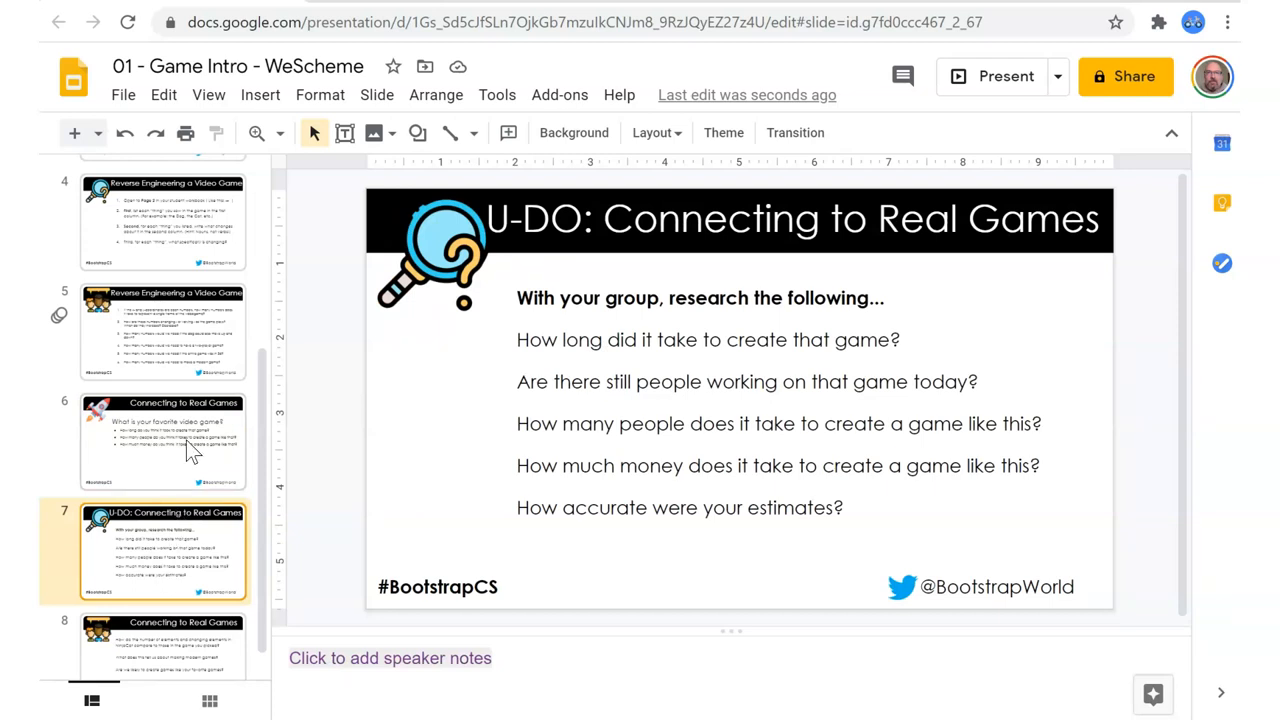
Prefix slide 6's title with 'U-D' toward 'U-DO:', then add '2' to slide 7's title.
click(164, 442)
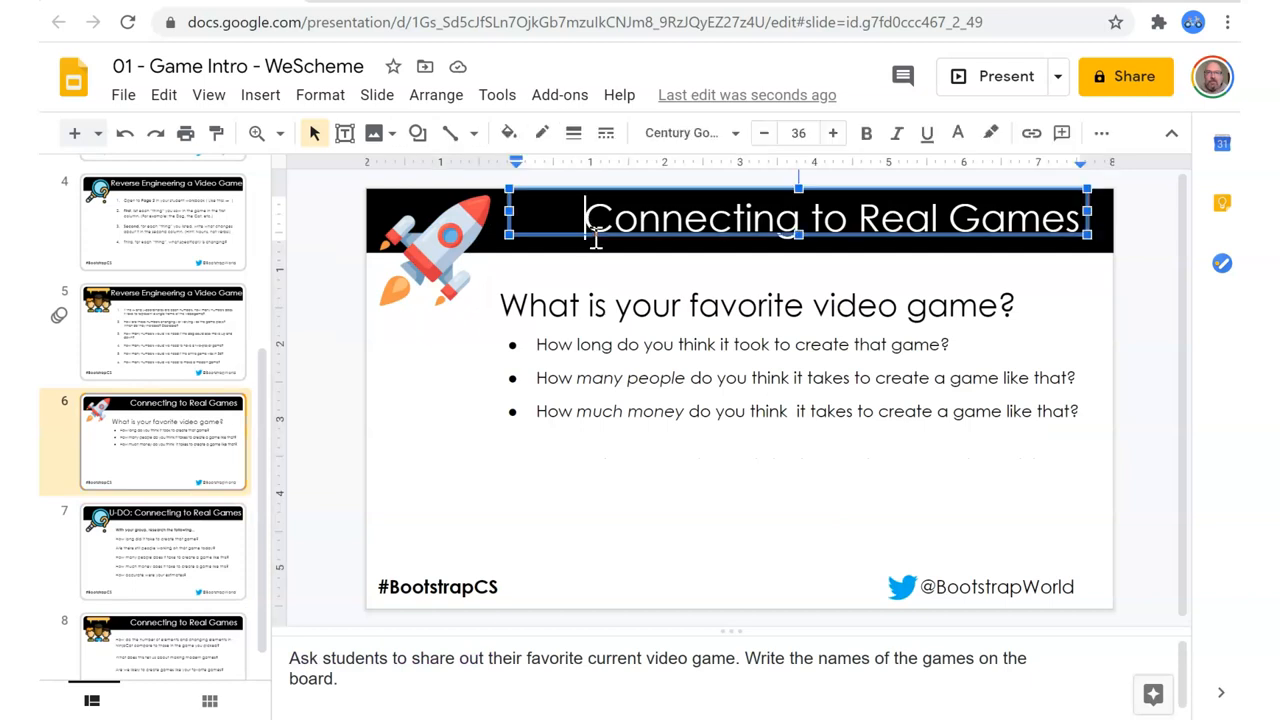
text(U)
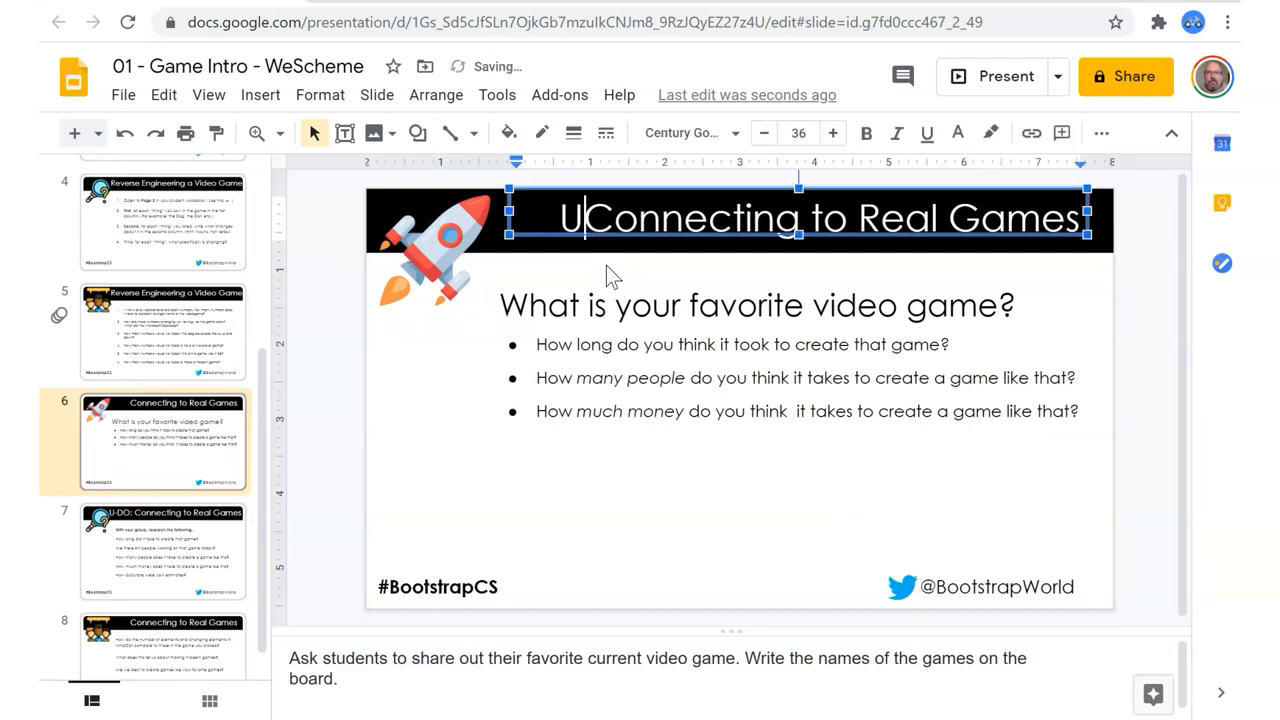
text(-DO:)
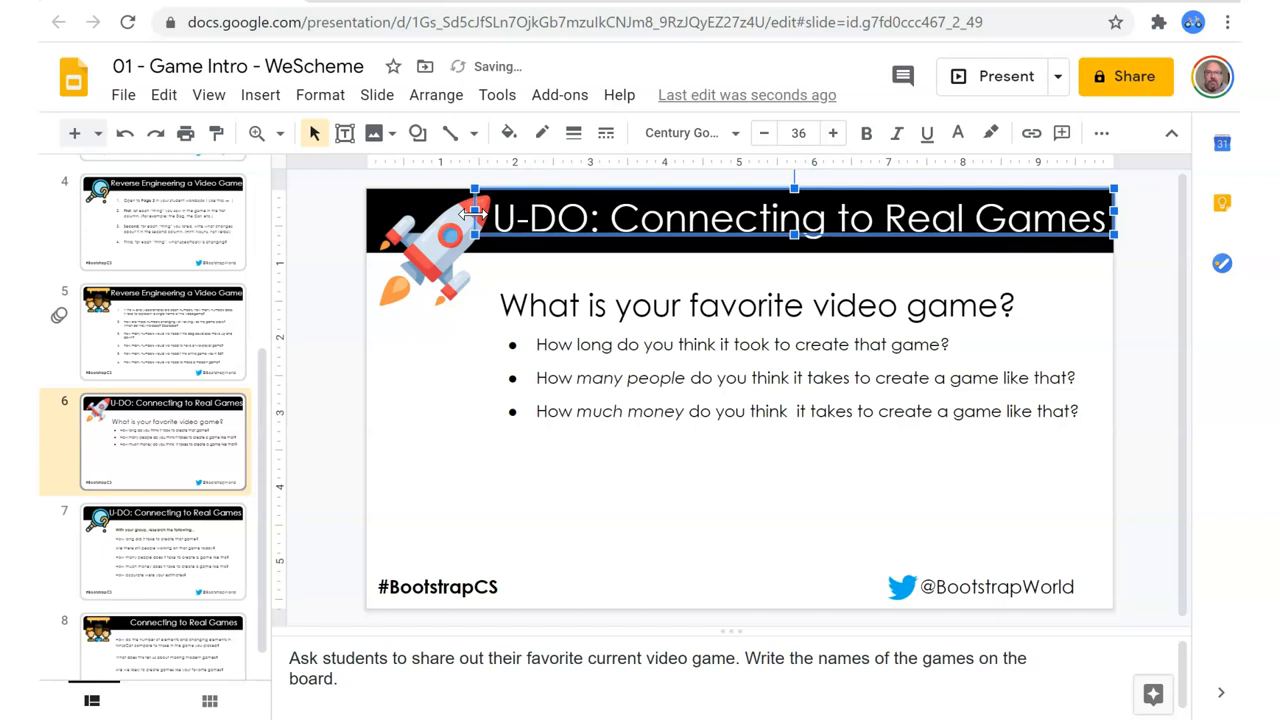
click(160, 552)
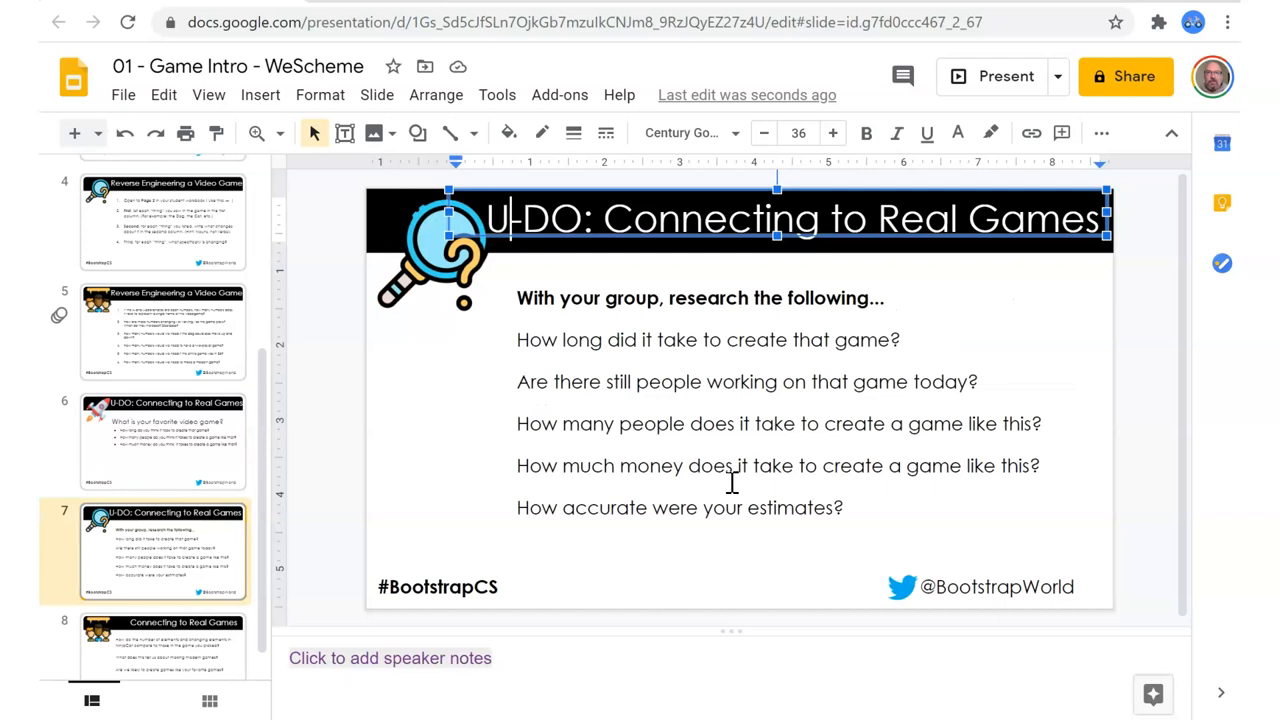
text(2)
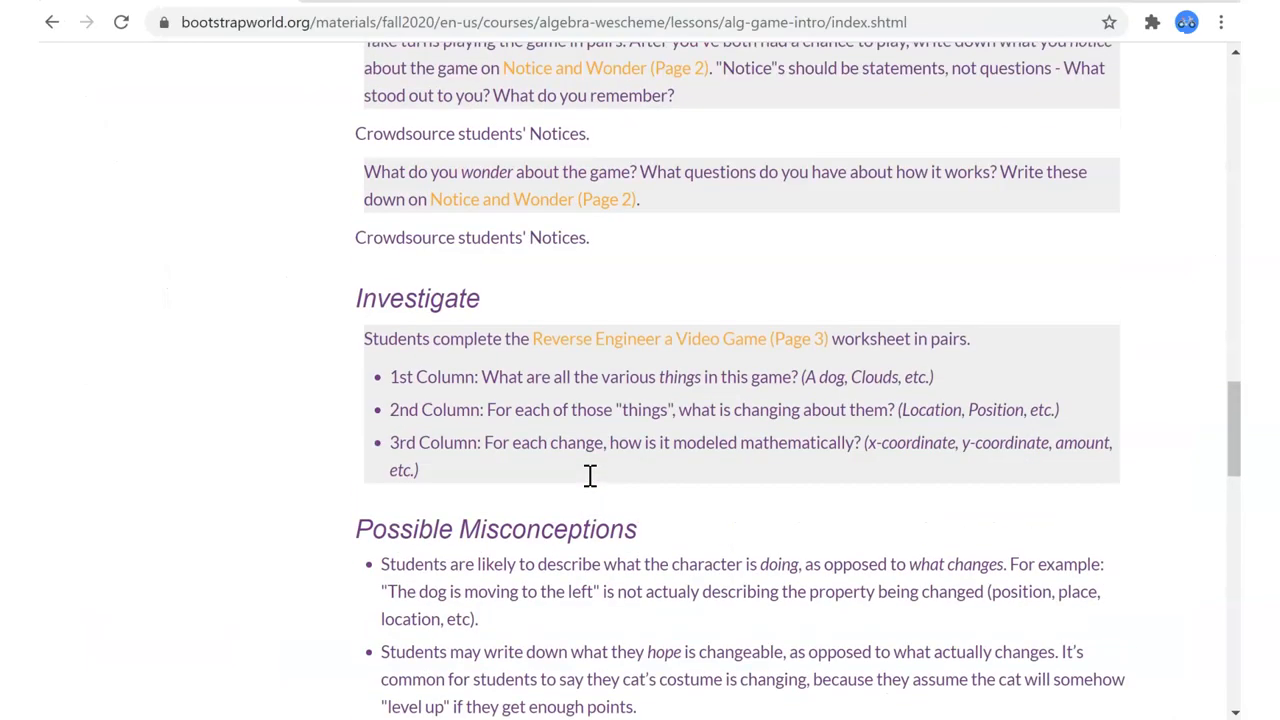
Open the Reverse Engineer a Video Game (Page 3) worksheet, view its table, and return to the slides.
scroll(up, 3)
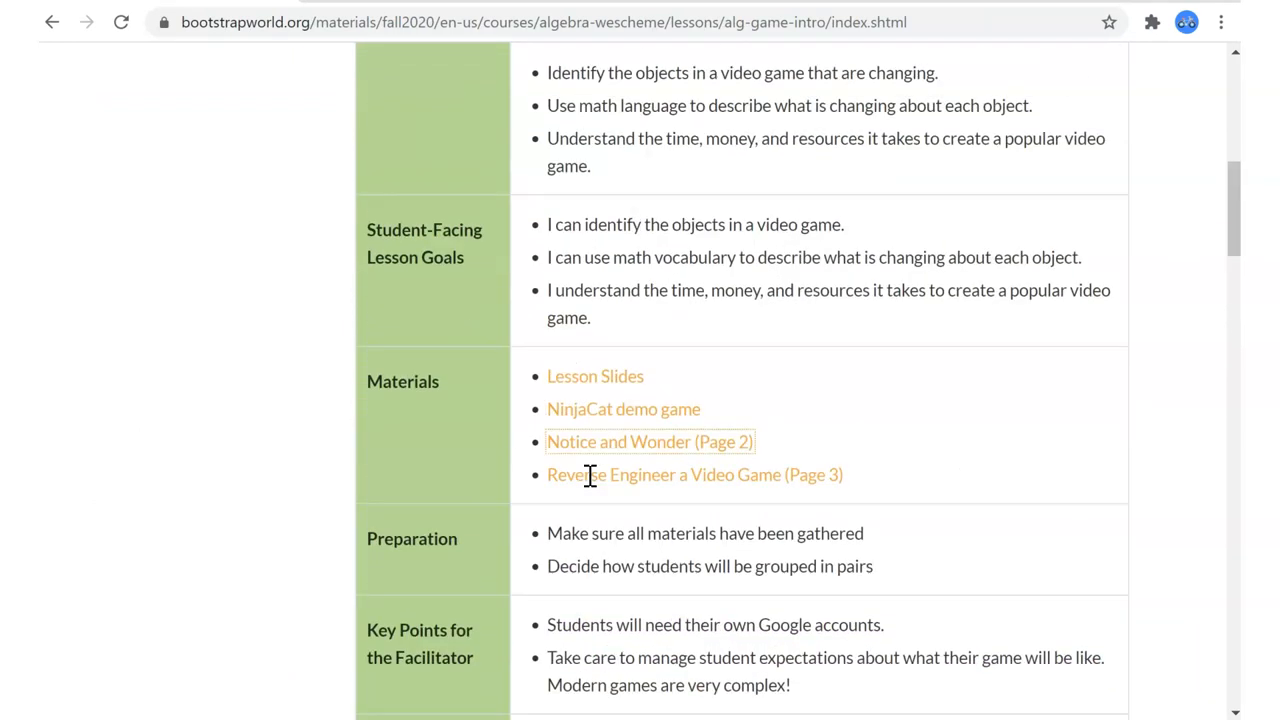
mouse_move(670, 488)
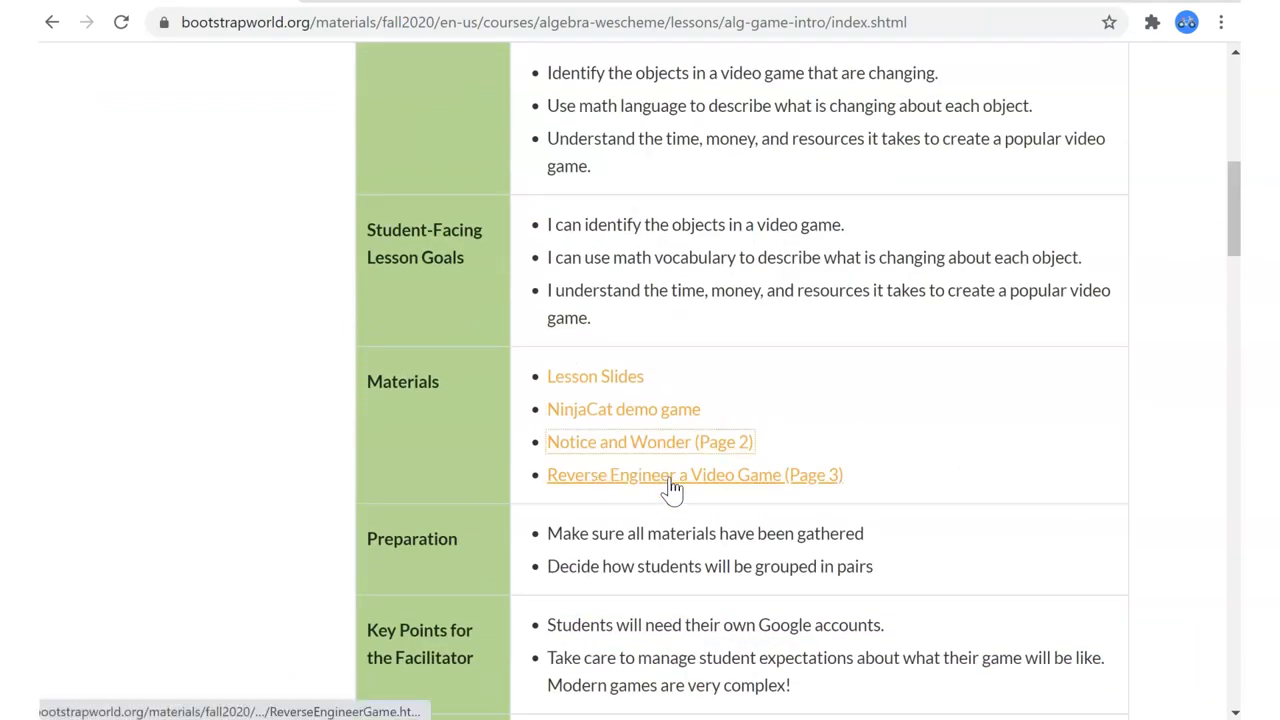
click(696, 474)
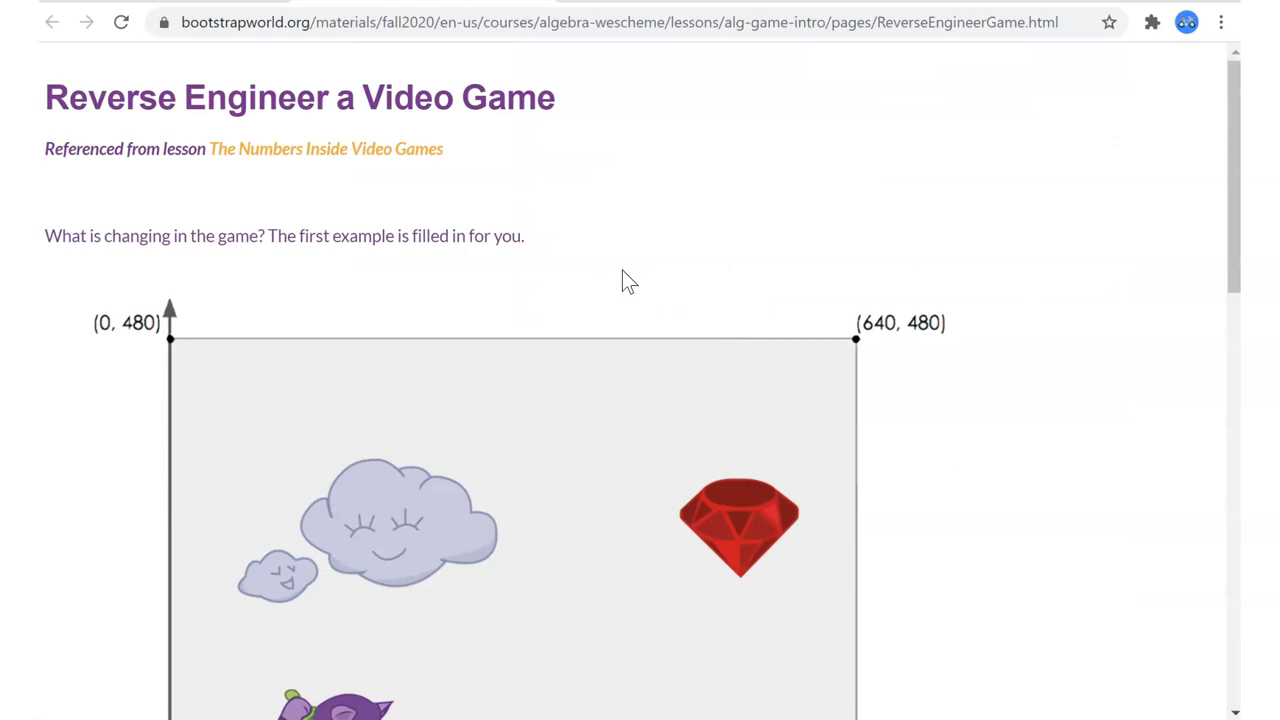
scroll(down, 3)
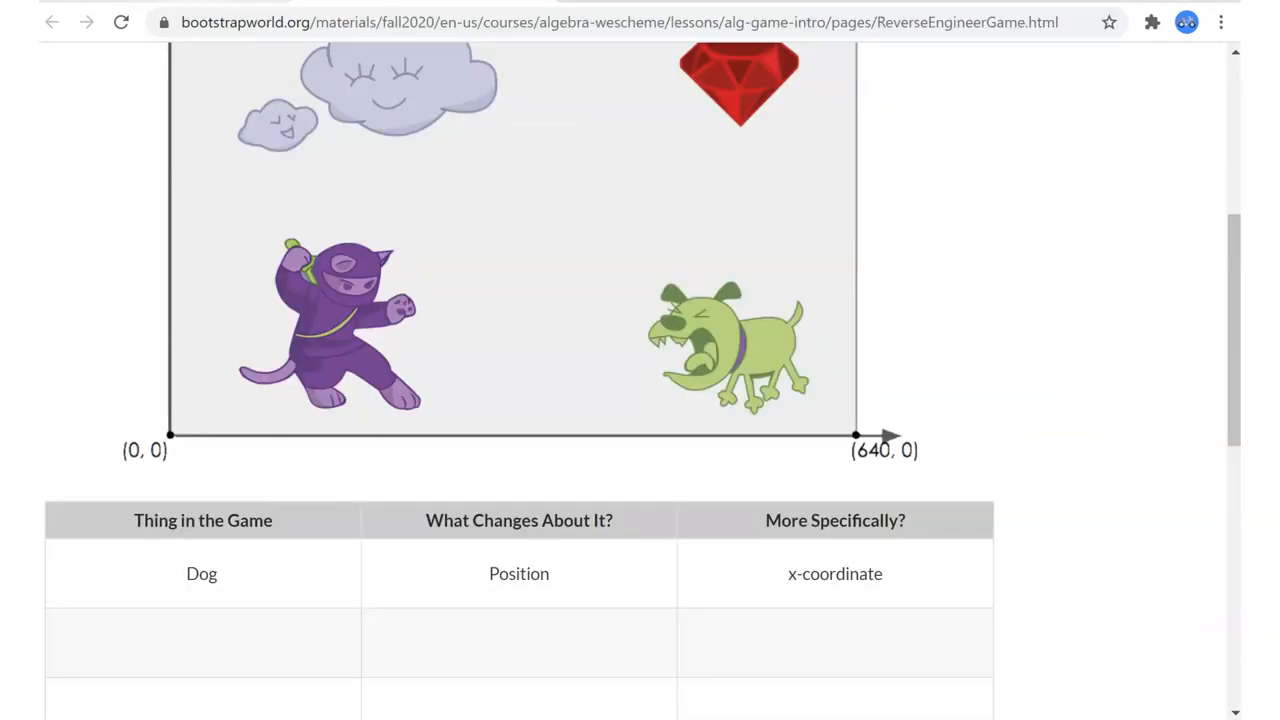
click(52, 22)
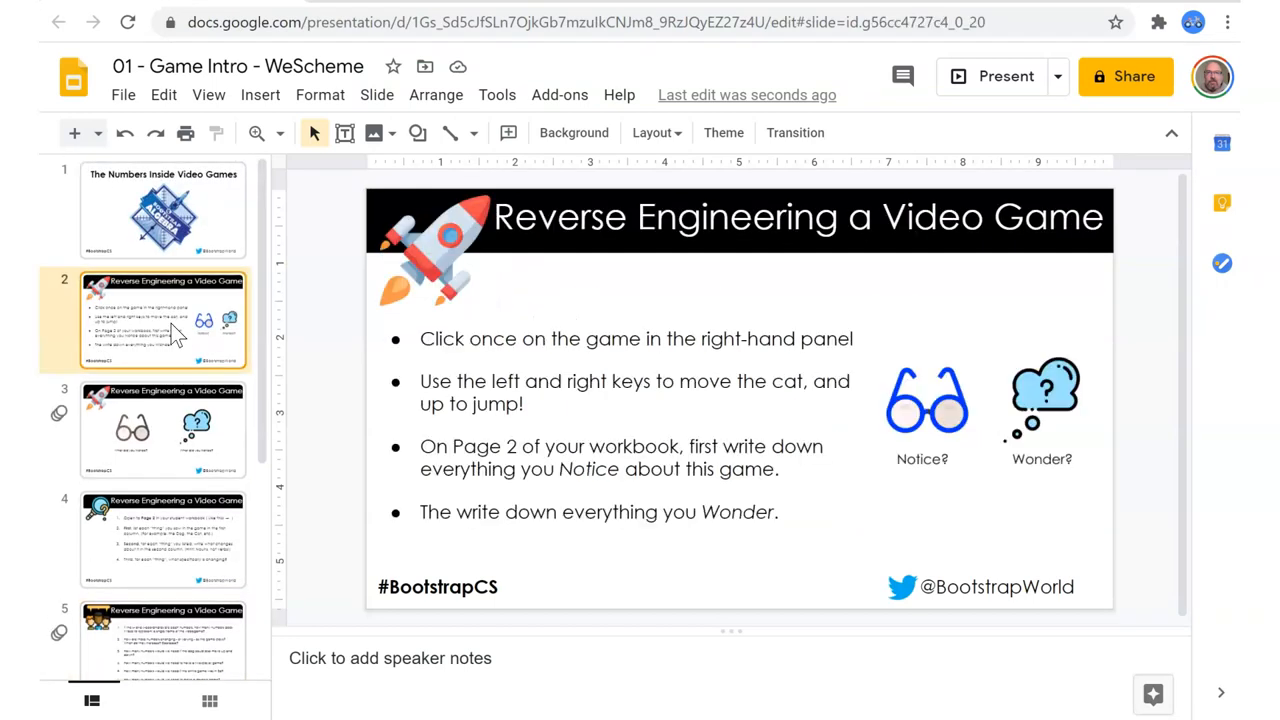
mouse_move(248, 336)
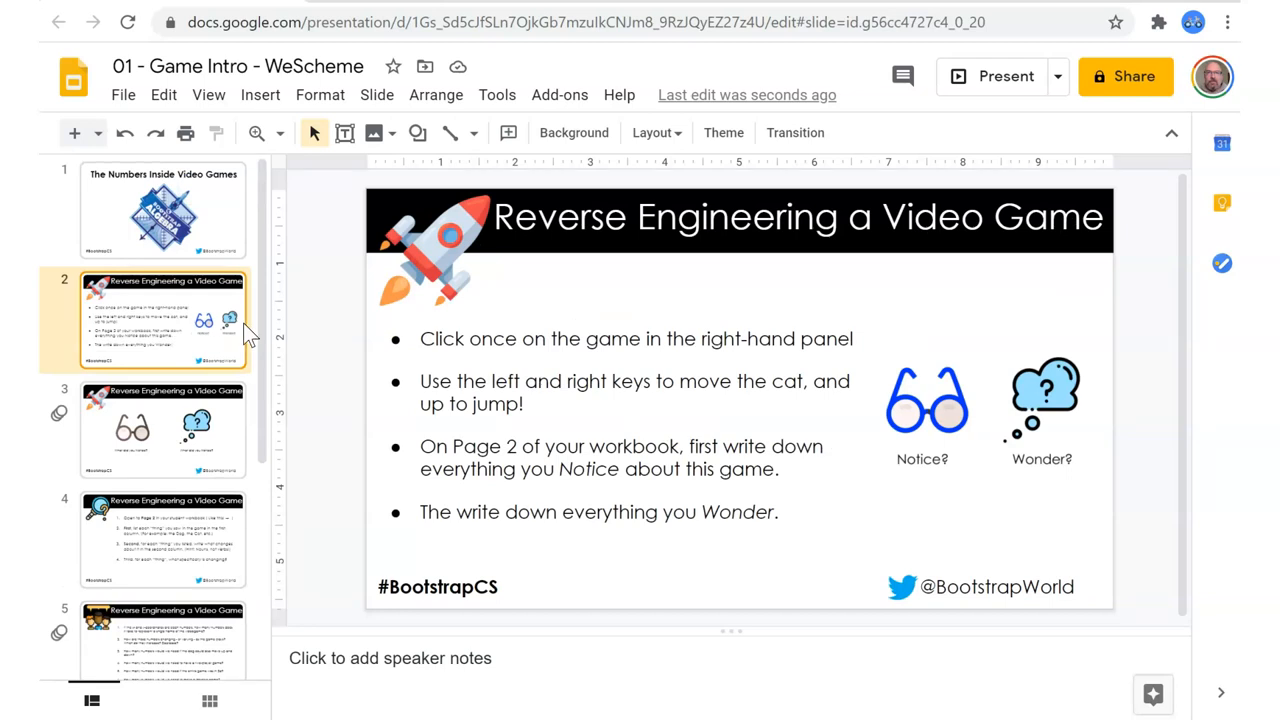
mouse_move(336, 176)
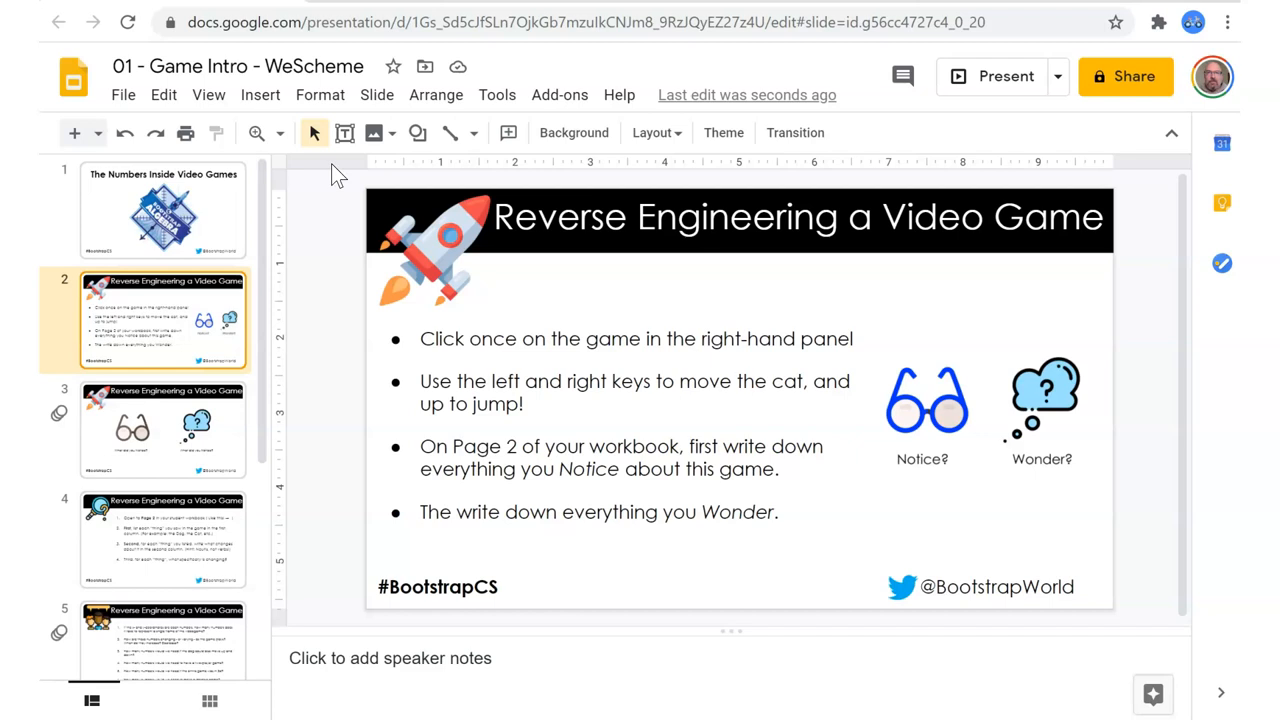
Review slides 3 and 4 and change slide 4's first step from Page 2 to Page 3.
click(164, 430)
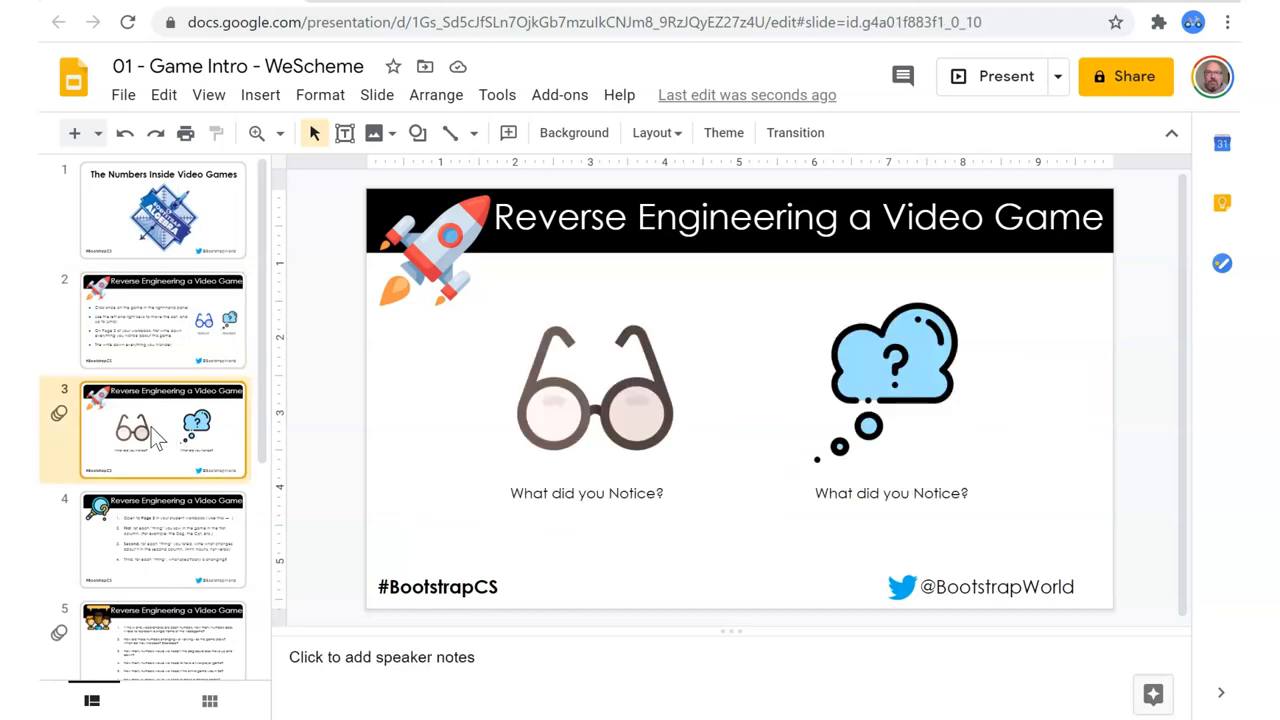
click(164, 538)
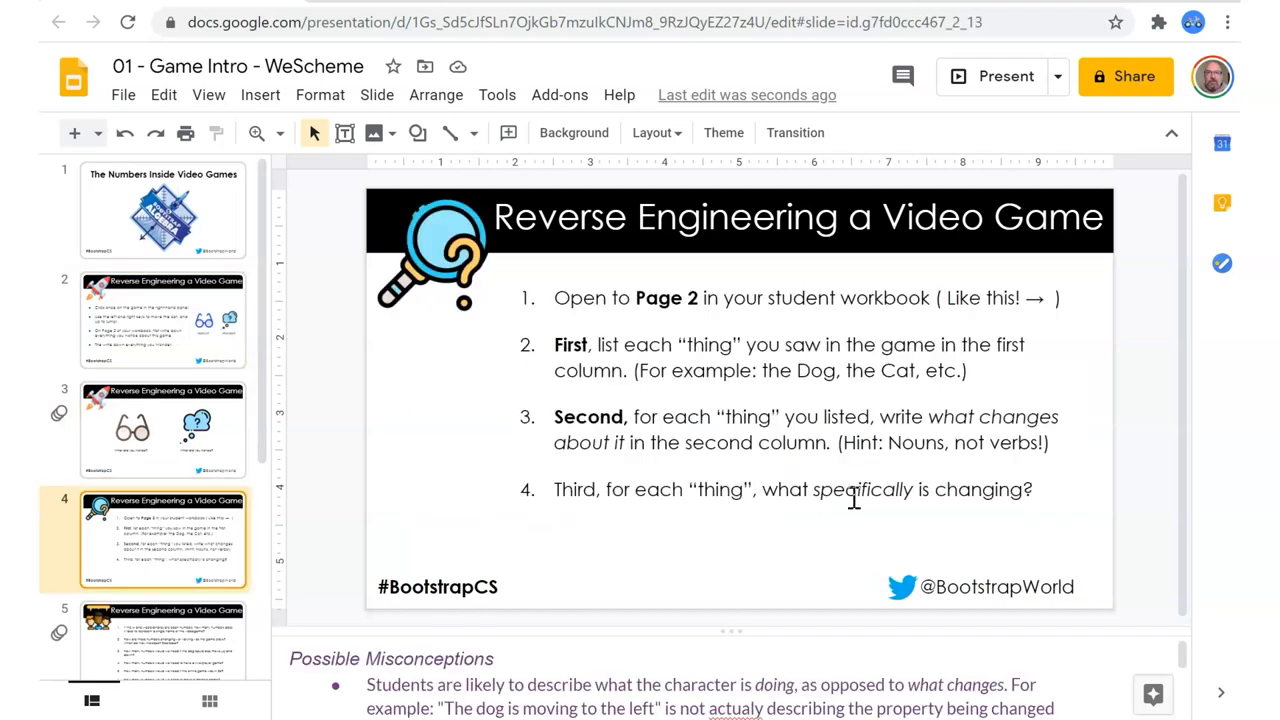
mouse_move(930, 298)
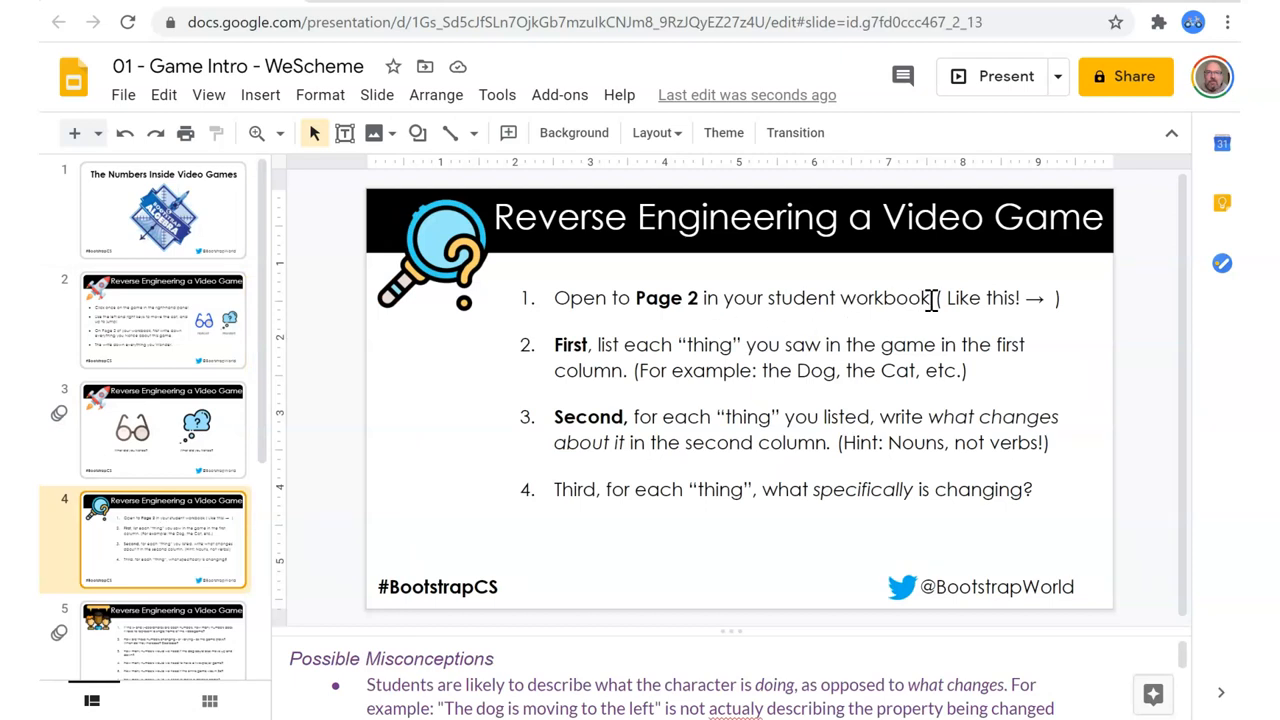
mouse_move(680, 364)
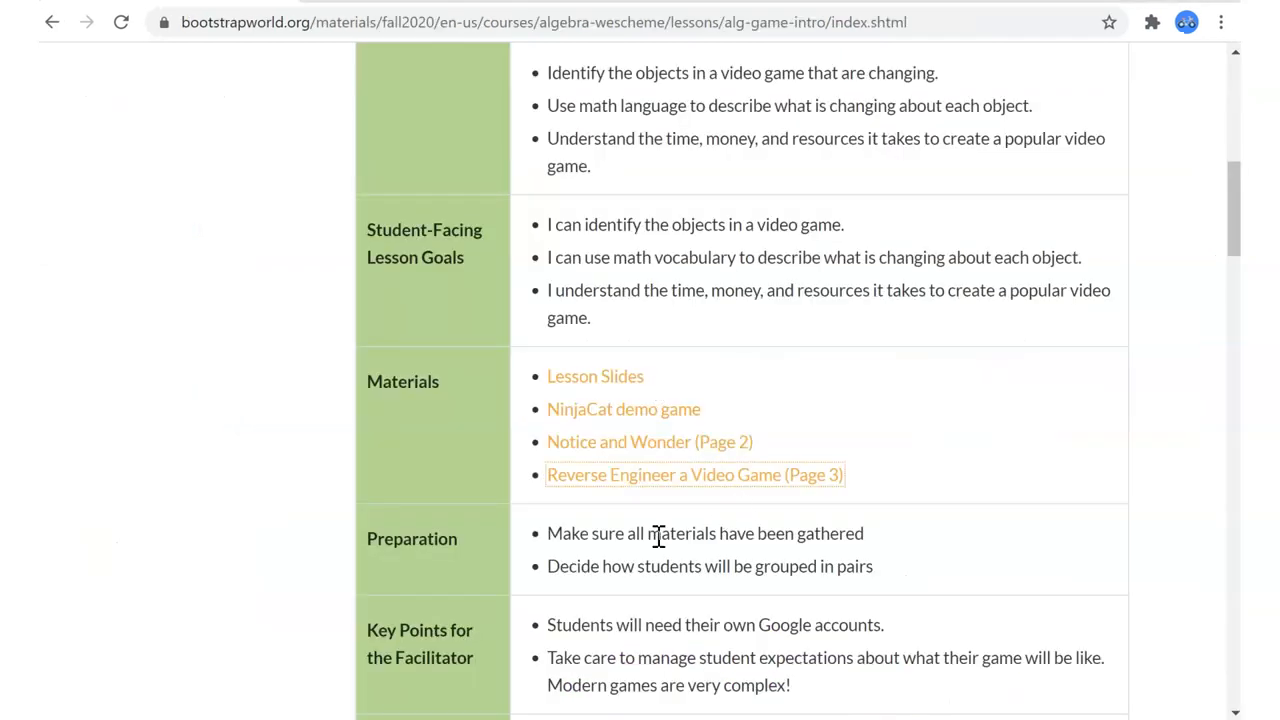
click(694, 474)
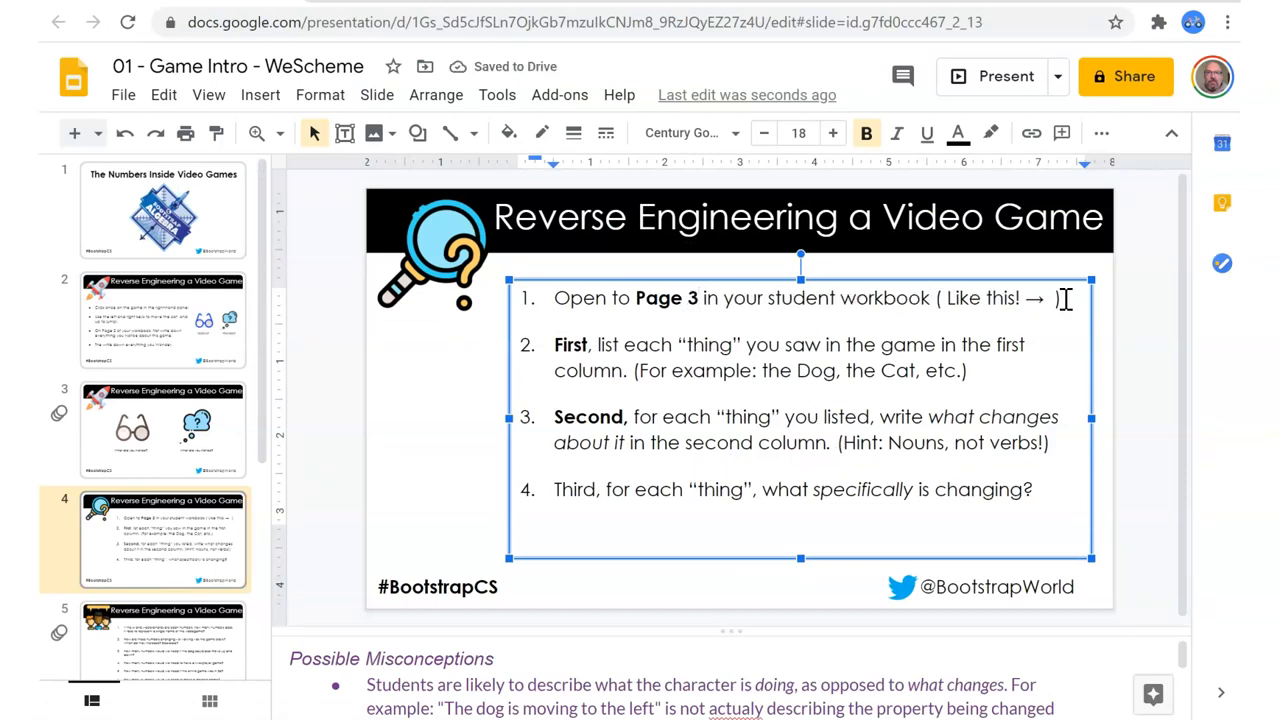
Remove the '( Like this! → )' remark from slide 4's first instruction.
drag(1060, 298, 932, 298)
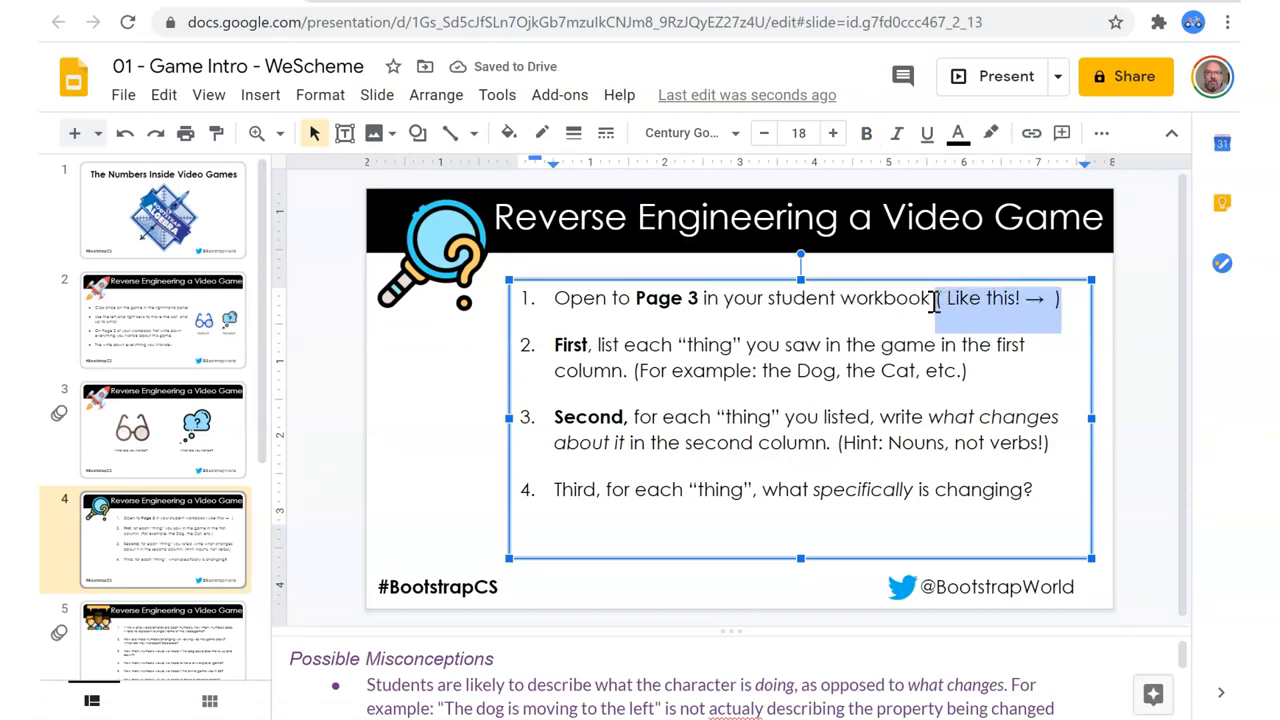
key(Delete)
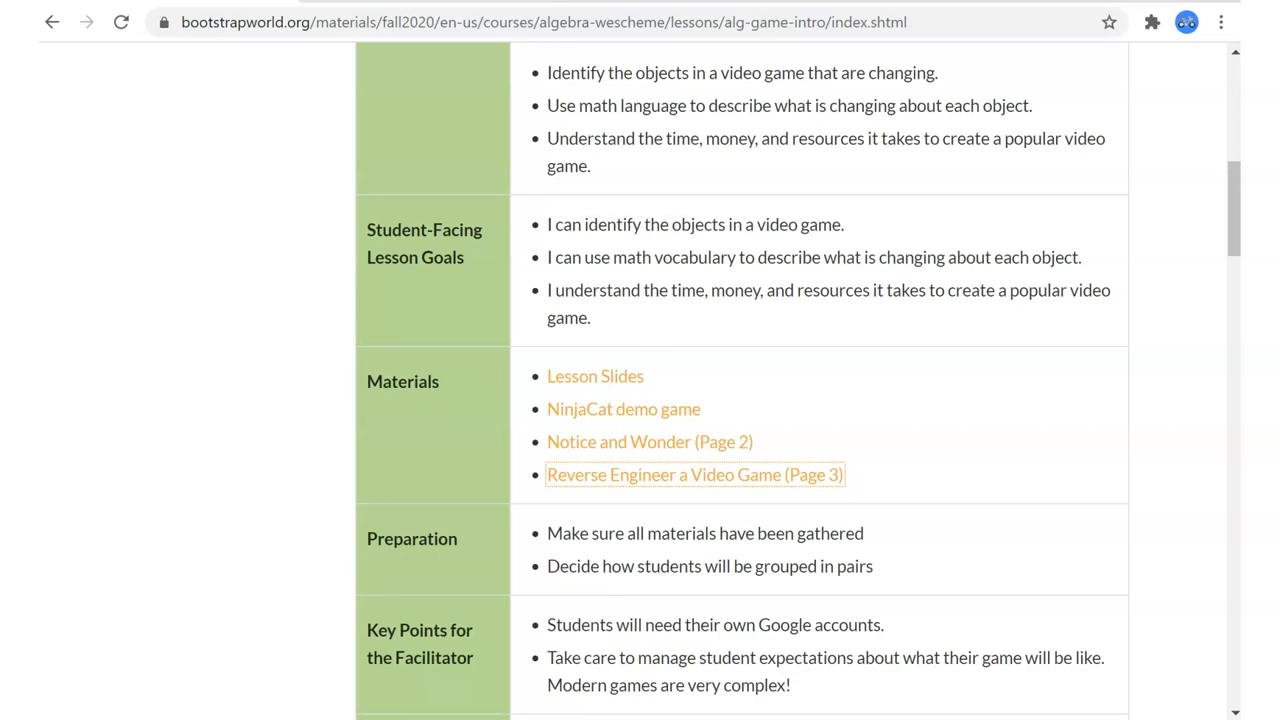
Reopen the Reverse Engineer a Video Game (Page 3) worksheet and review its Dog/Position table.
click(694, 474)
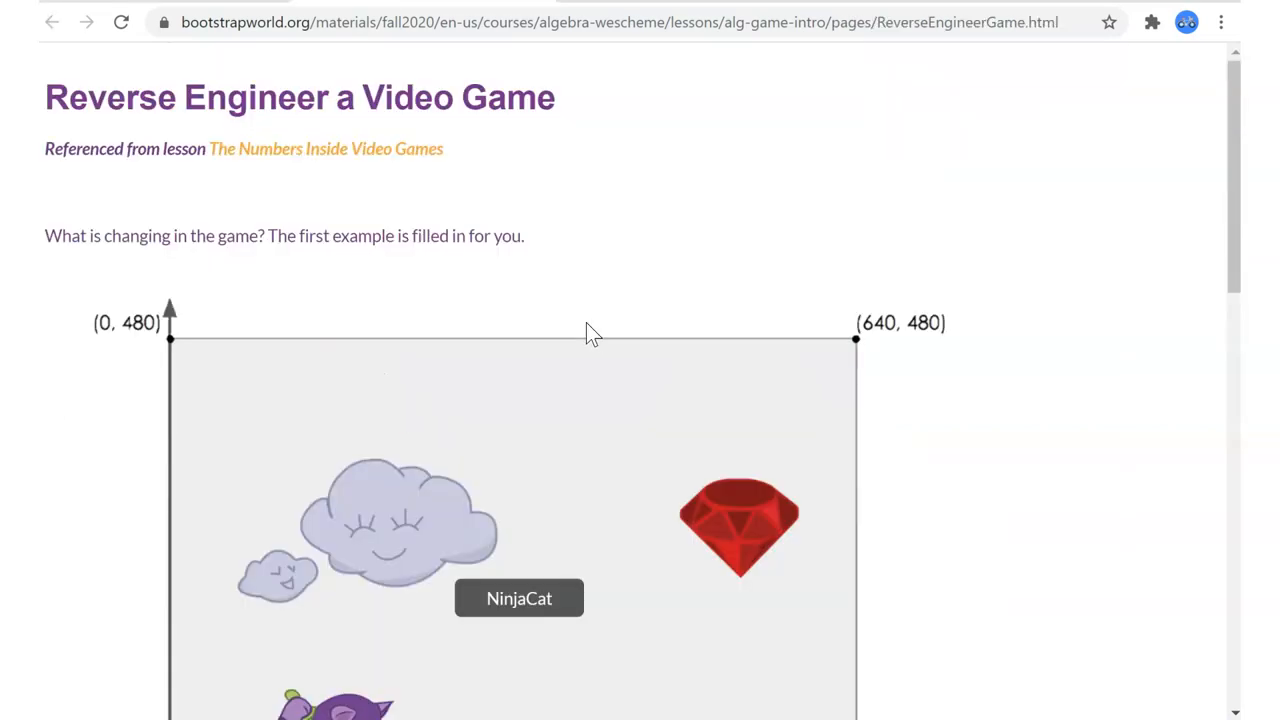
scroll(down, 3)
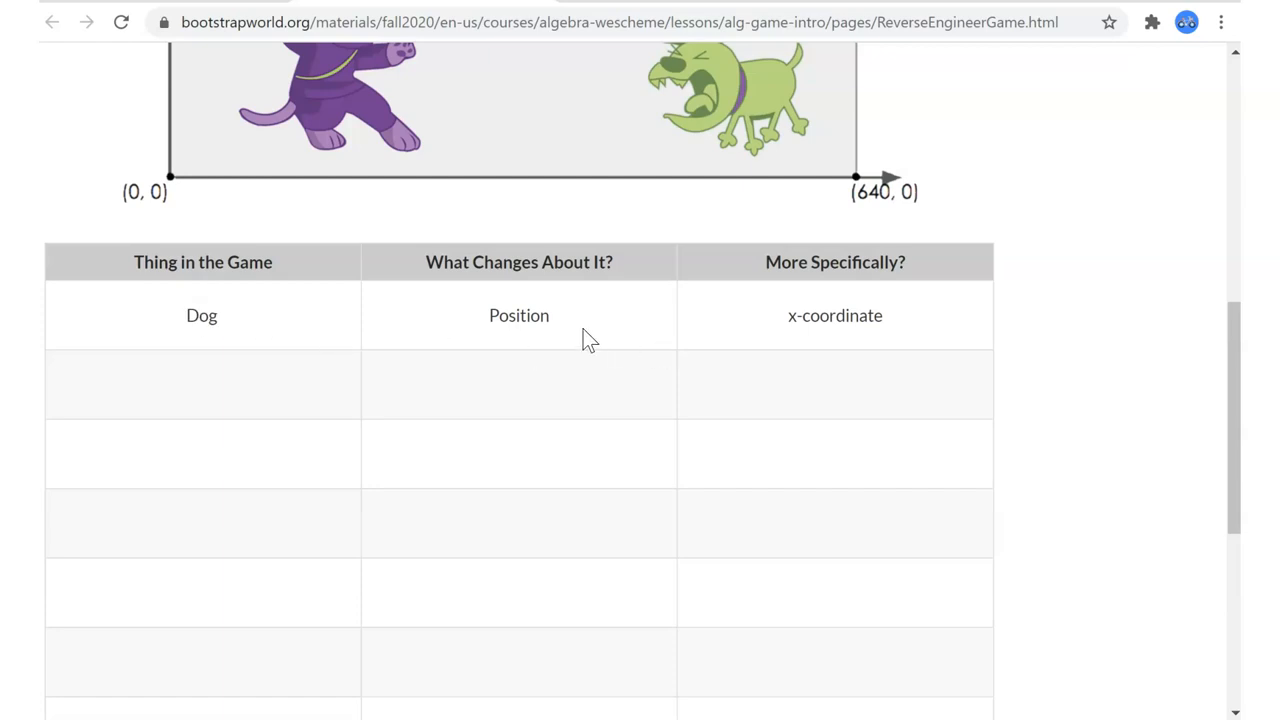
key(alt+tab)
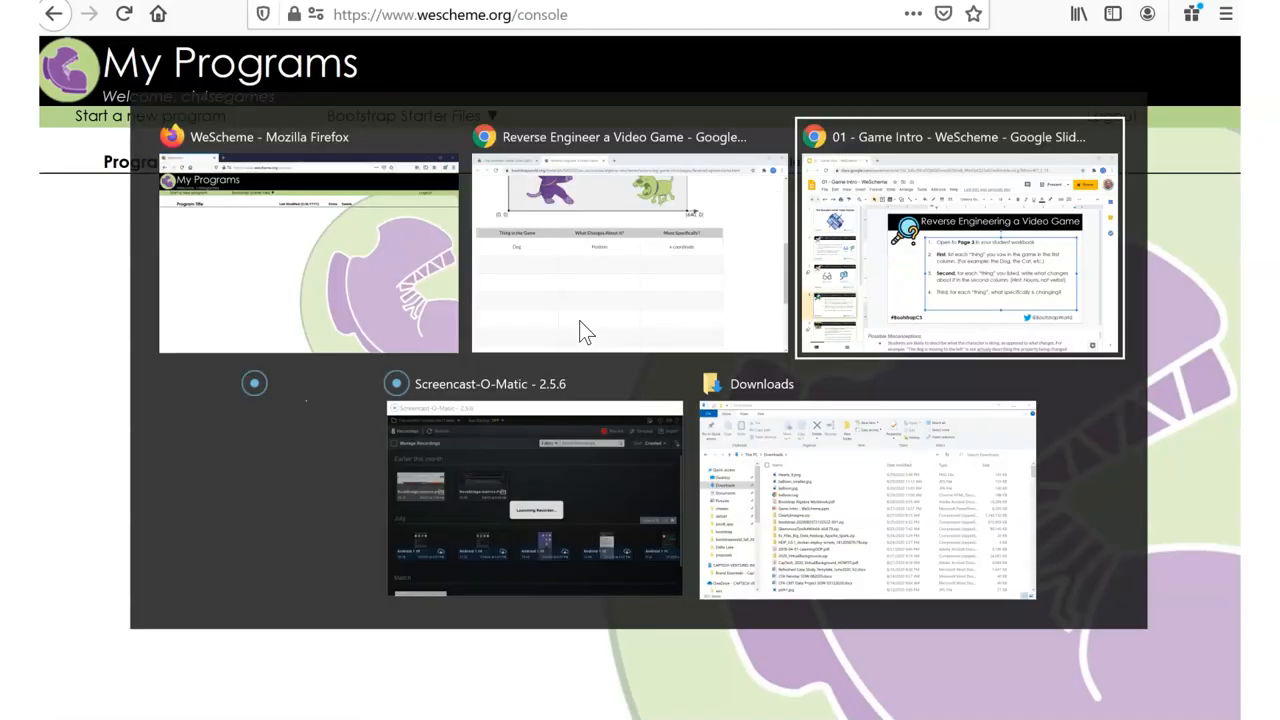
Back in Slides, prefix slide 4's title with 'U-DO:' making it U-DO: Reverse Engineering a Video Game.
click(958, 236)
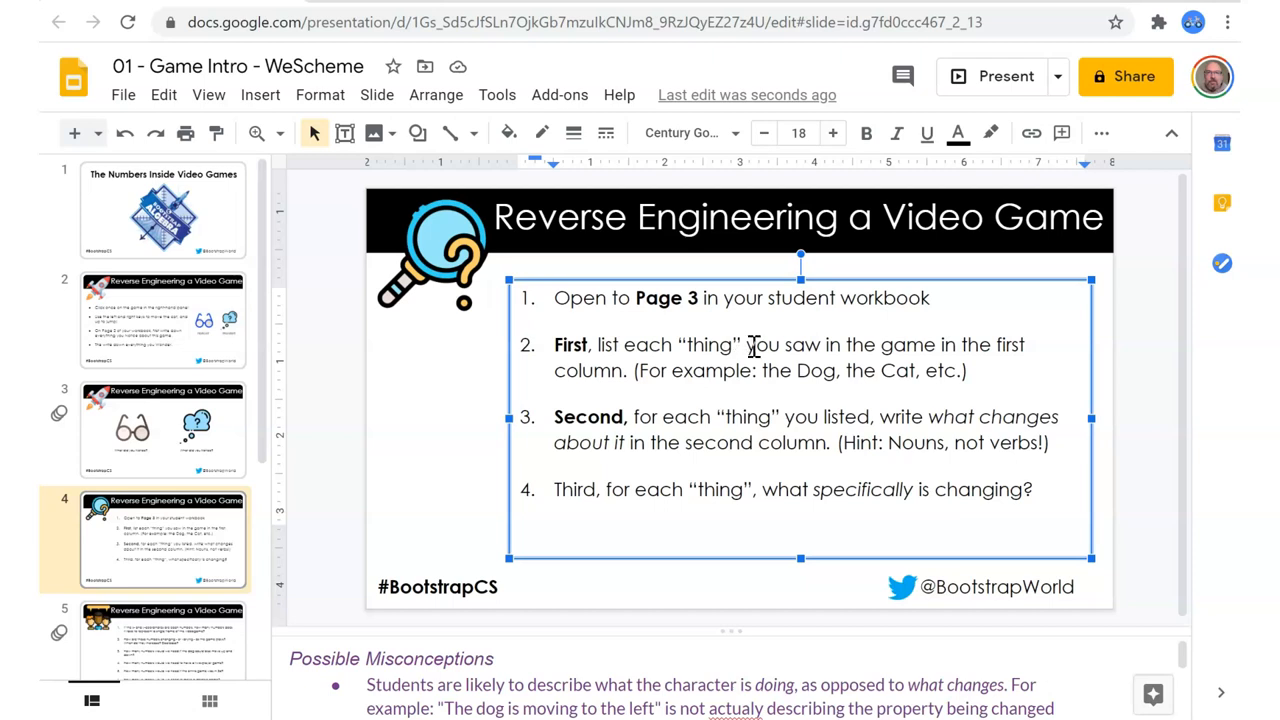
mouse_move(916, 442)
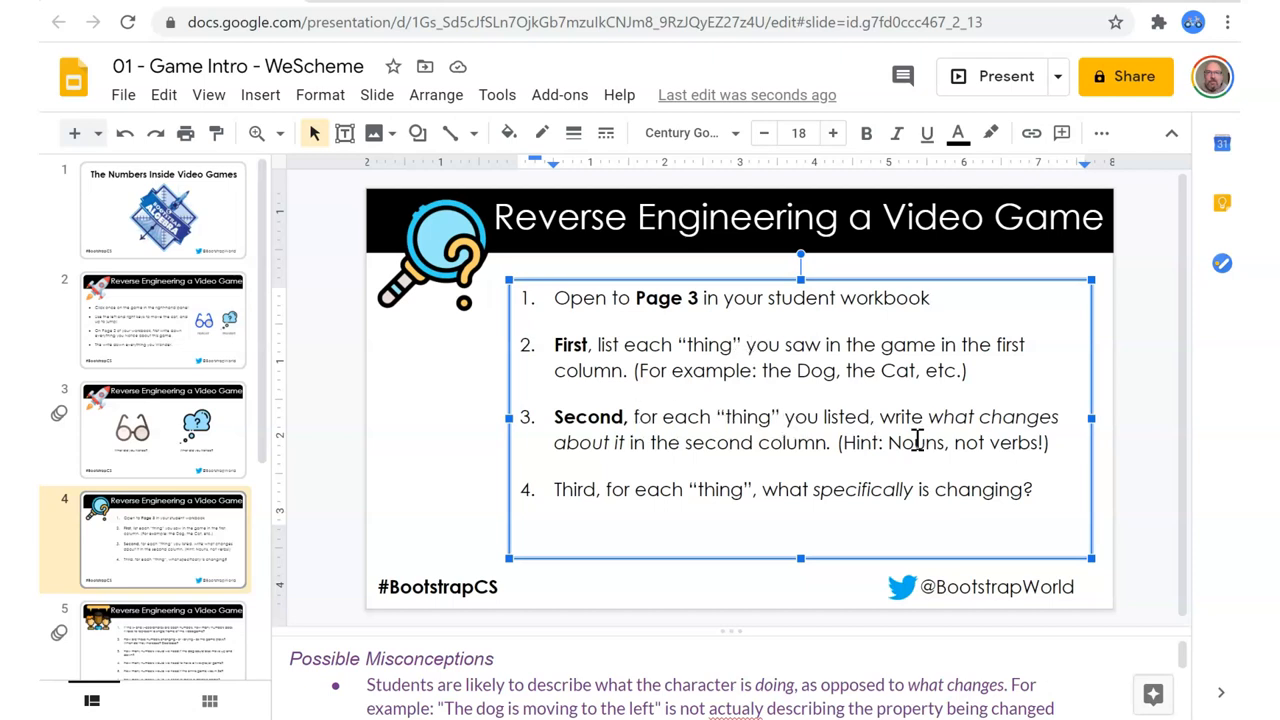
mouse_move(804, 504)
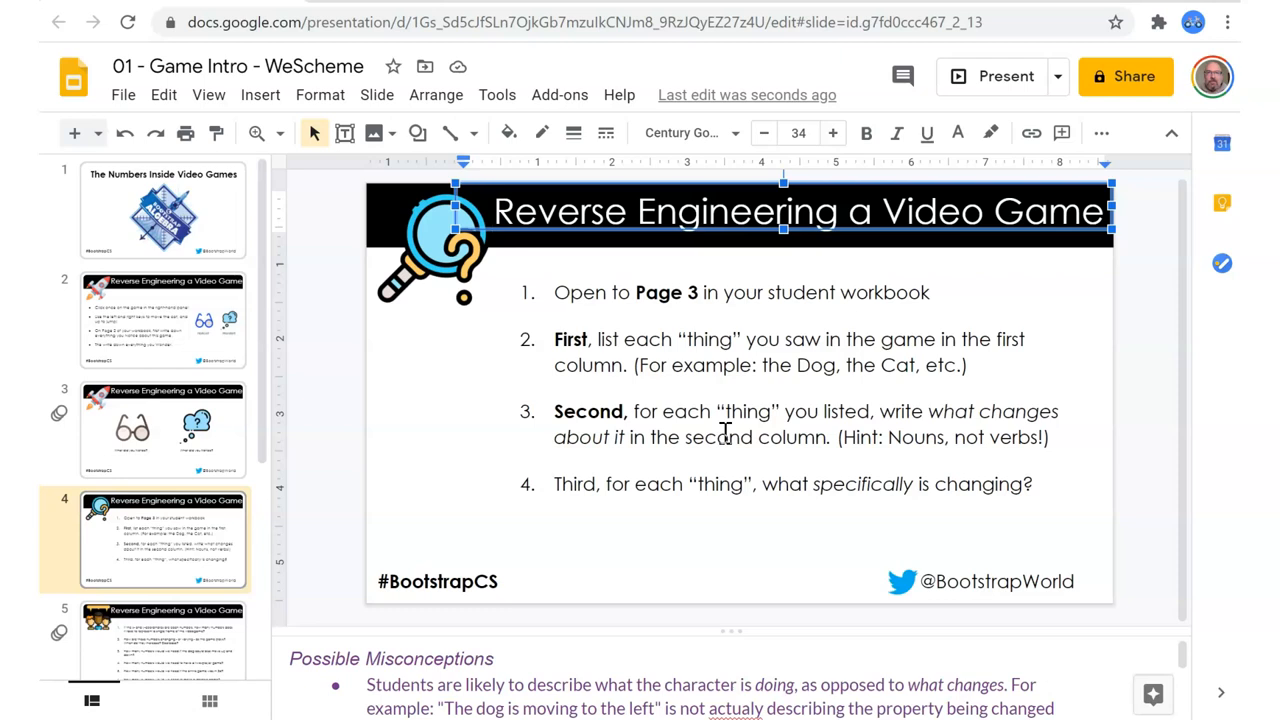
text(U-DO)
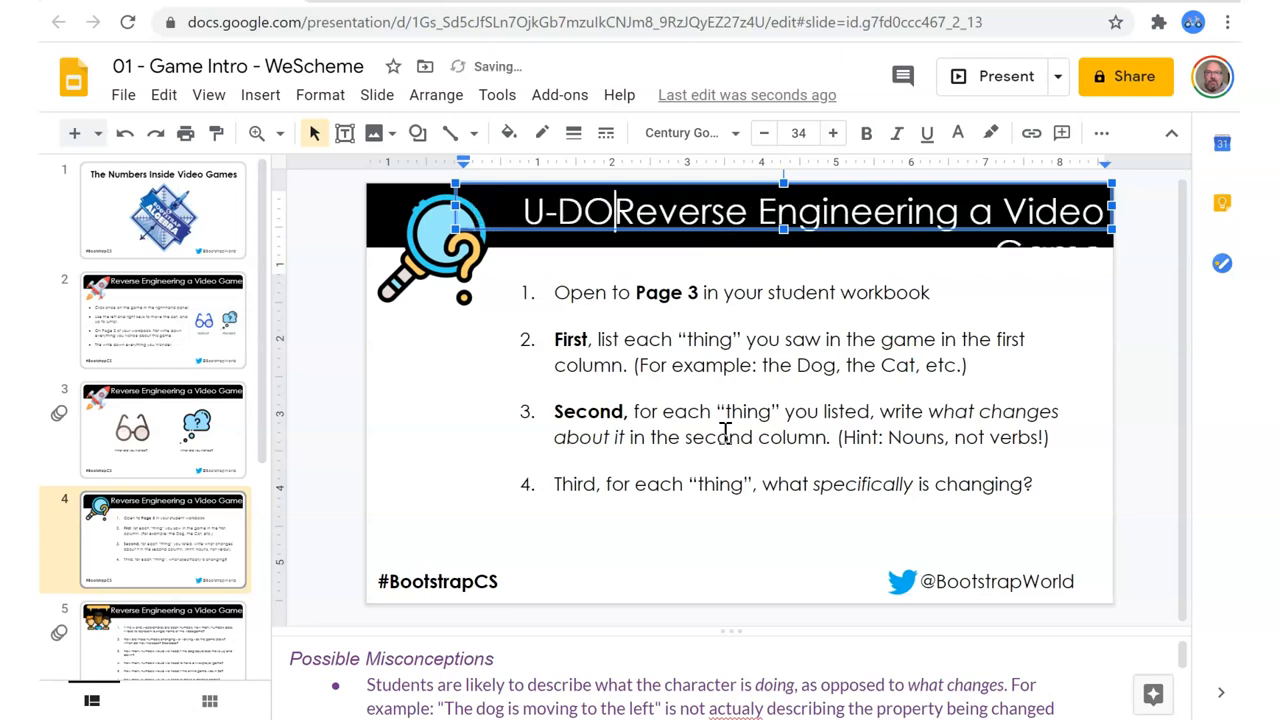
text(:)
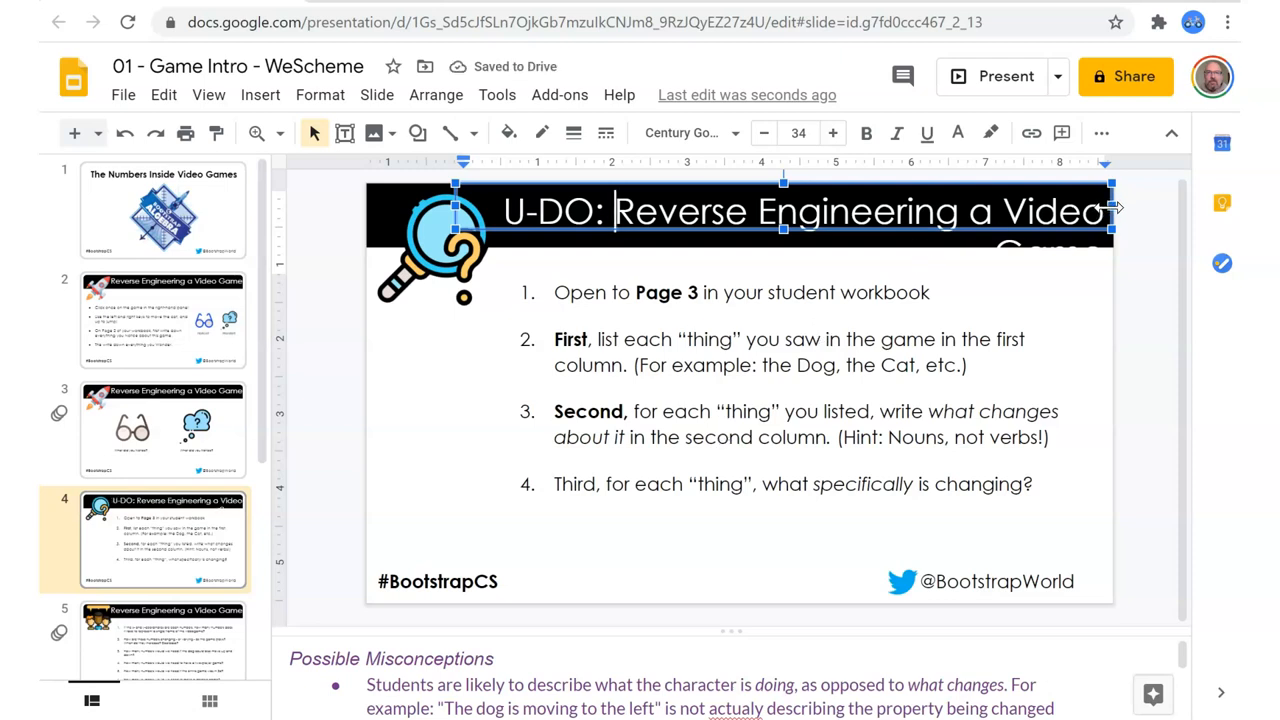
mouse_move(578, 196)
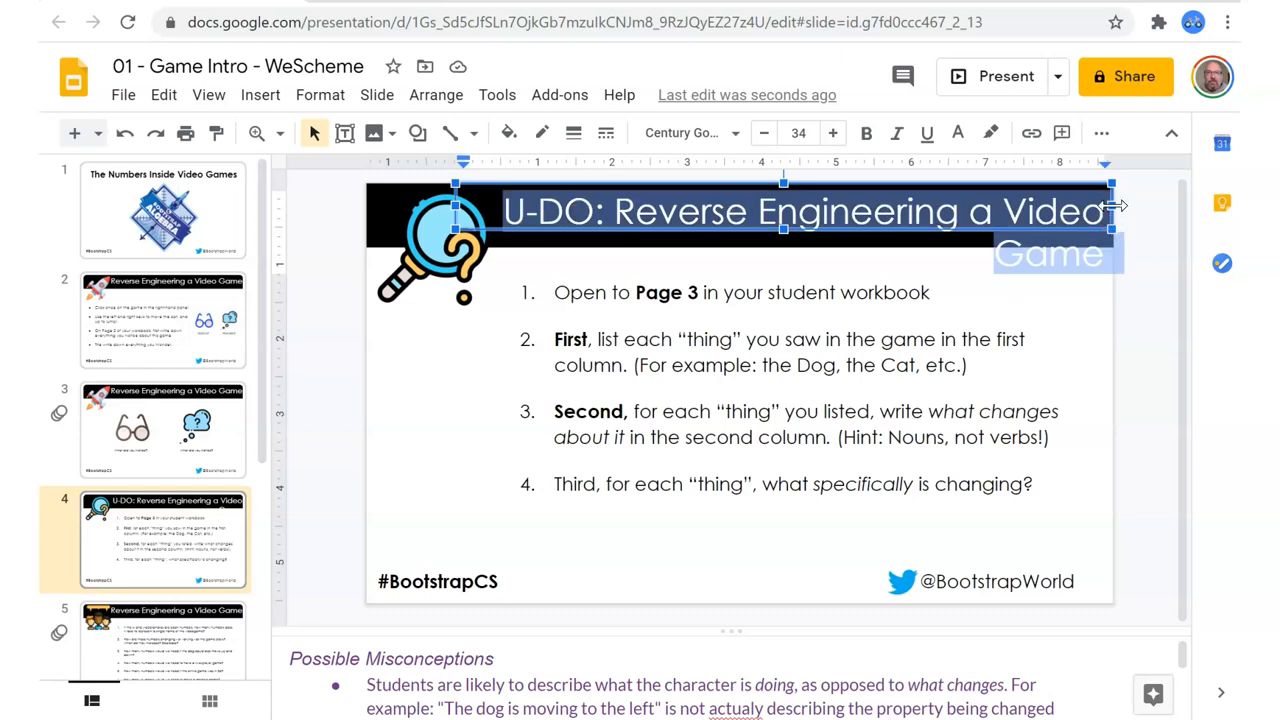
Select the new title, then recheck slides 2 and 3 and return to slide 4.
drag(1112, 204, 1160, 204)
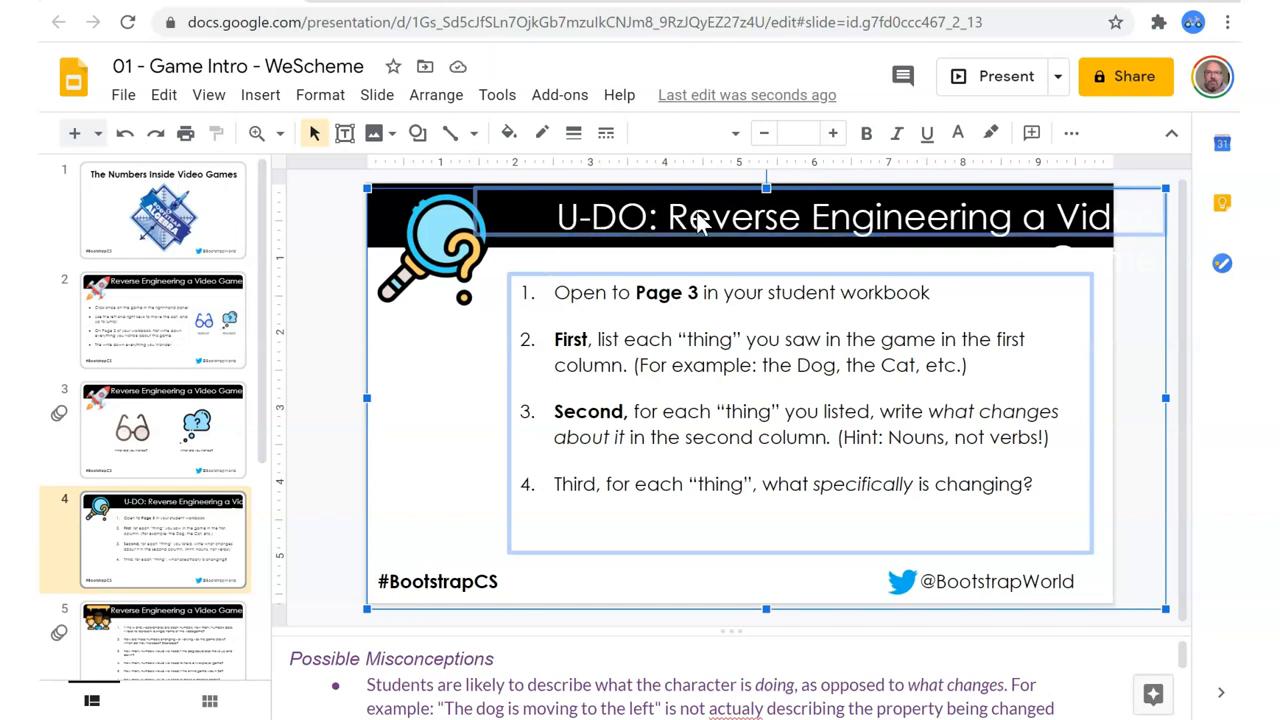
mouse_move(930, 220)
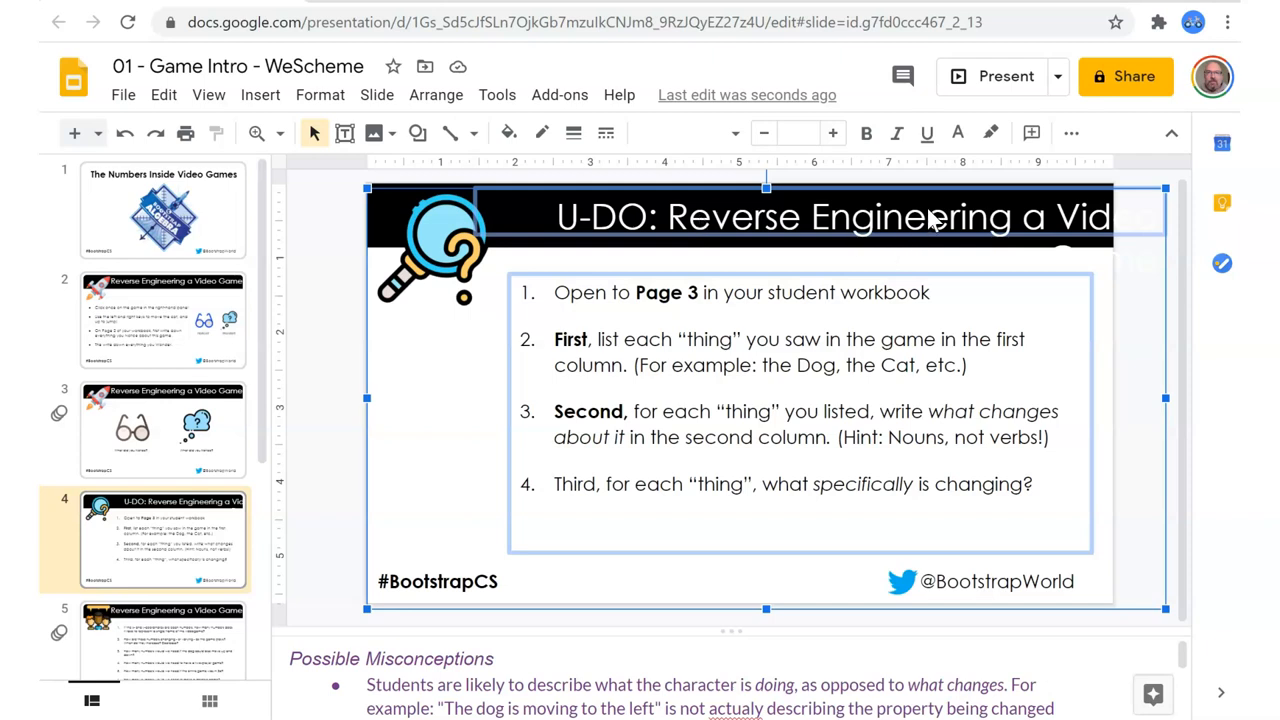
mouse_move(880, 236)
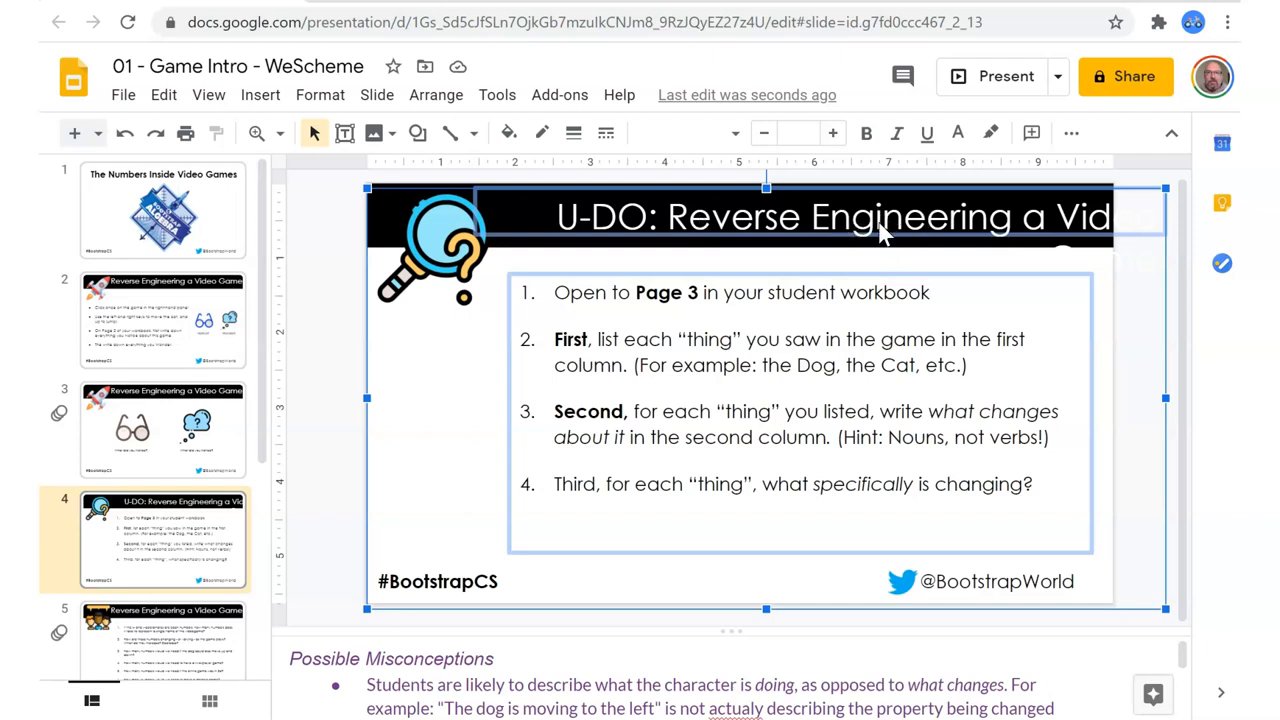
mouse_move(576, 224)
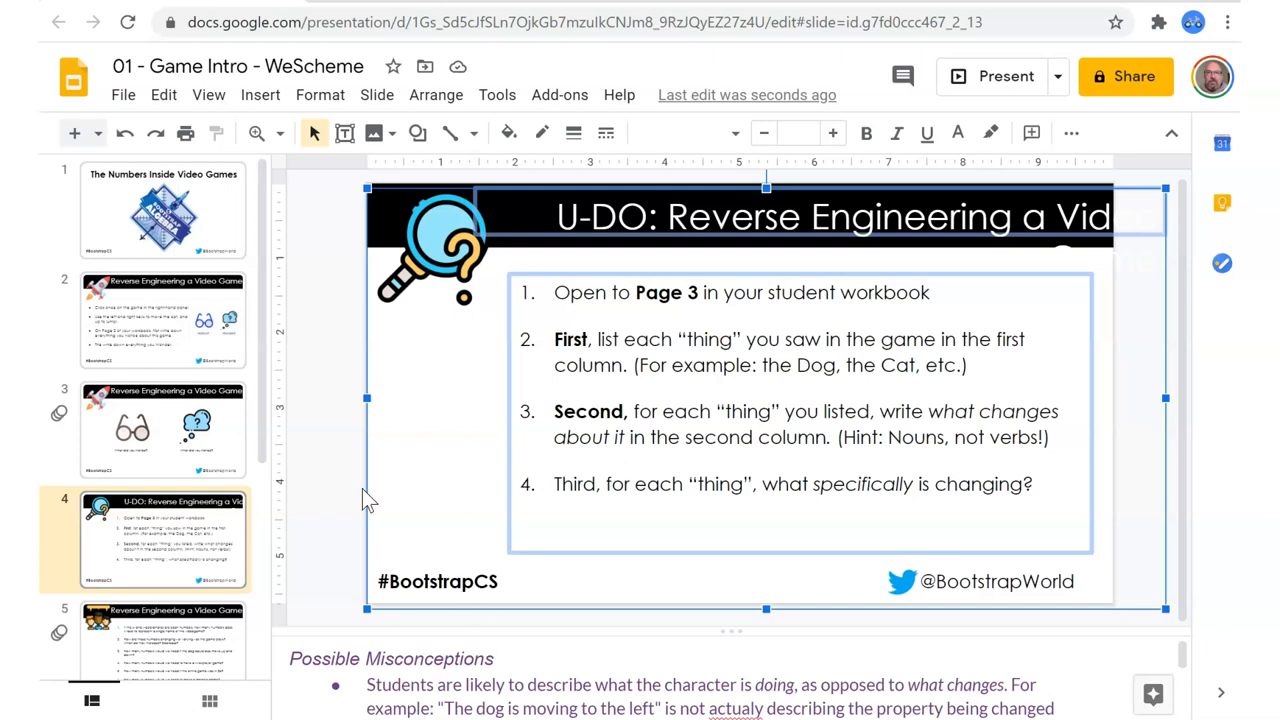
mouse_move(148, 444)
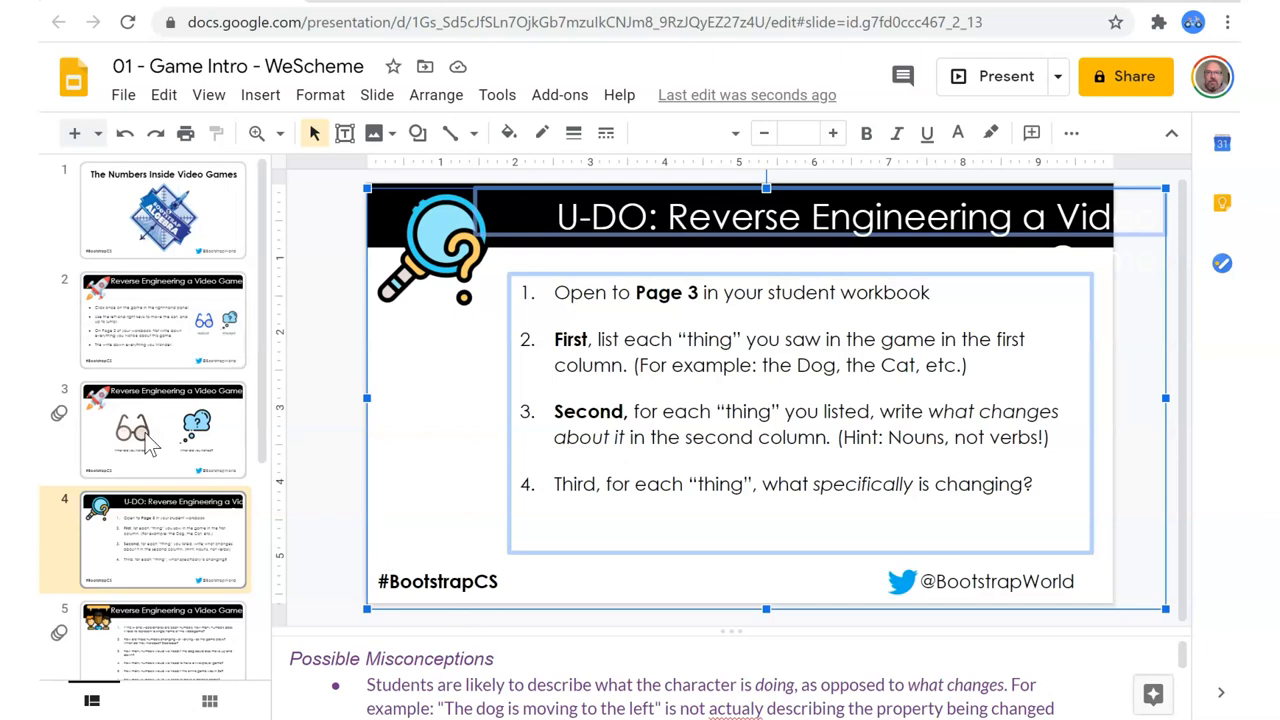
click(164, 320)
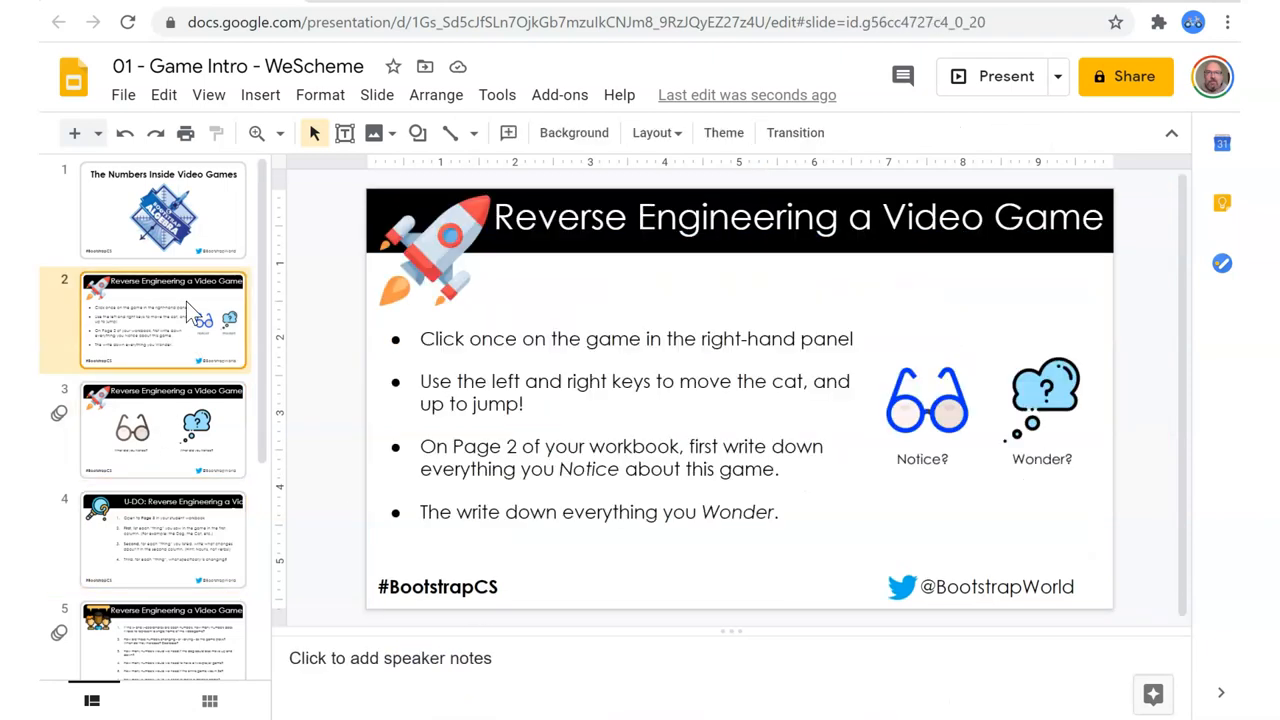
click(164, 428)
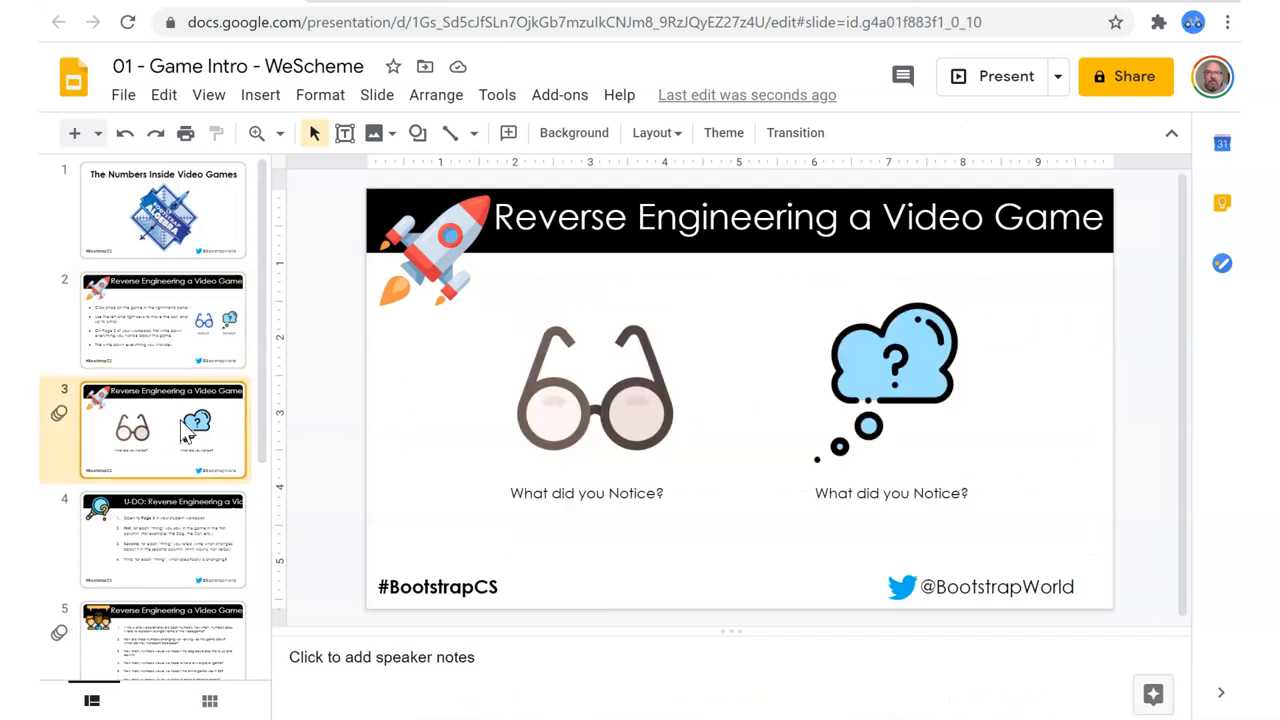
click(164, 538)
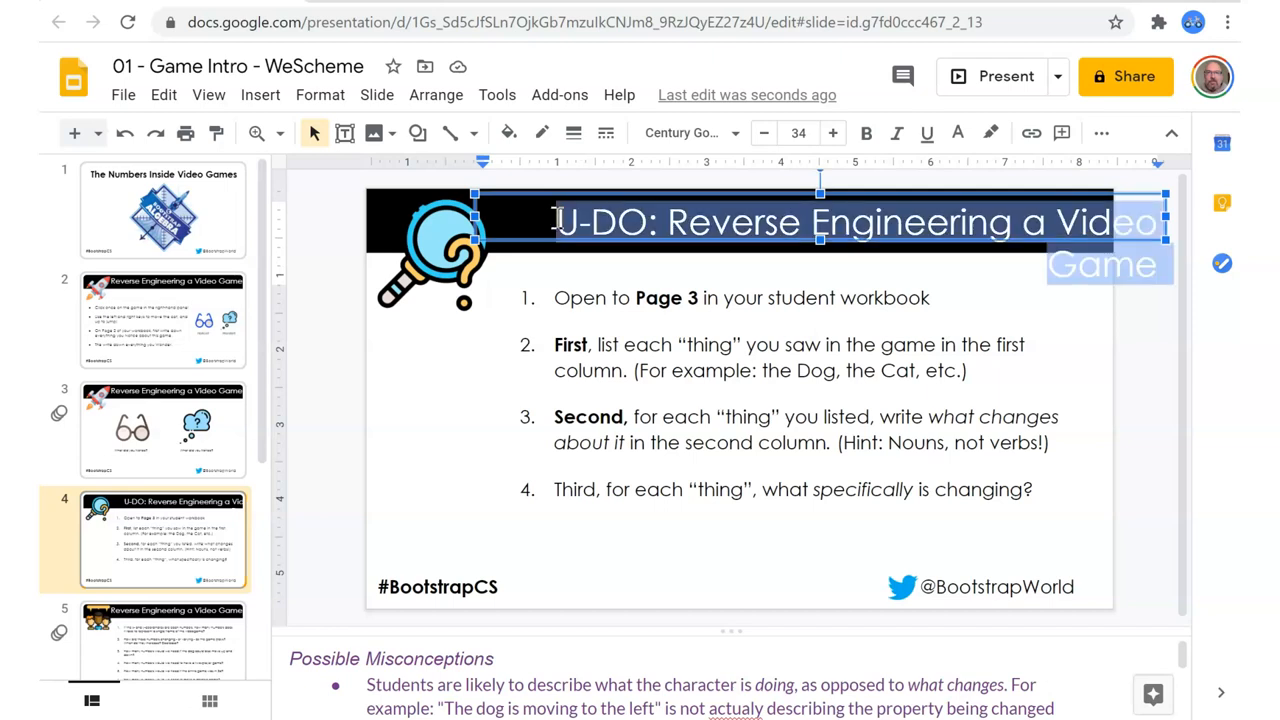
mouse_move(832, 132)
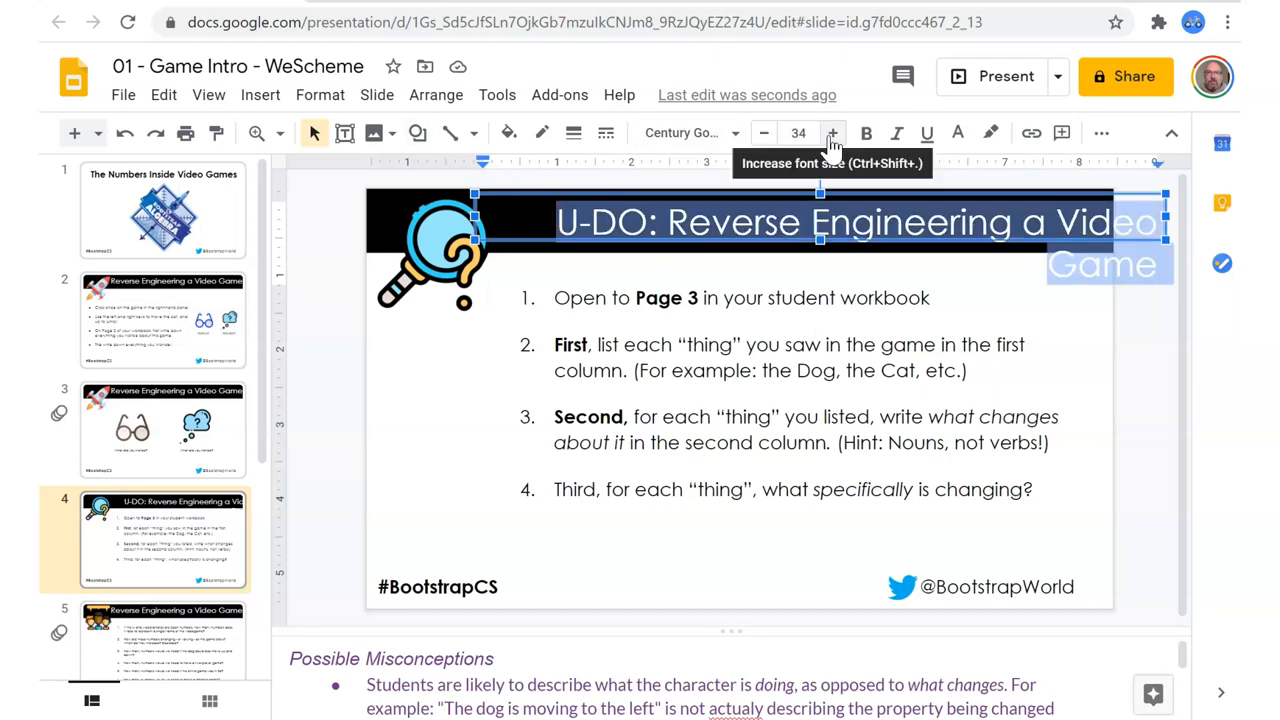
Decrease slide 4's title font from 34 to 30 so the U-DO heading fits one line.
click(764, 132)
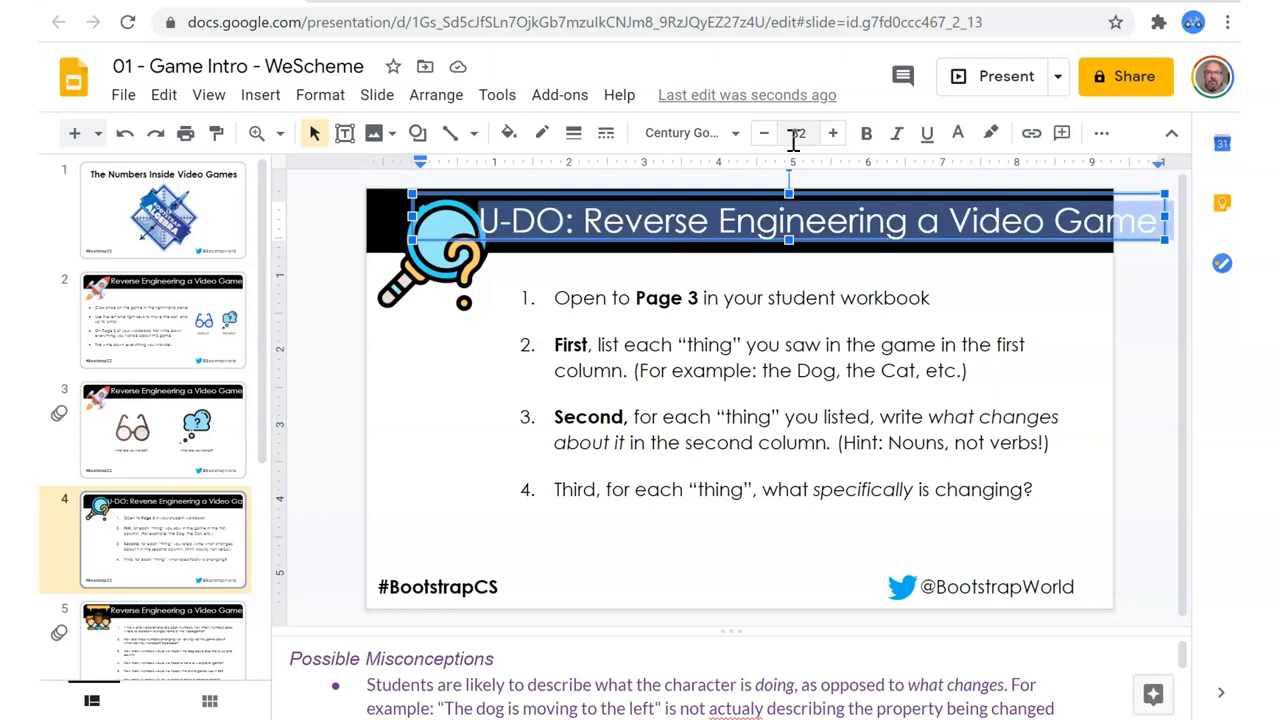
click(764, 132)
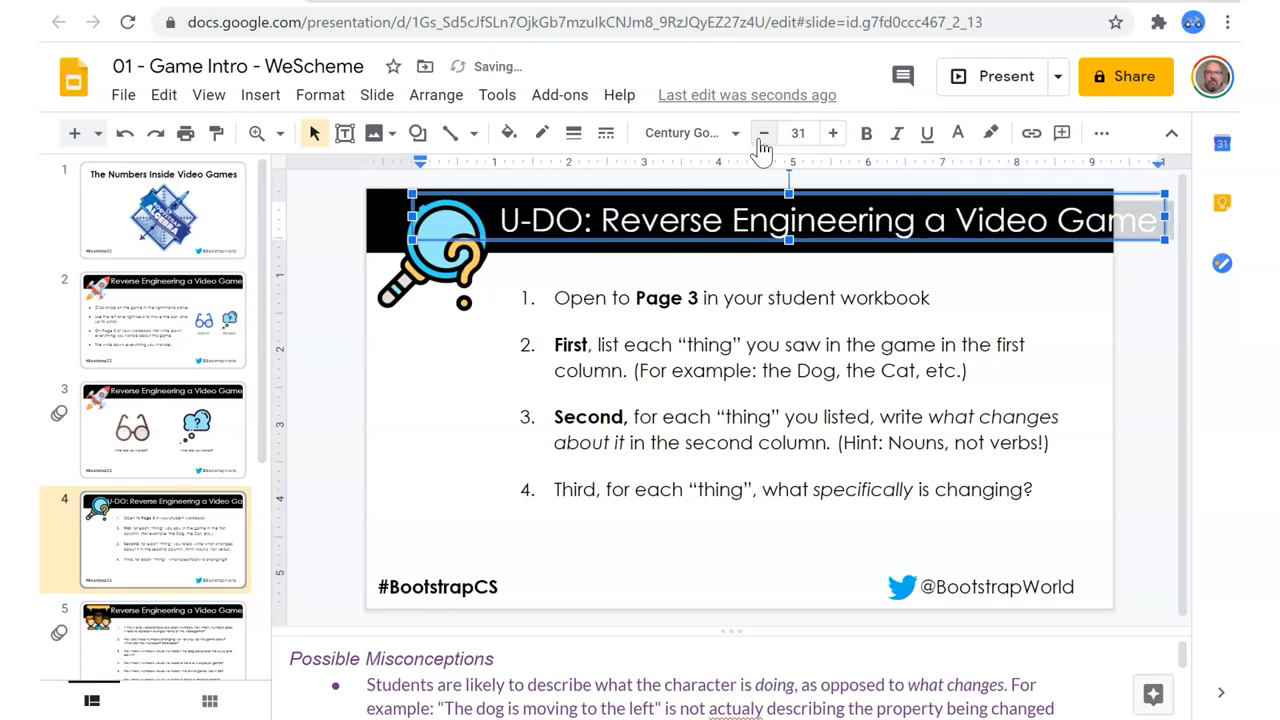
click(764, 132)
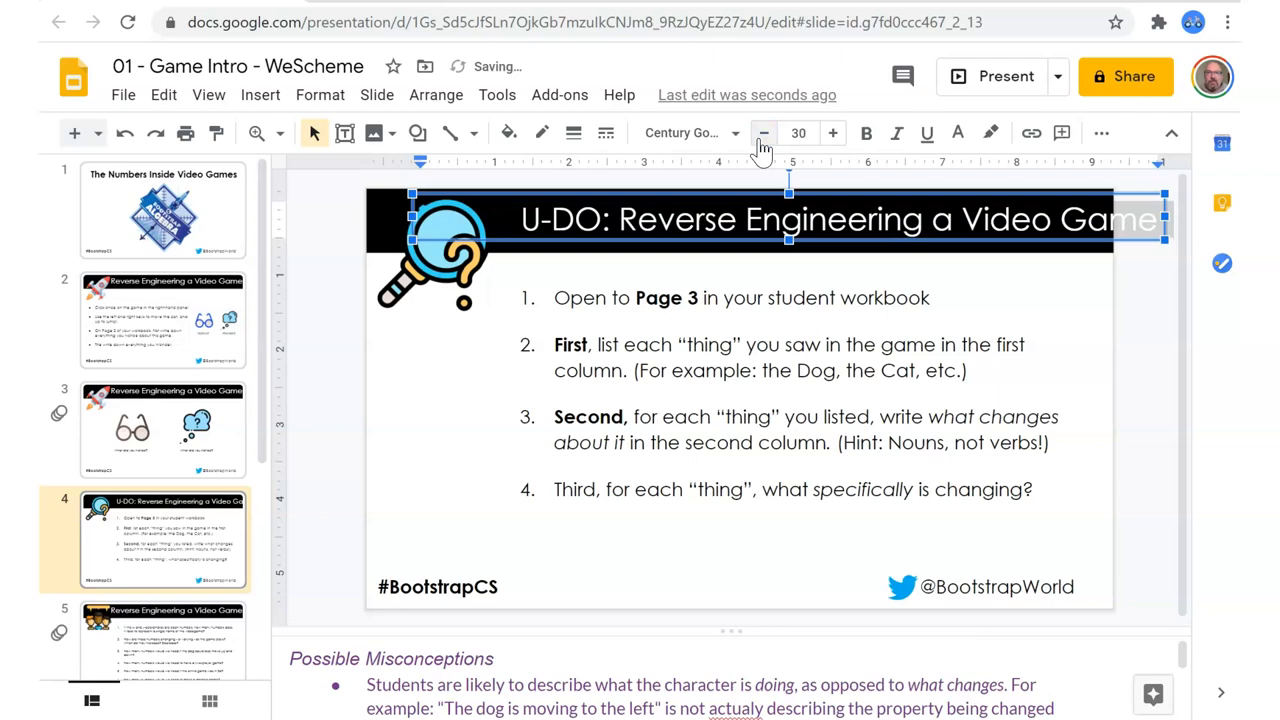
click(764, 132)
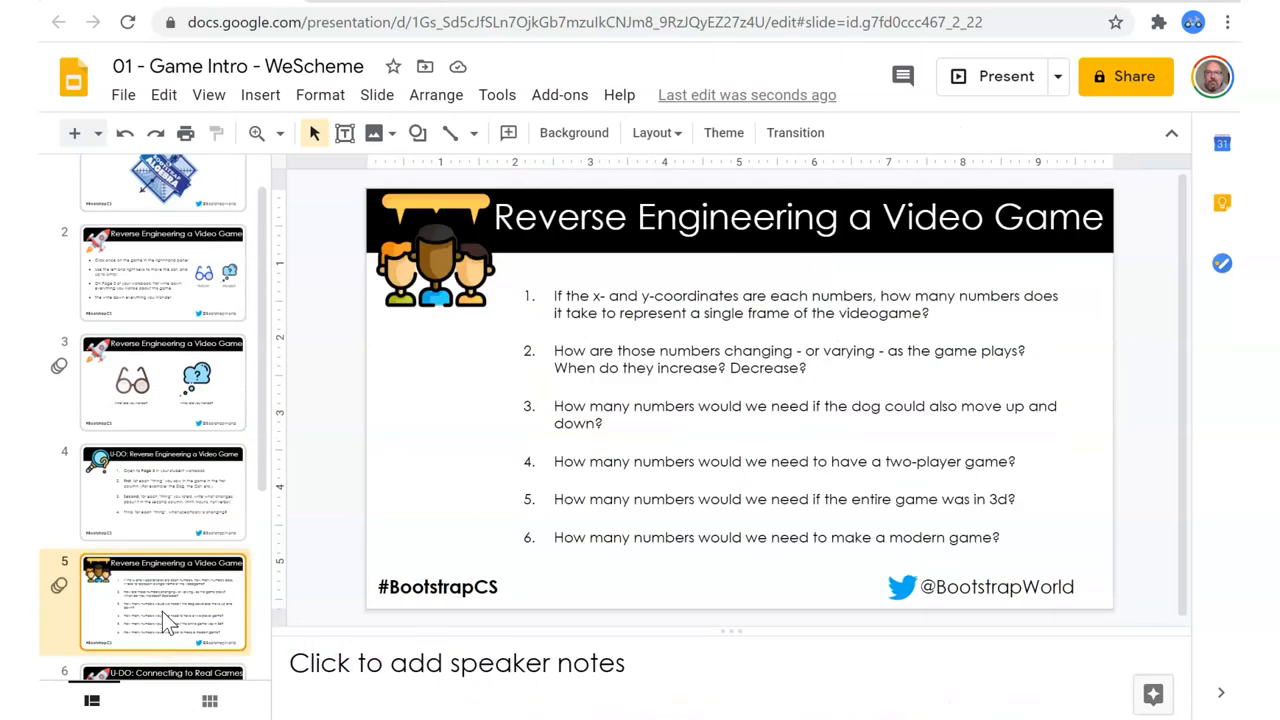
mouse_move(176, 524)
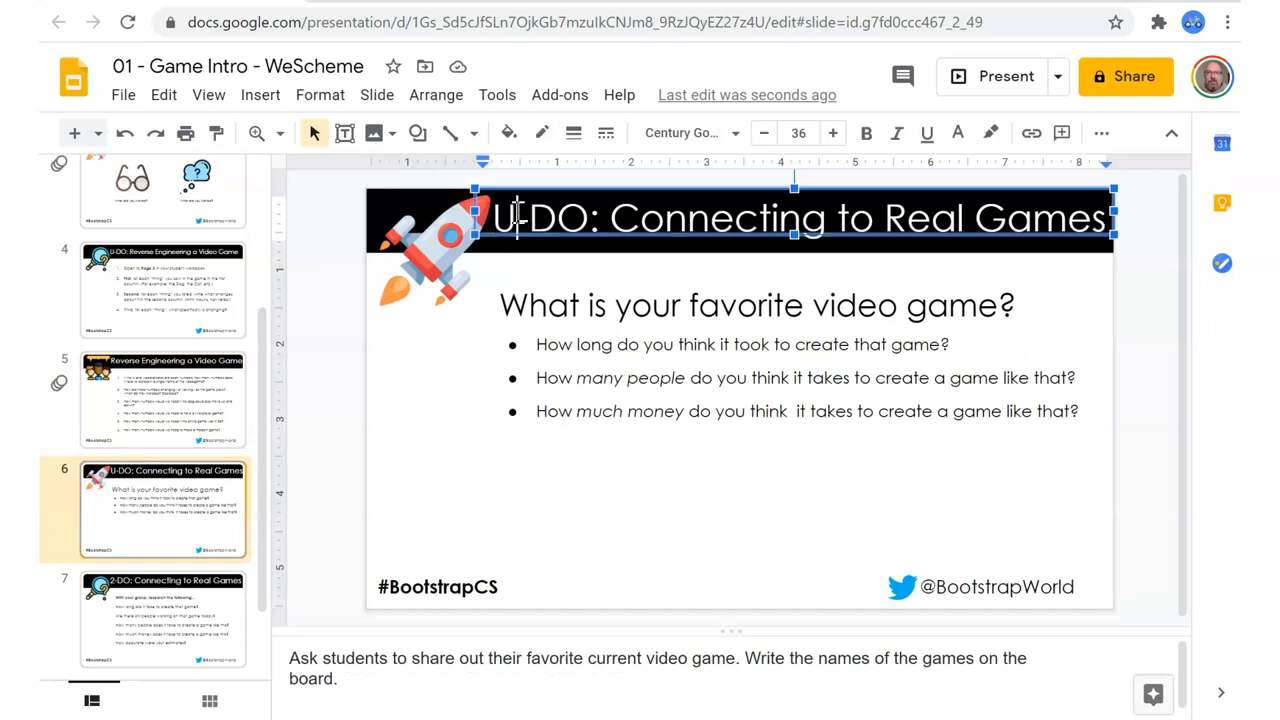
Make slides 6 and 8 read 2-DO: Connecting to Real Games and widen slide 8's title box to one line.
text(2)
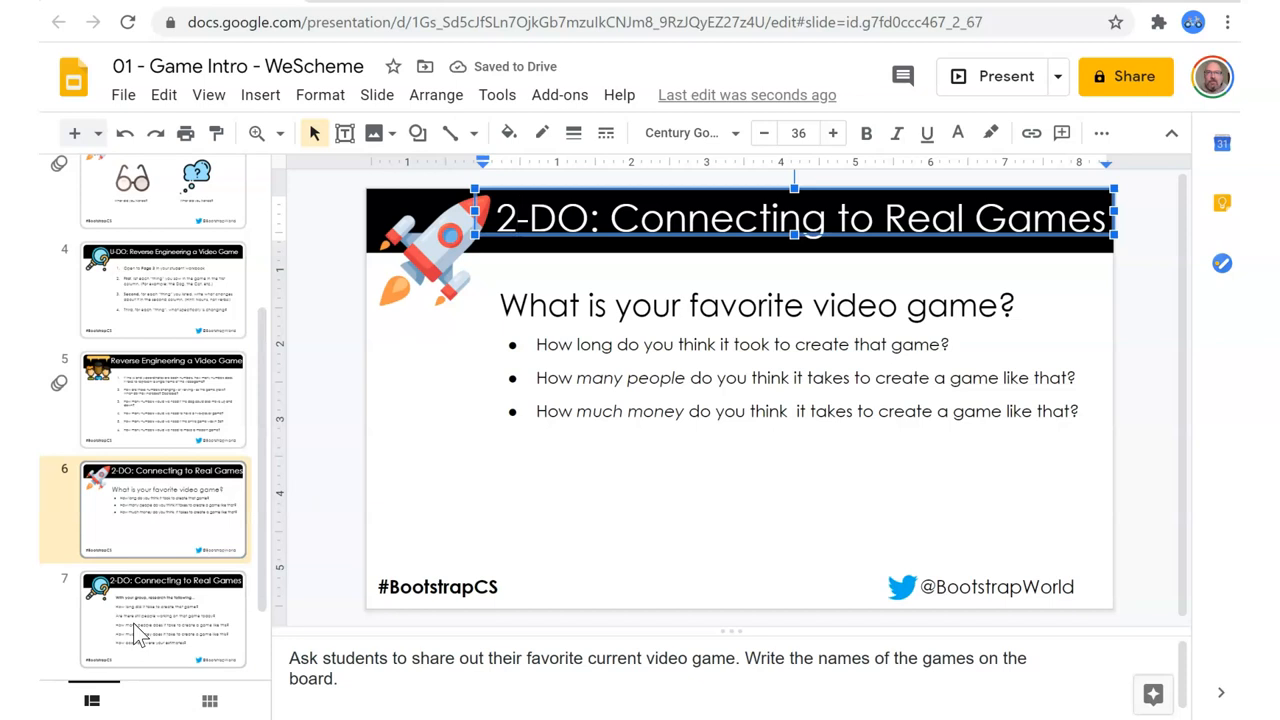
click(162, 600)
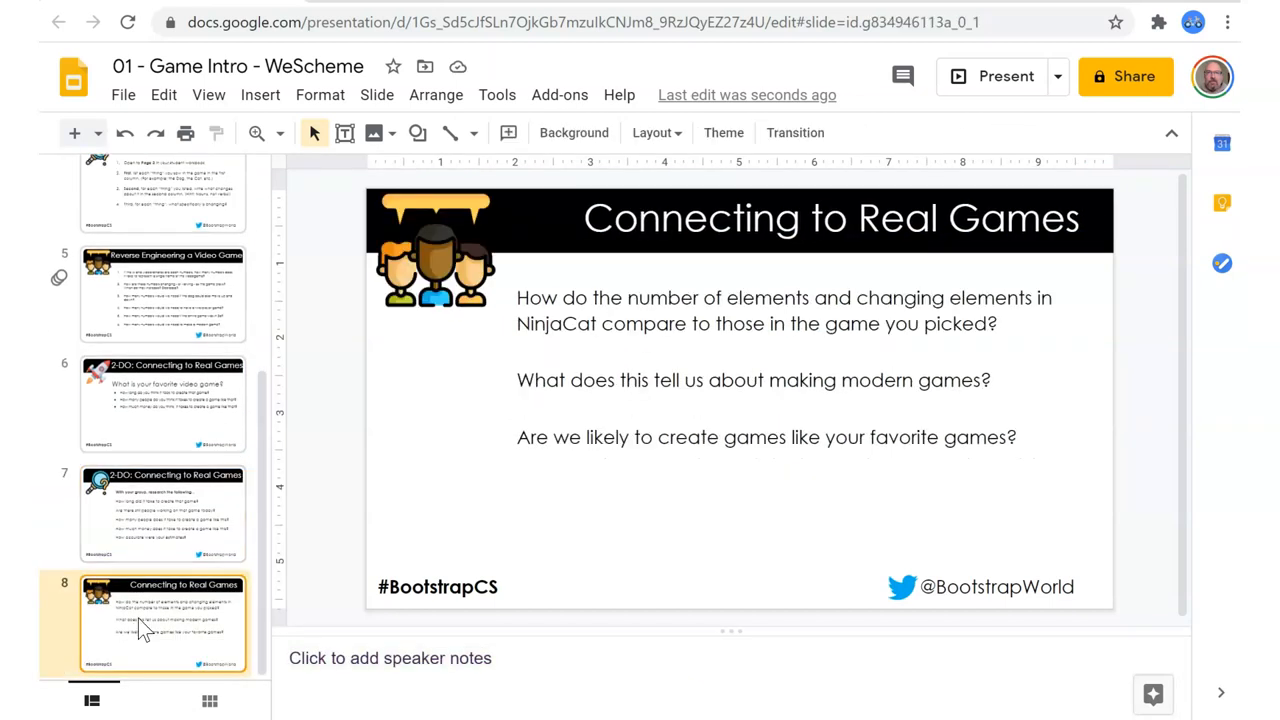
mouse_move(668, 316)
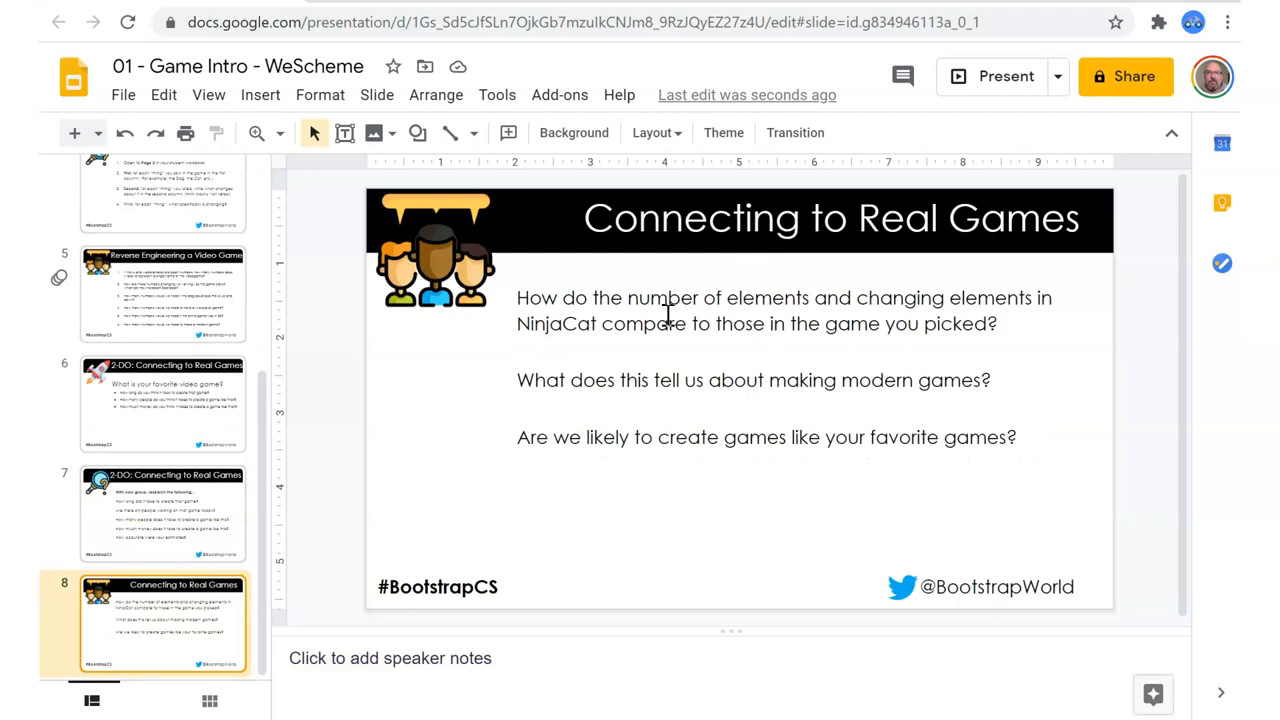
mouse_move(590, 222)
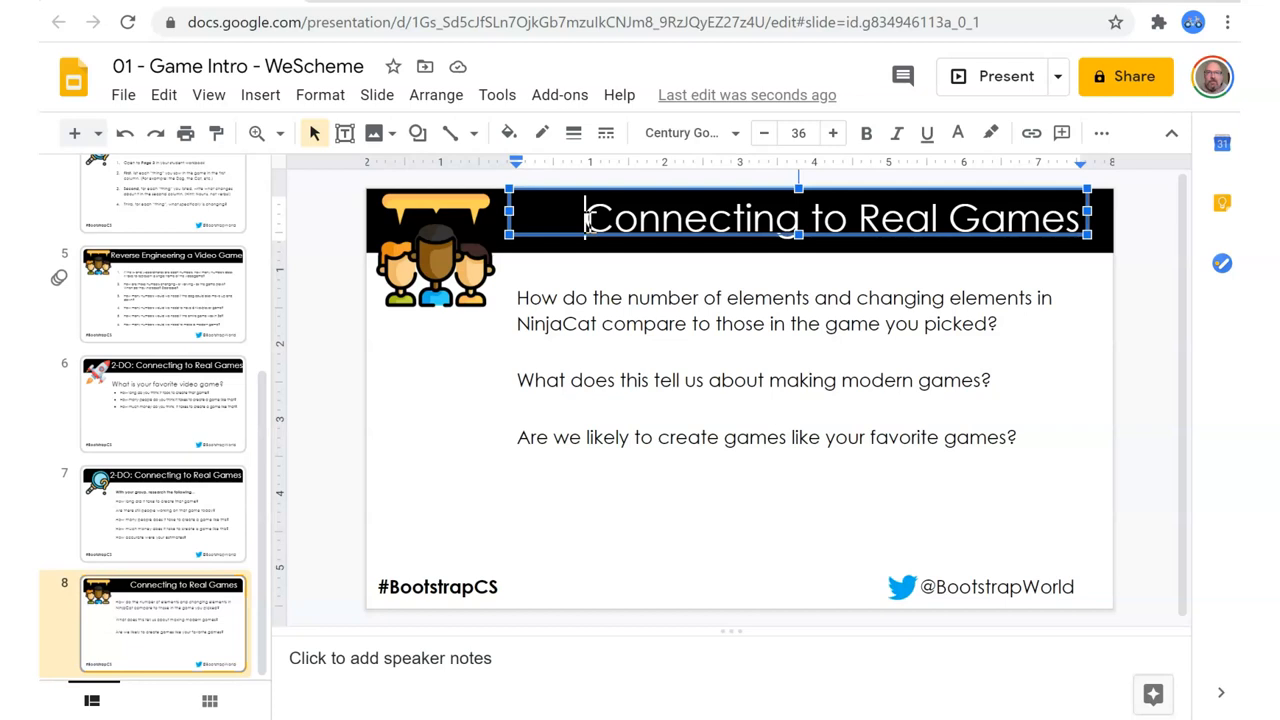
text(2-DO:)
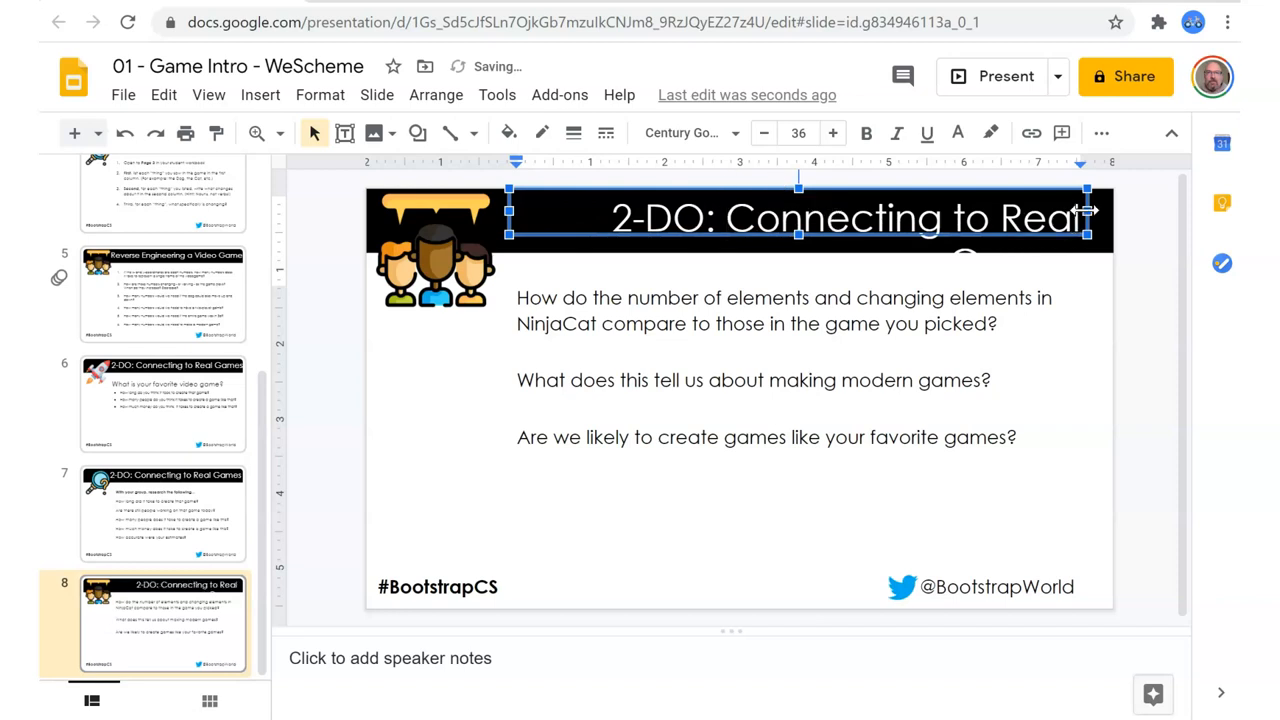
drag(1088, 218, 1148, 218)
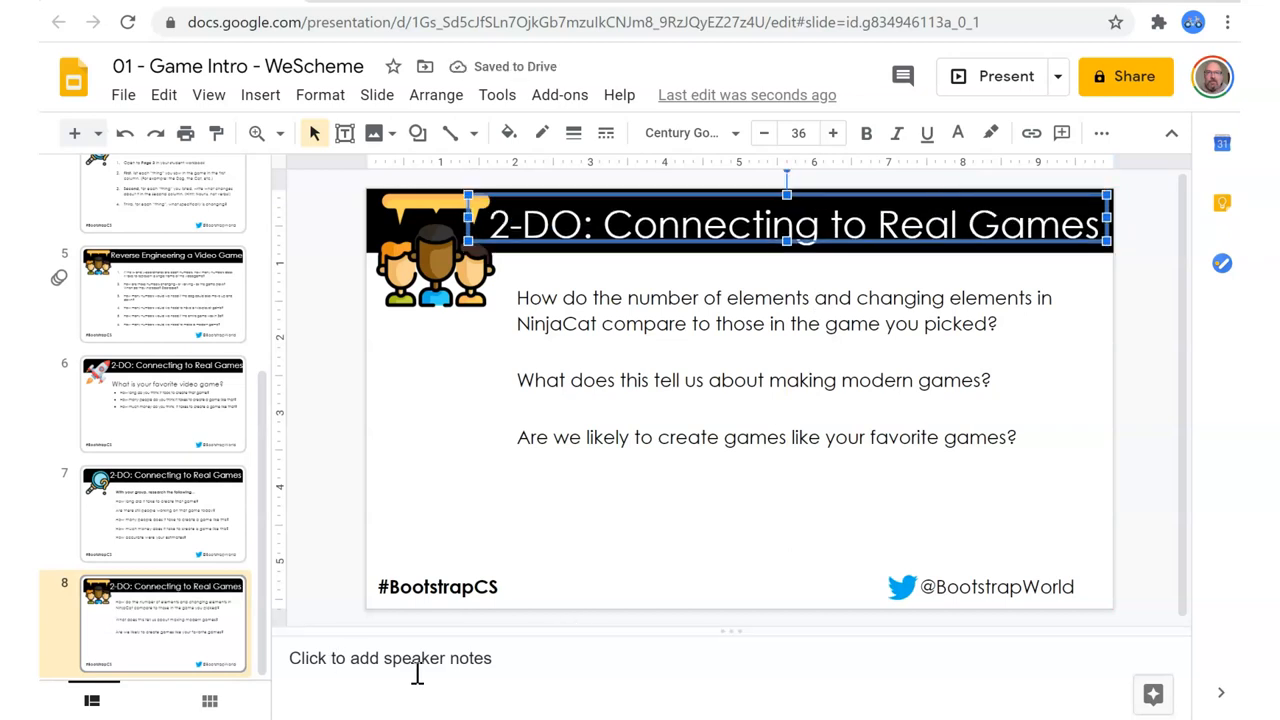
mouse_move(528, 604)
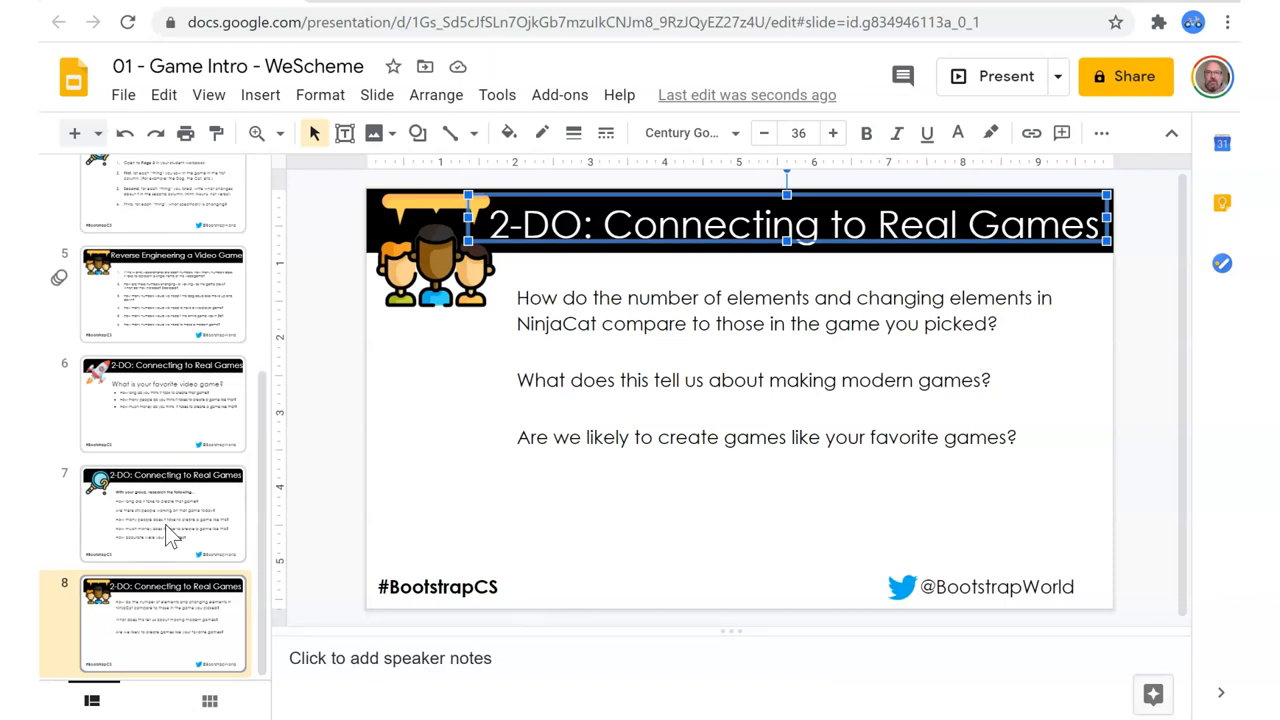
Step back through slides 6, 5, 2, 3 and 4 in the filmstrip to recheck the edits.
click(164, 404)
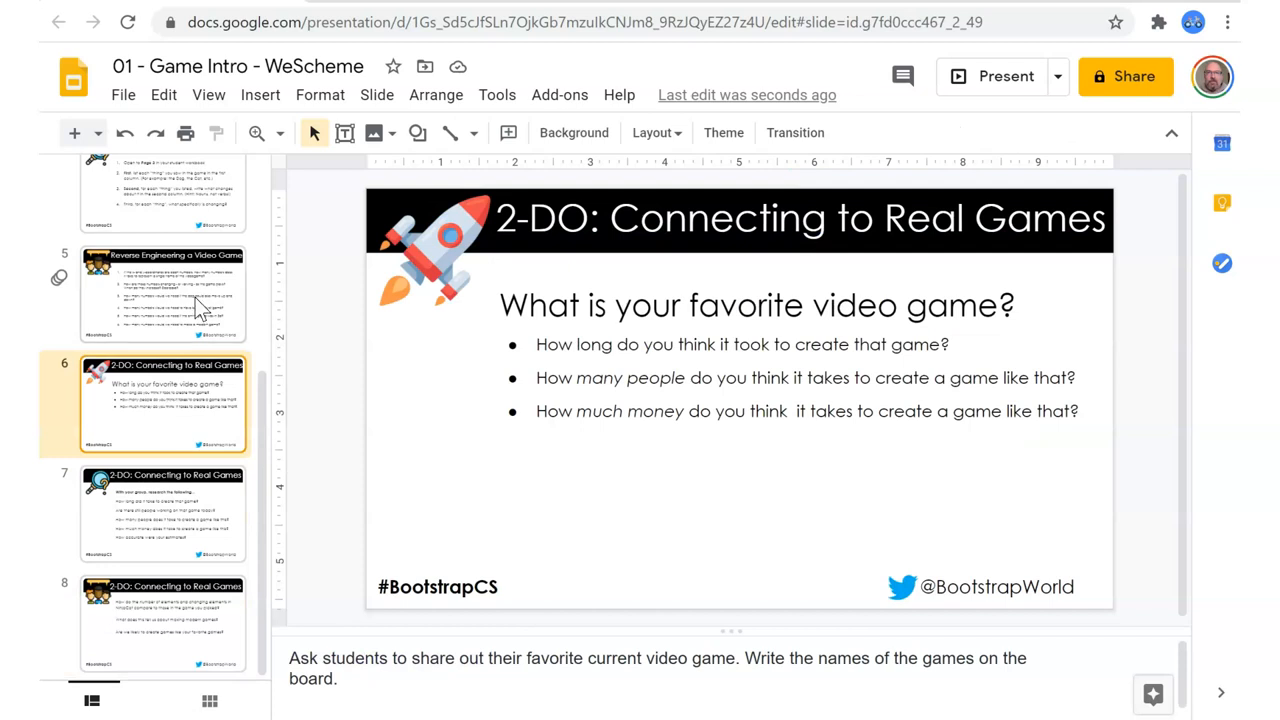
click(164, 292)
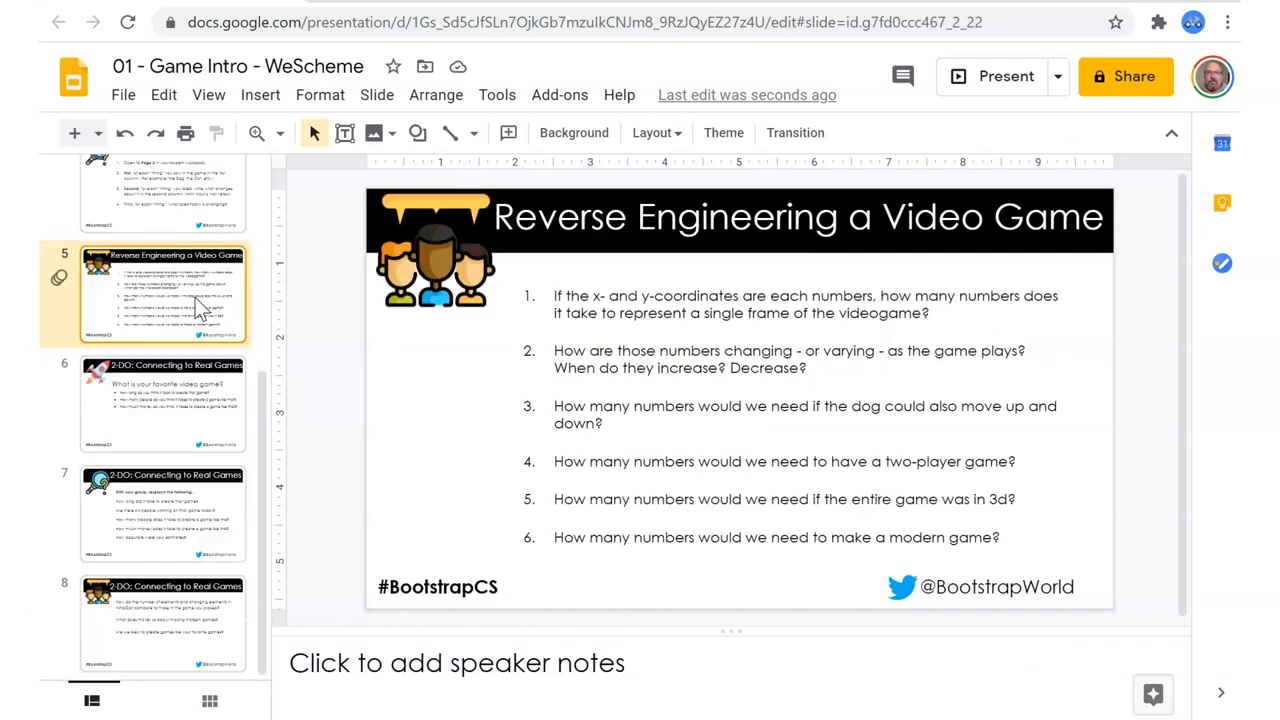
scroll(up, 3)
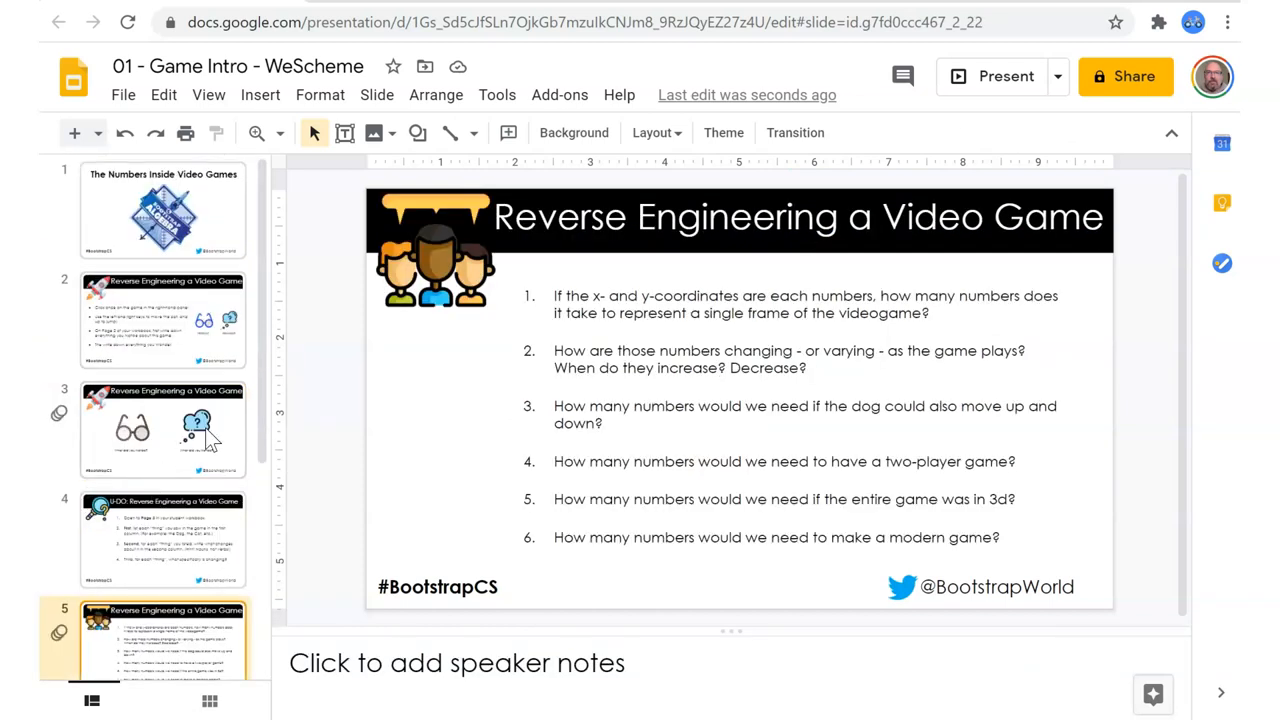
click(164, 320)
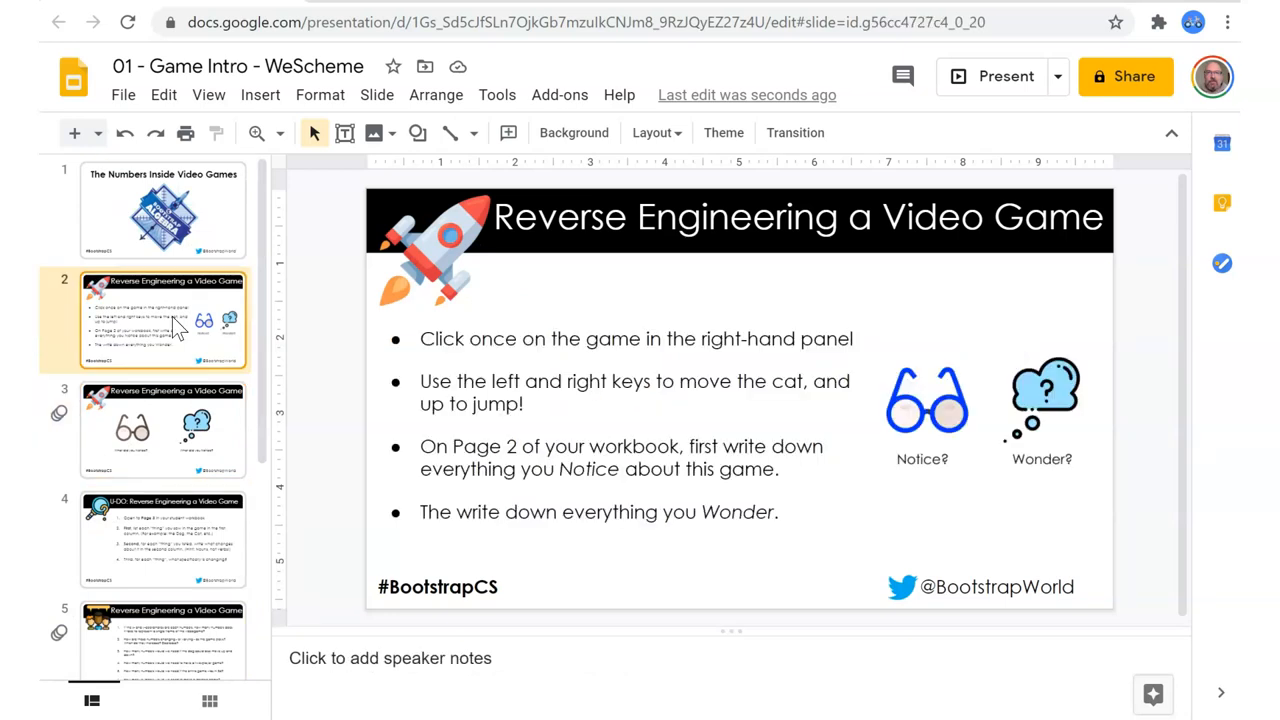
click(164, 428)
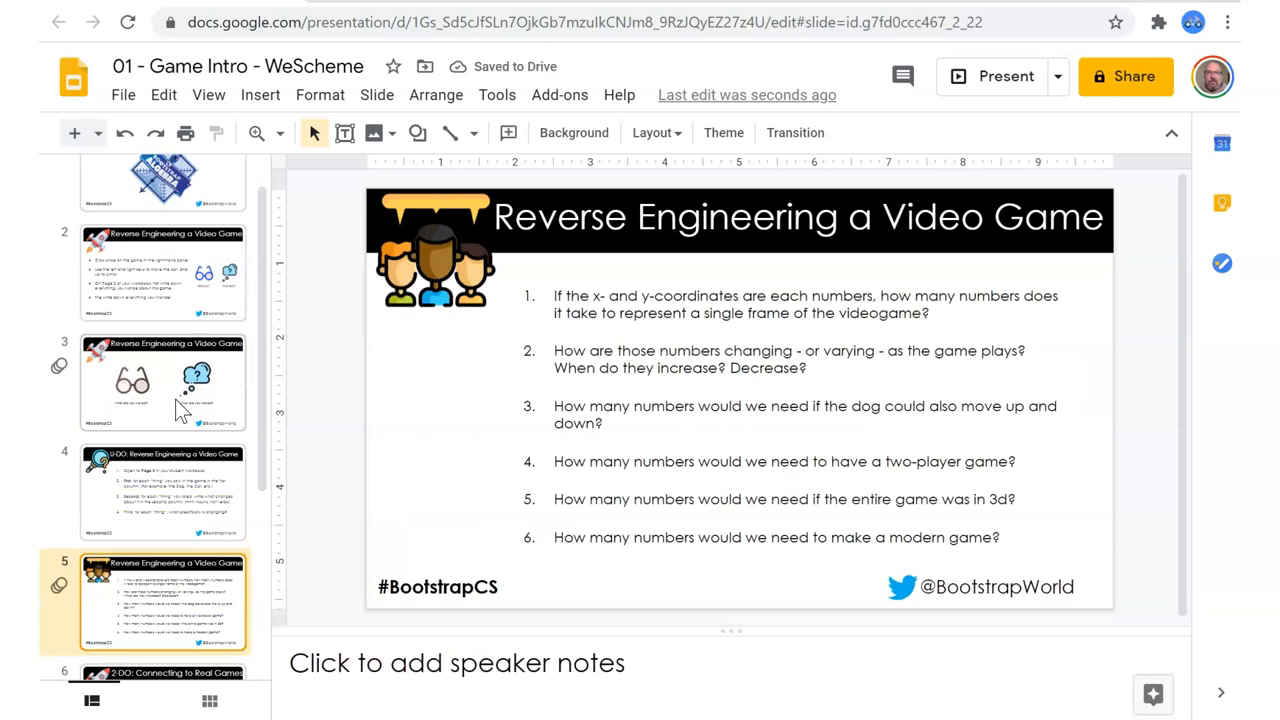
click(164, 490)
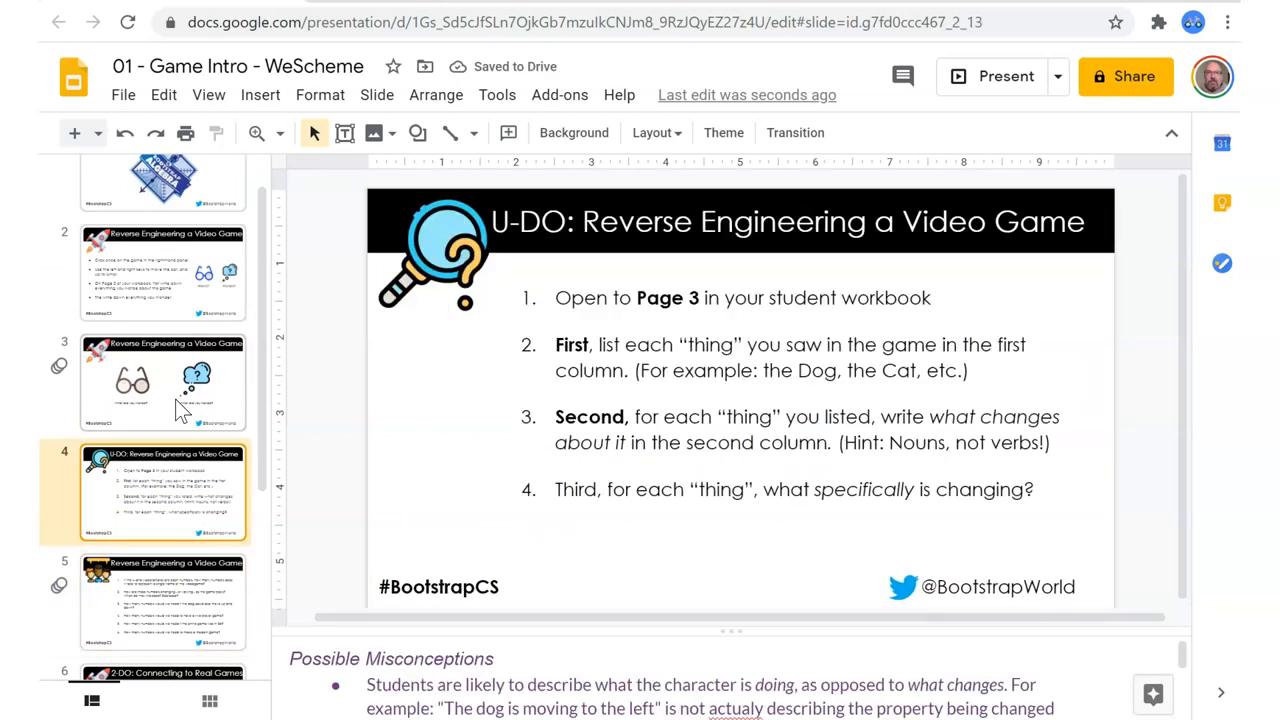
click(162, 600)
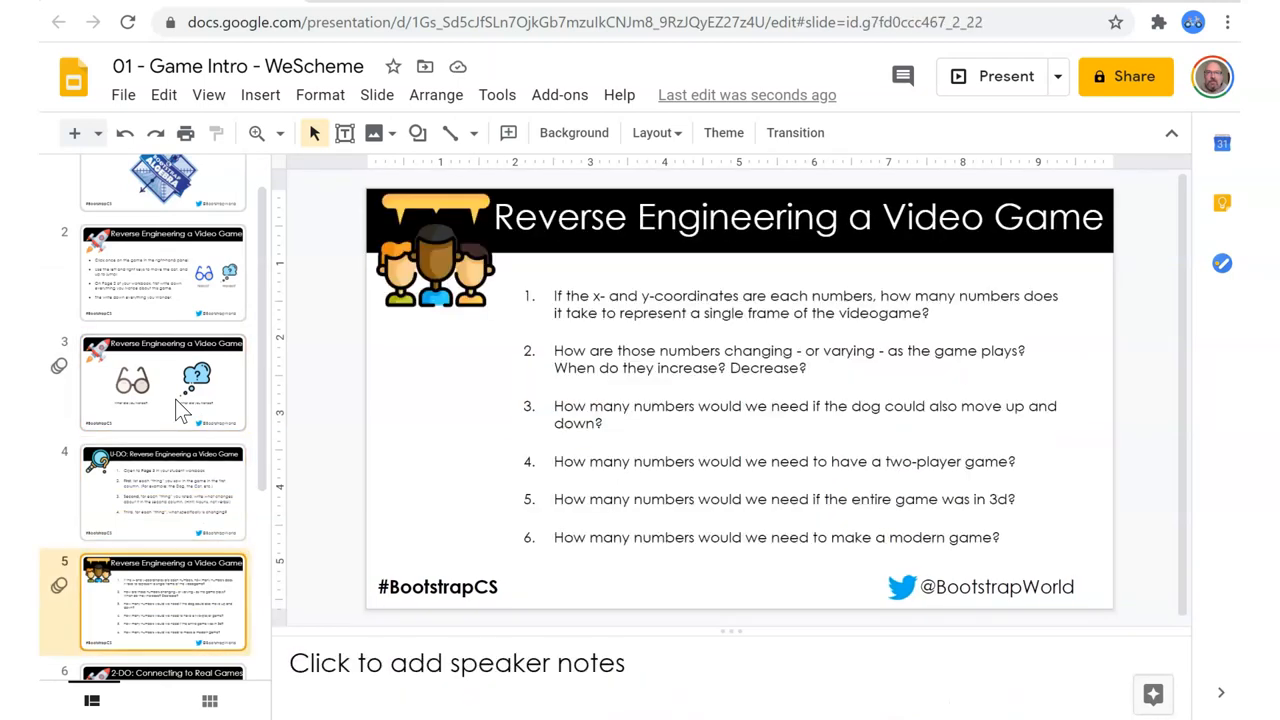
scroll(down, 3)
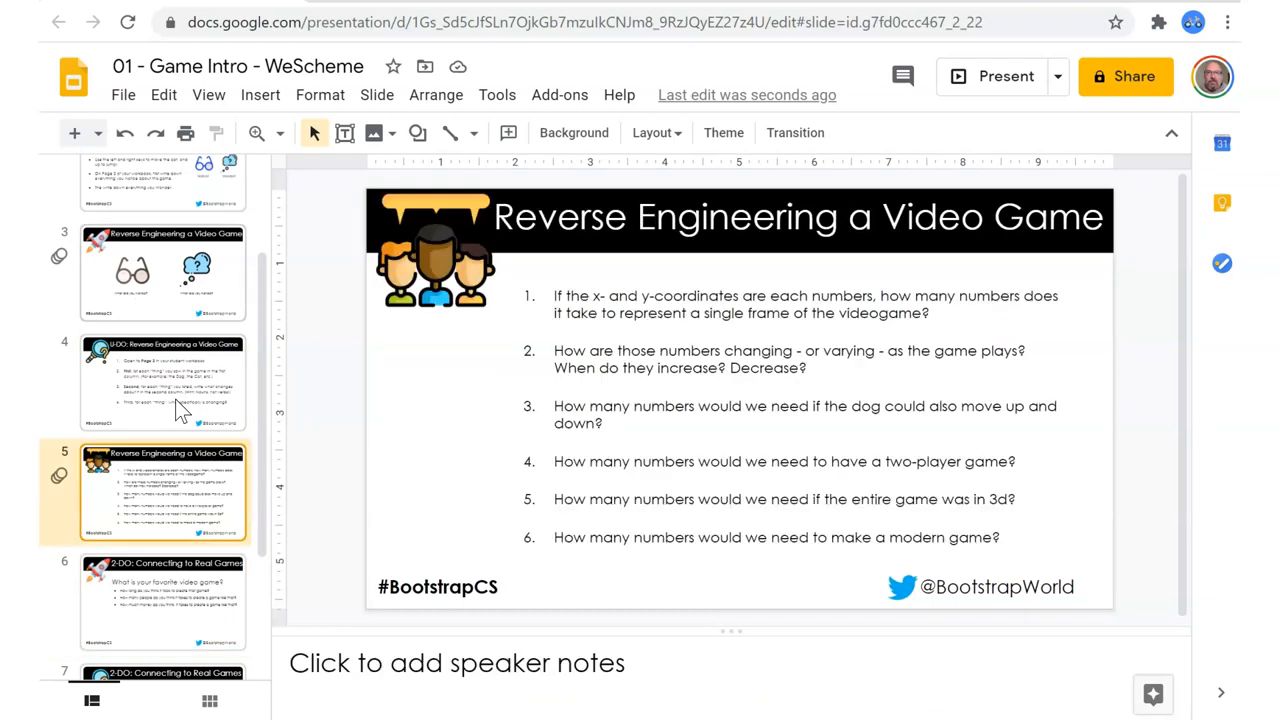
Recheck the U-DO slide and numbered questions, then land on slide 6's favourite-game discussion.
click(162, 272)
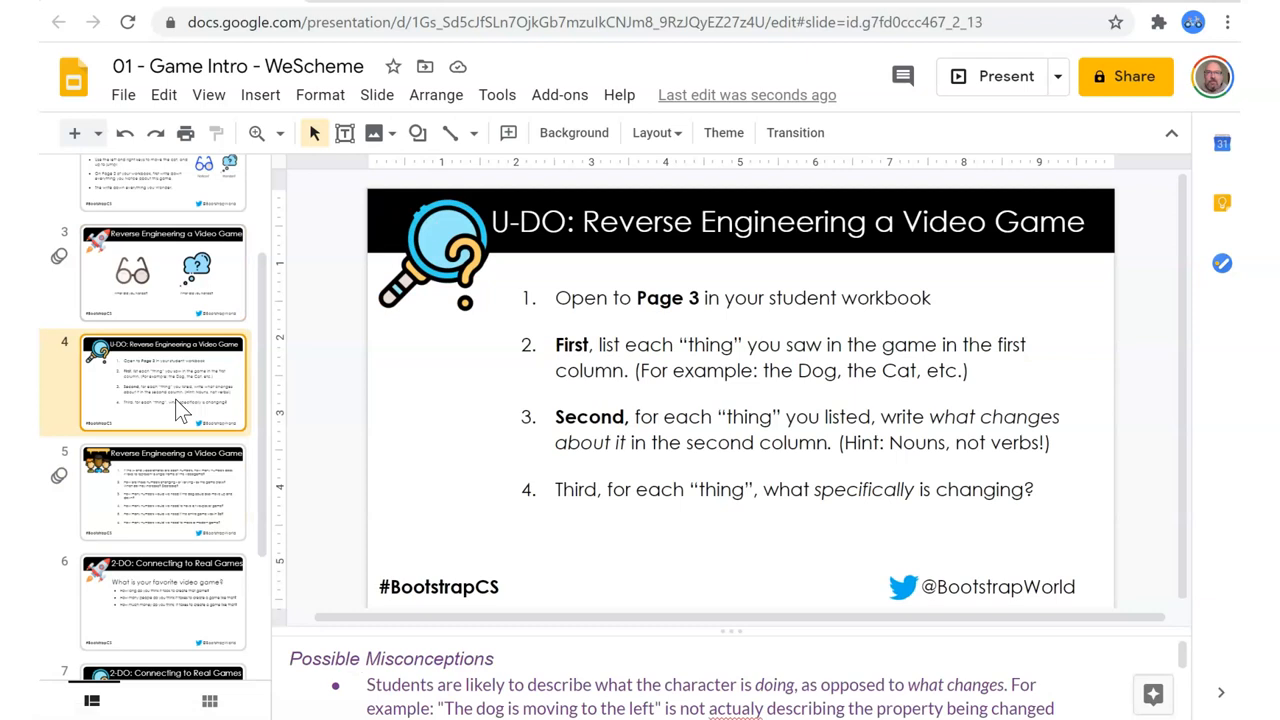
click(162, 492)
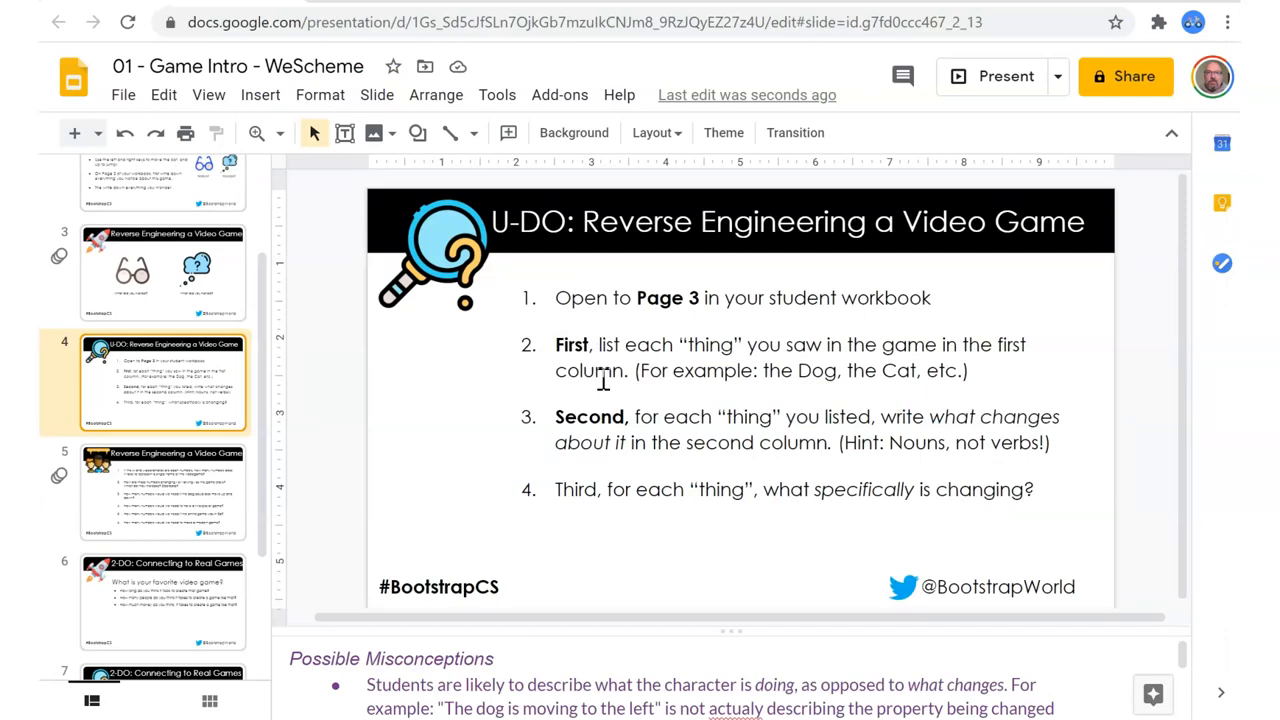
mouse_move(856, 428)
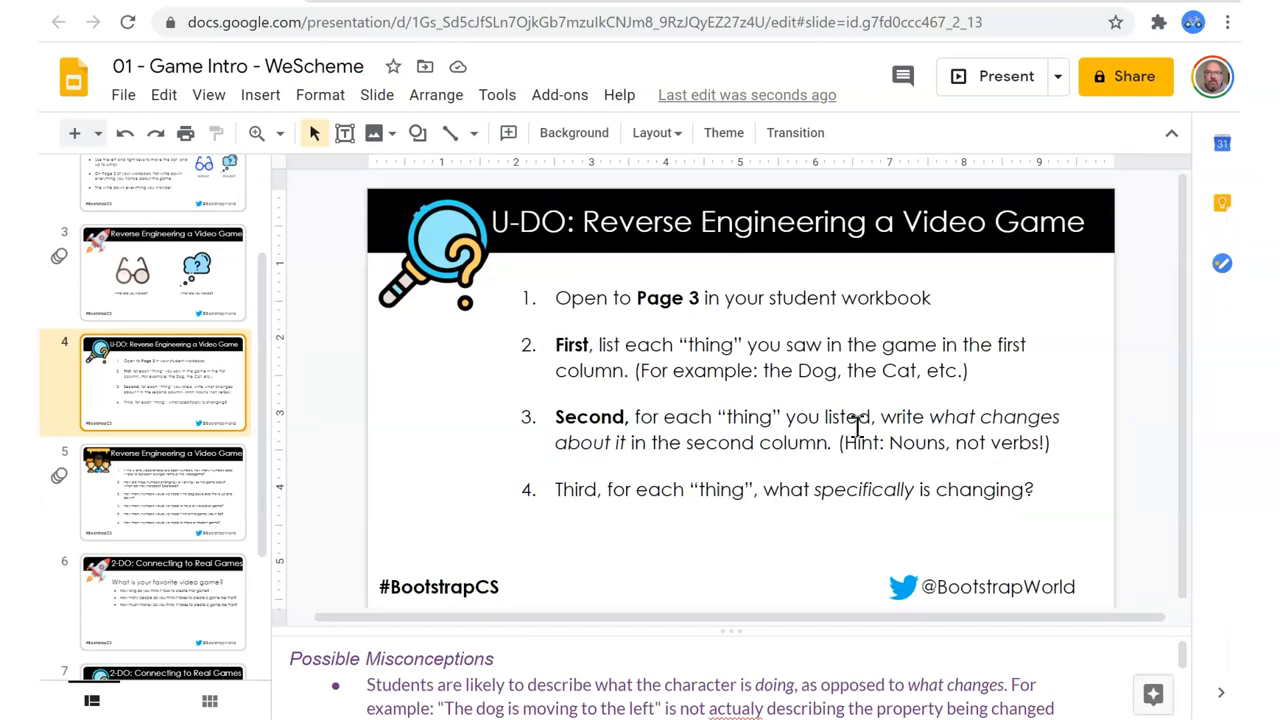
mouse_move(832, 476)
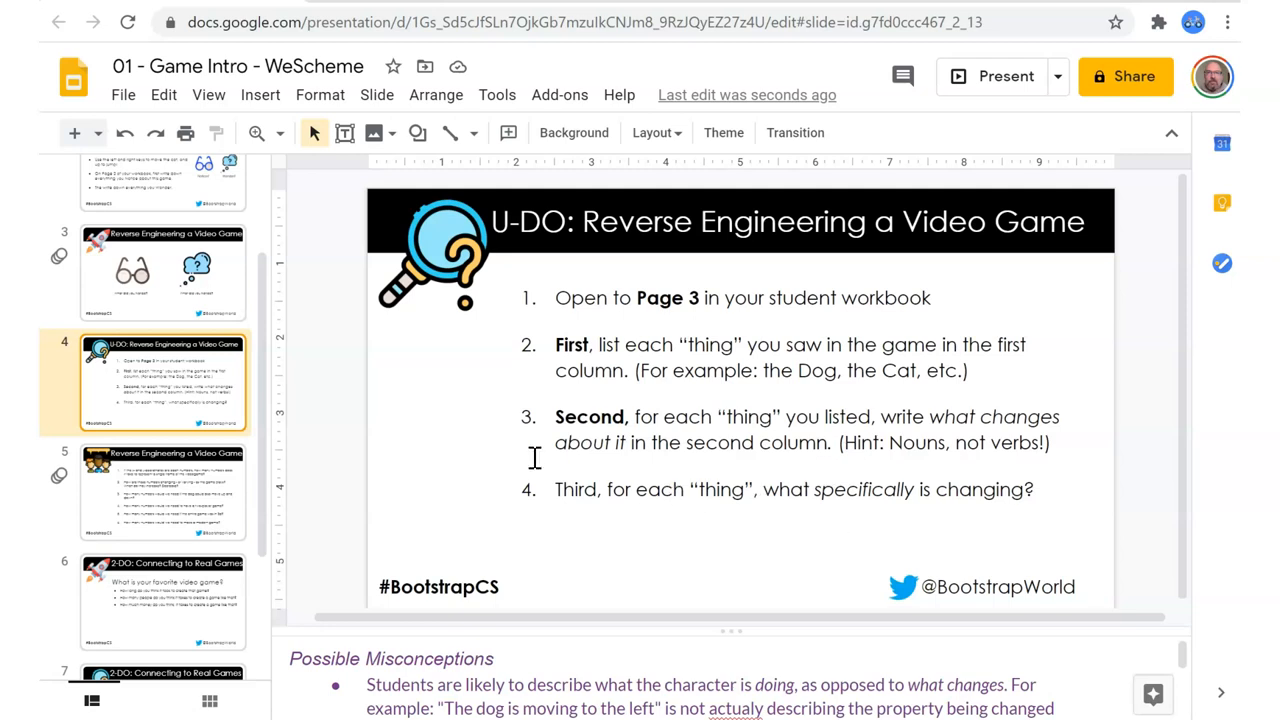
click(162, 492)
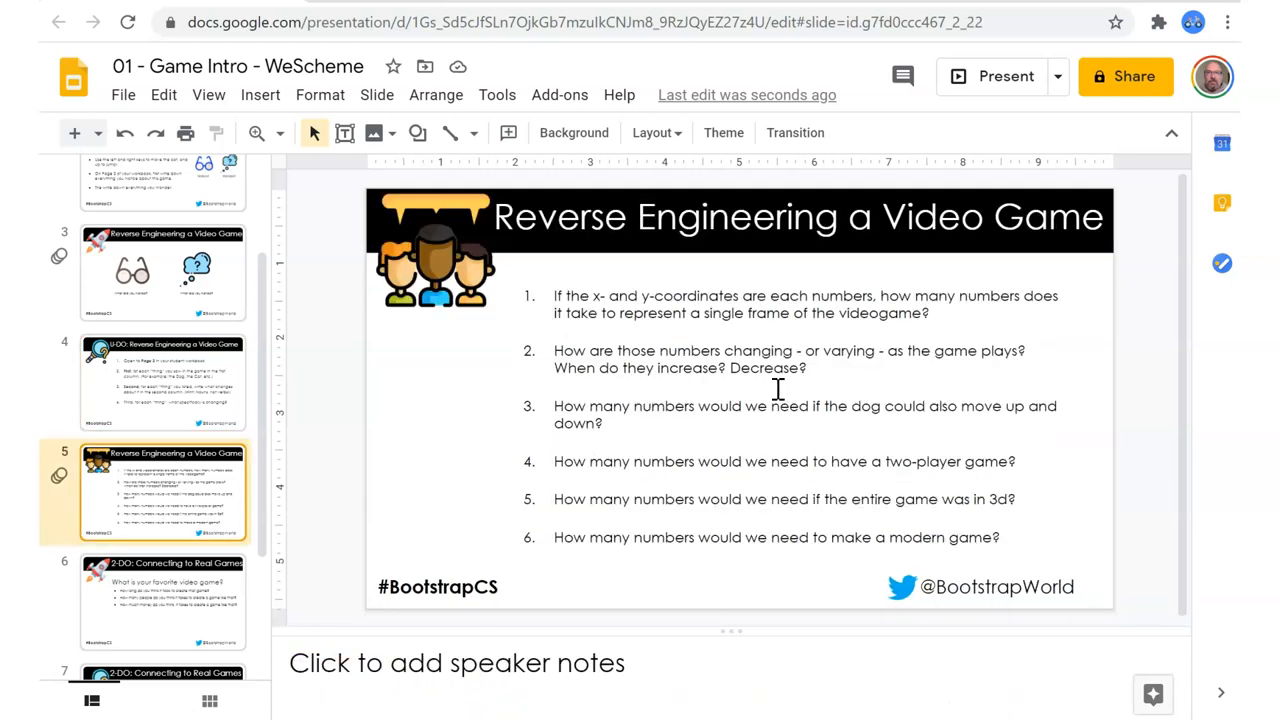
mouse_move(590, 432)
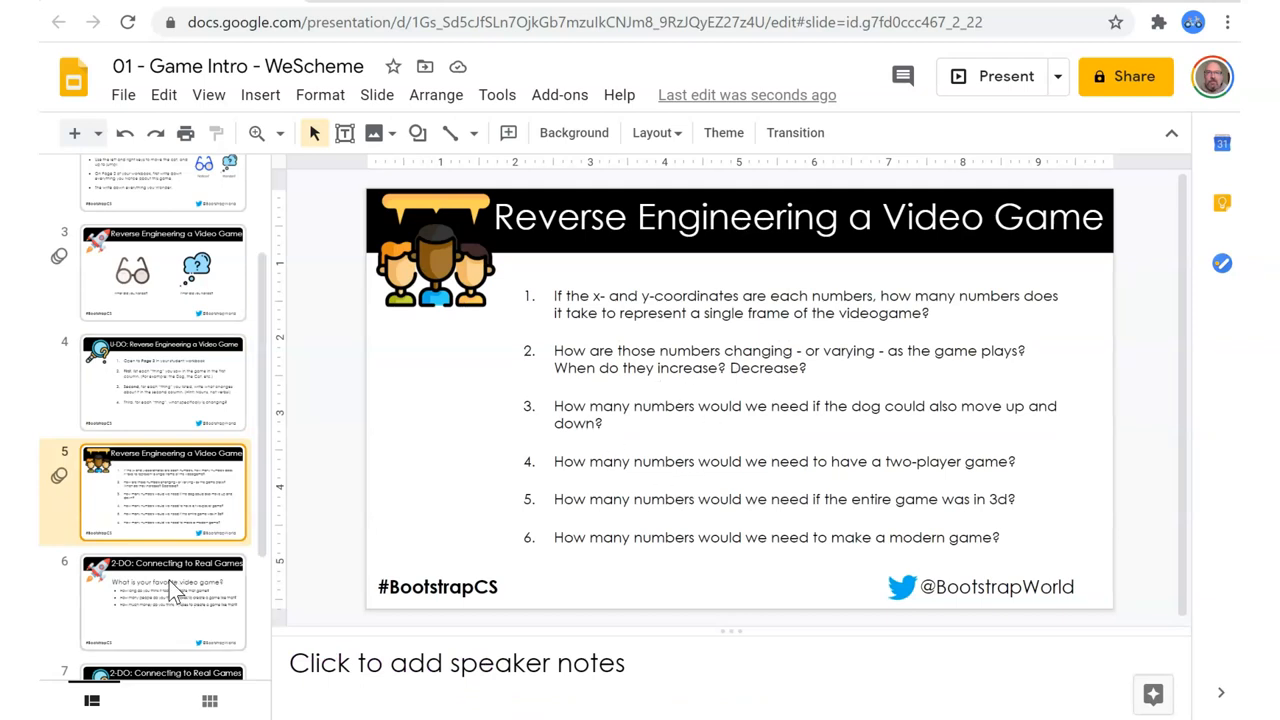
scroll(down, 3)
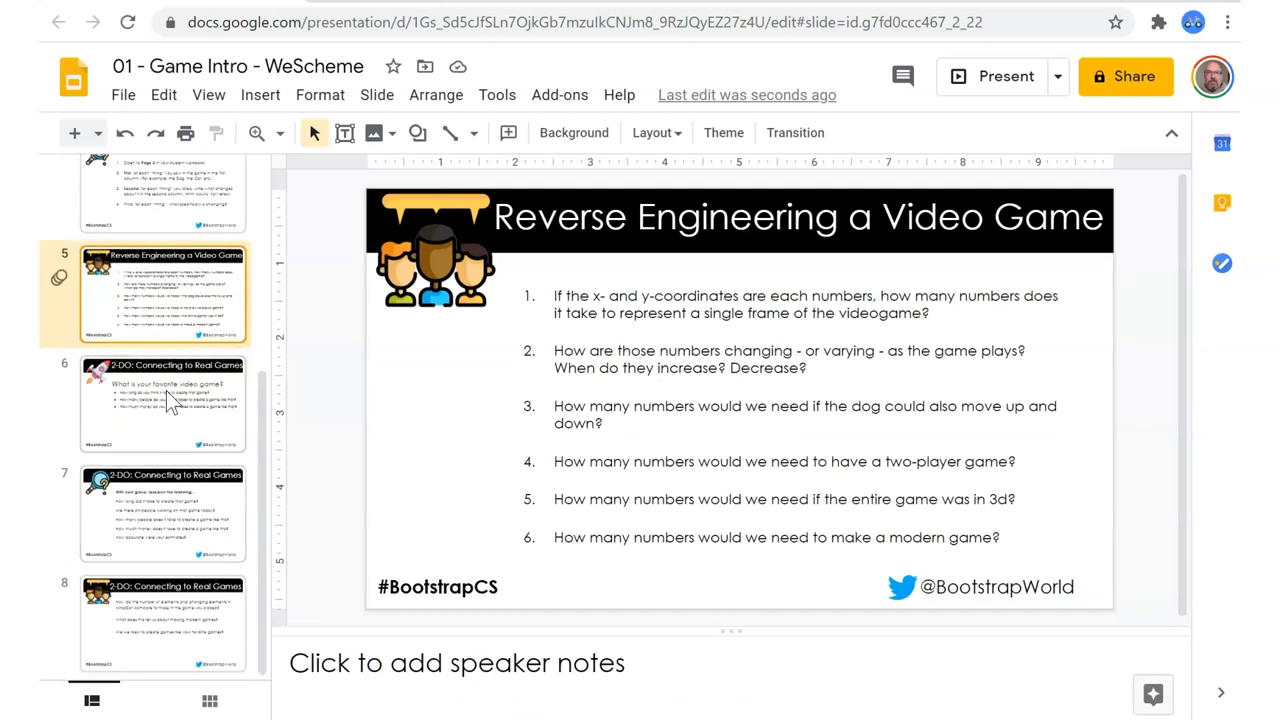
click(162, 404)
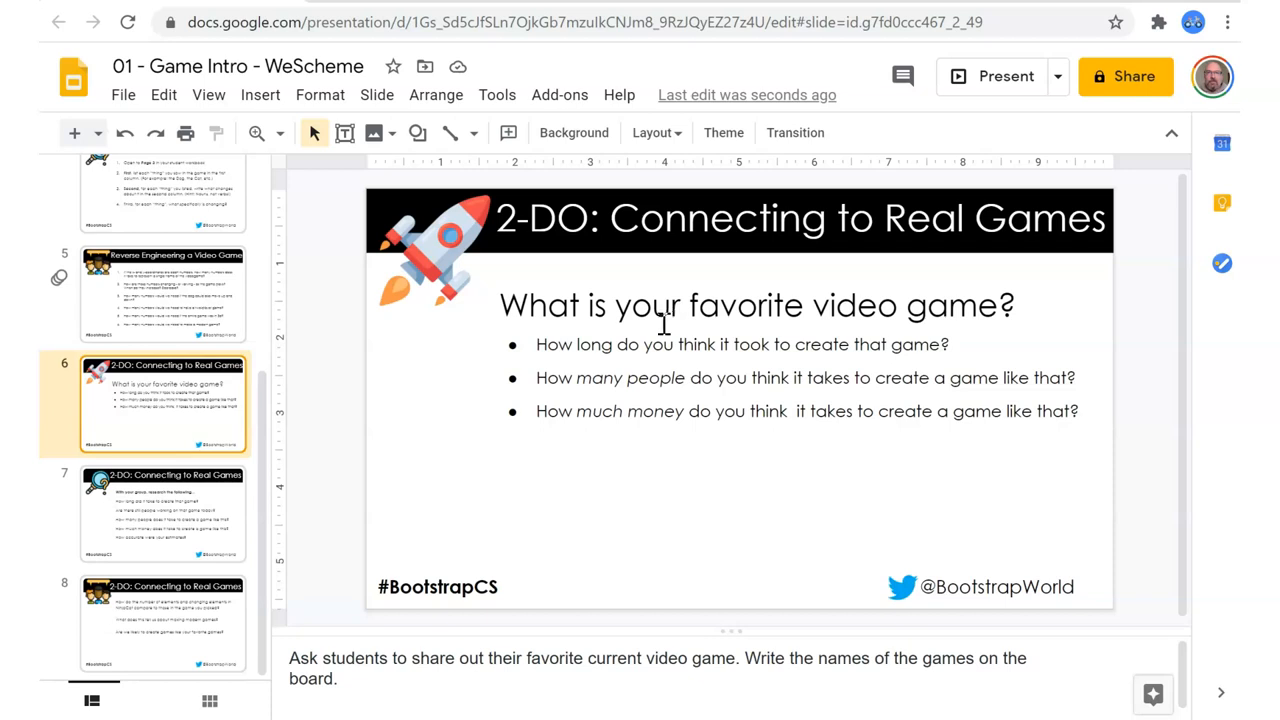
mouse_move(700, 390)
text(U)
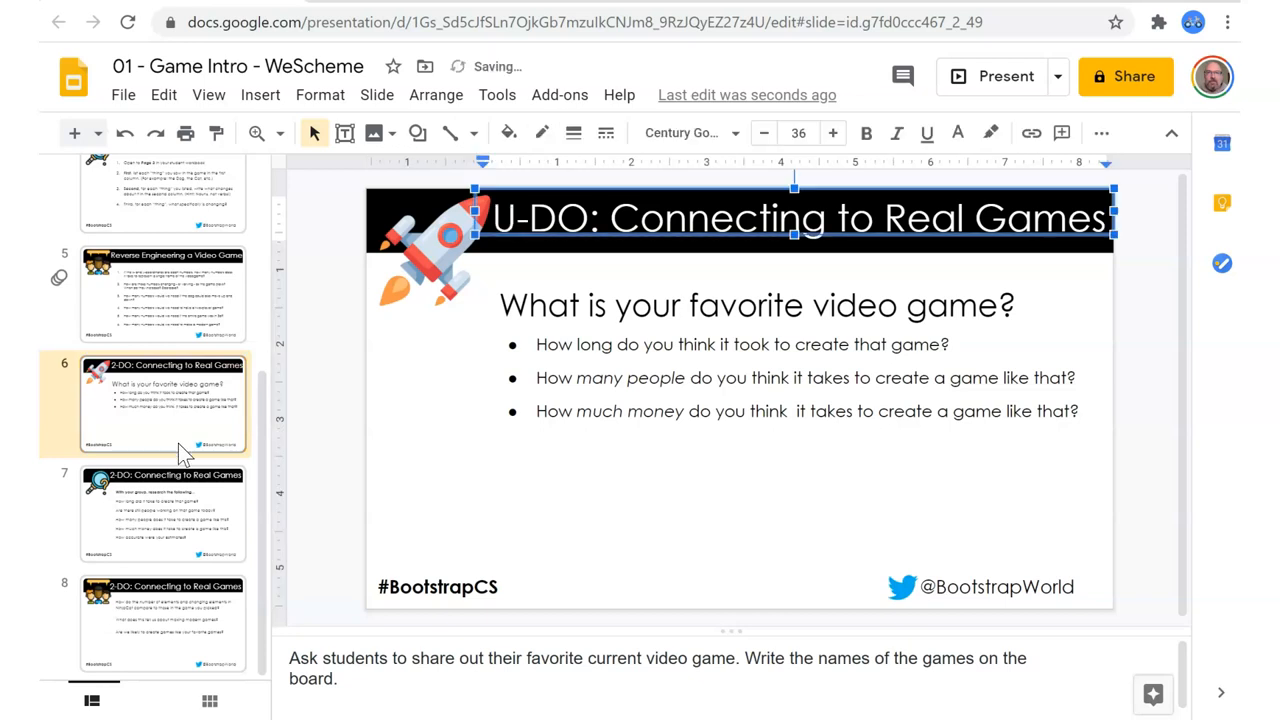
Review slide 7's group research prompt and slide 8's NinjaCat comparison questions.
click(164, 512)
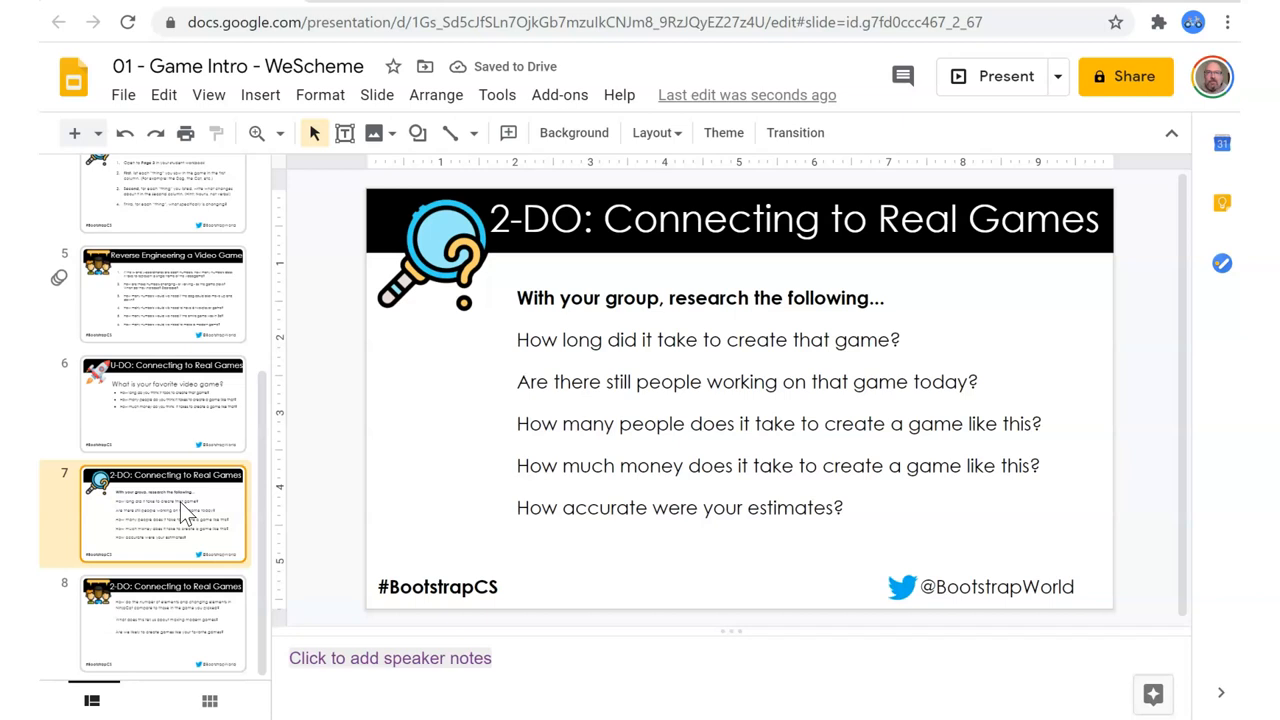
mouse_move(820, 344)
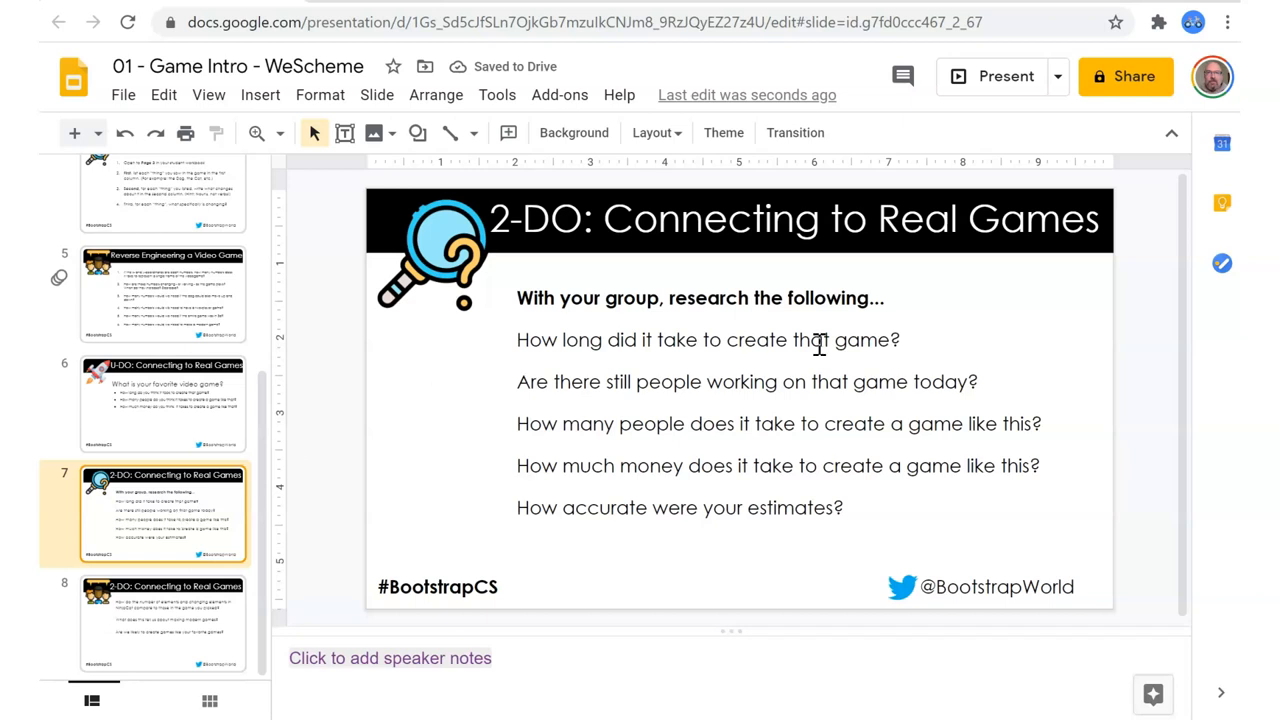
mouse_move(810, 364)
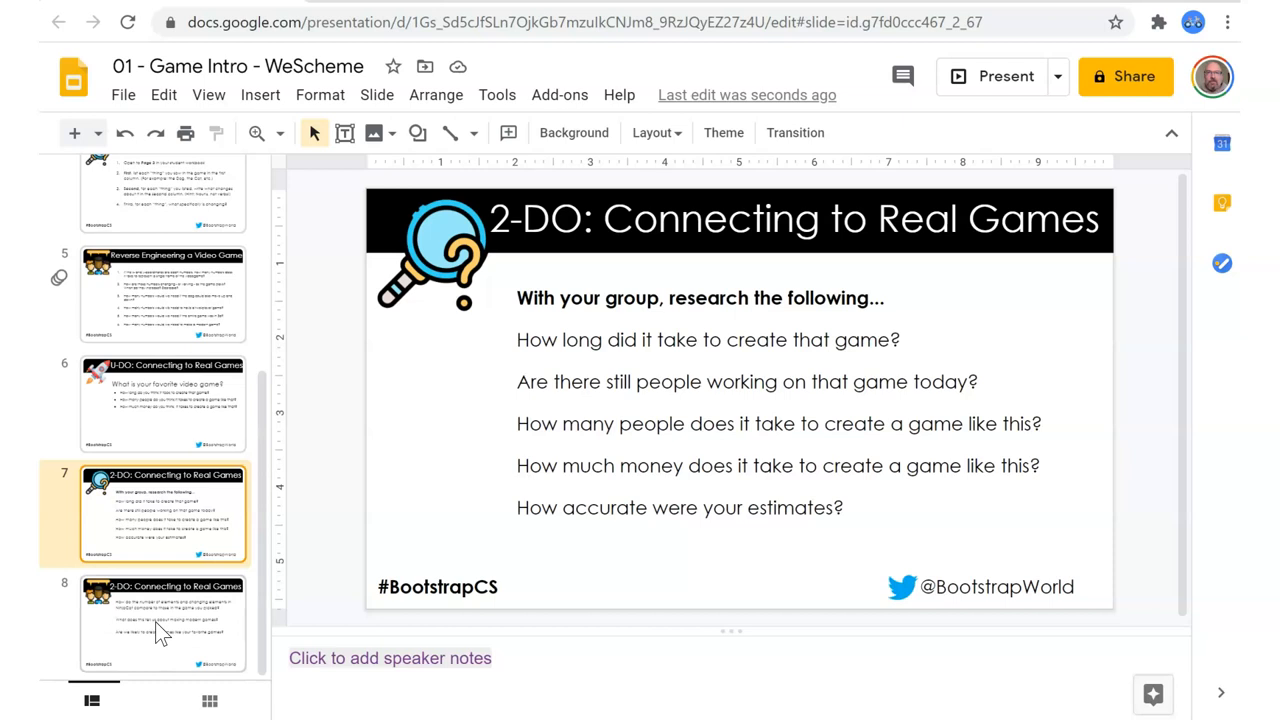
click(162, 624)
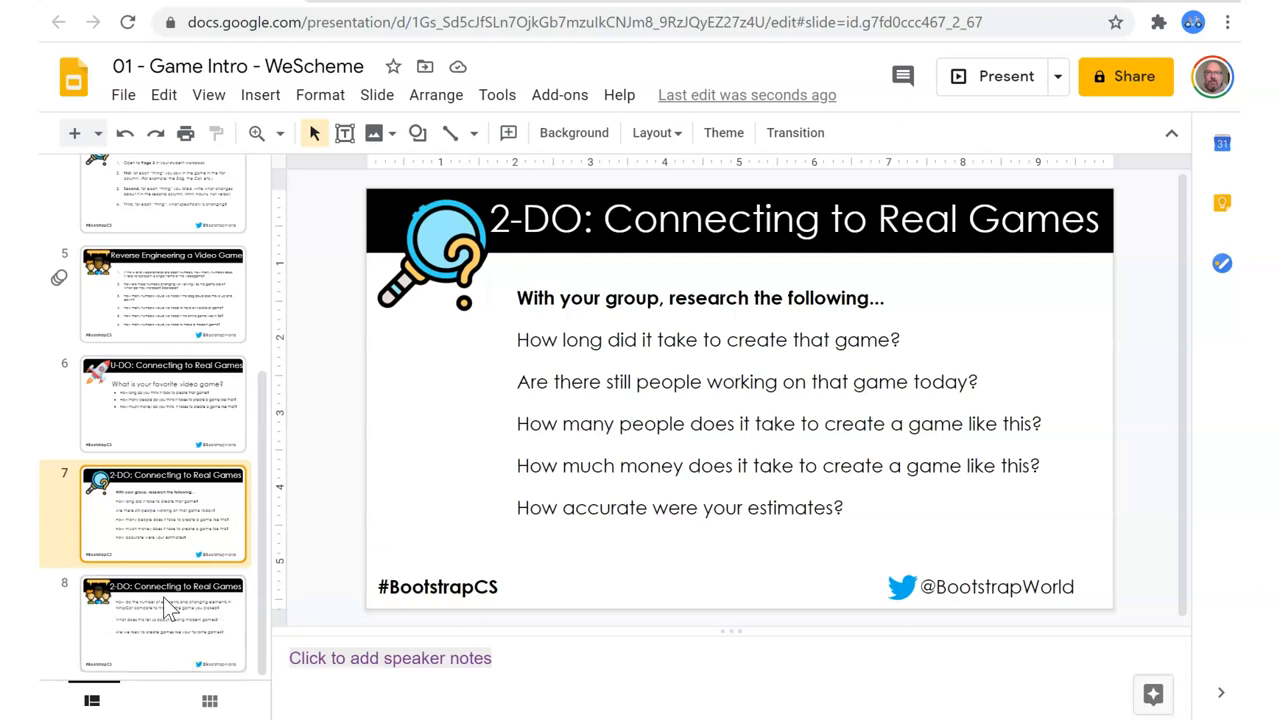
click(164, 624)
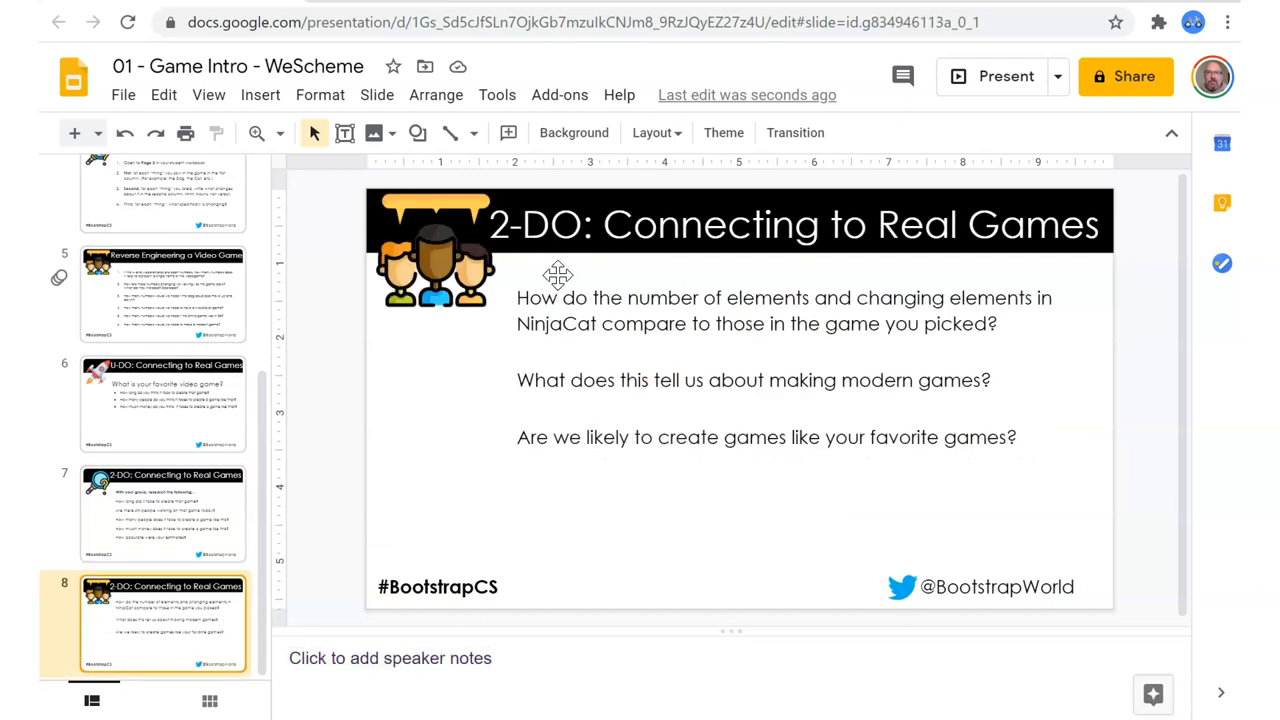
mouse_move(988, 308)
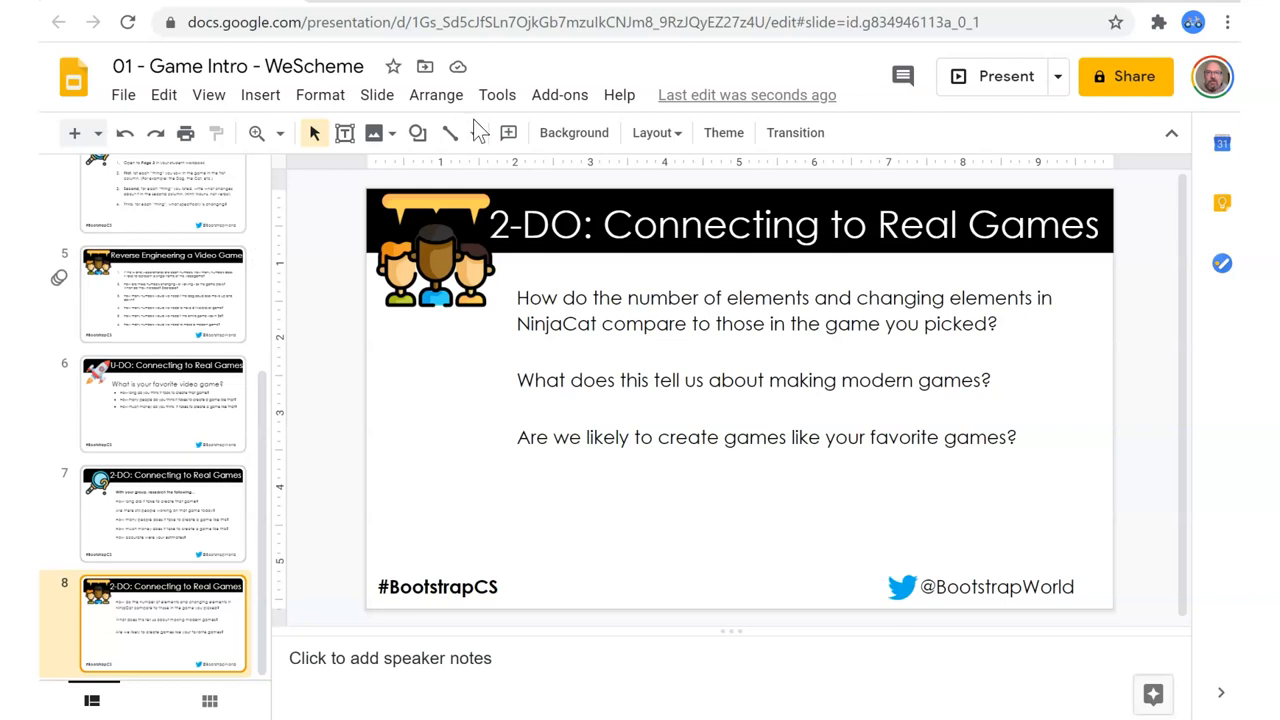
Switch to Chrome's main lesson page tab and review its goals and Materials.
key(alt+tab)
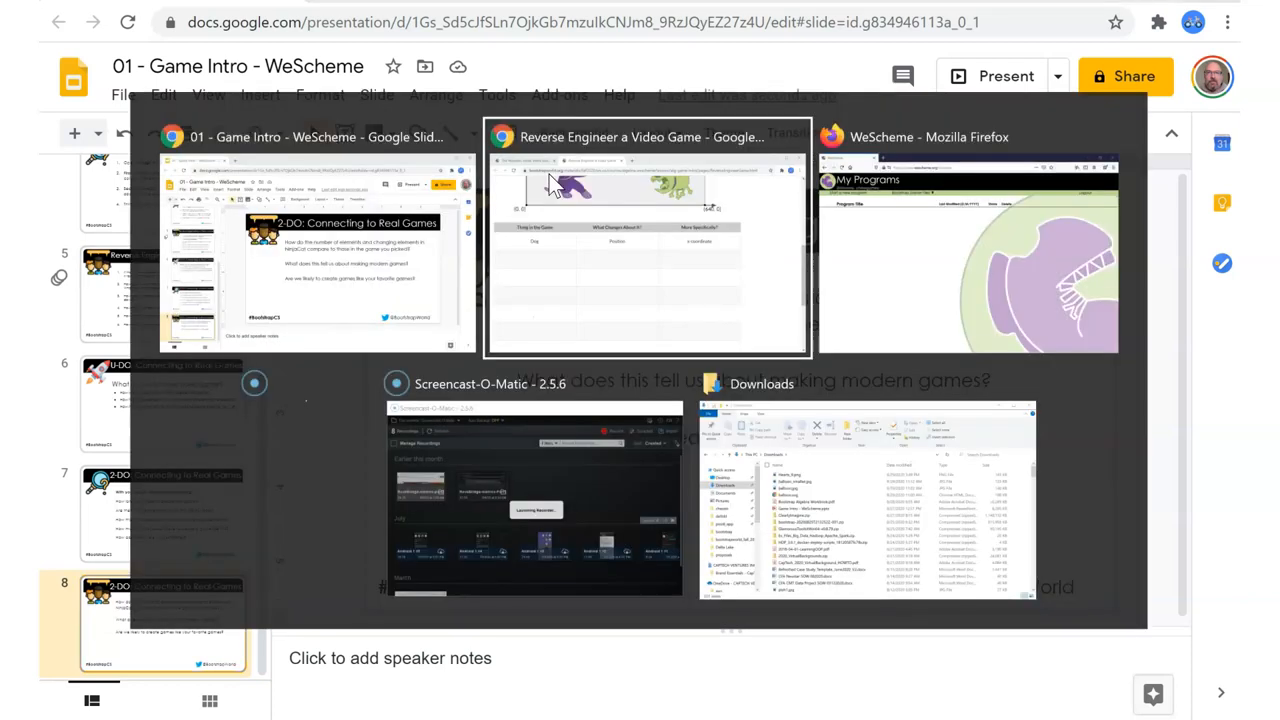
click(648, 240)
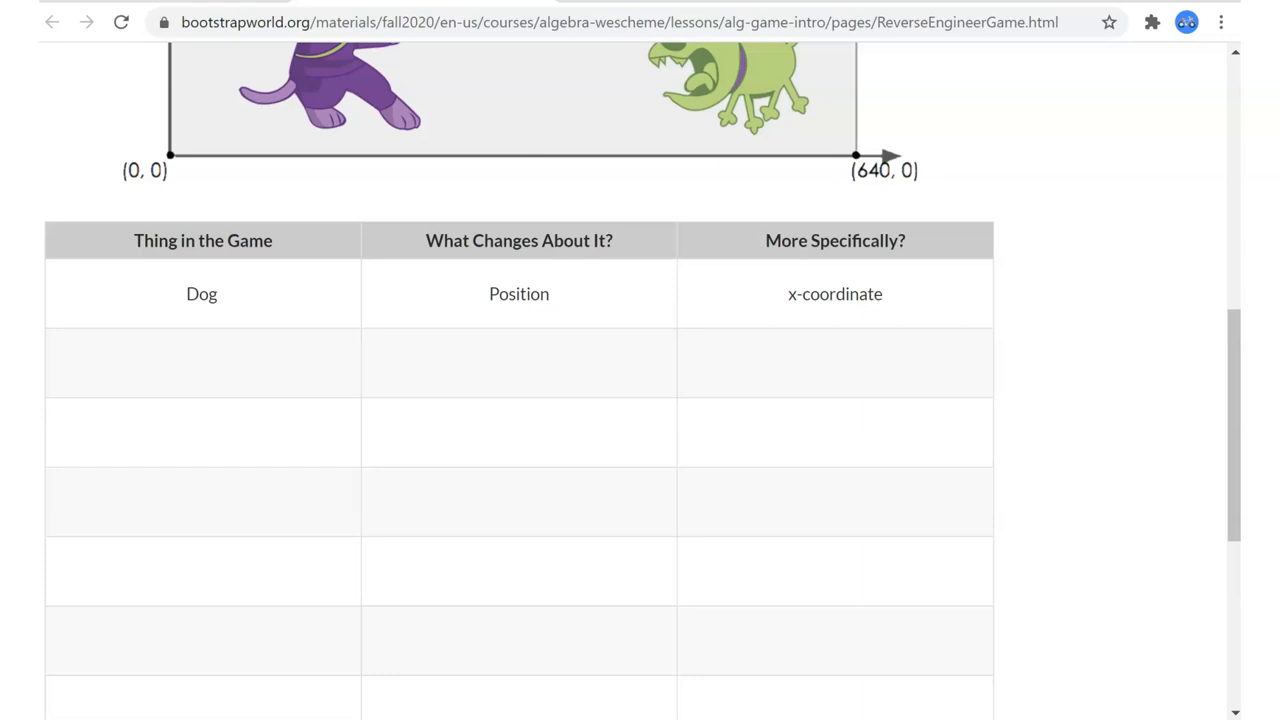
click(52, 22)
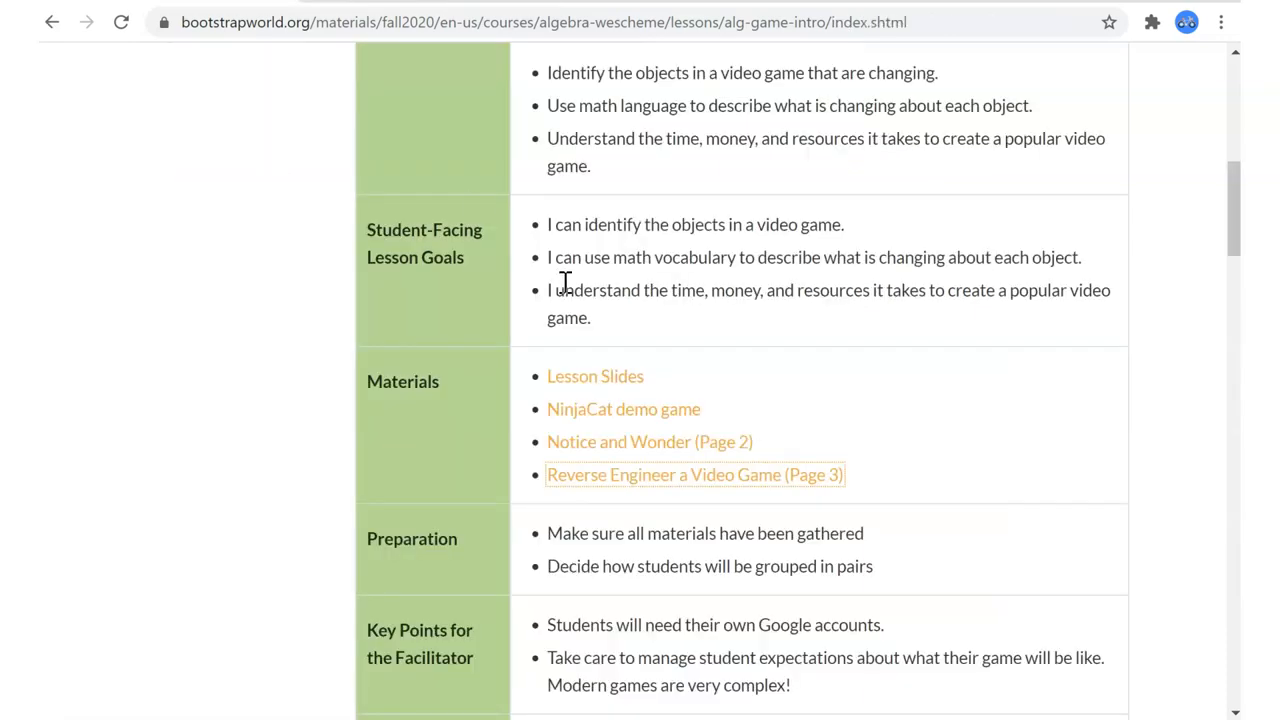
mouse_move(944, 490)
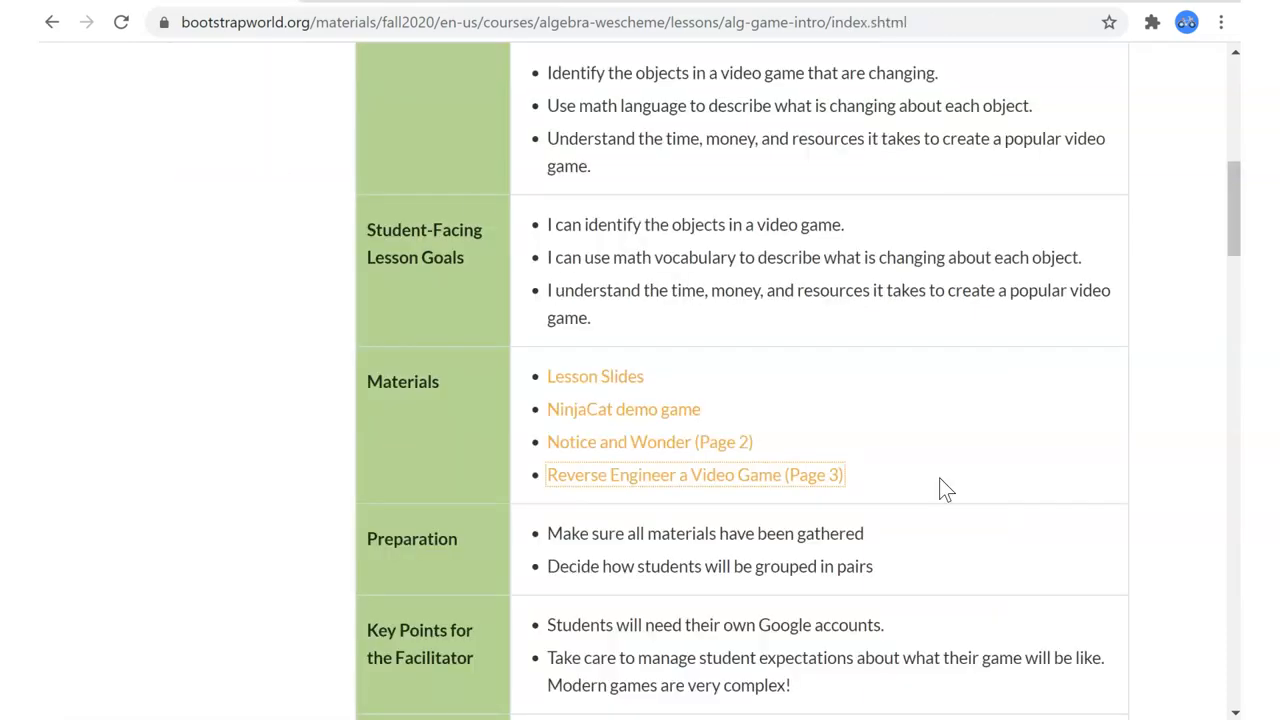
scroll(down, 3)
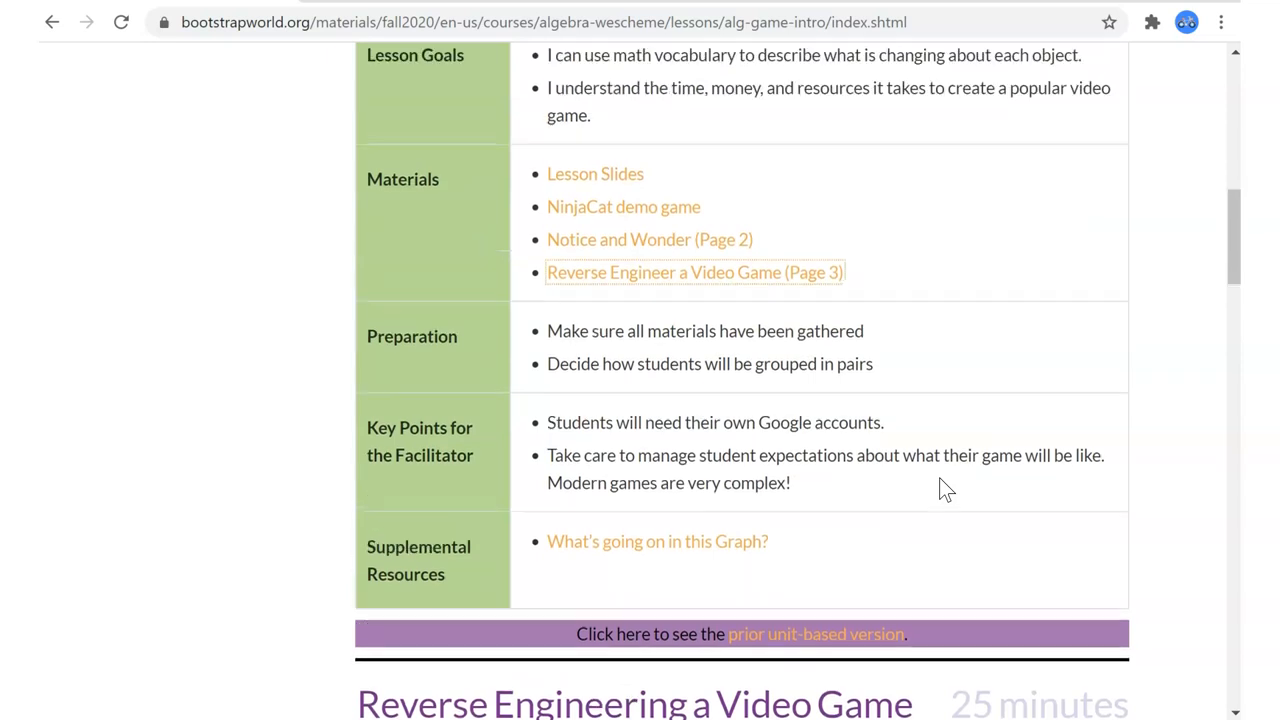
scroll(up, 3)
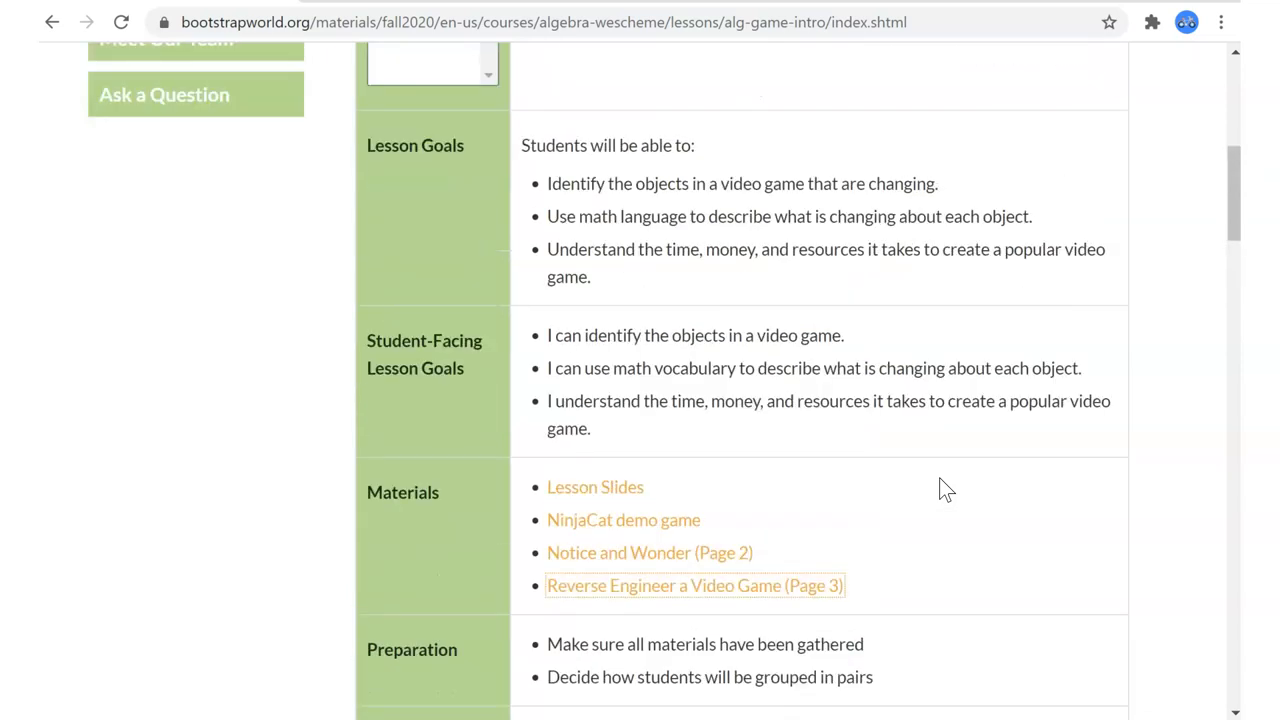
mouse_move(976, 438)
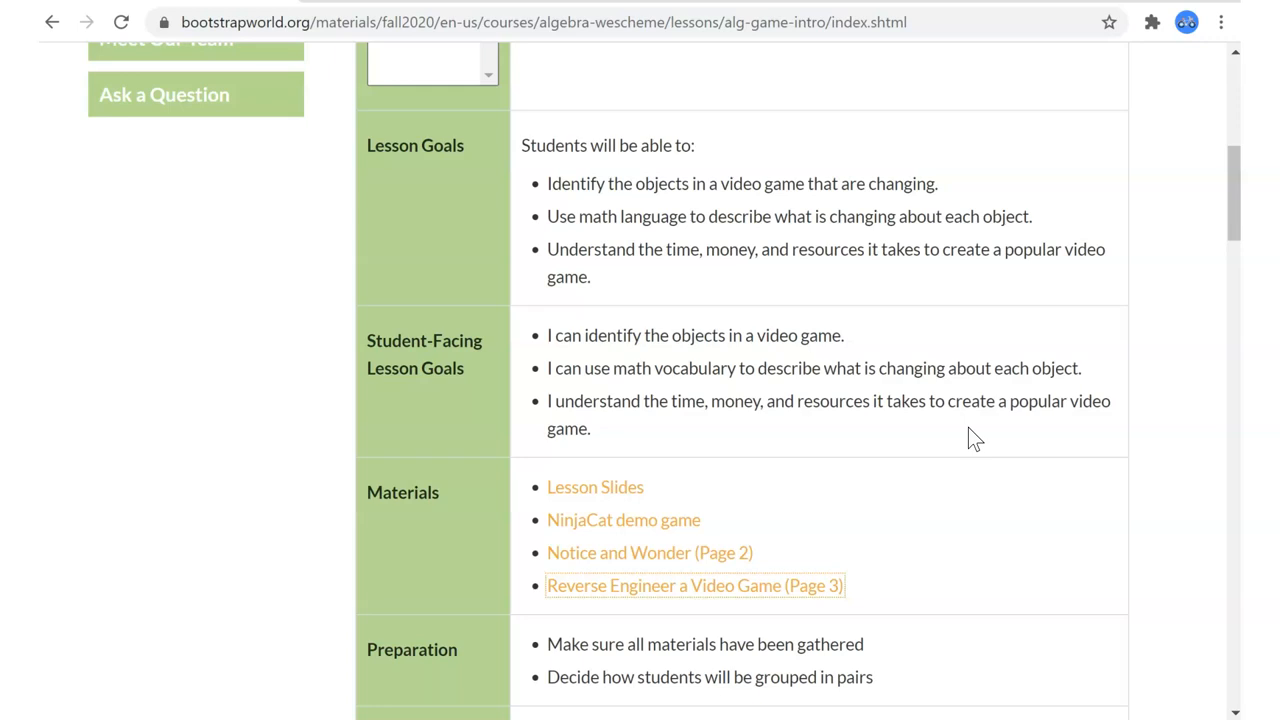
mouse_move(900, 374)
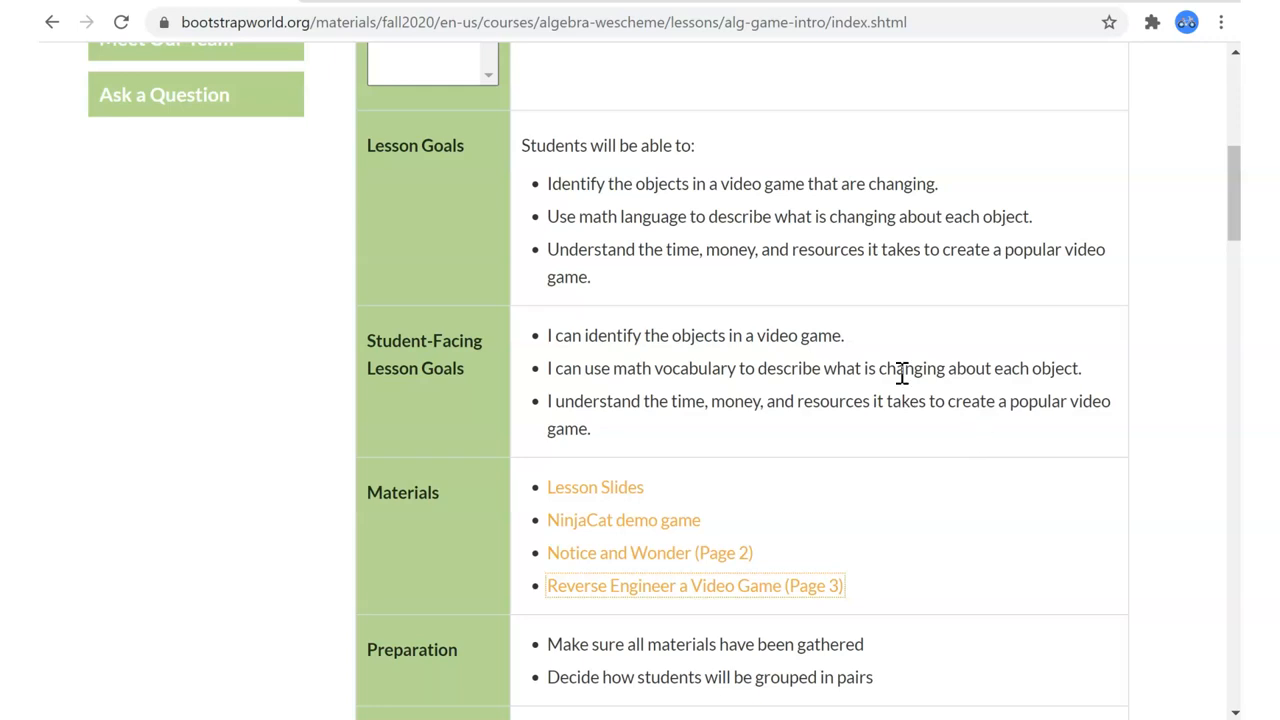
mouse_move(860, 476)
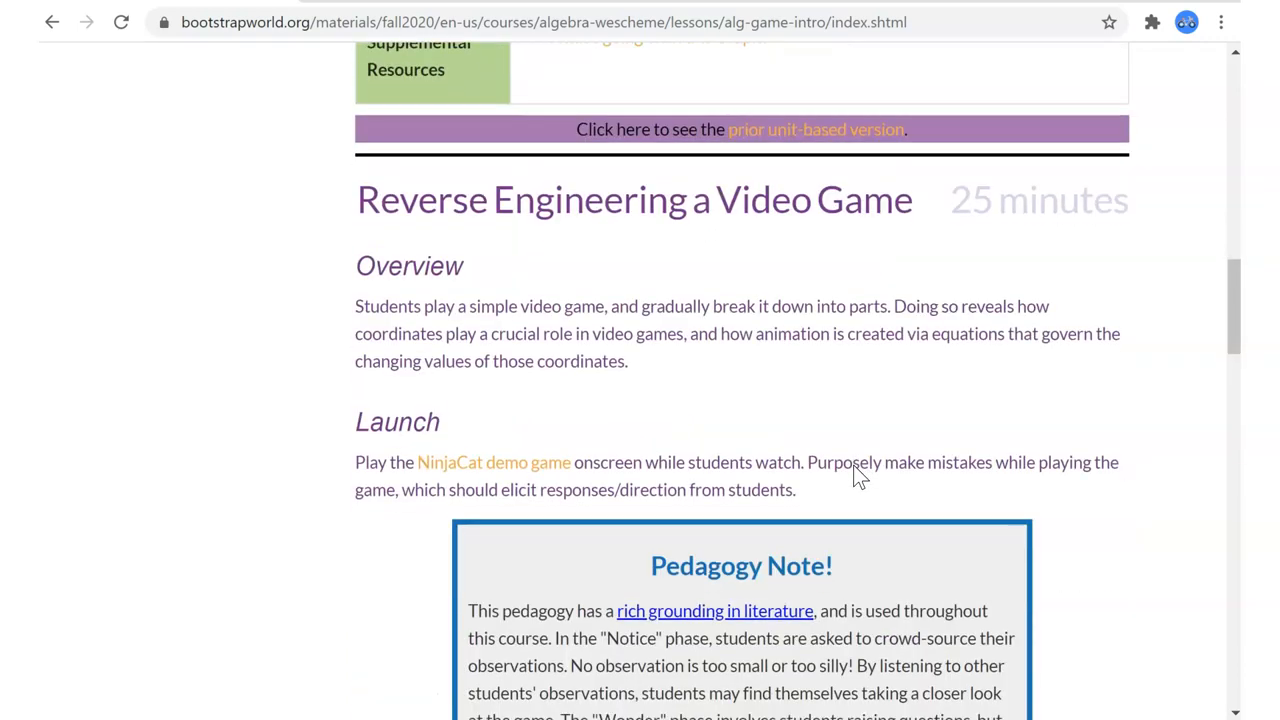
Scroll down through the Investigate, Possible Misconceptions and Synthesize sections.
scroll(down, 3)
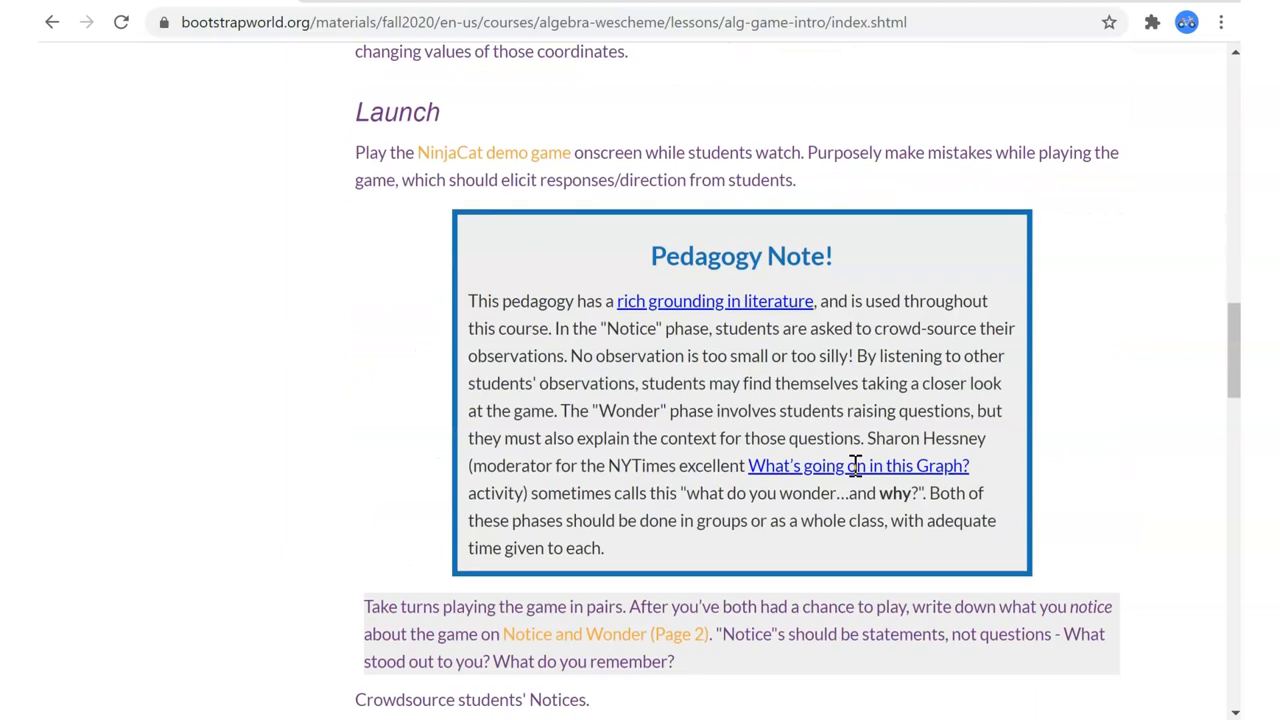
scroll(down, 3)
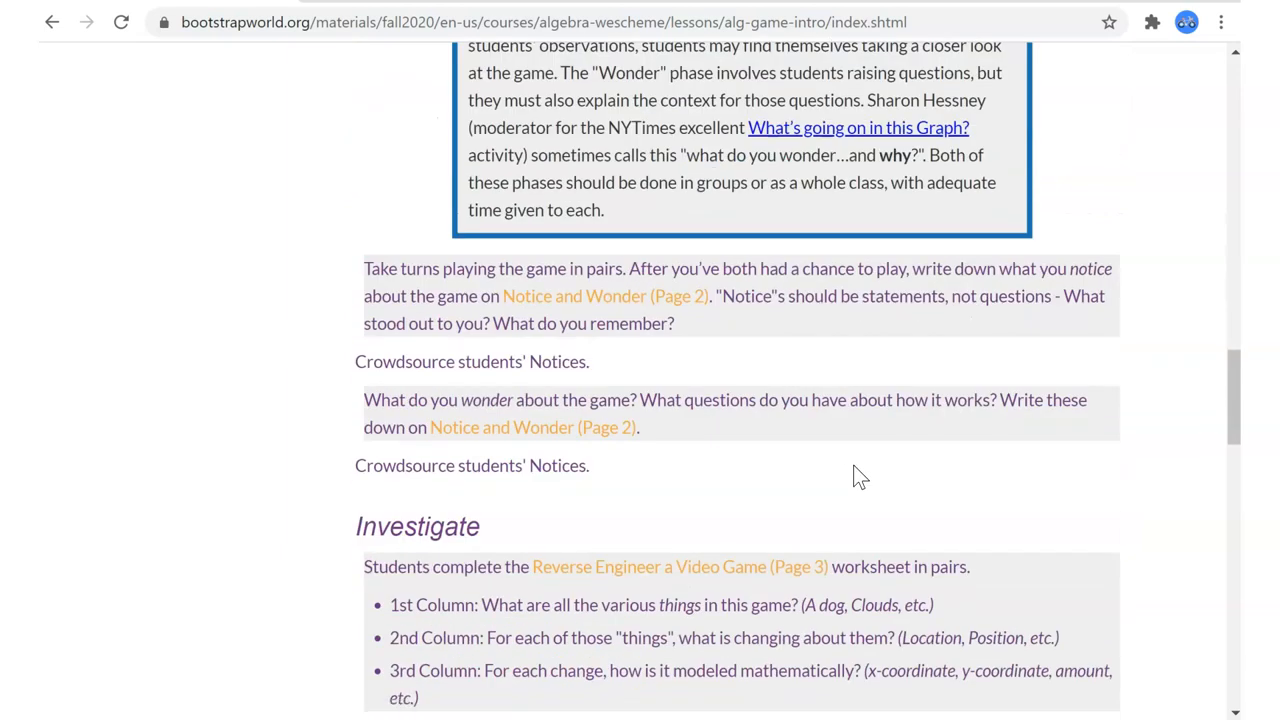
scroll(down, 3)
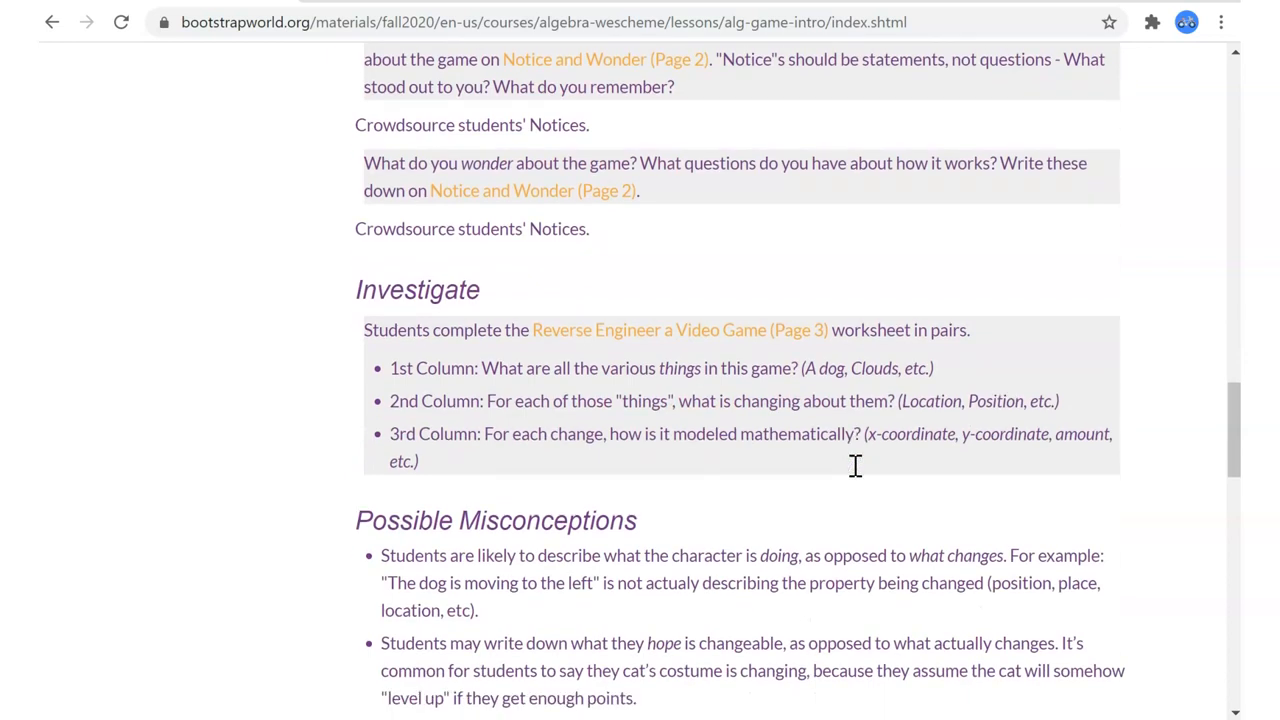
scroll(down, 3)
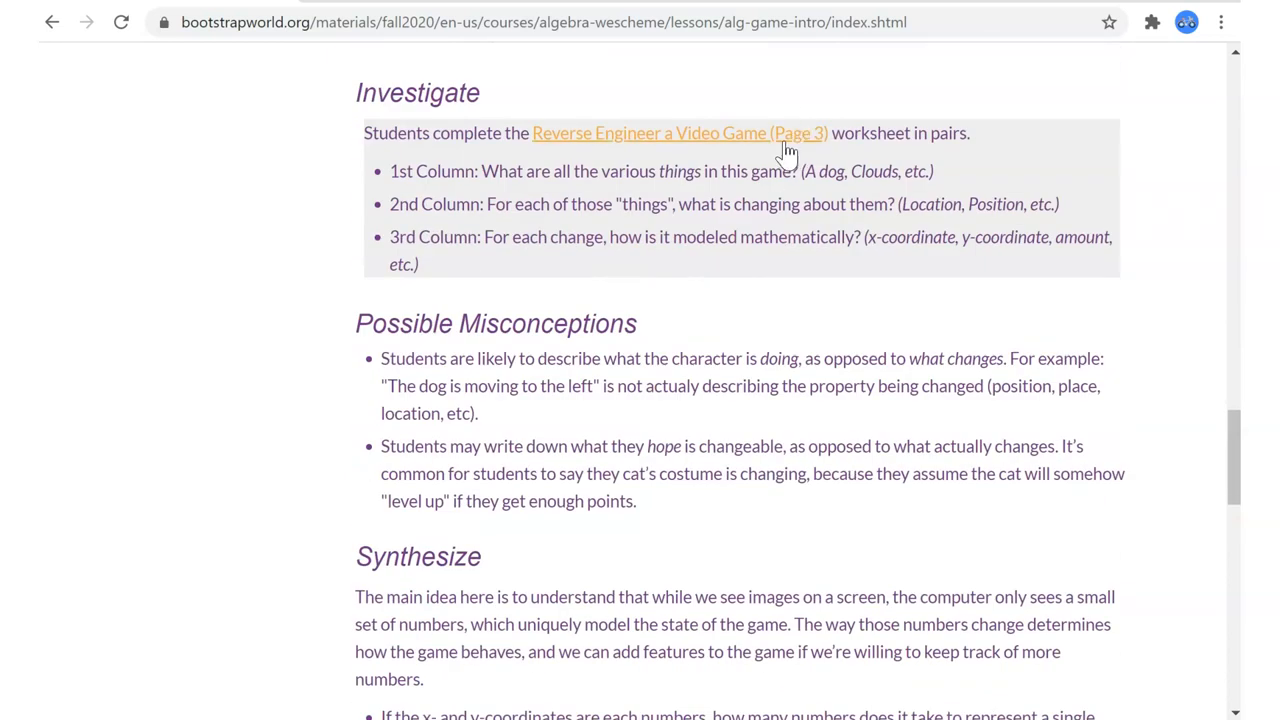
mouse_move(790, 136)
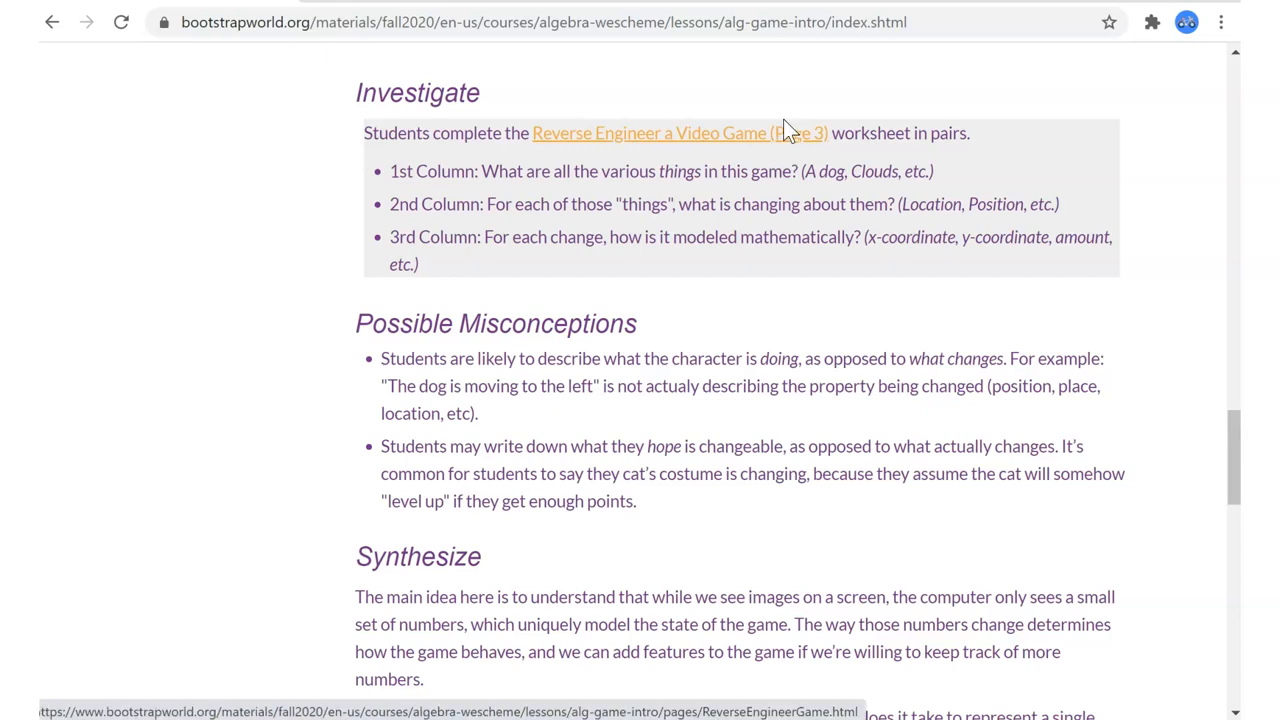
mouse_move(414, 338)
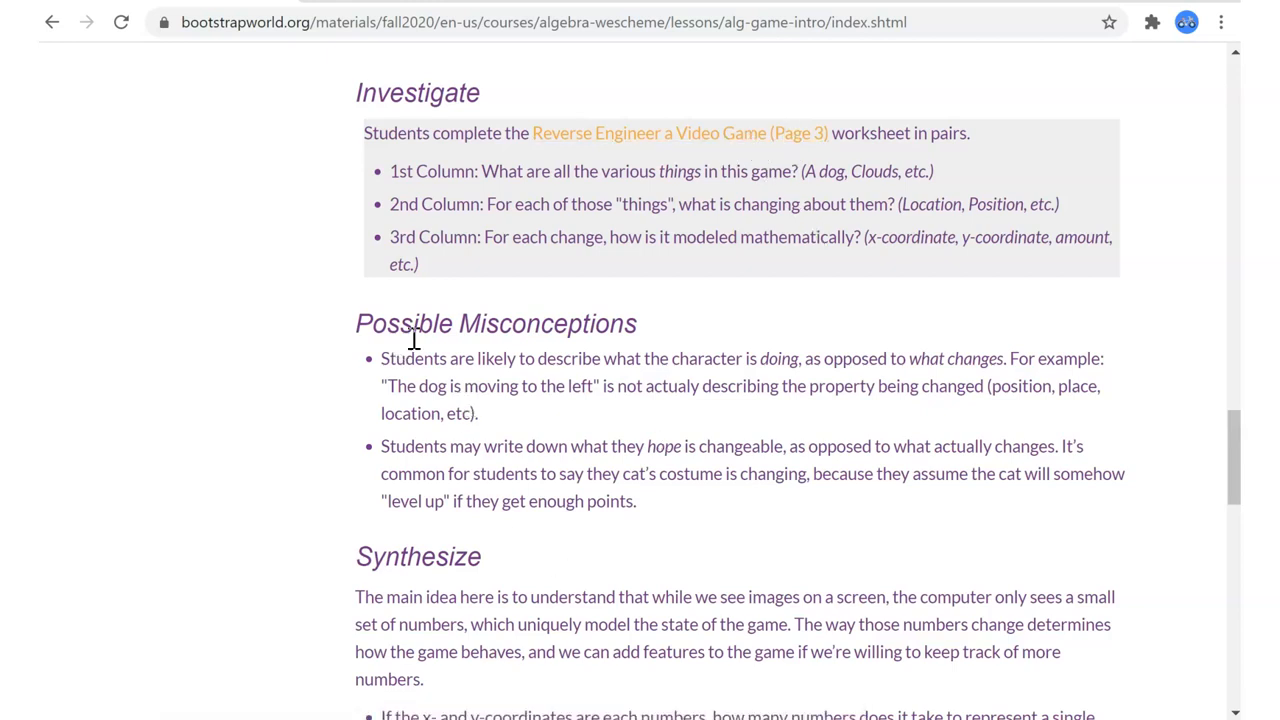
mouse_move(444, 424)
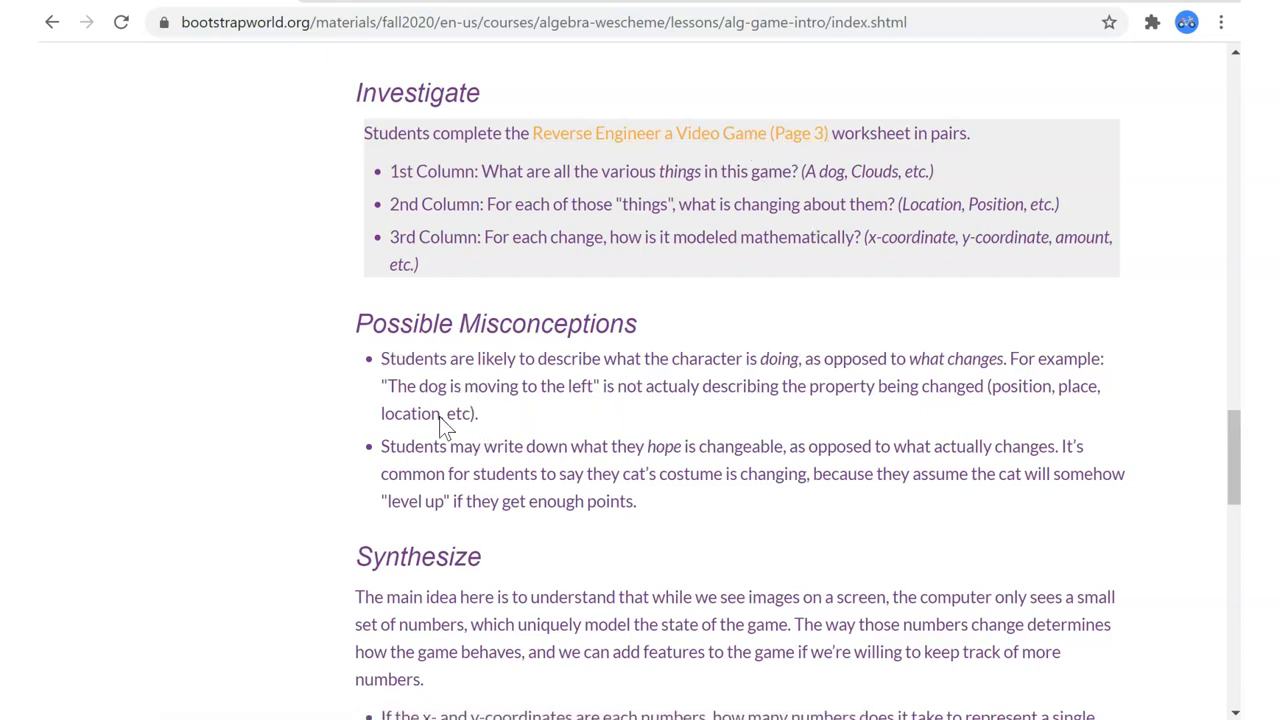
mouse_move(584, 432)
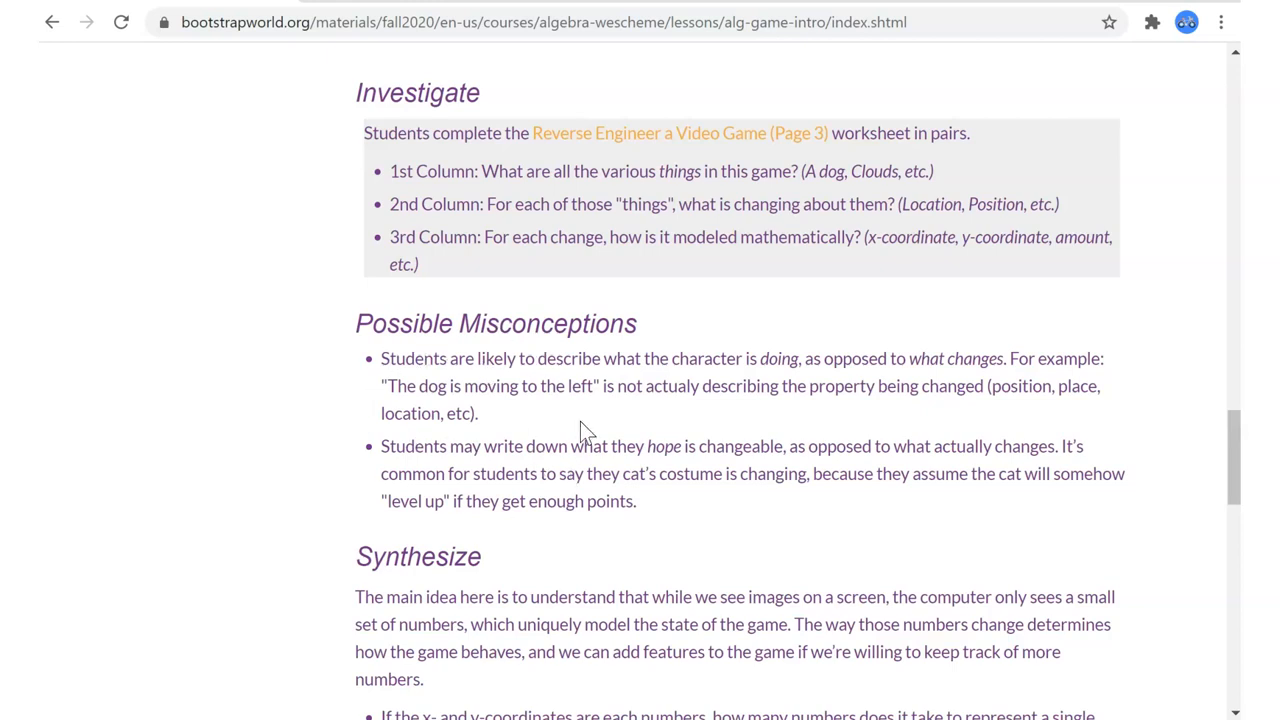
scroll(down, 3)
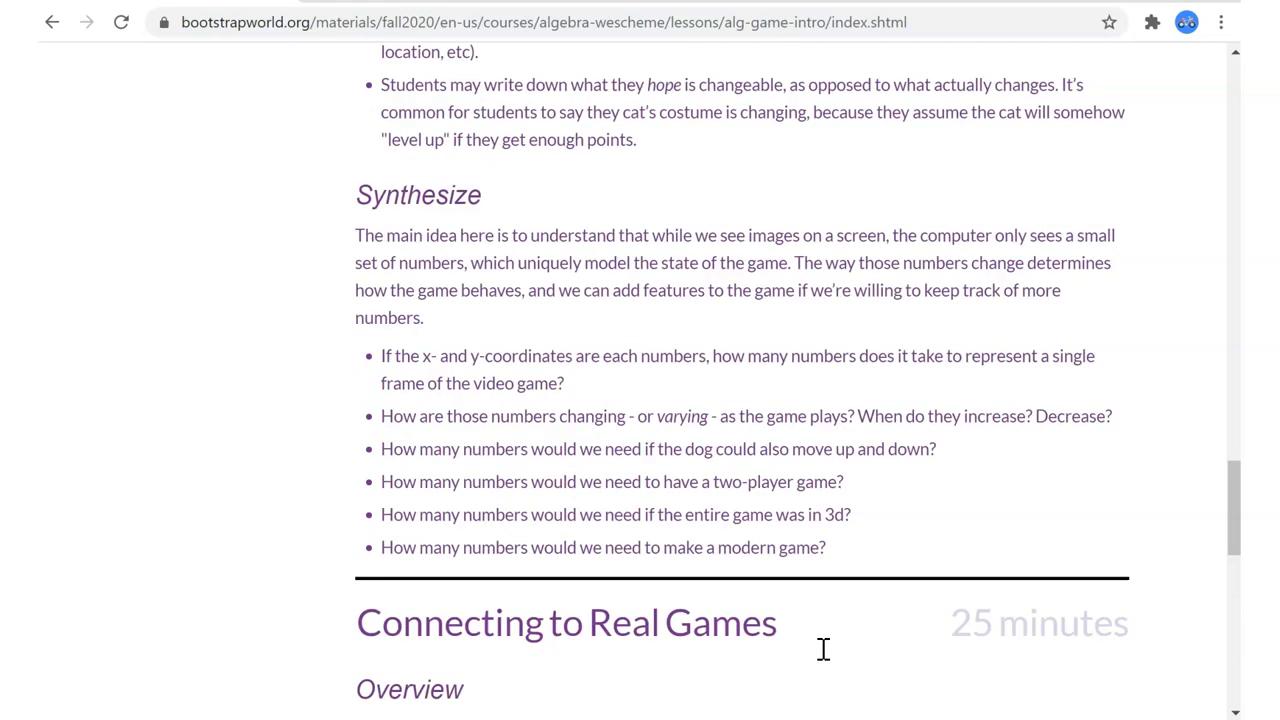
scroll(down, 3)
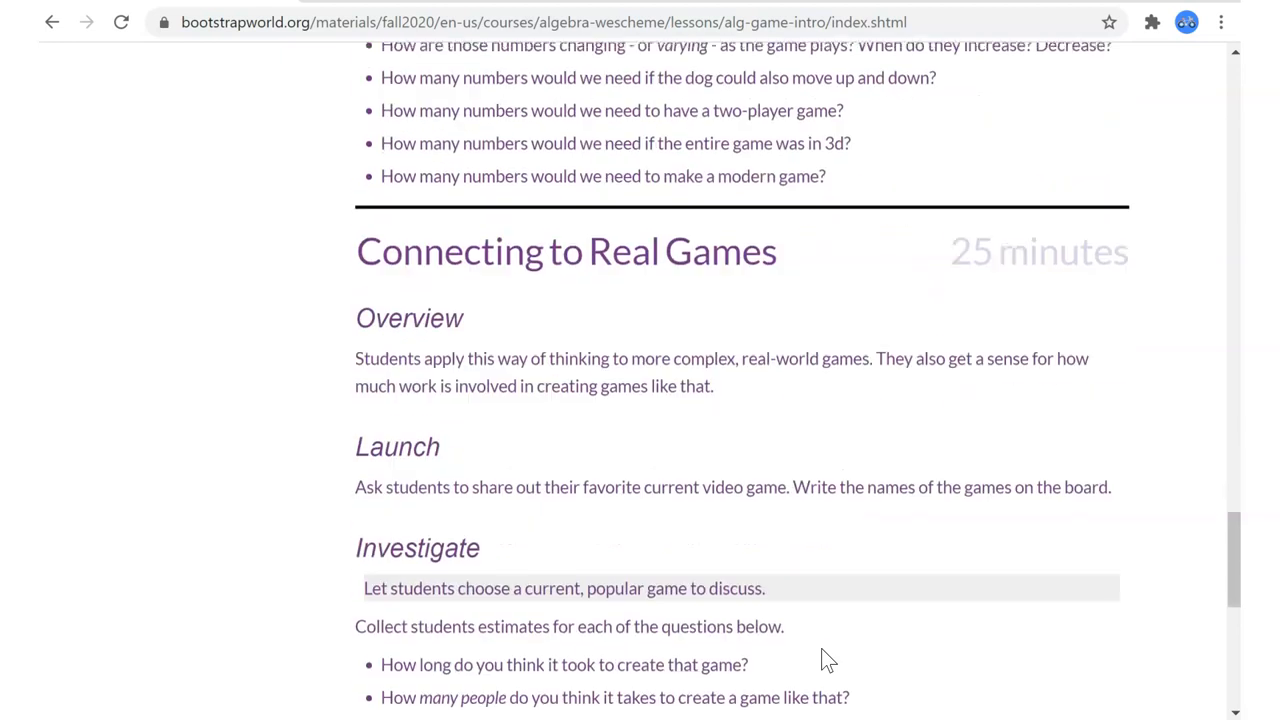
scroll(down, 3)
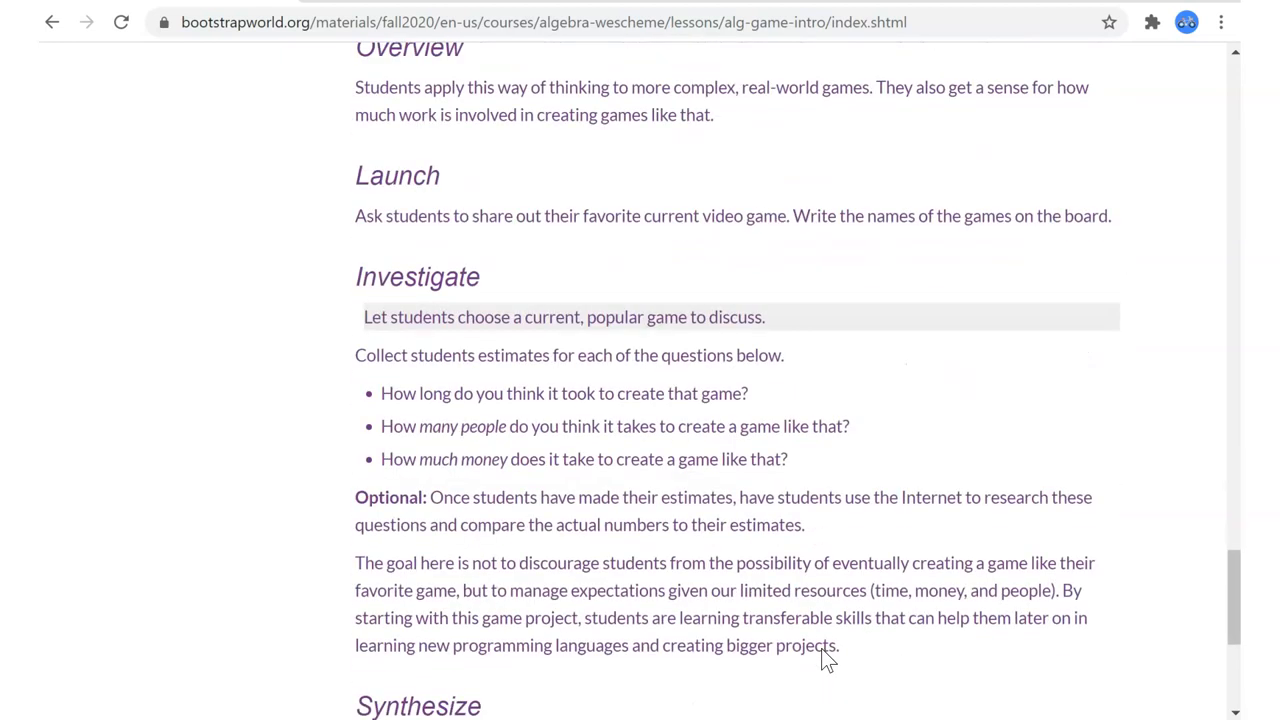
scroll(down, 3)
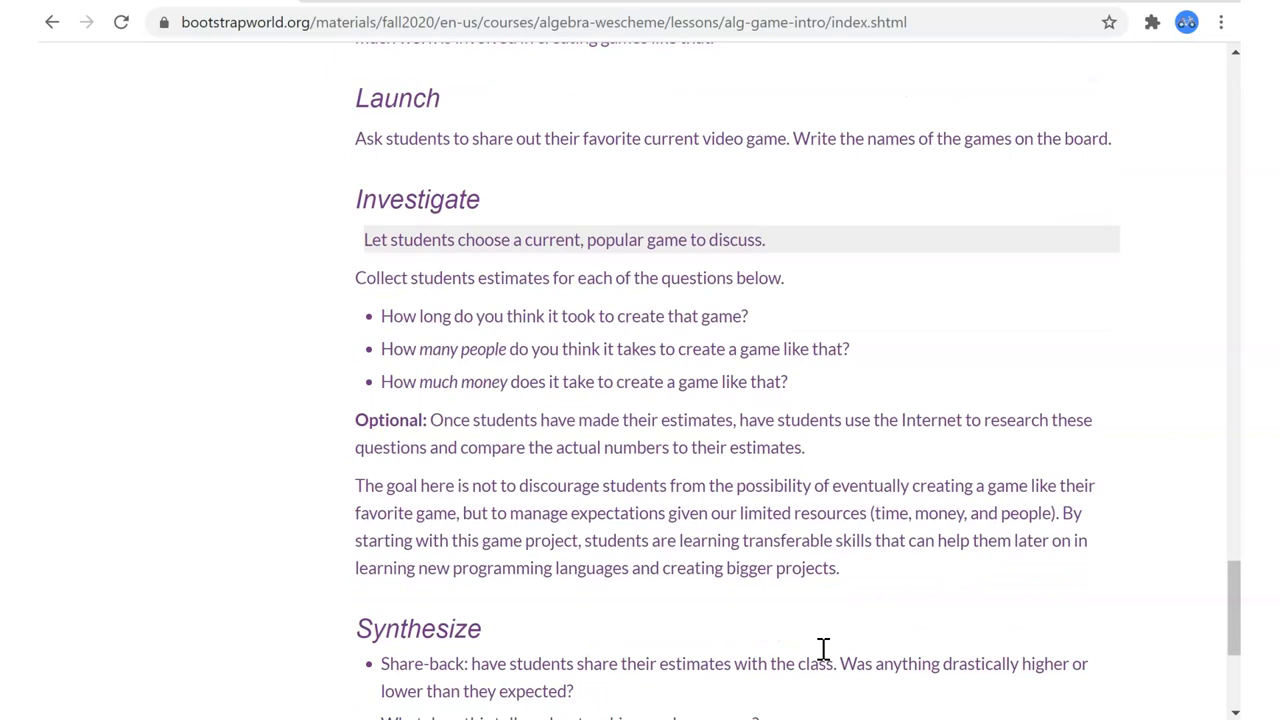
mouse_move(950, 616)
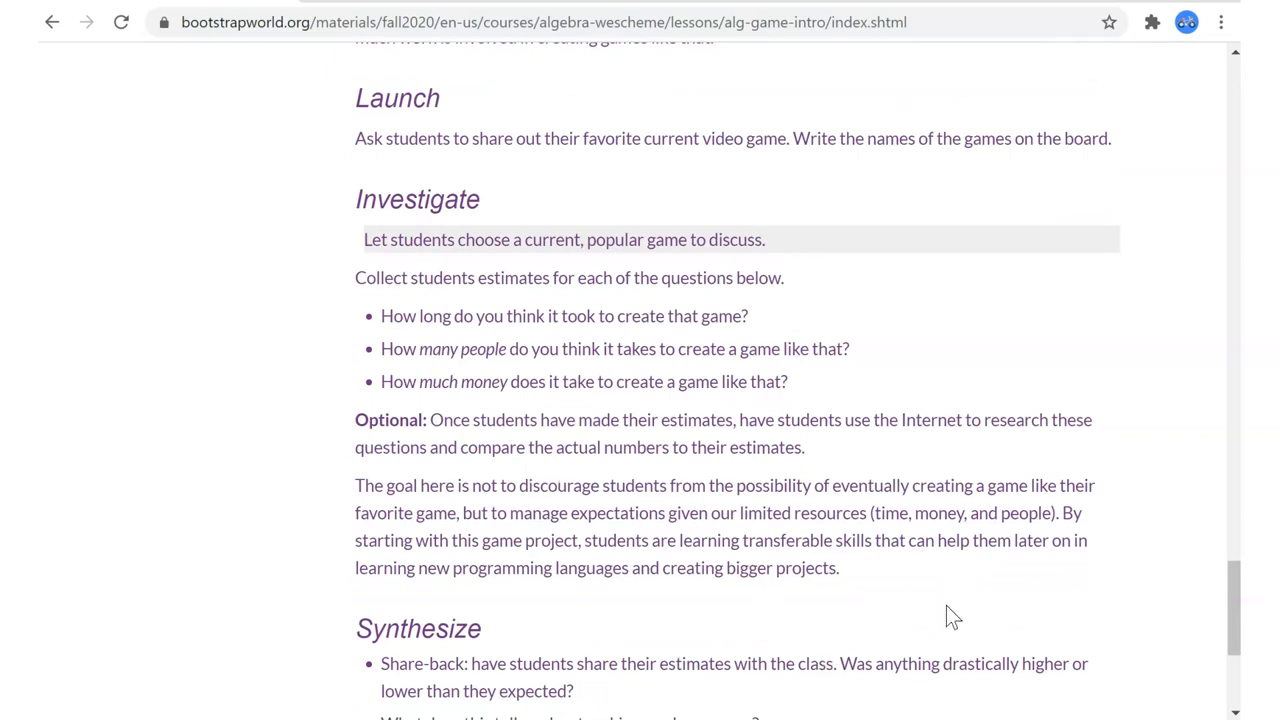
mouse_move(848, 578)
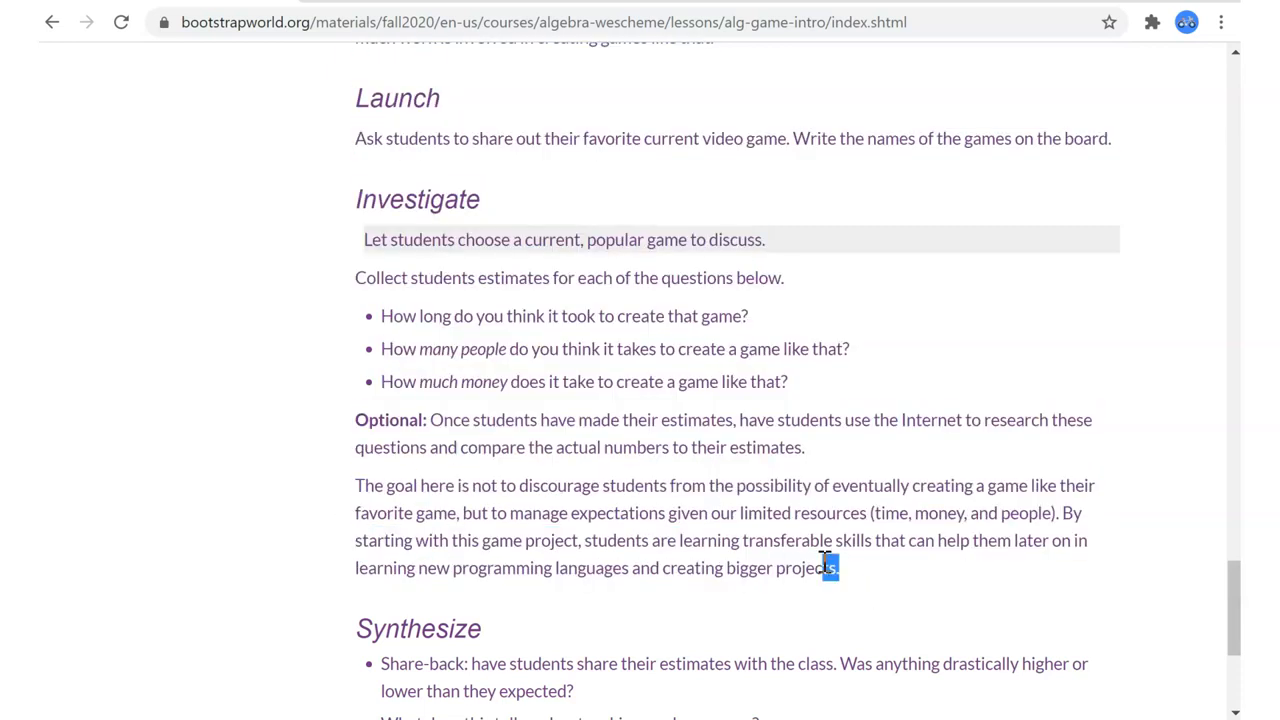
drag(356, 486, 840, 568)
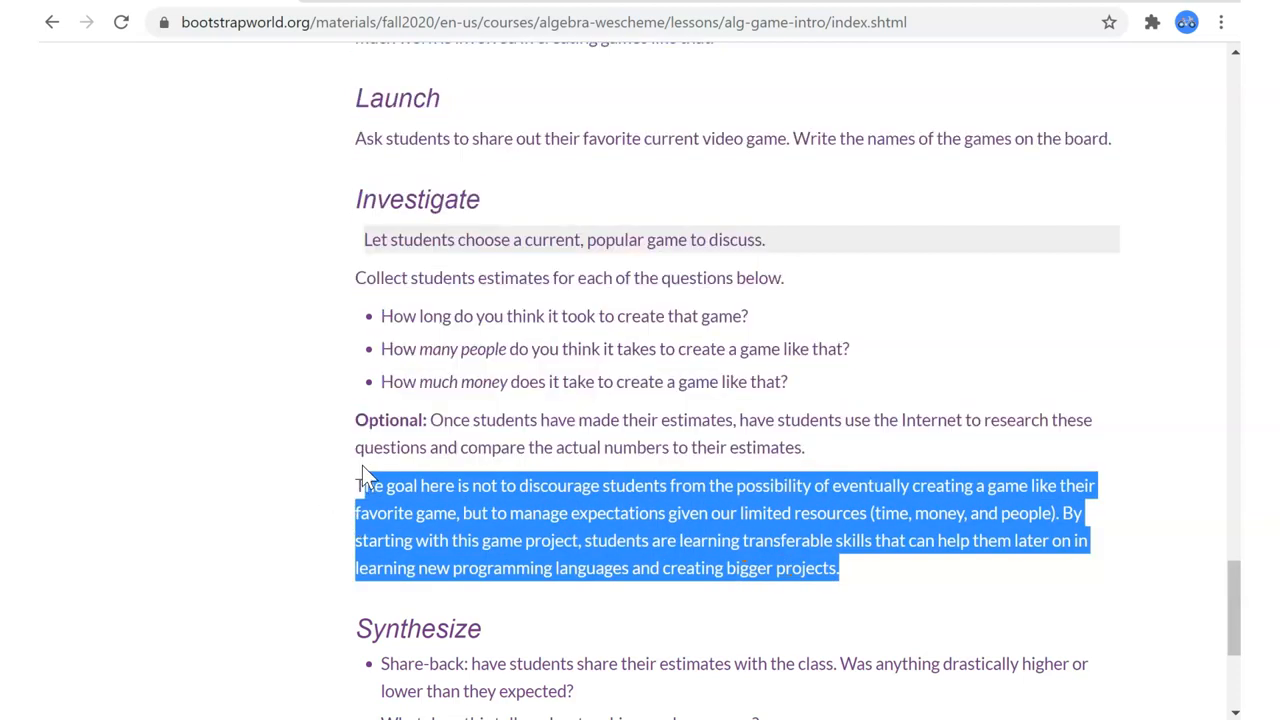
click(848, 572)
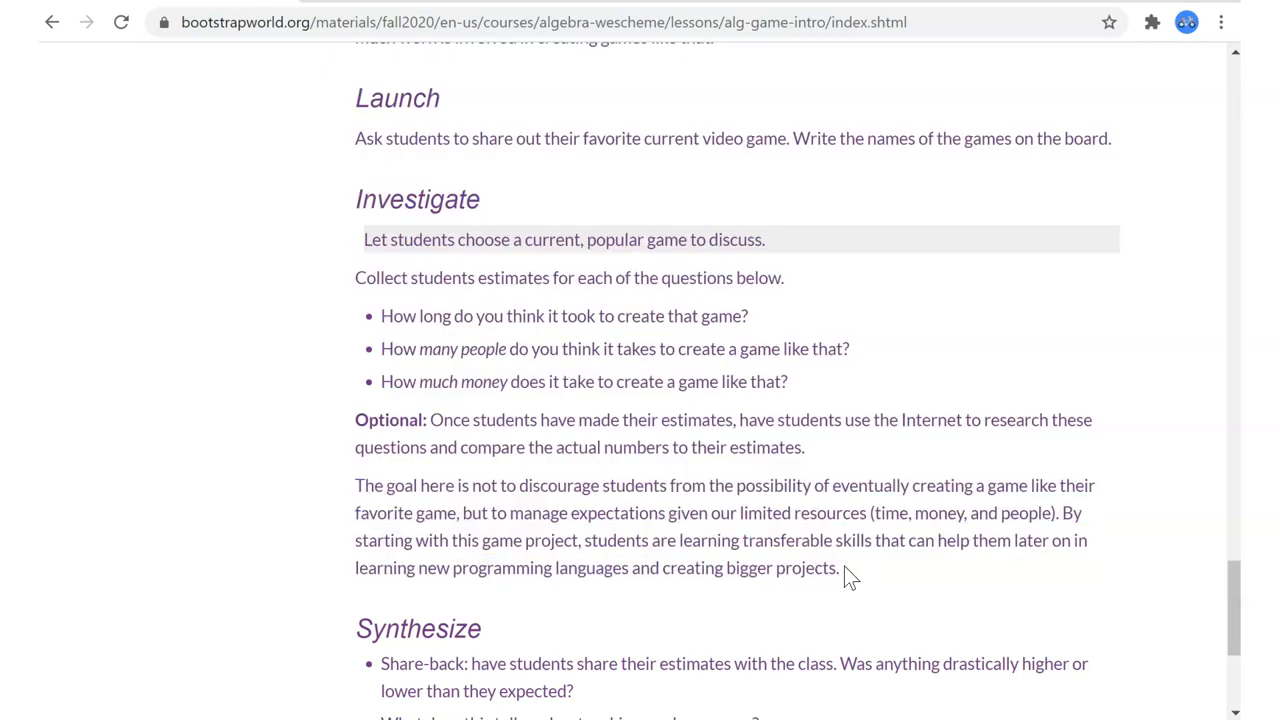
mouse_move(752, 516)
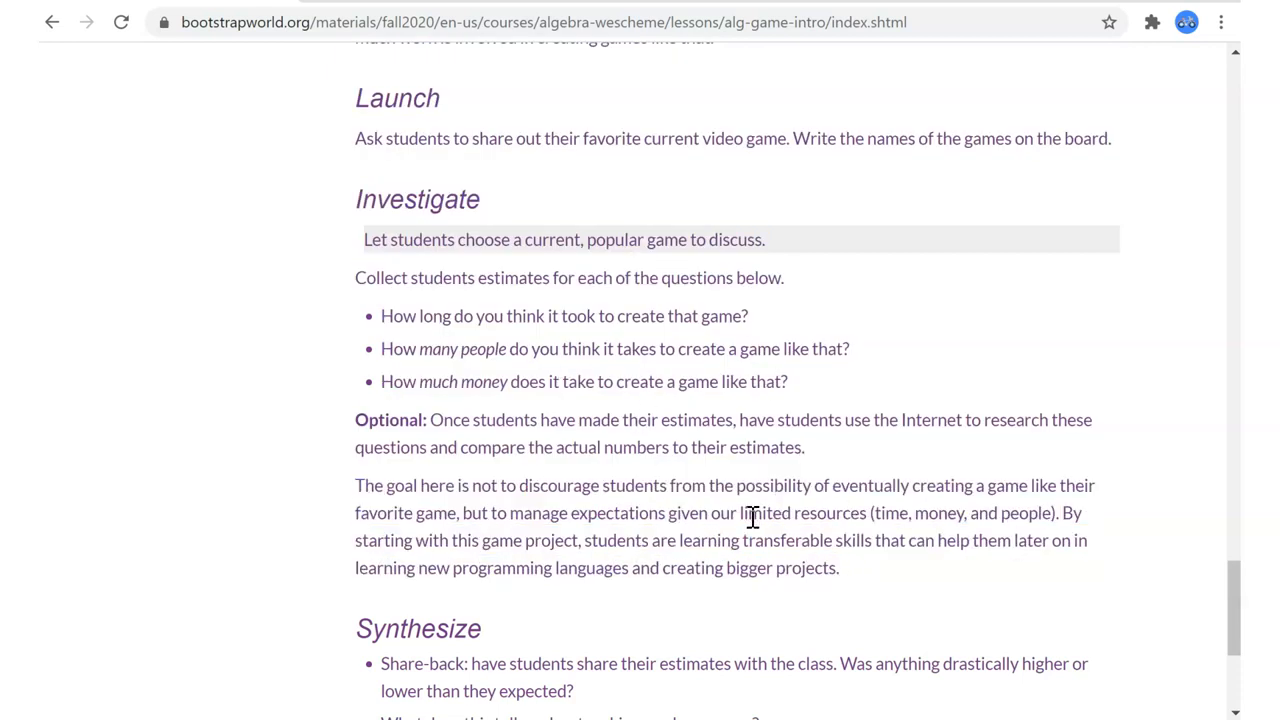
mouse_move(730, 560)
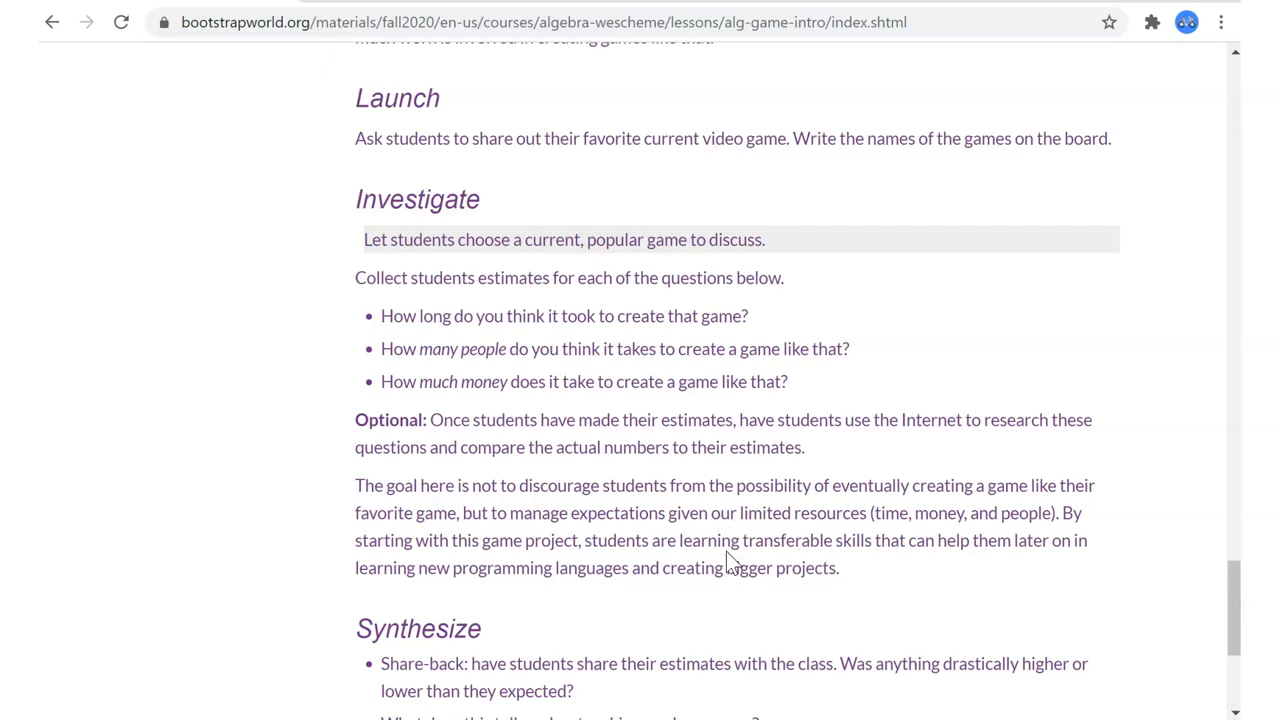
mouse_move(870, 596)
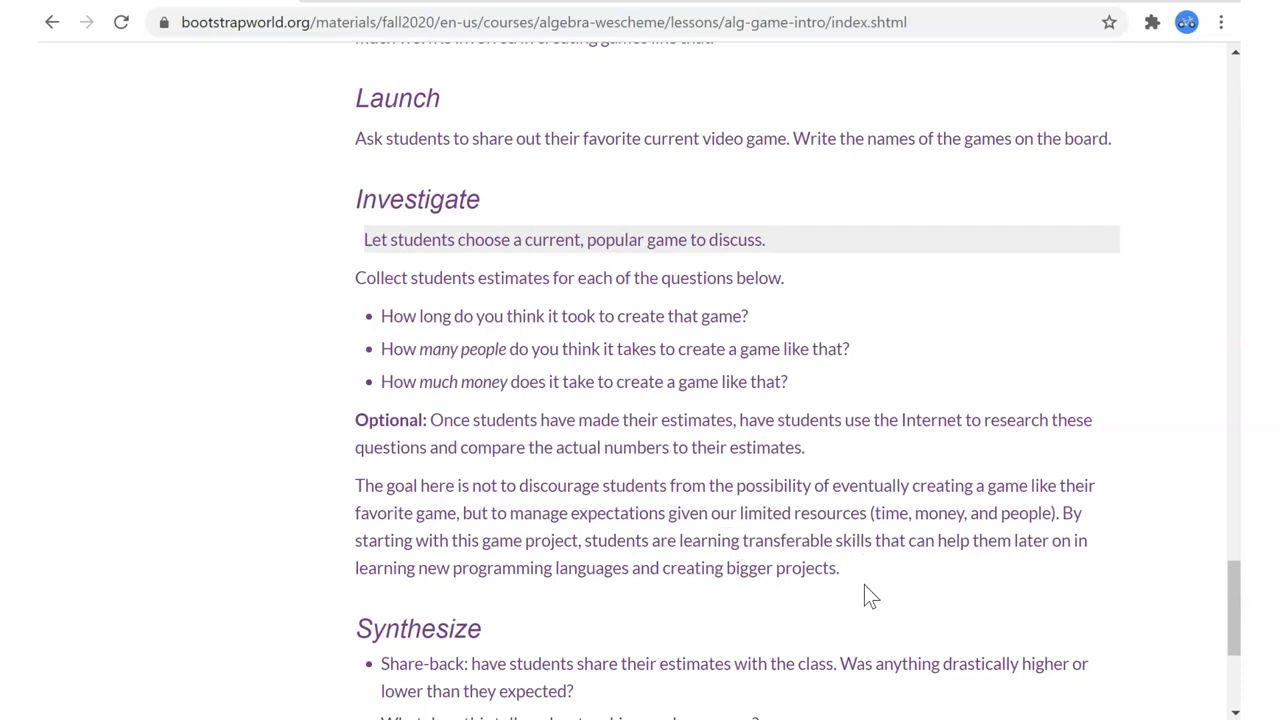
scroll(down, 3)
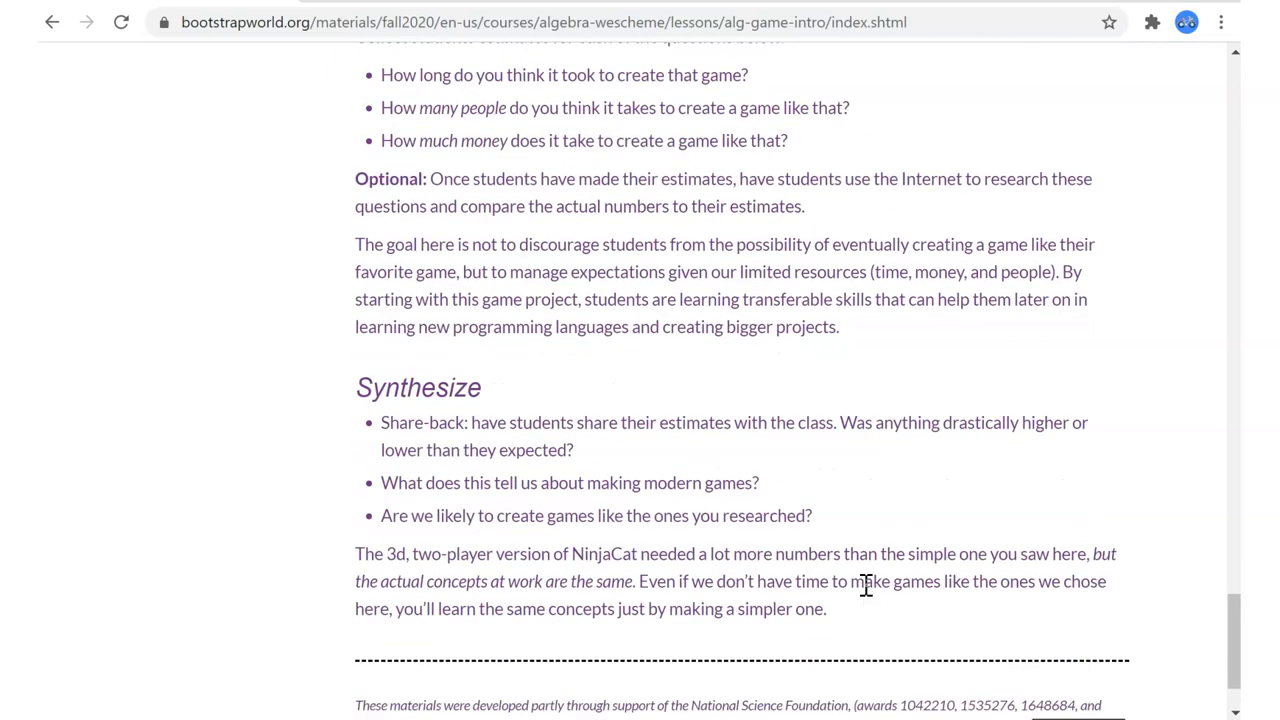
scroll(down, 3)
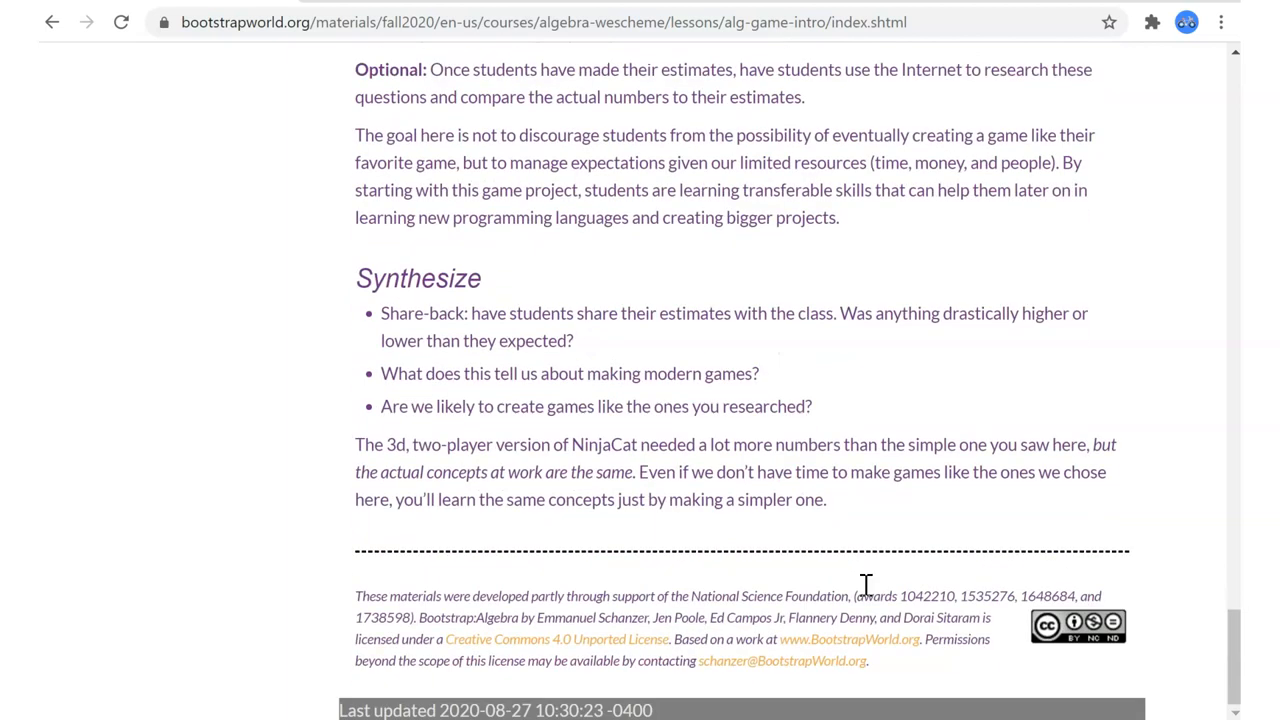
mouse_move(596, 450)
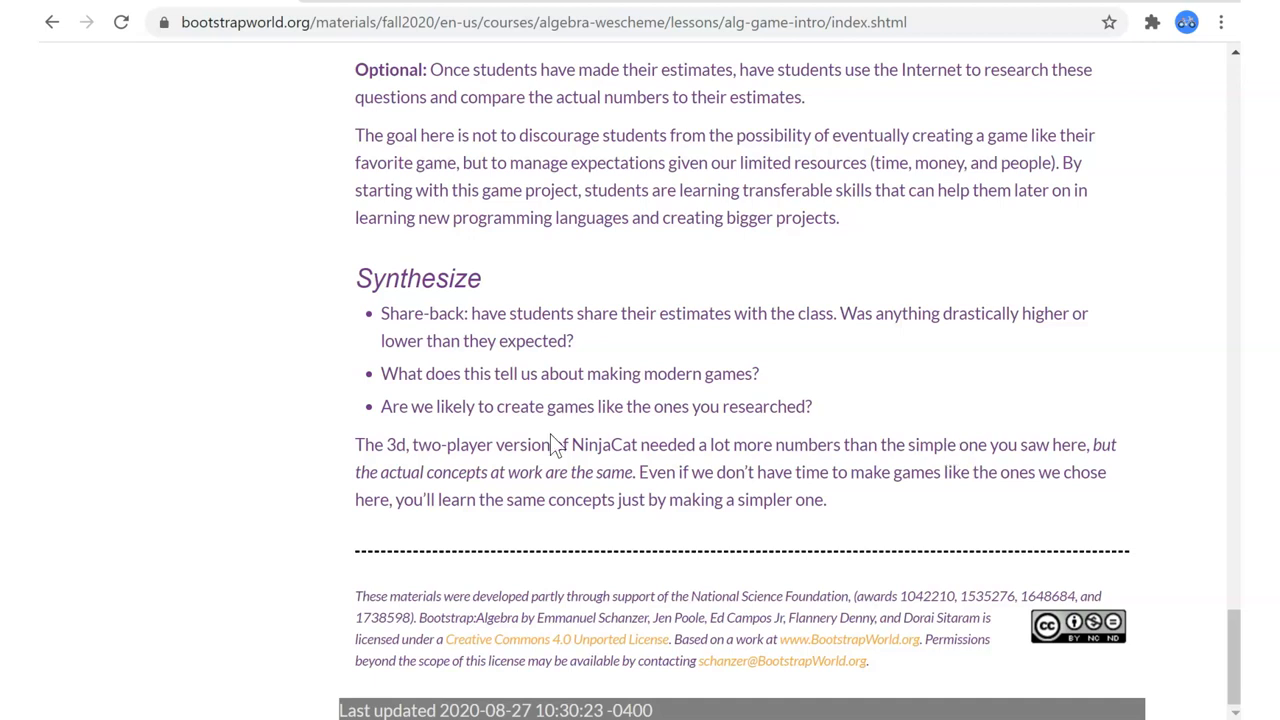
mouse_move(628, 356)
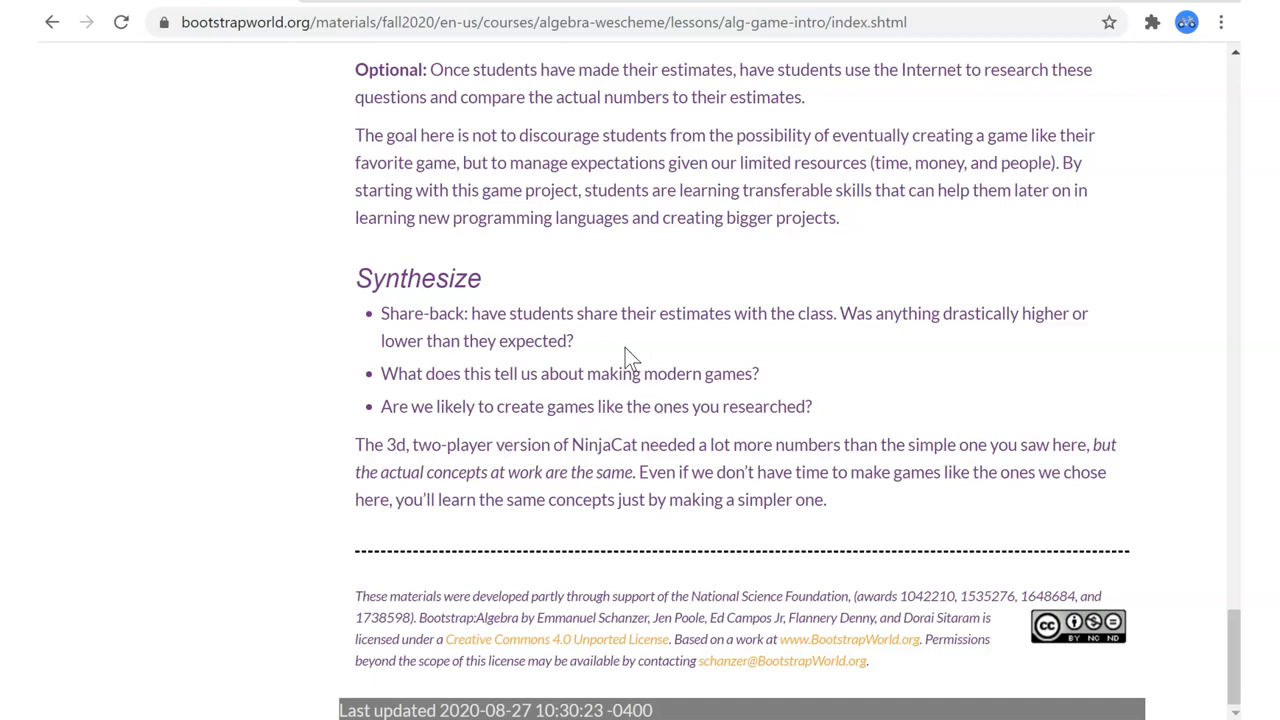
mouse_move(612, 496)
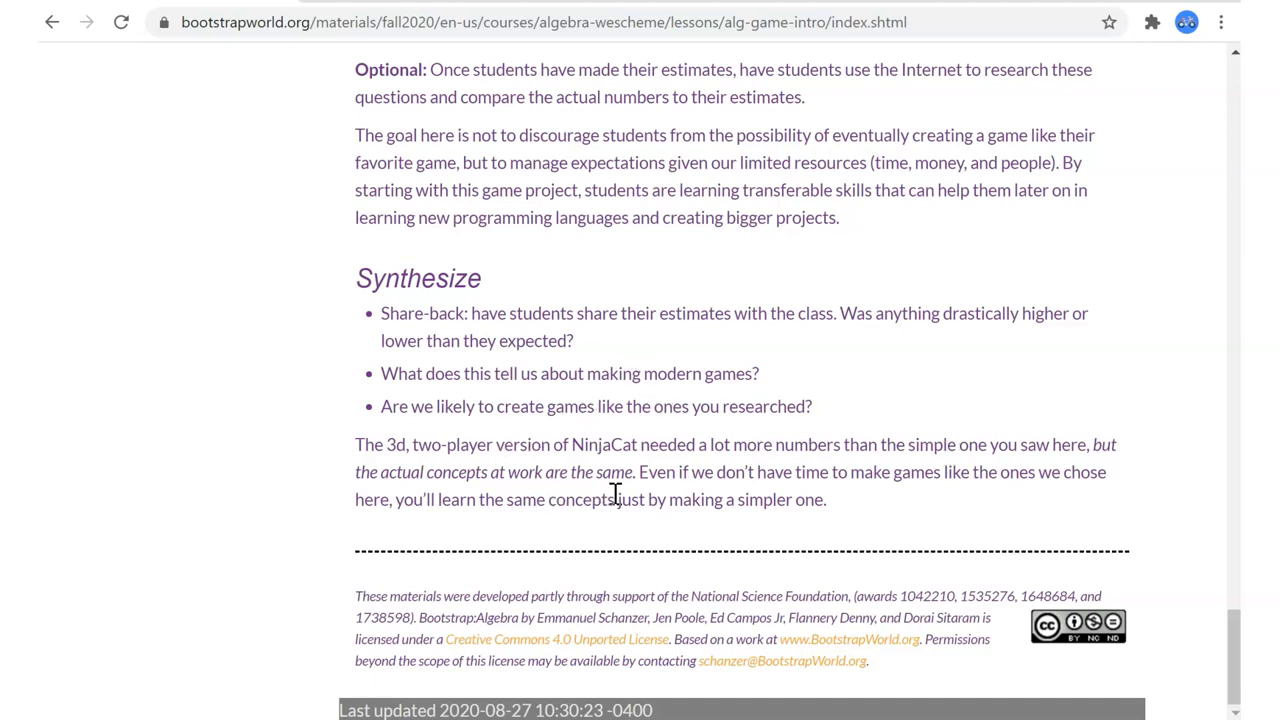
mouse_move(650, 492)
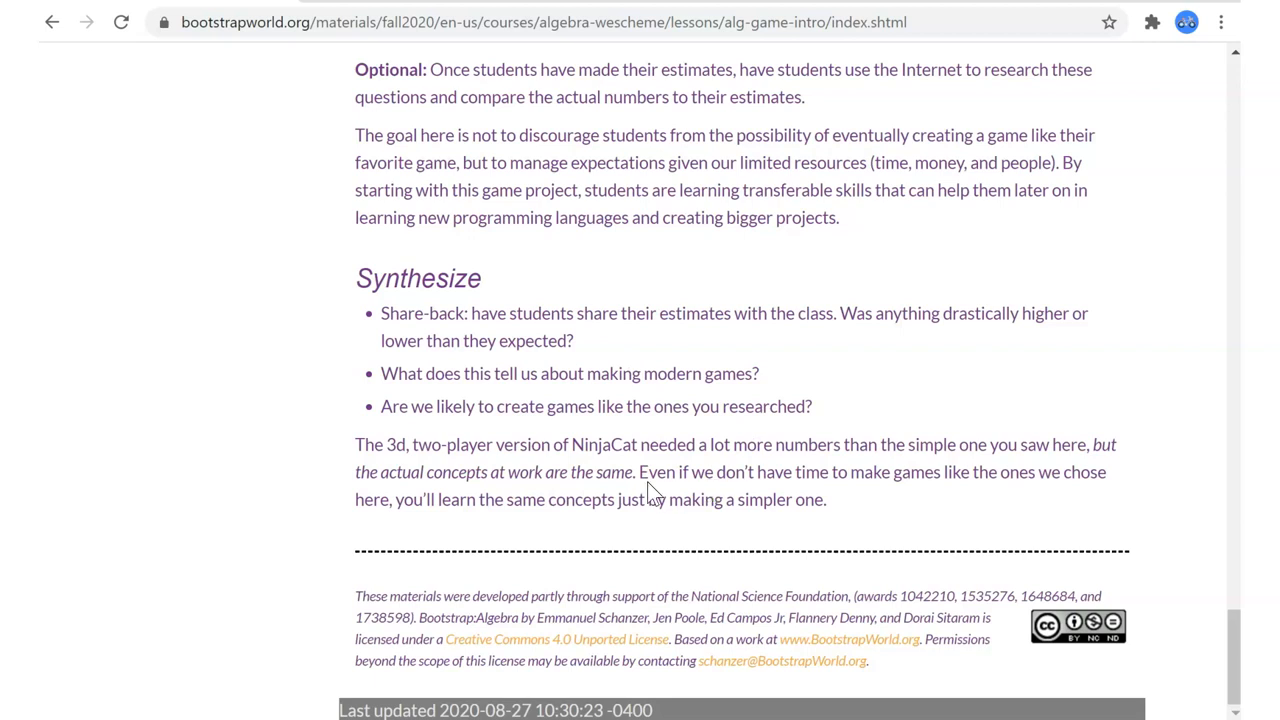
mouse_move(808, 352)
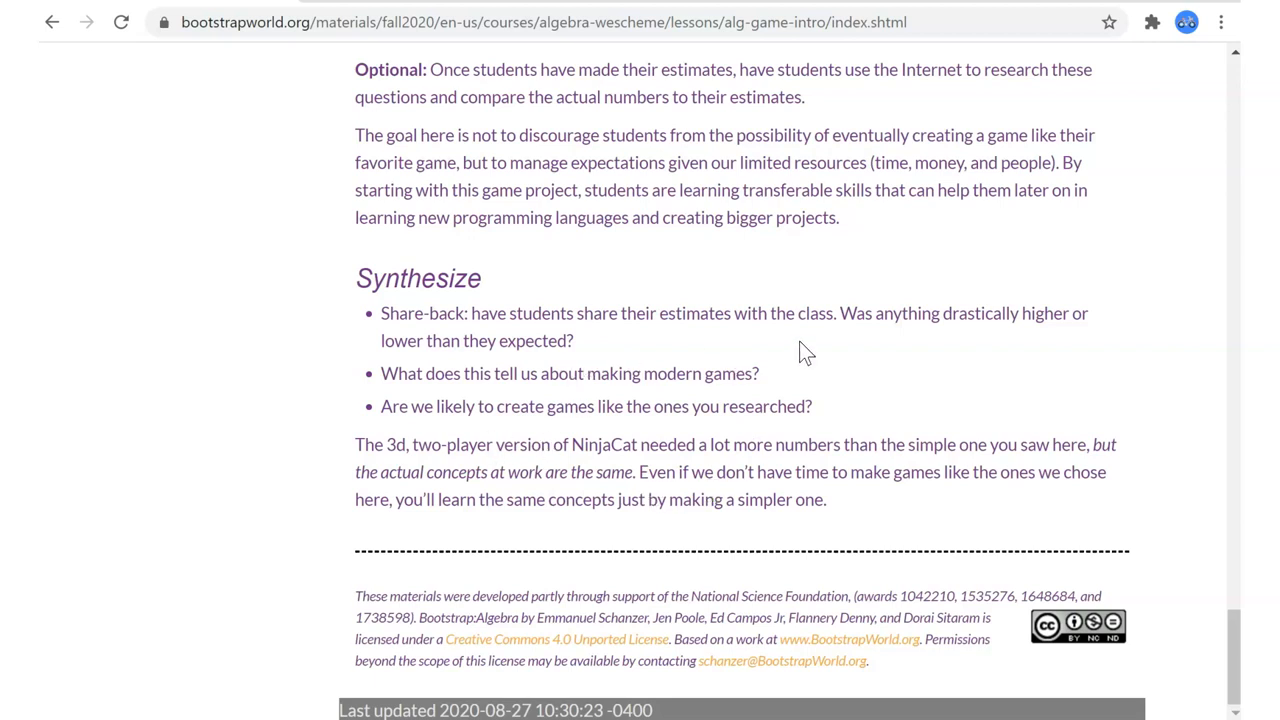
scroll(up, 3)
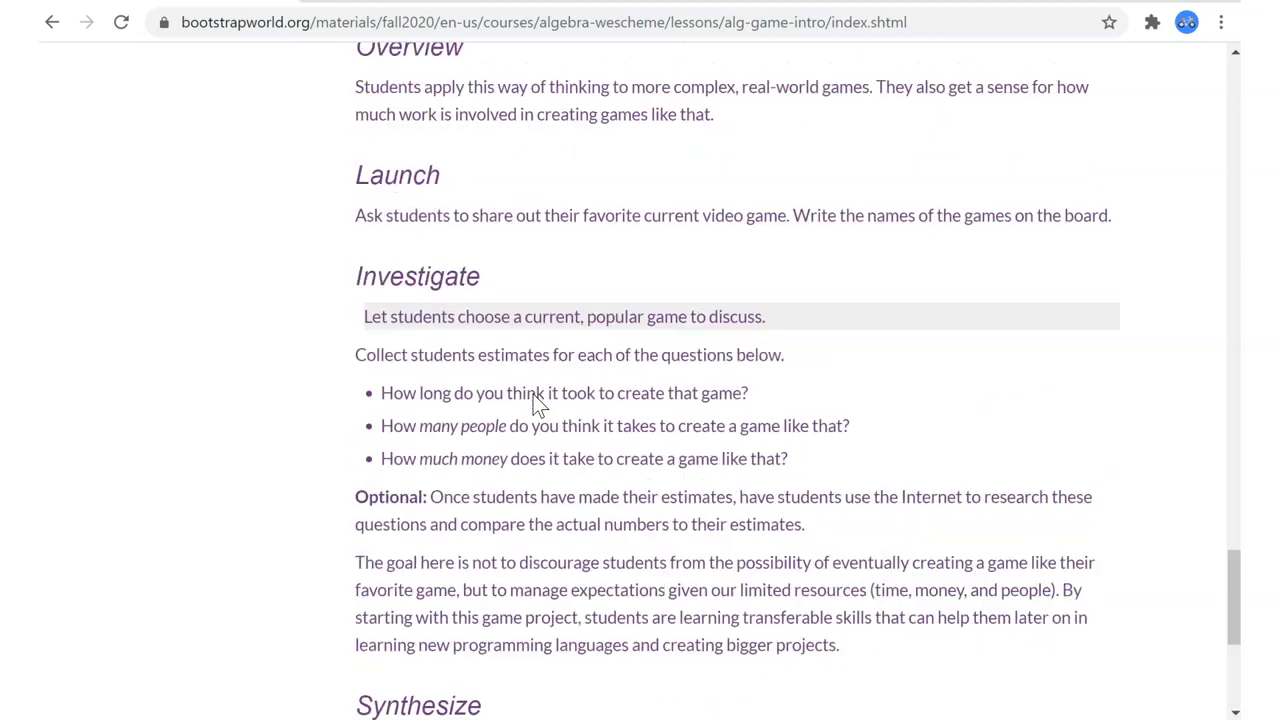
scroll(down, 3)
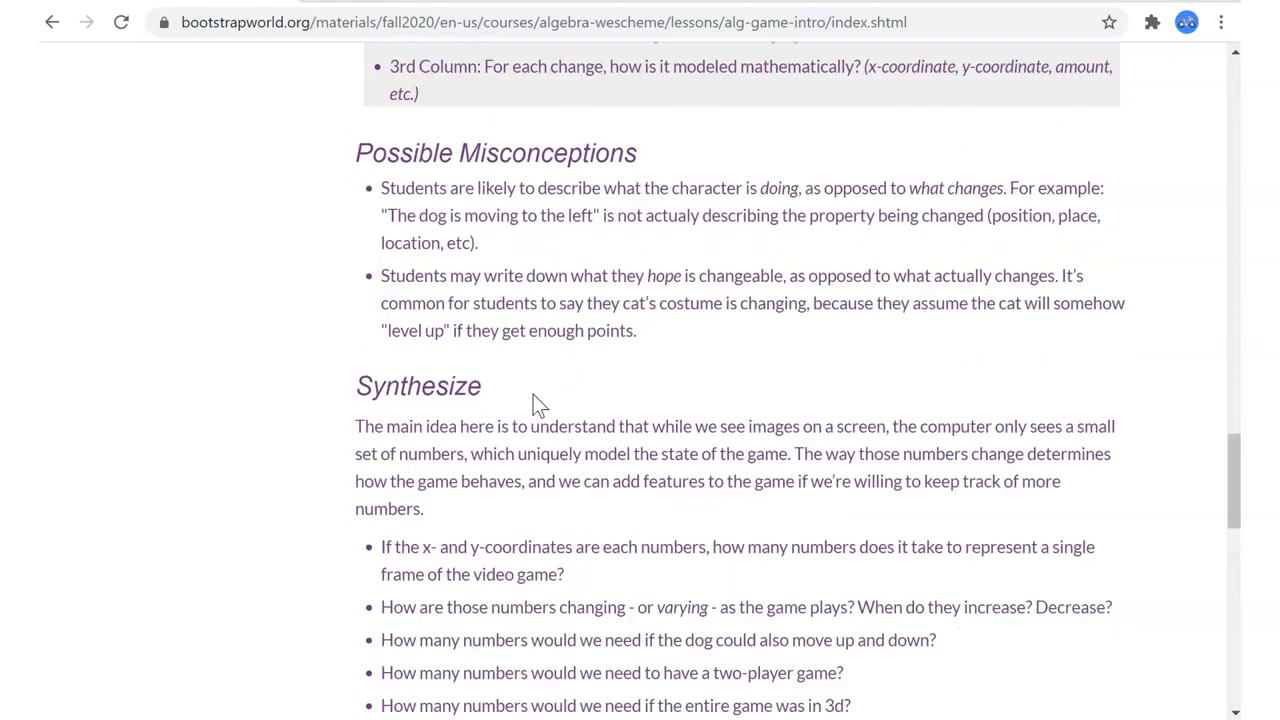
scroll(up, 3)
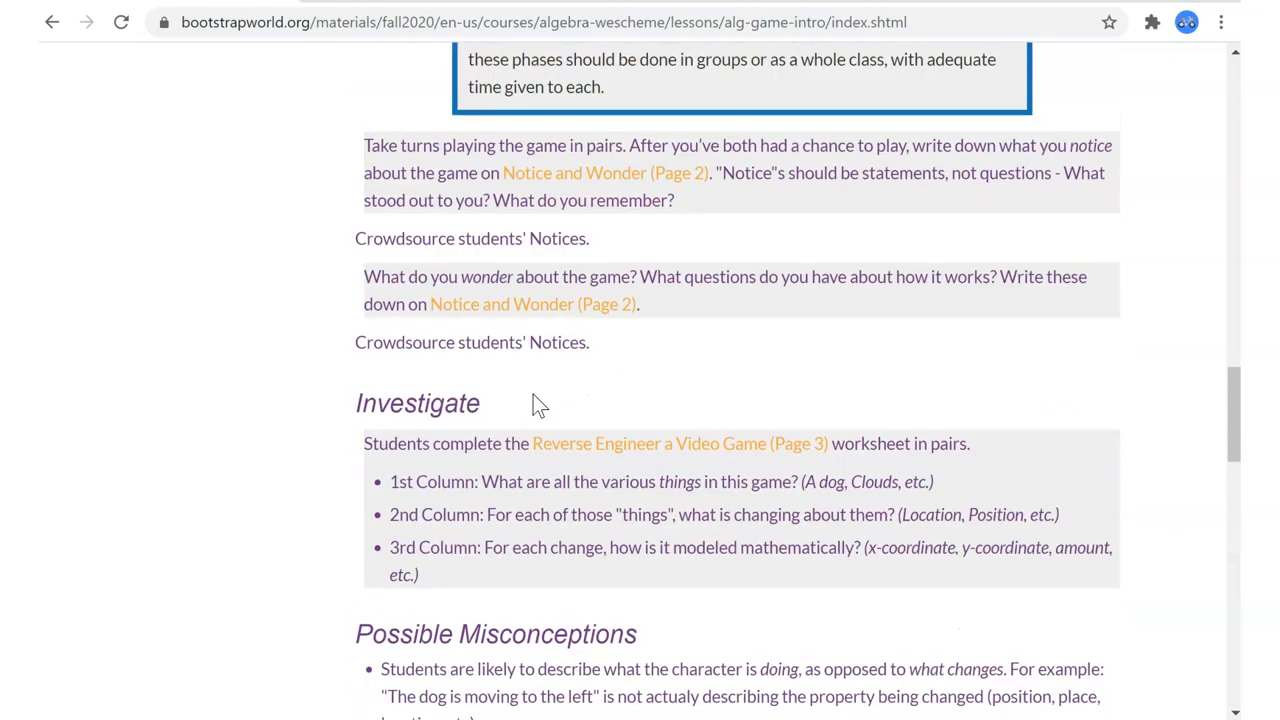
scroll(up, 3)
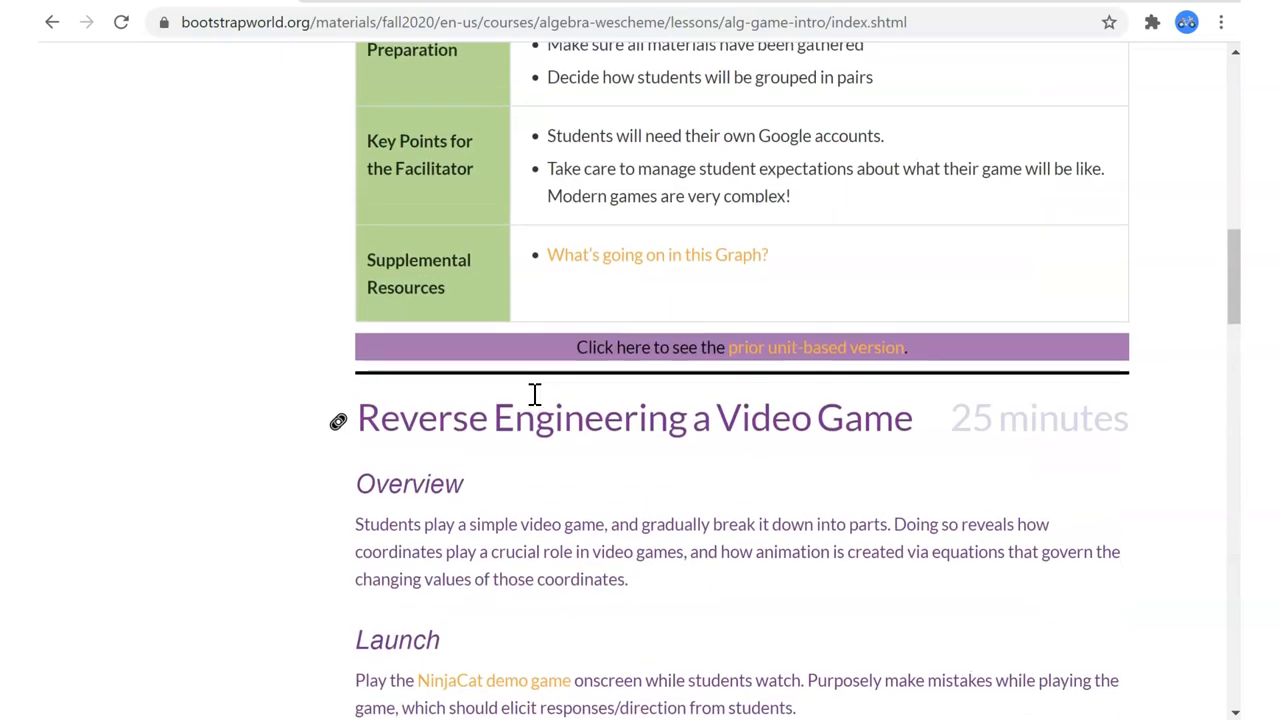
scroll(up, 3)
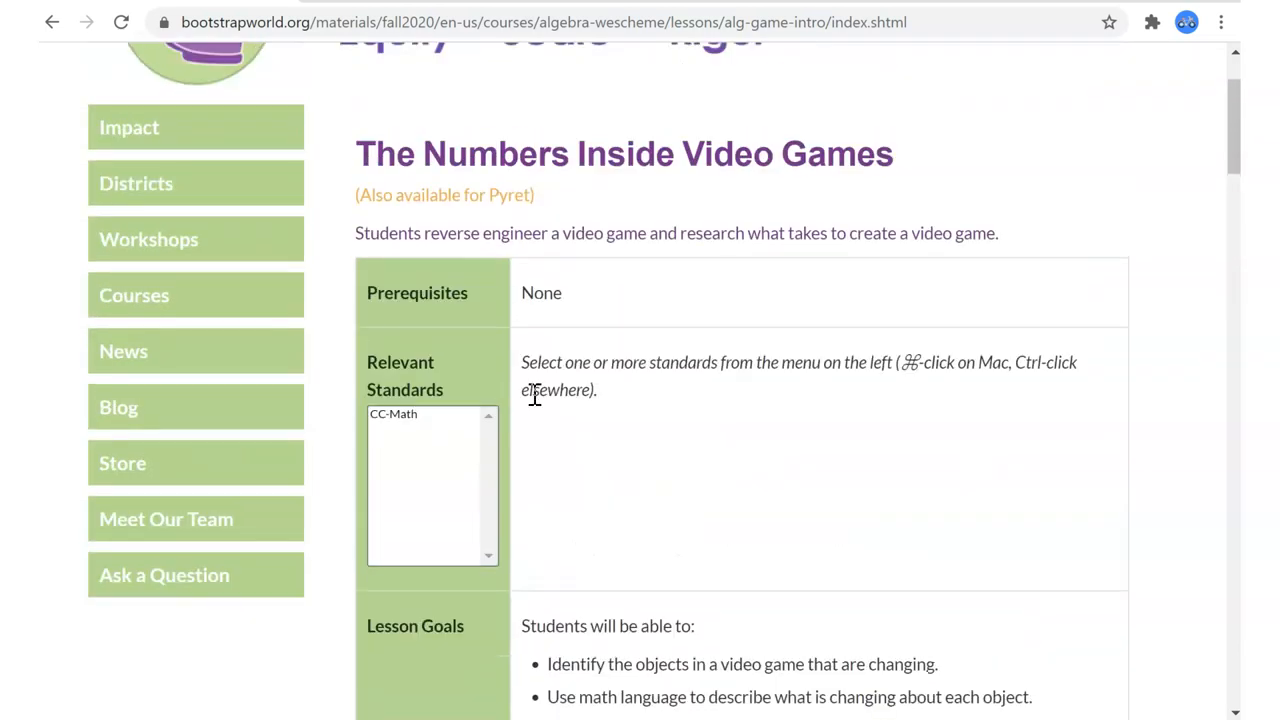
scroll(up, 3)
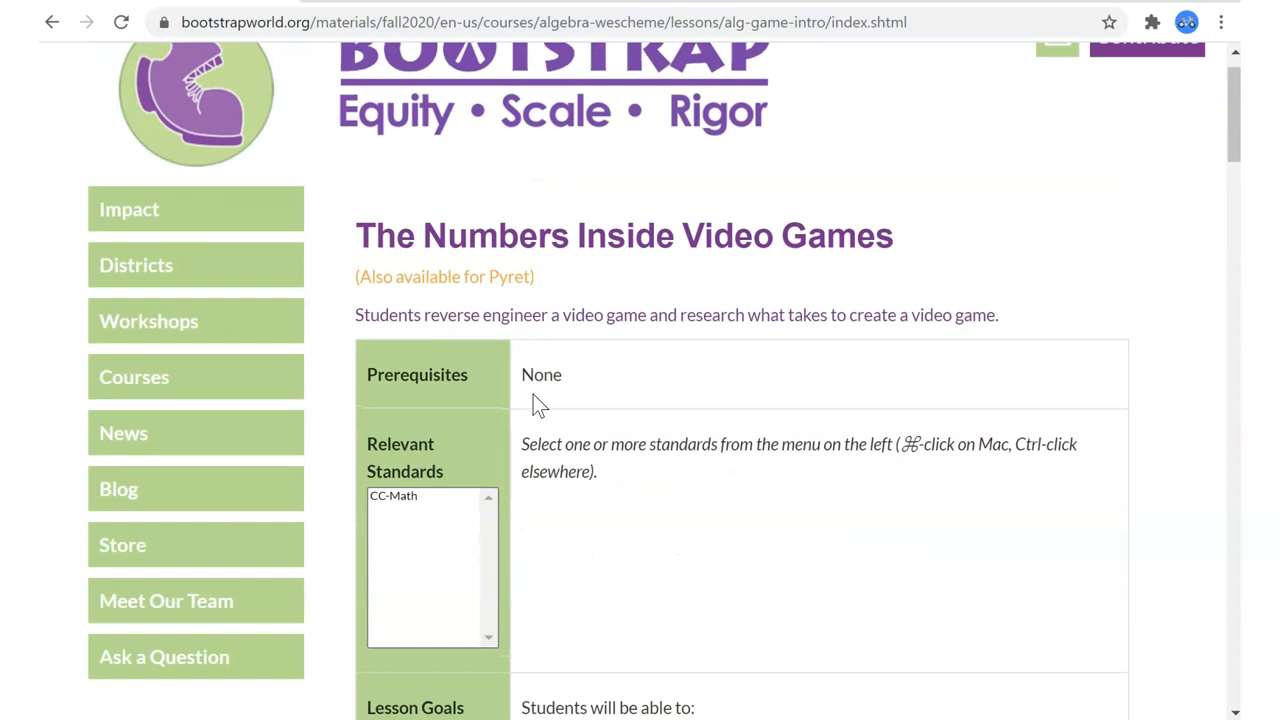
scroll(down, 3)
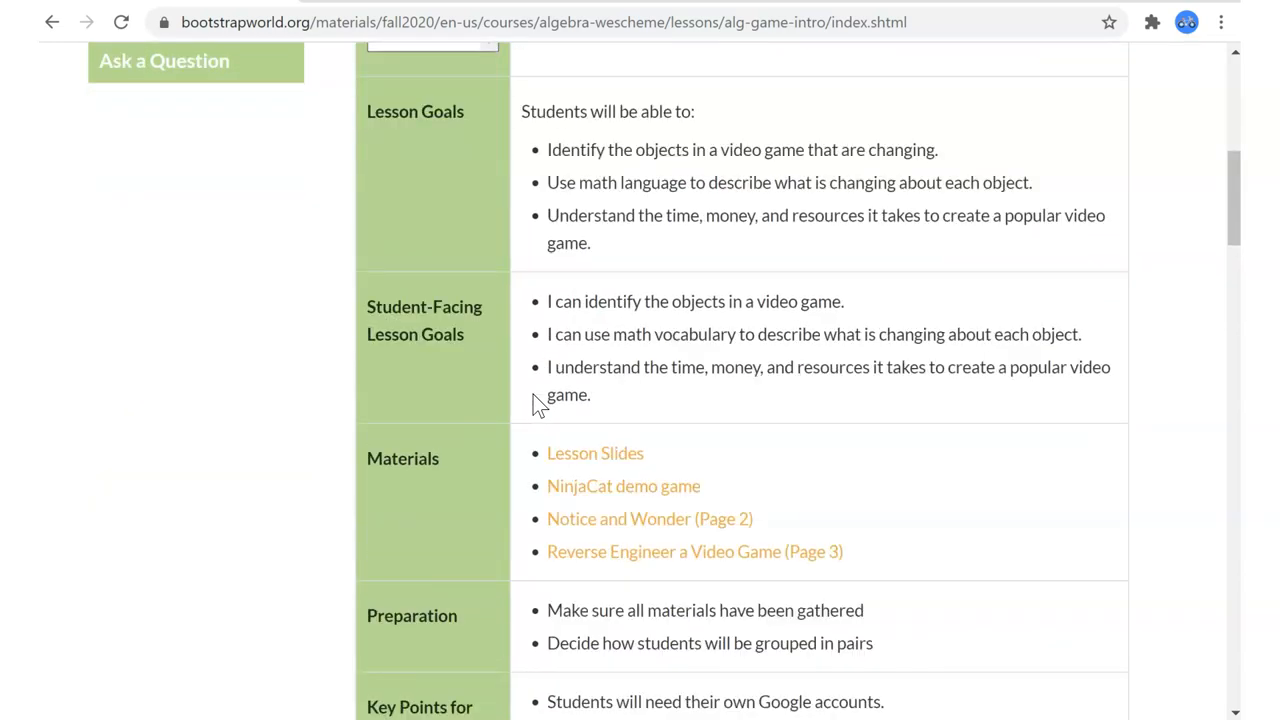
scroll(down, 3)
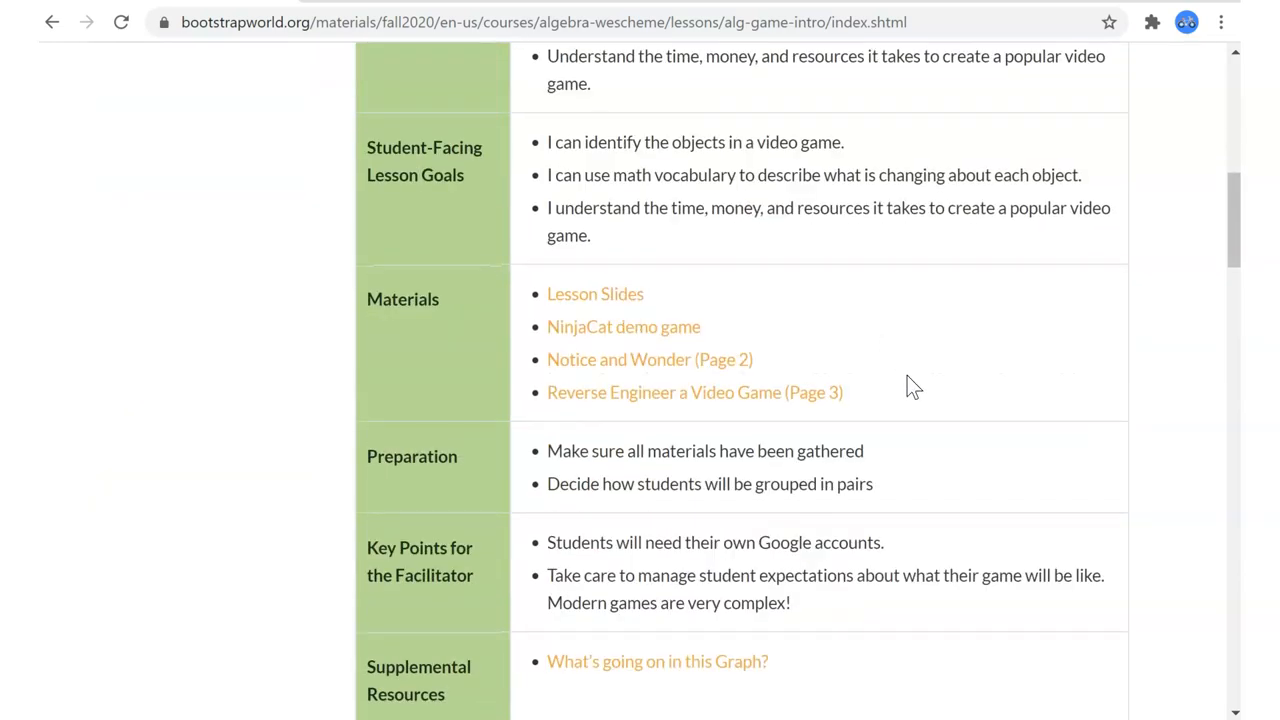
mouse_move(818, 264)
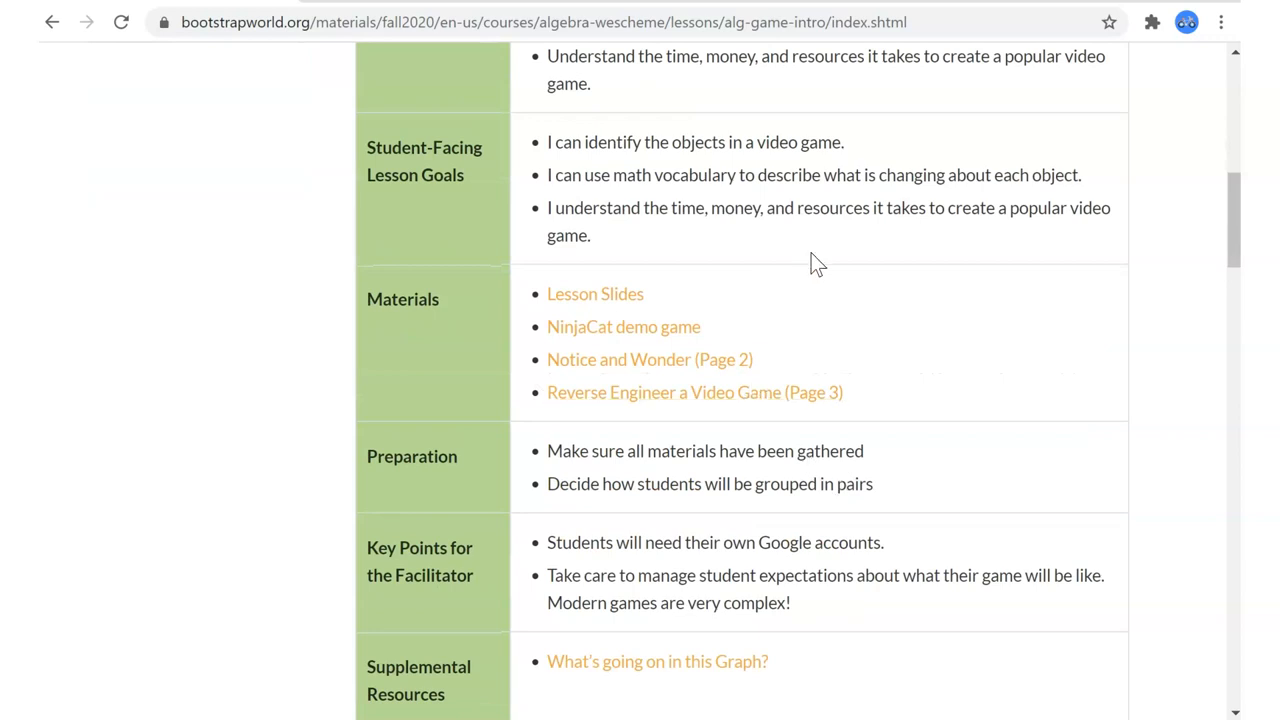
mouse_move(820, 444)
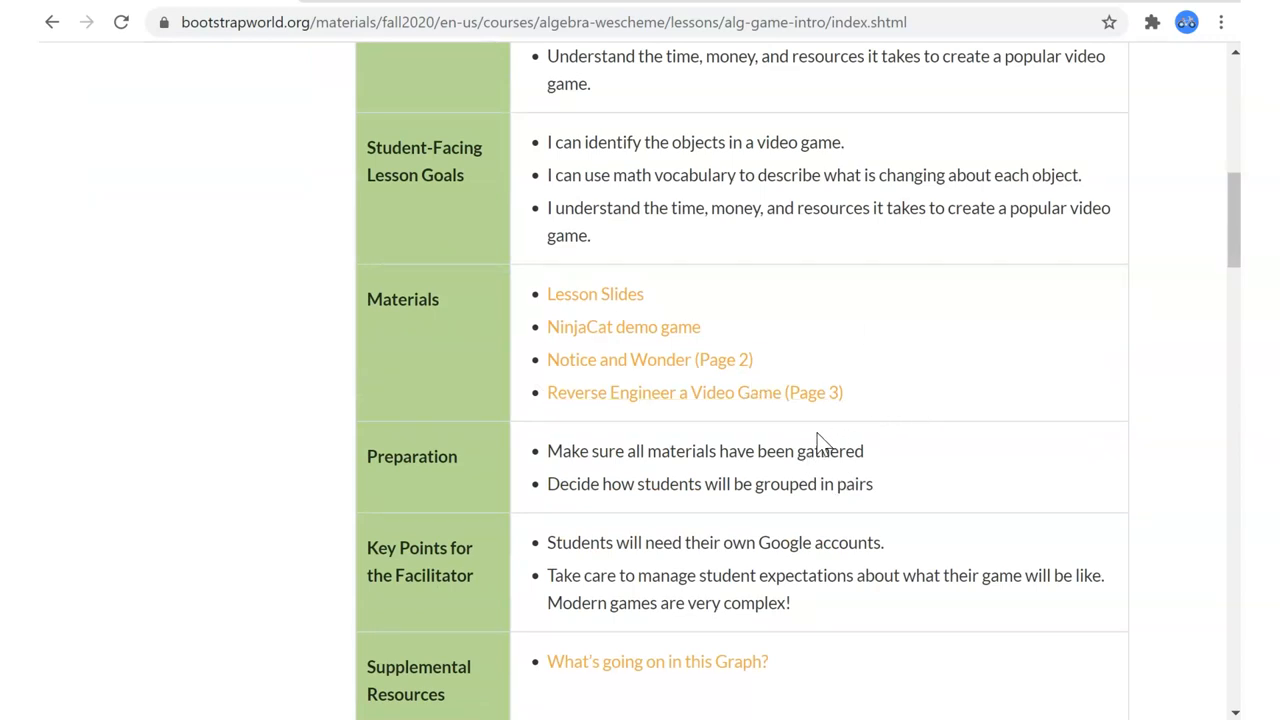
mouse_move(680, 480)
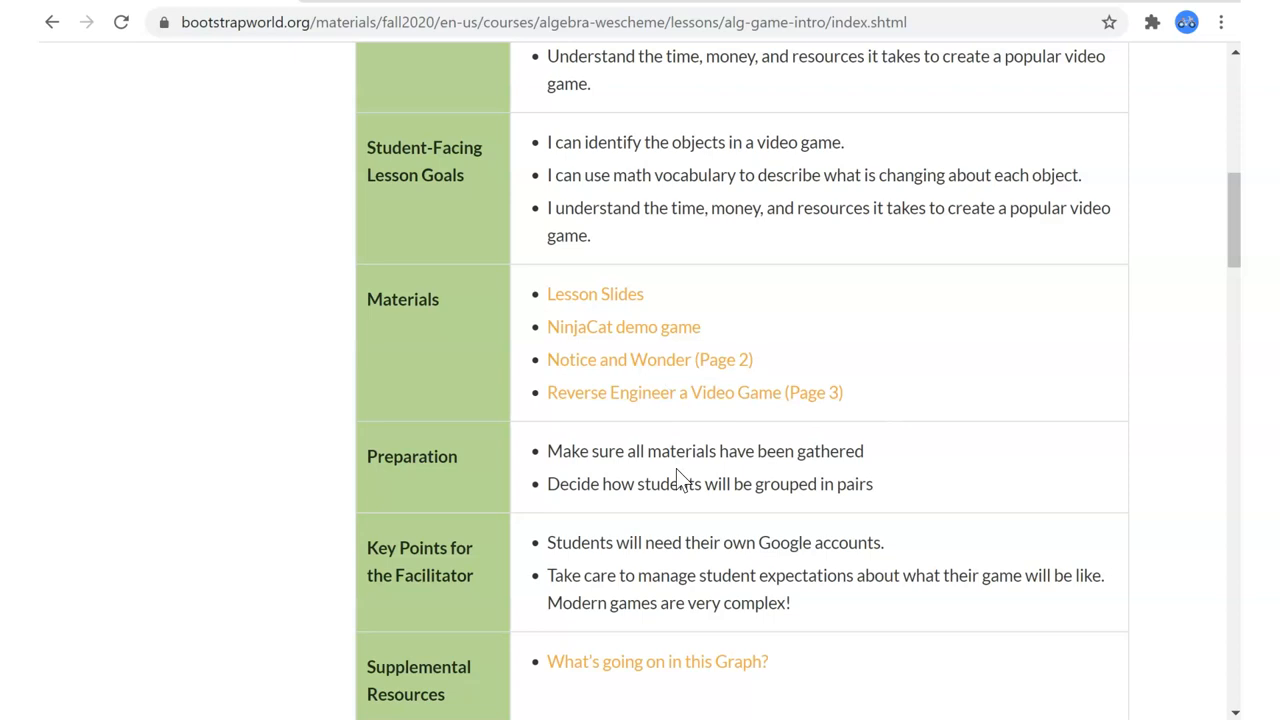
mouse_move(944, 320)
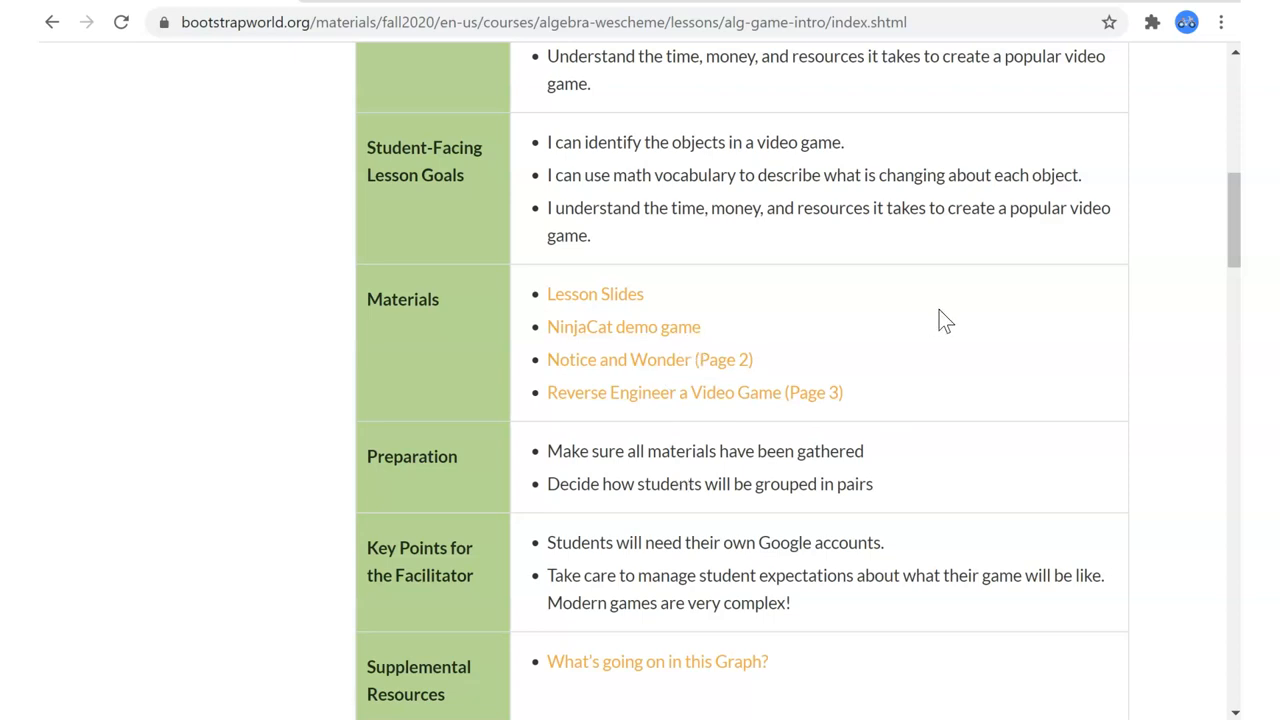